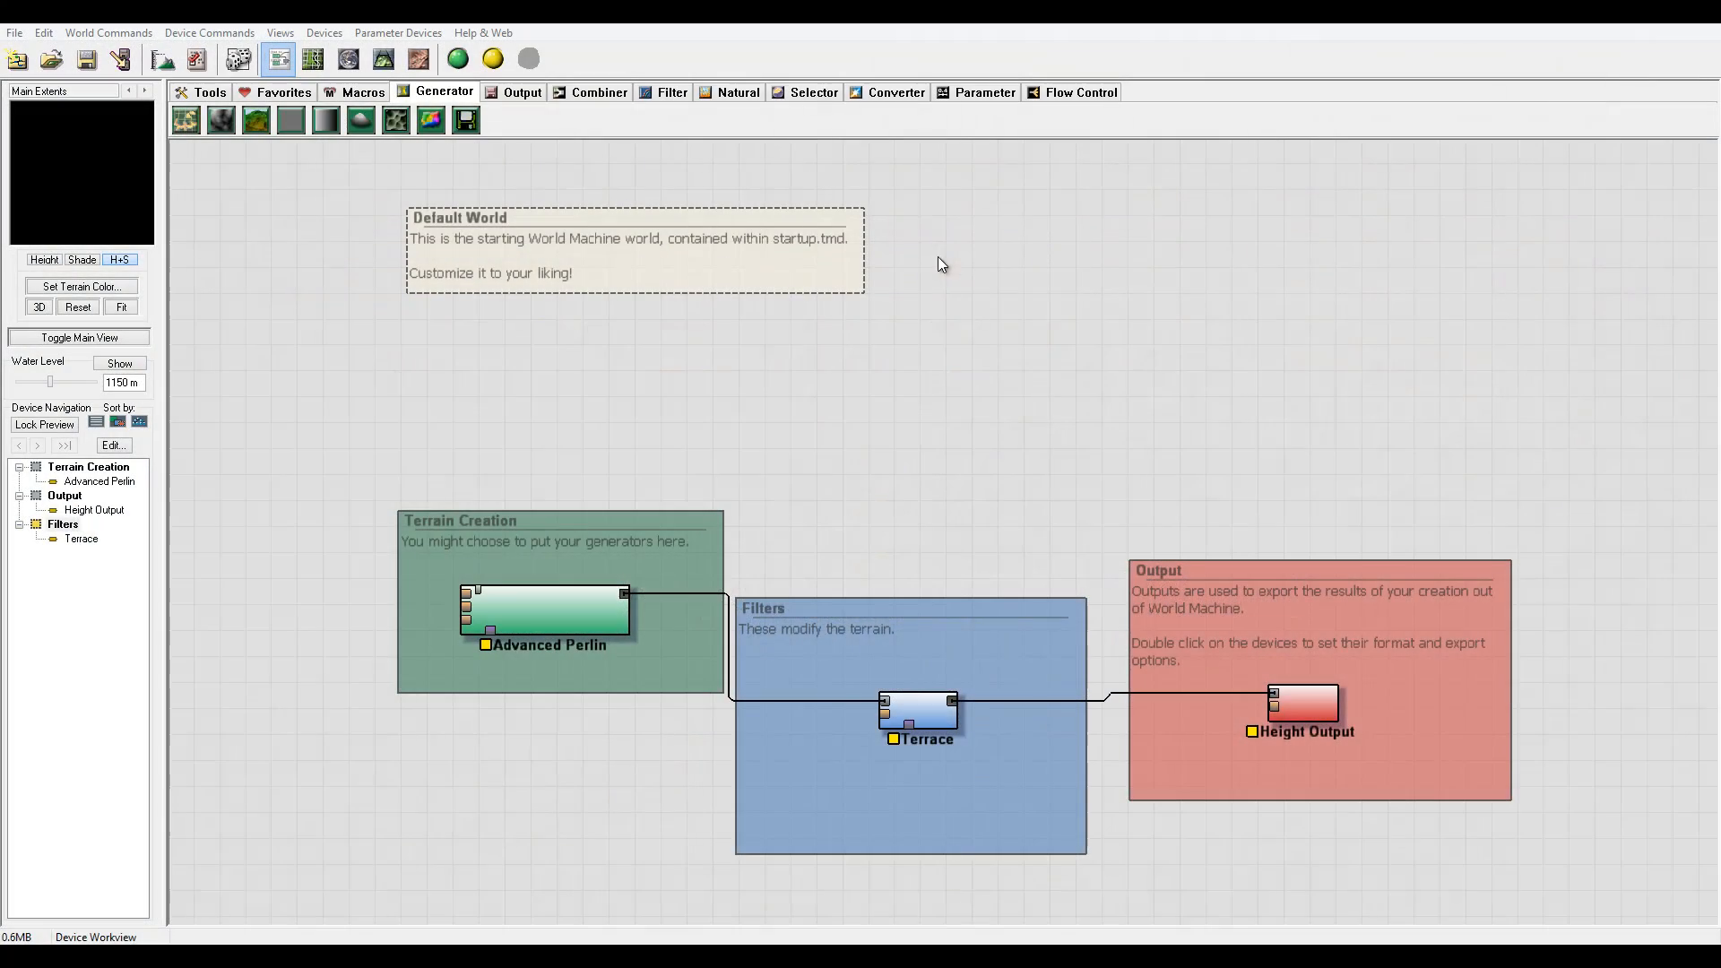
mouse_move(1345, 258)
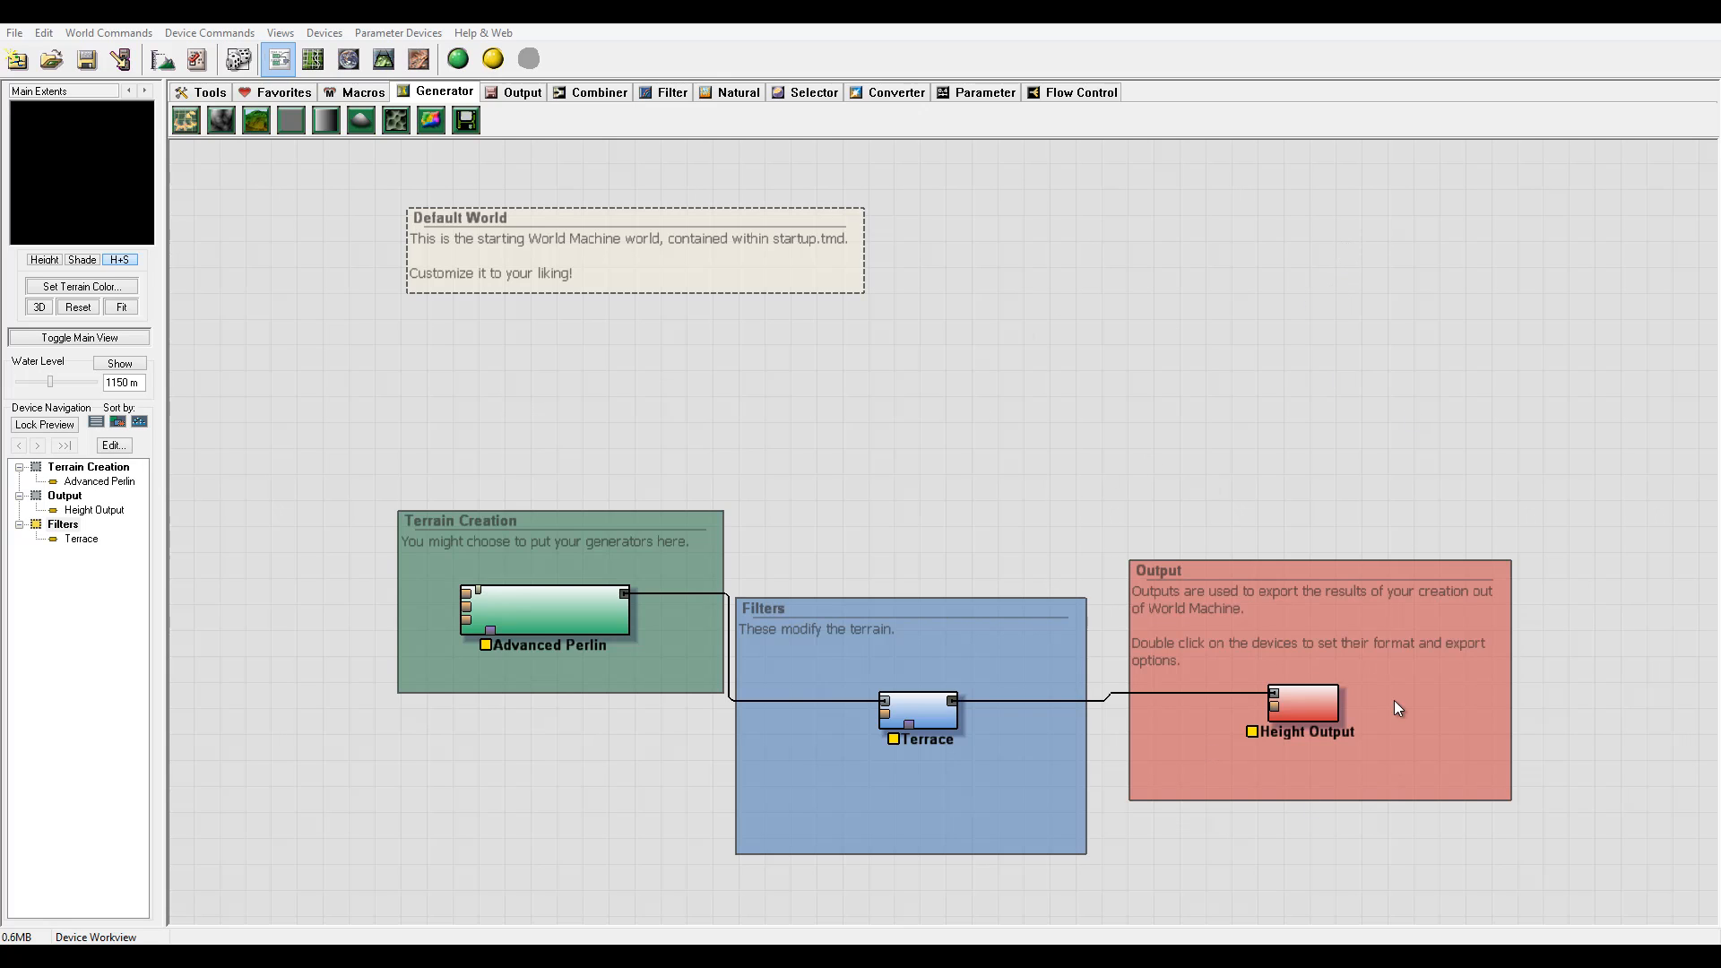
Place Height, Mesh, Bitmap Output and Overlay View devices from the Output device list.
click(522, 91)
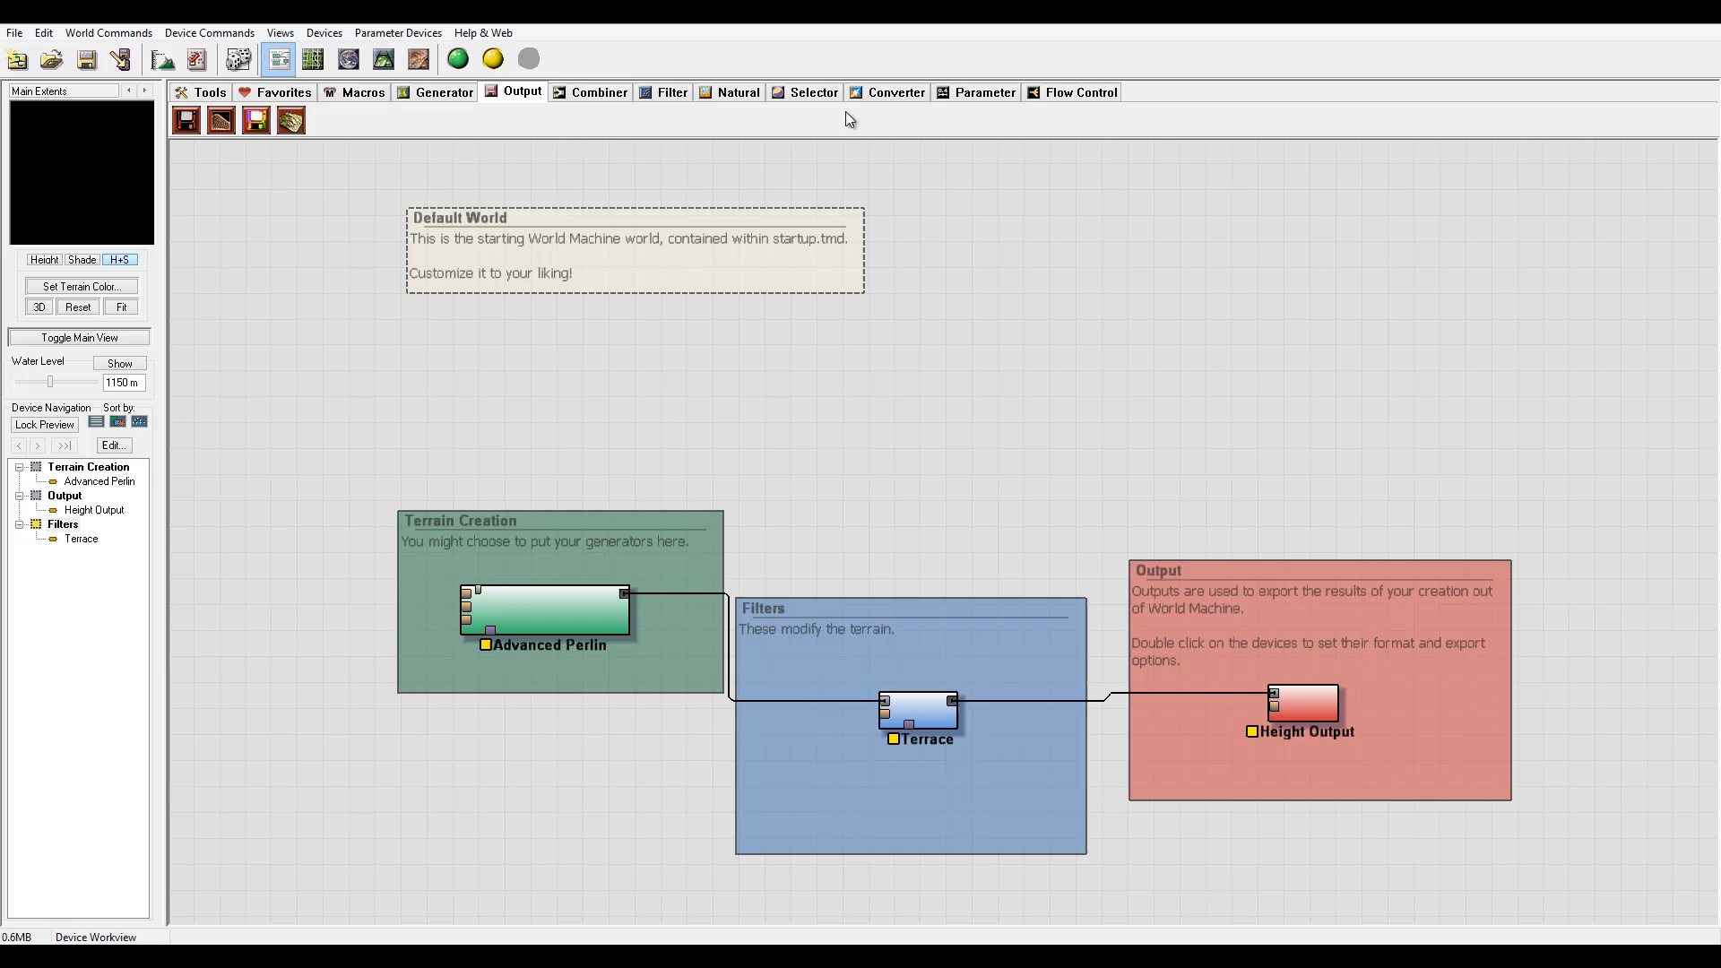
mouse_move(260, 150)
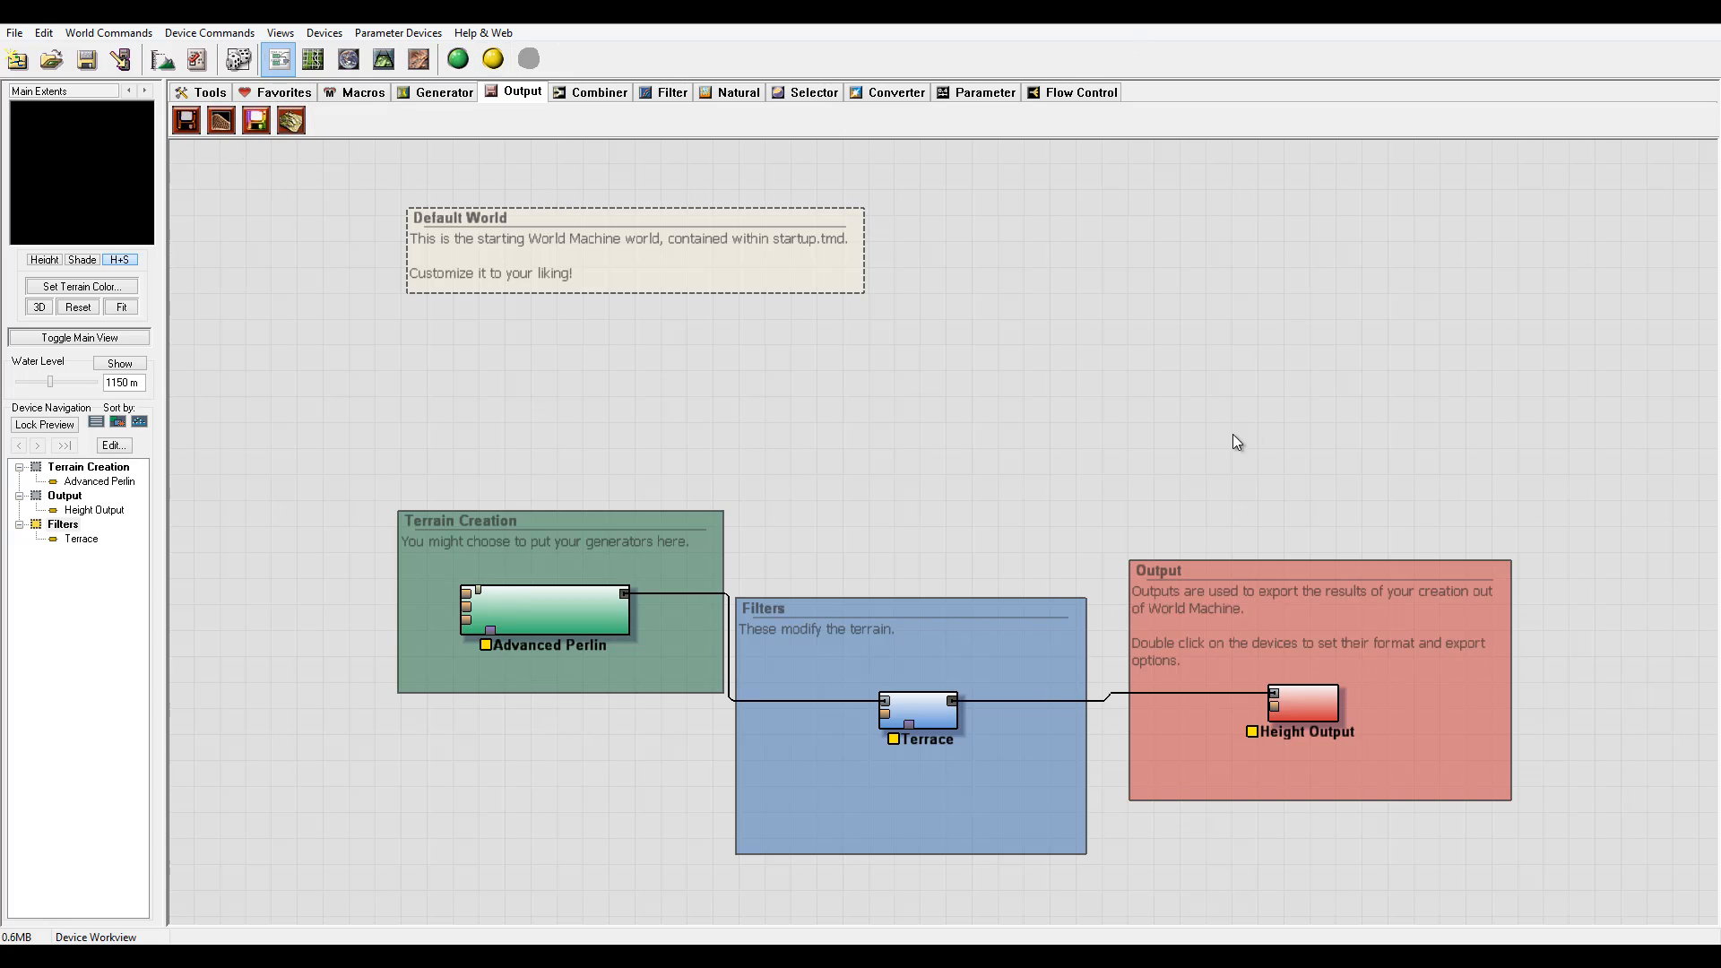
mouse_move(673, 147)
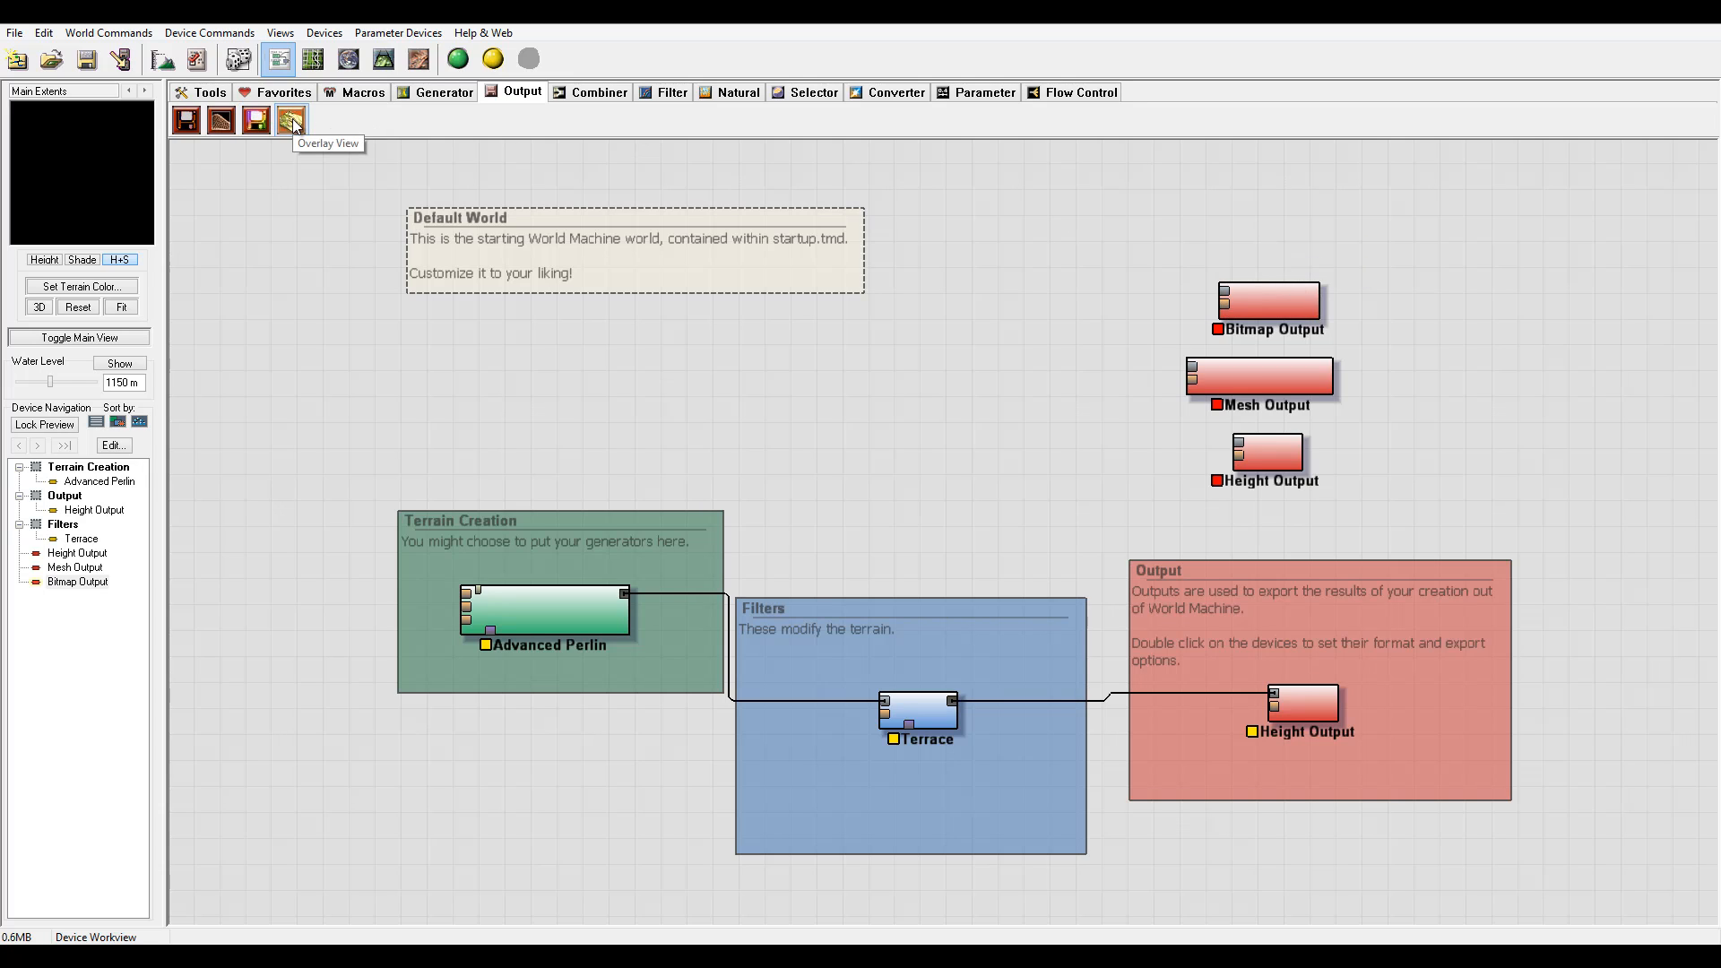
click(291, 118)
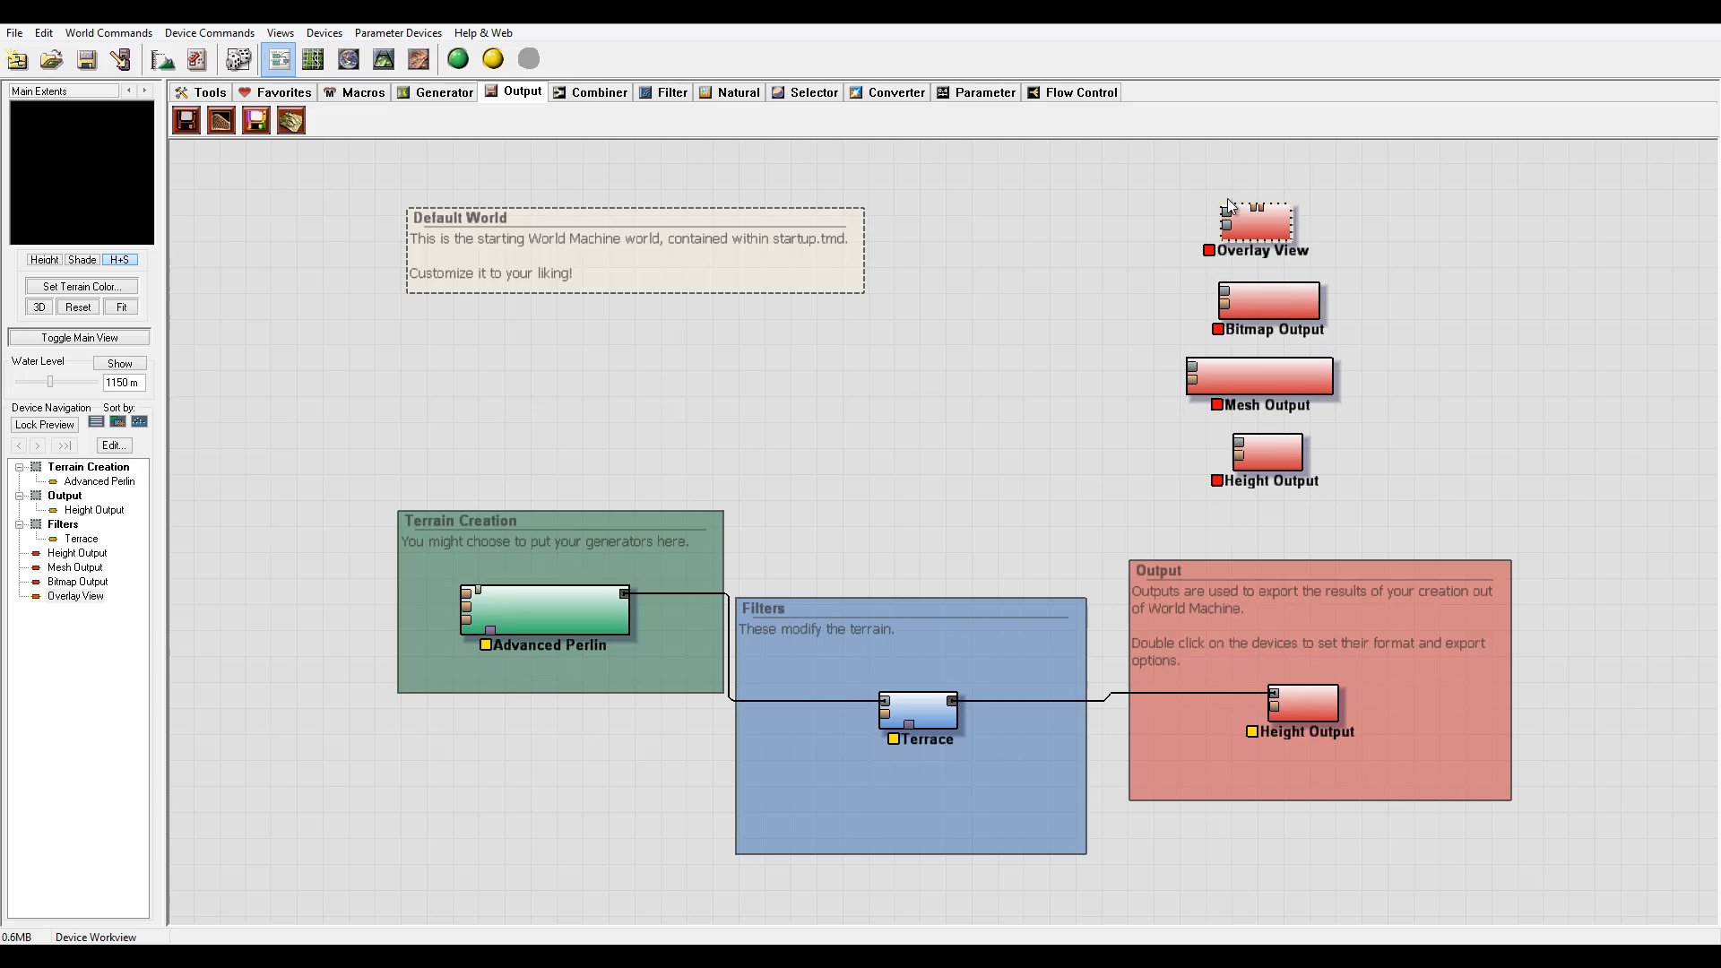
double_click(1264, 452)
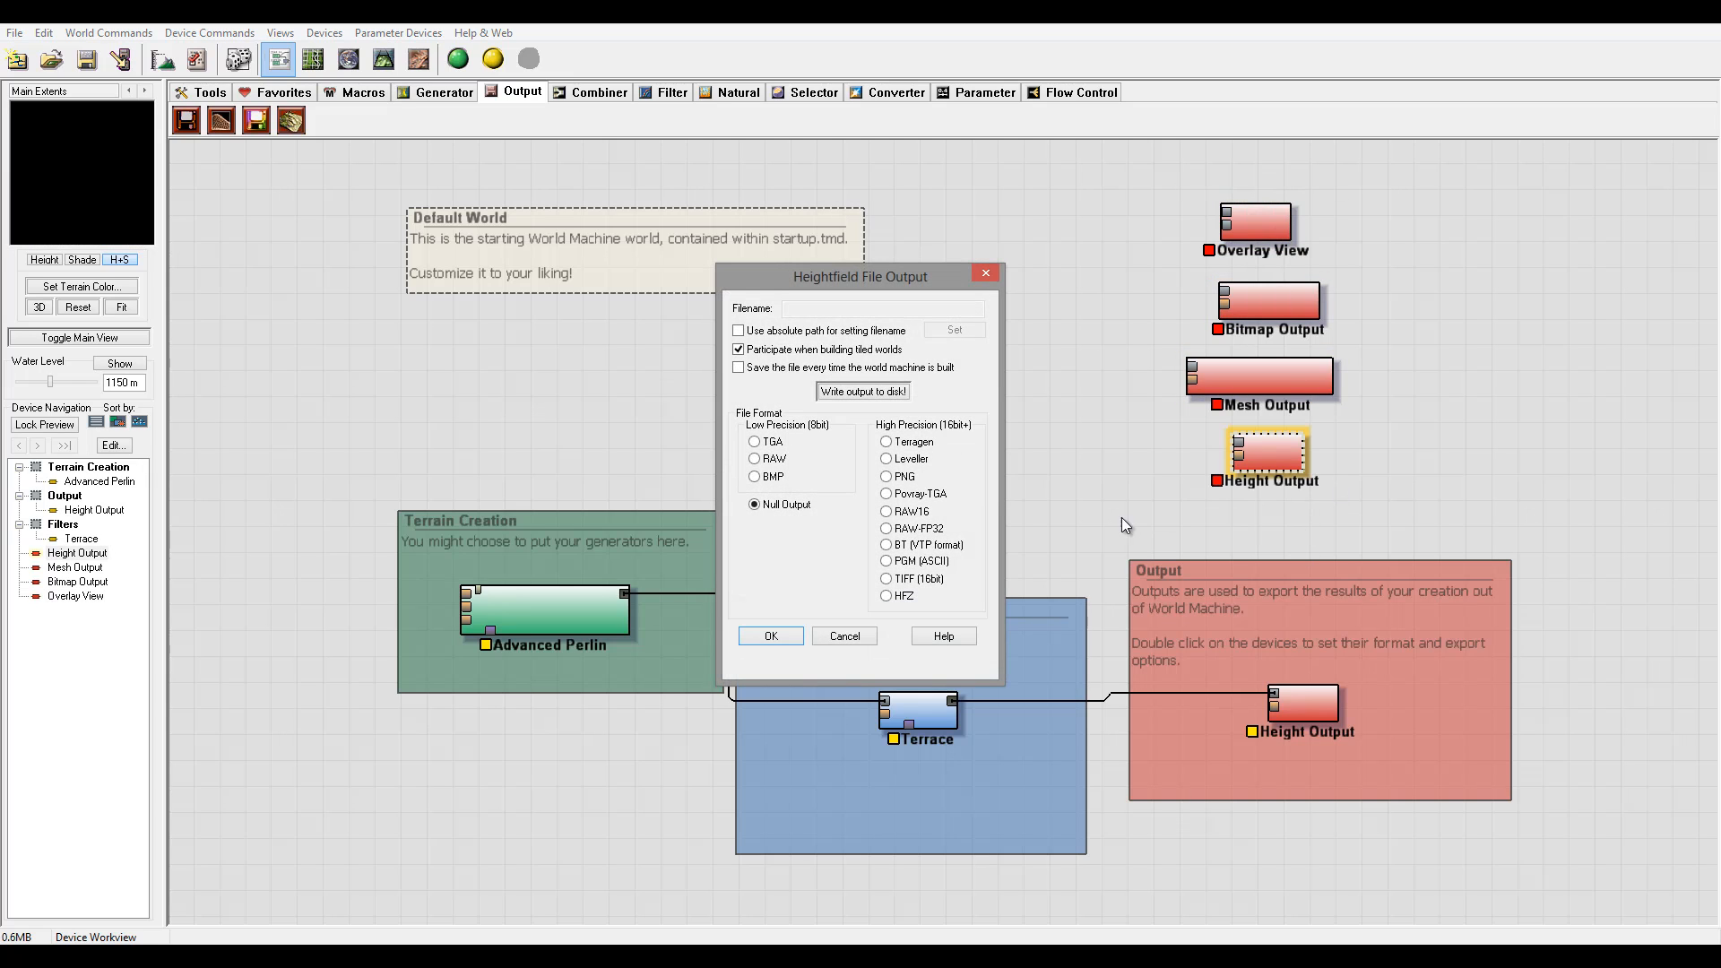
drag(861, 276, 792, 199)
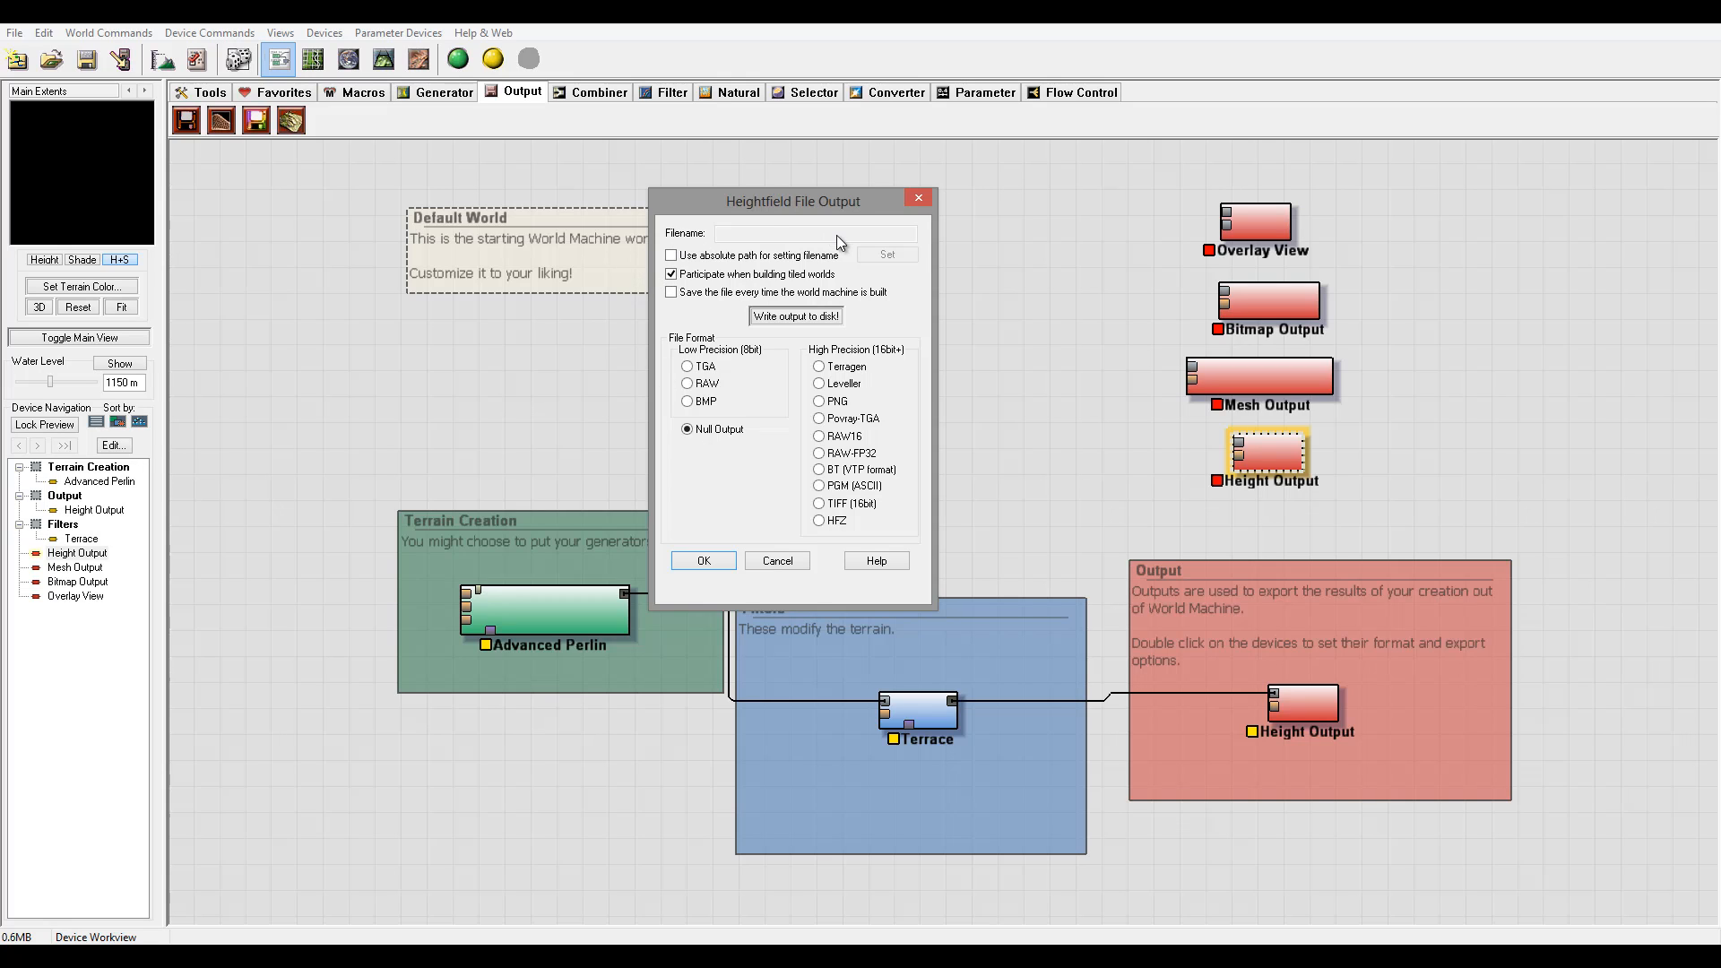
mouse_move(809, 276)
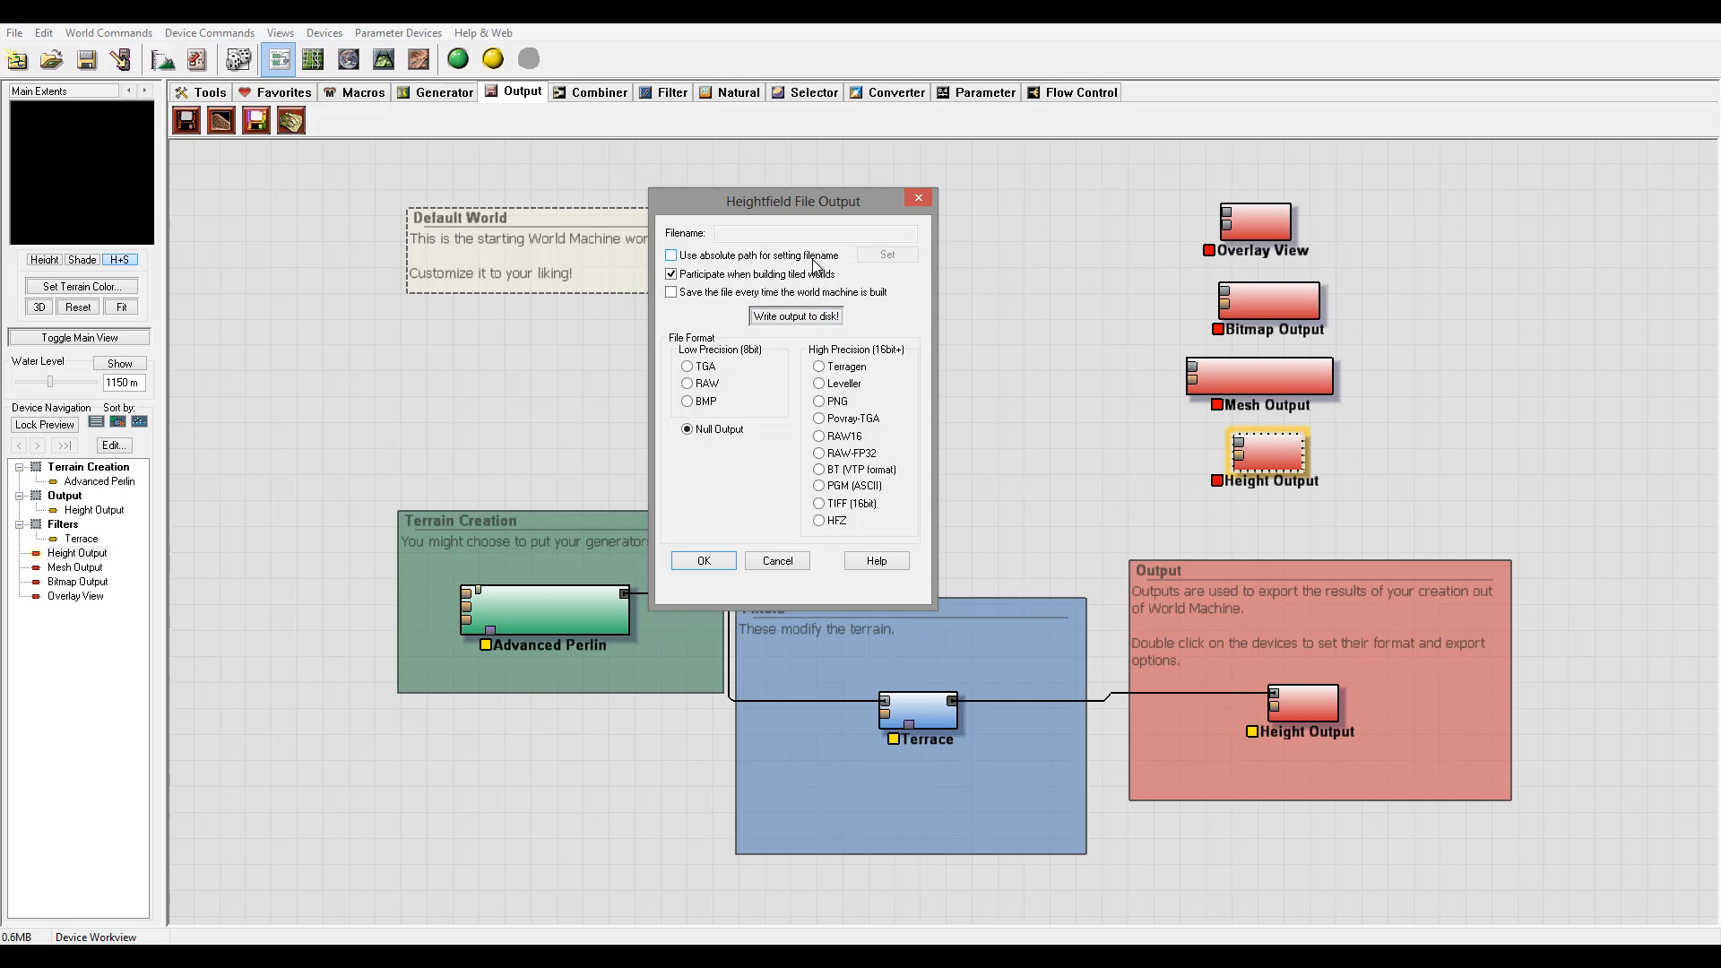
mouse_move(1170, 327)
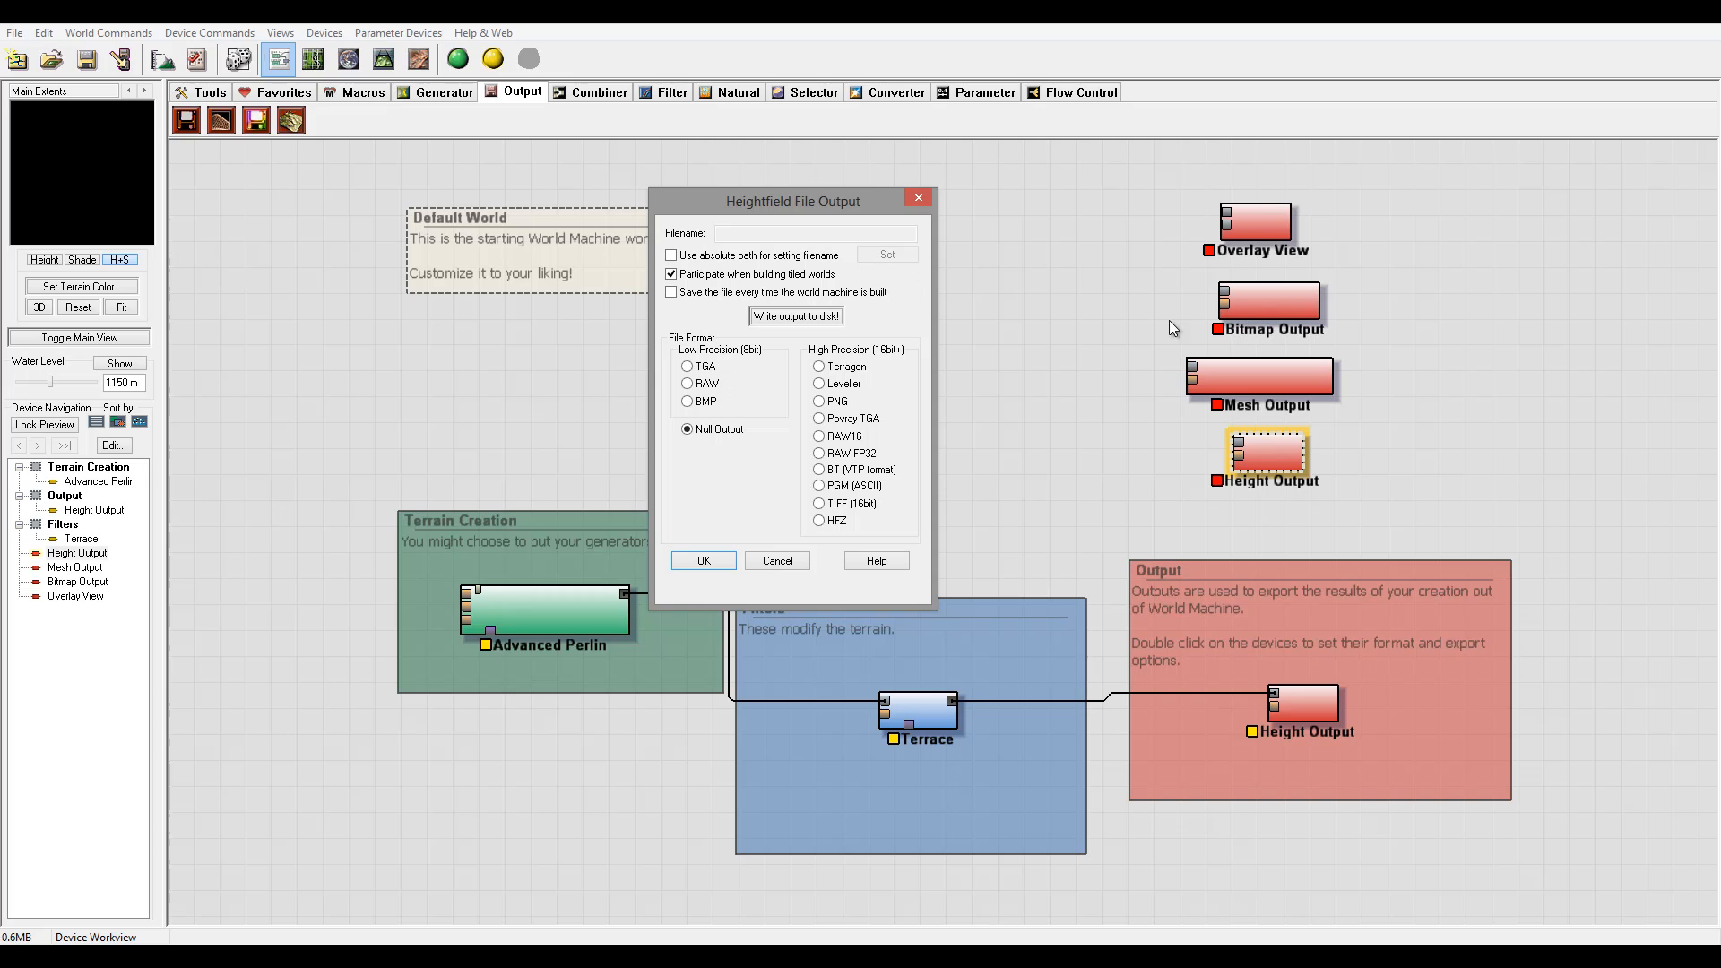
mouse_move(929, 213)
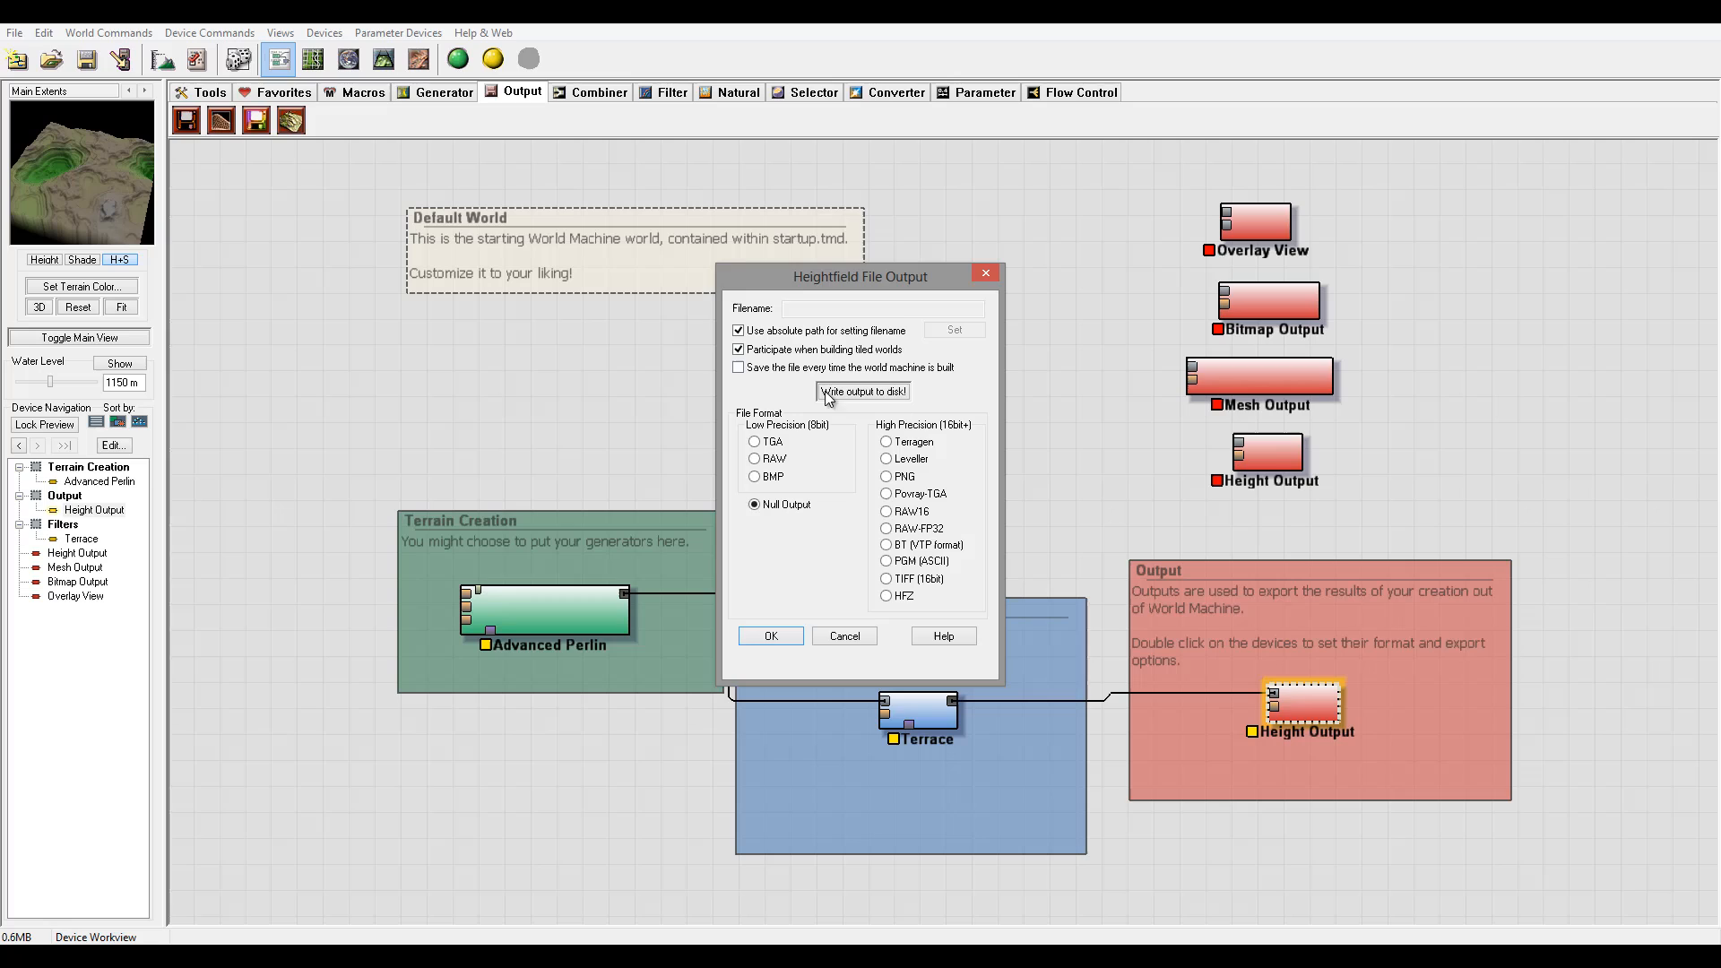
mouse_move(1026, 274)
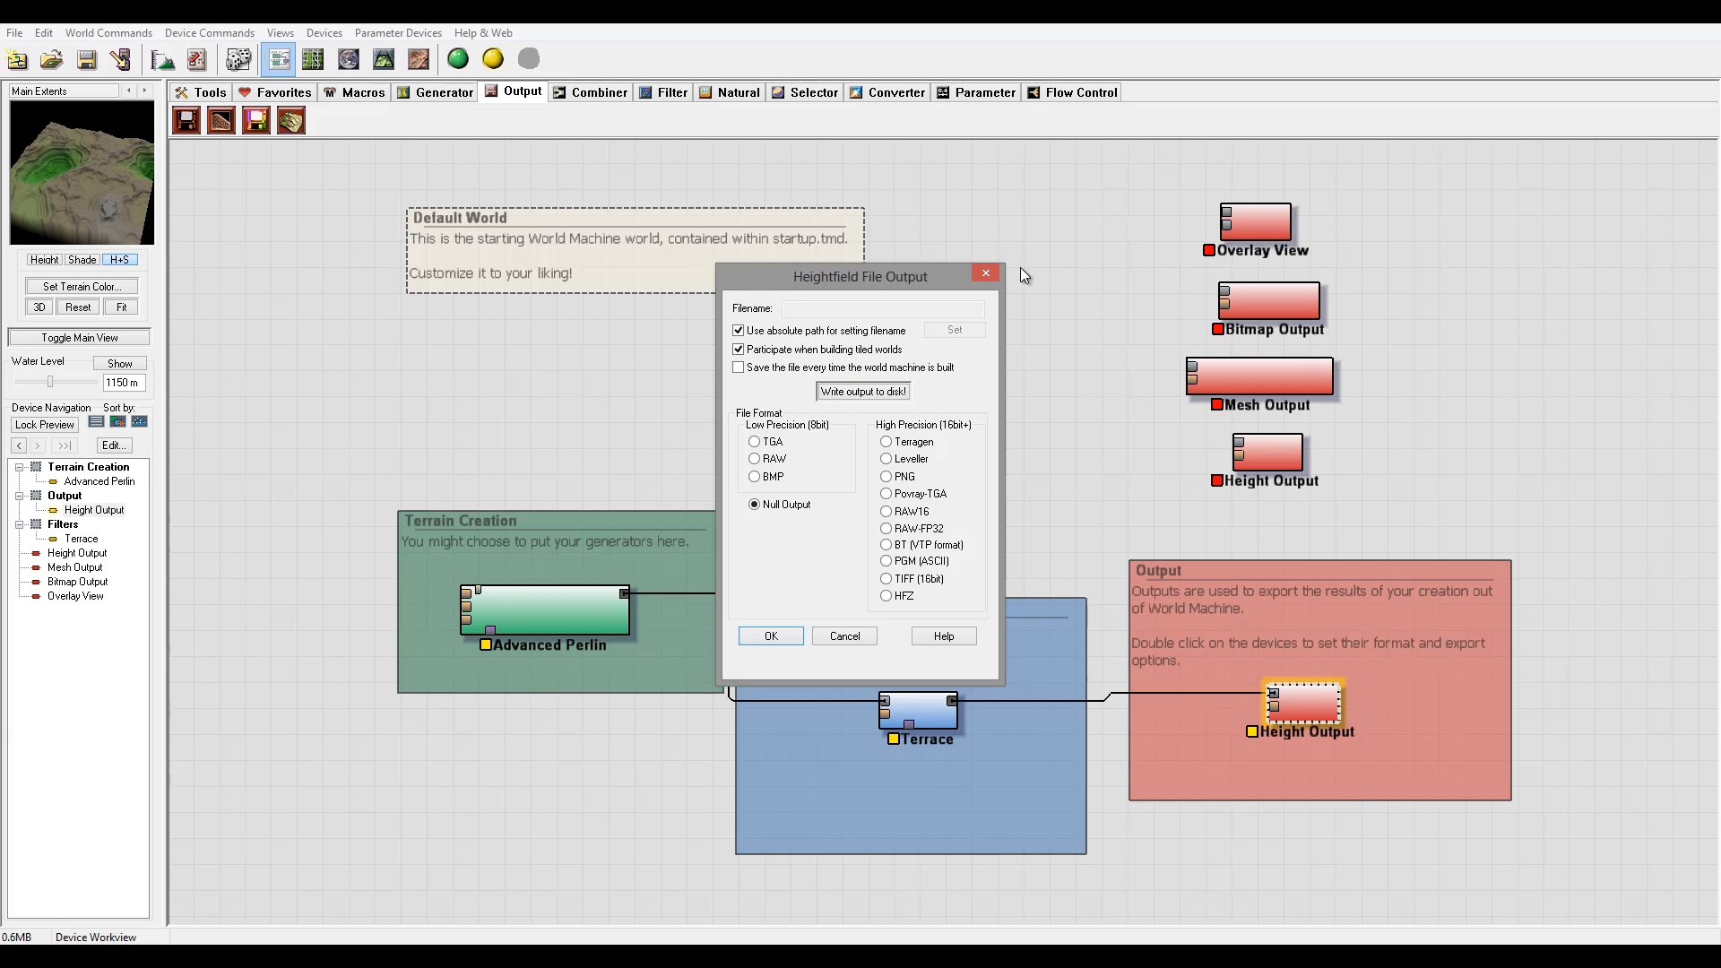
mouse_move(891, 320)
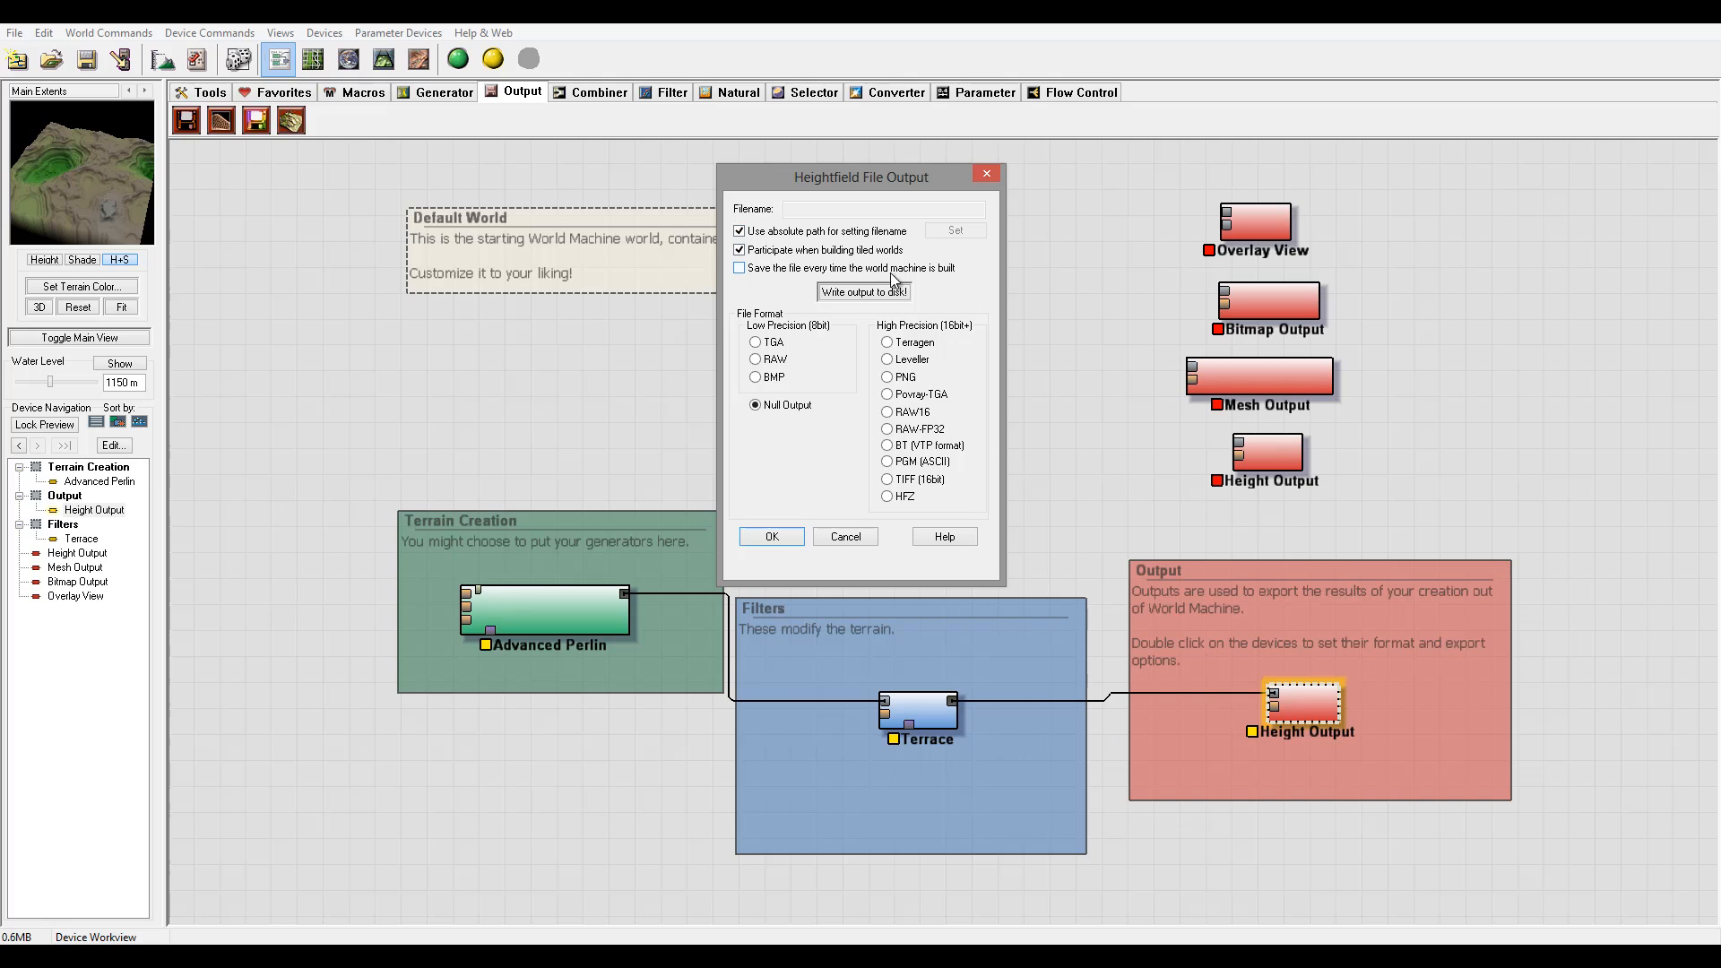
mouse_move(918, 271)
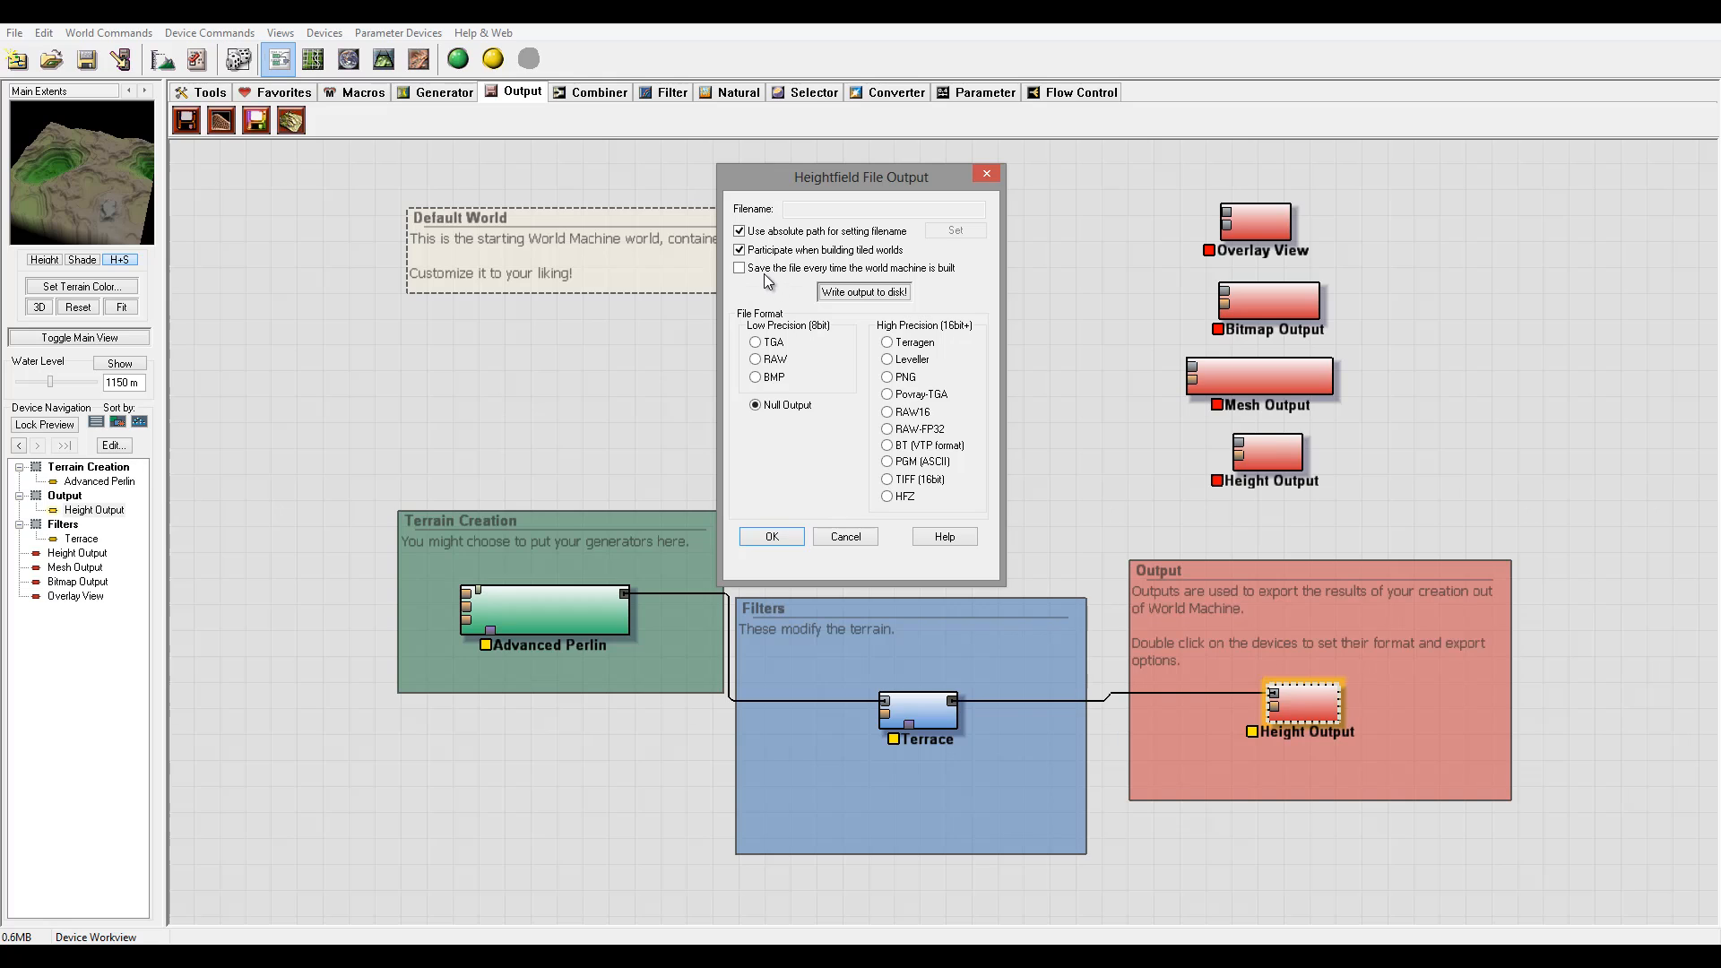
mouse_move(814, 285)
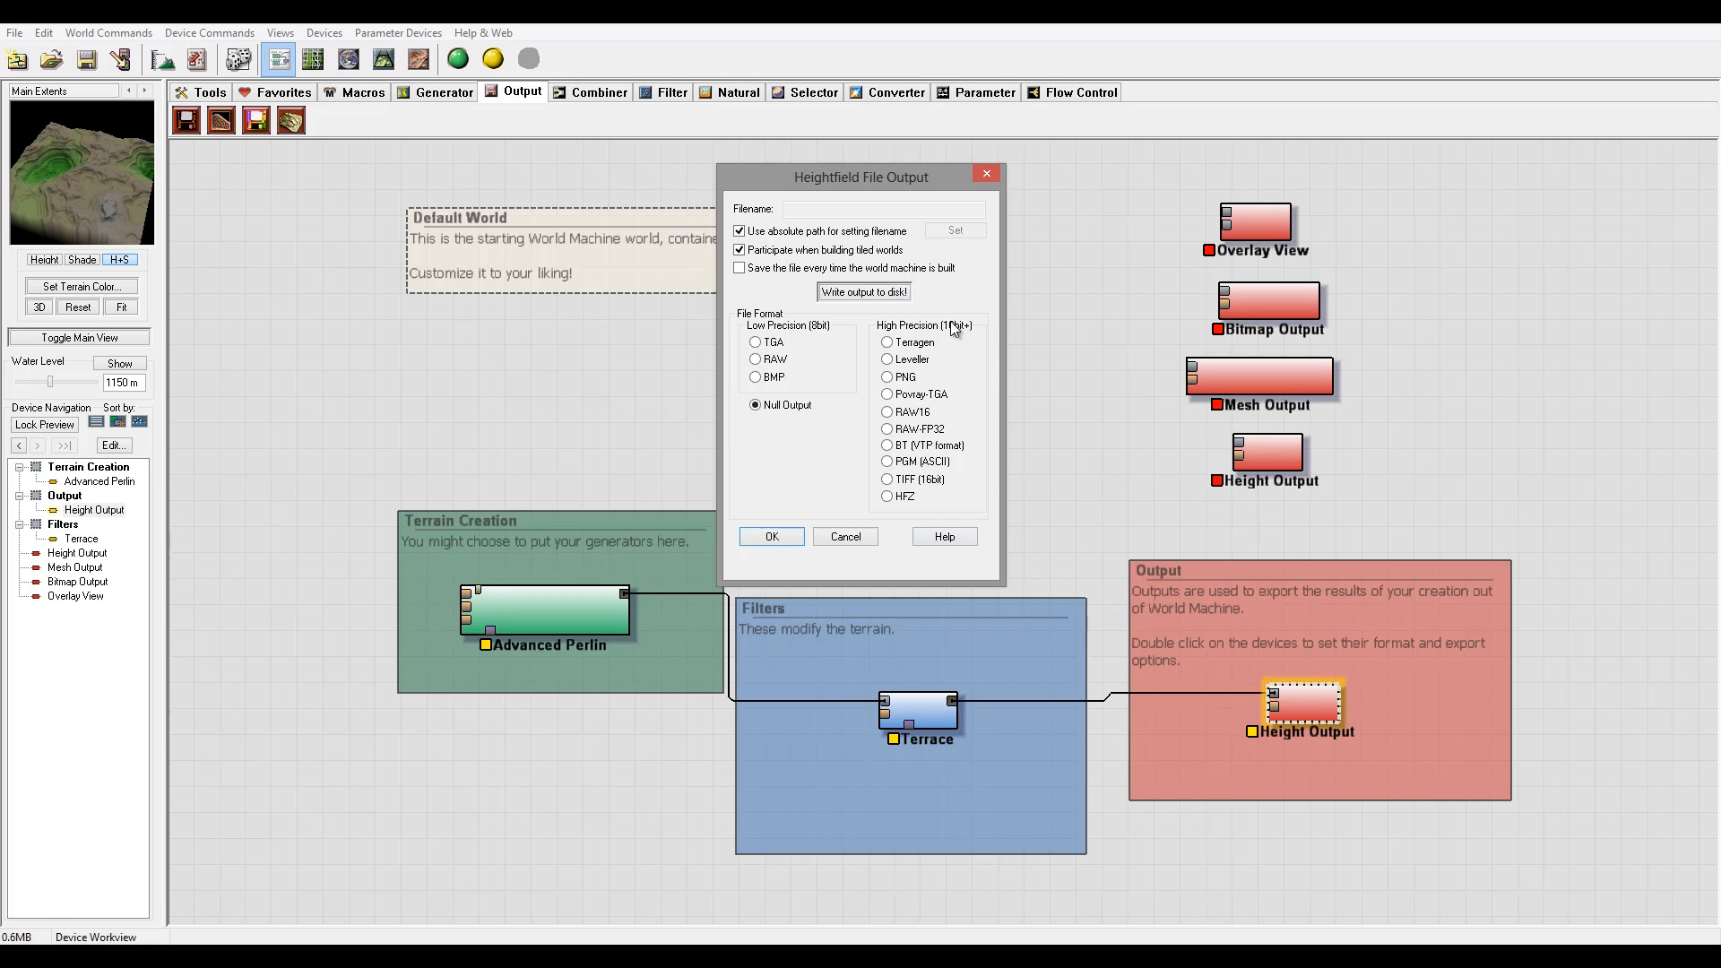
mouse_move(746, 324)
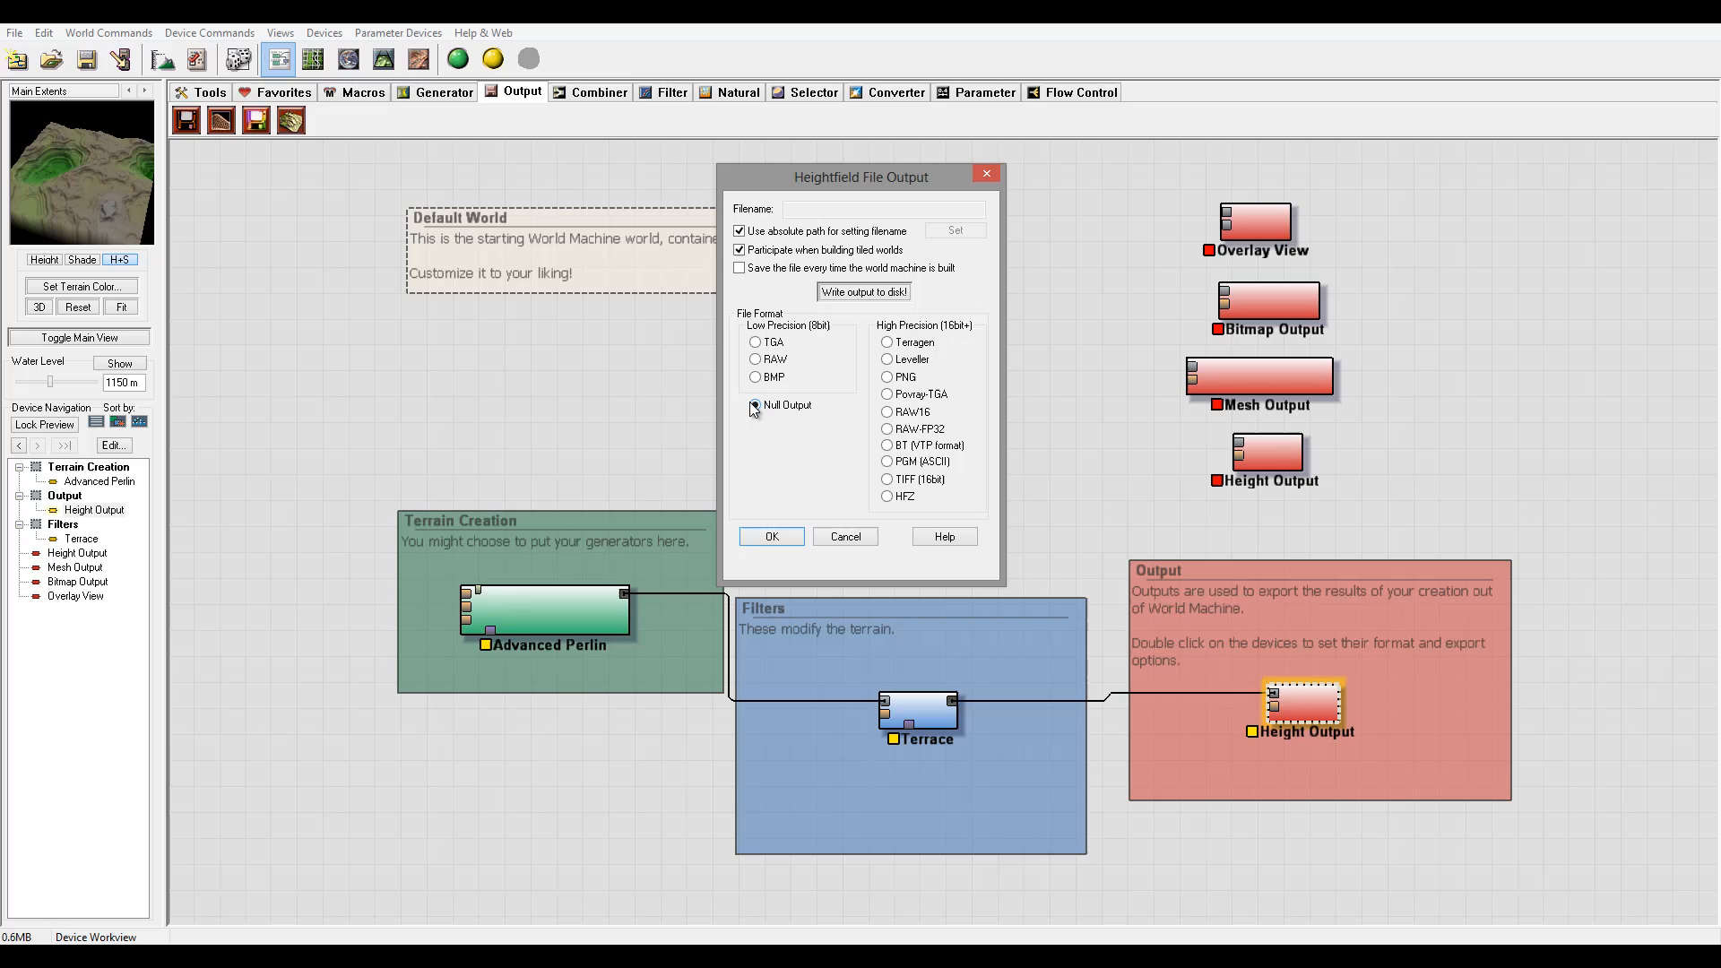
click(753, 405)
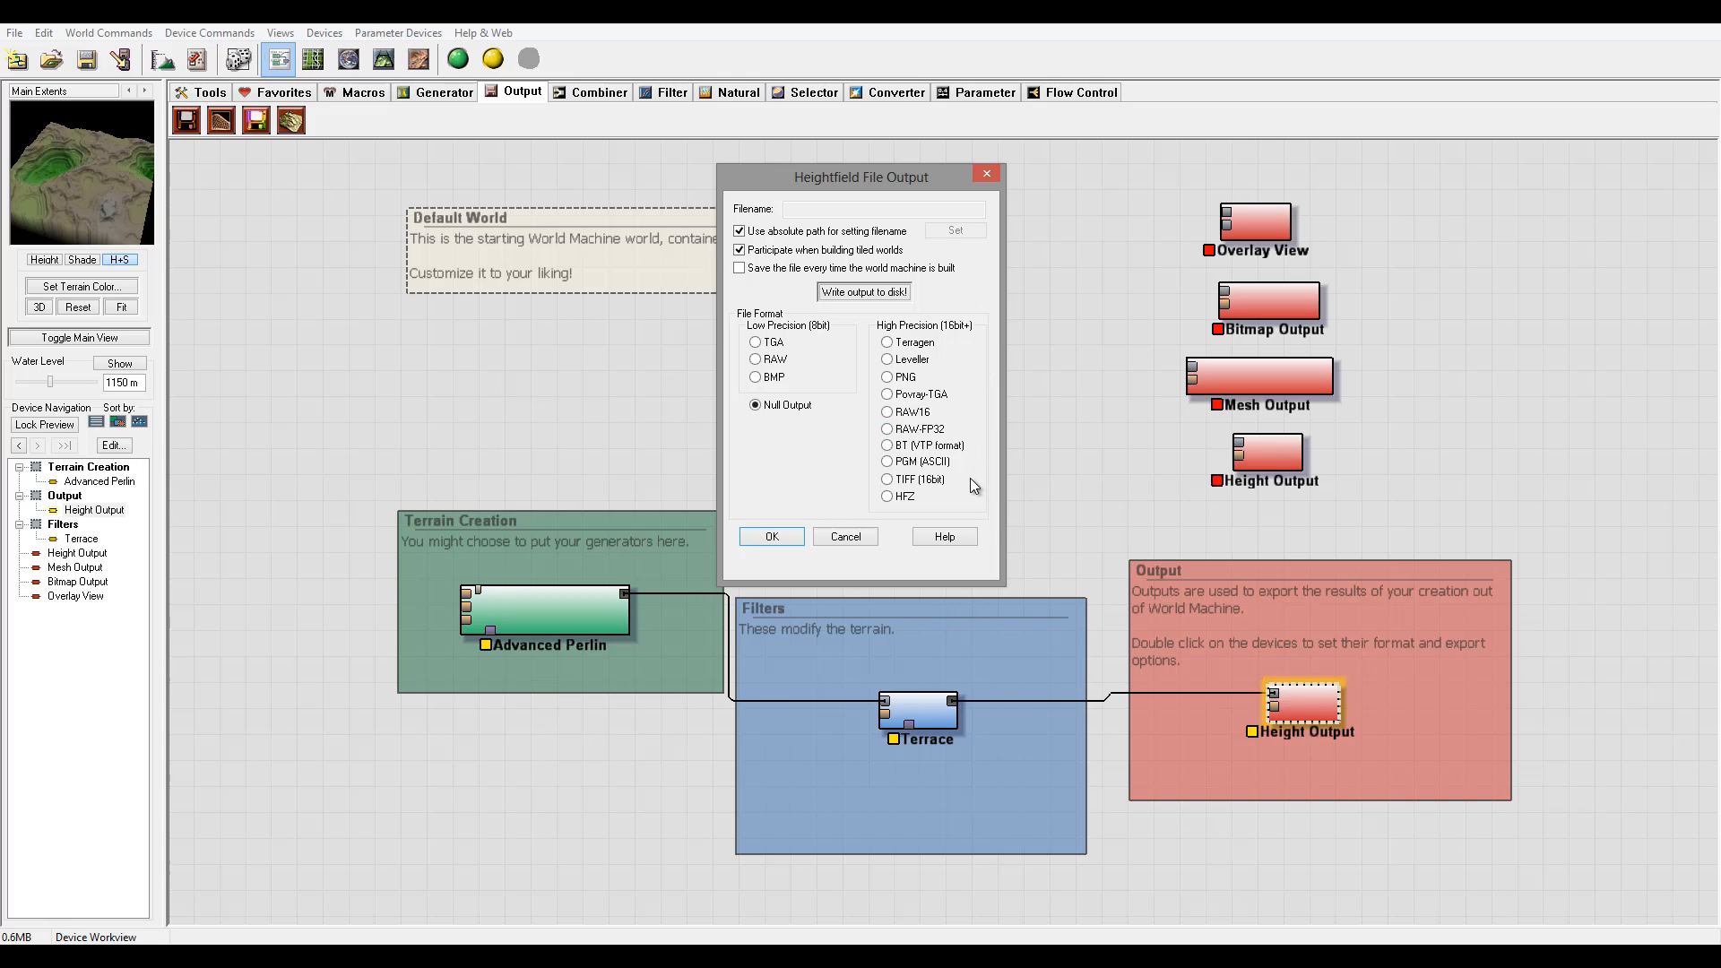
mouse_move(908, 485)
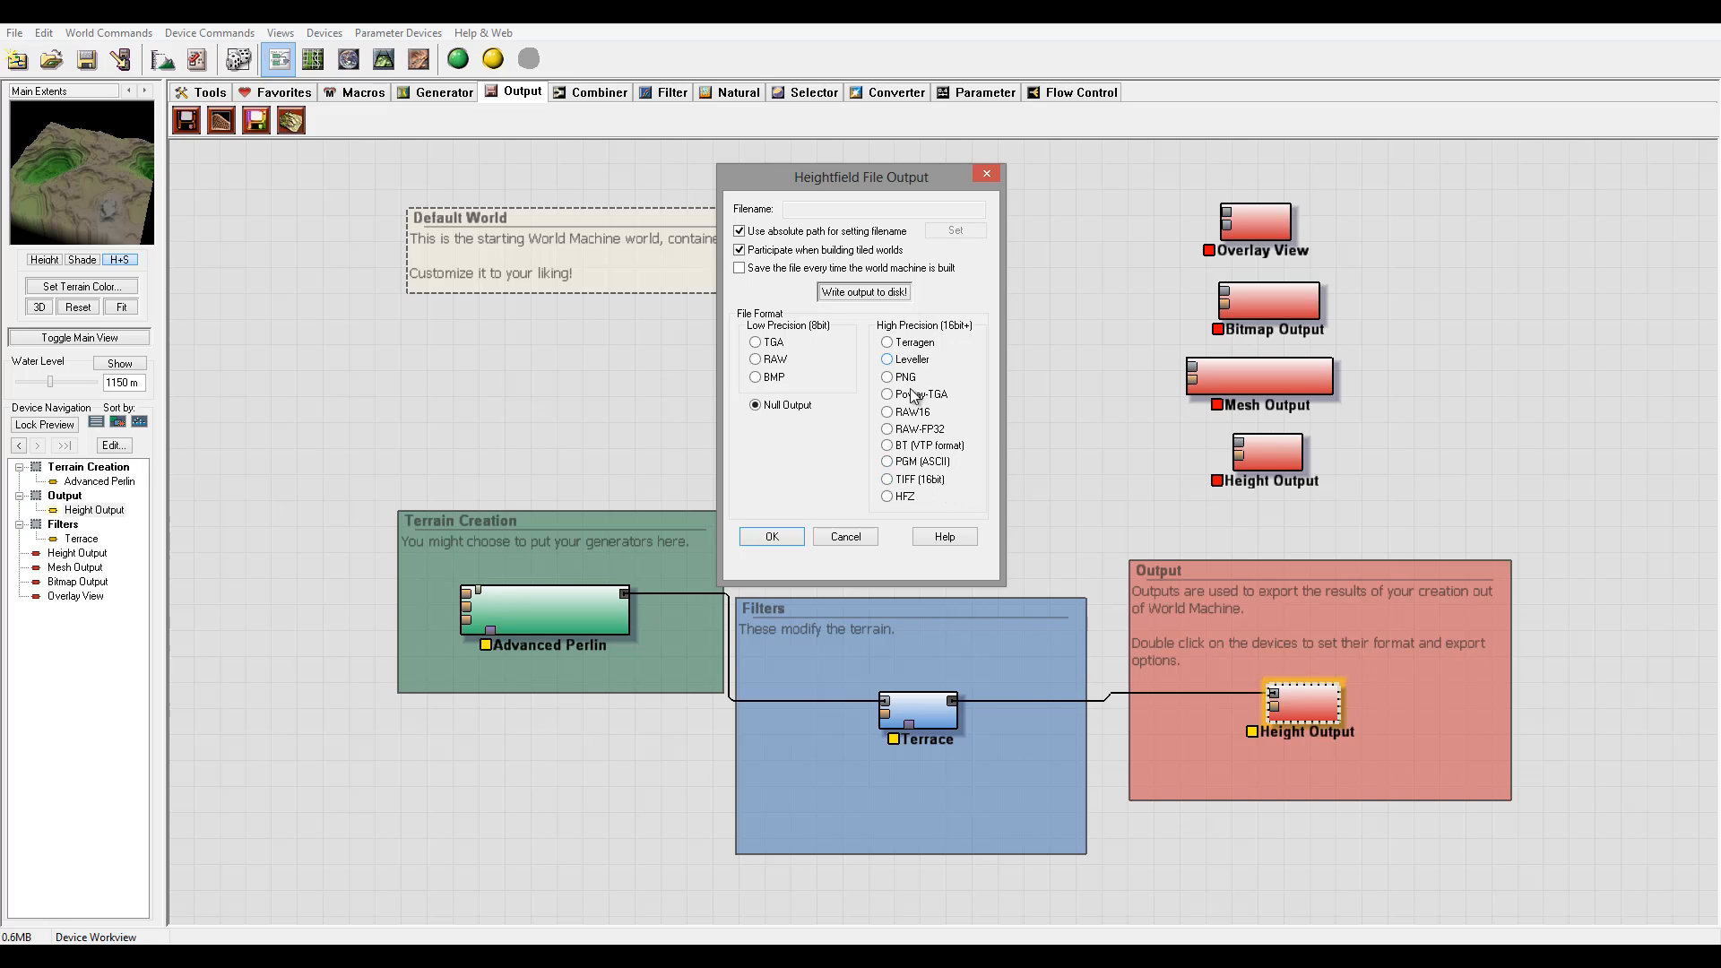
mouse_move(889, 505)
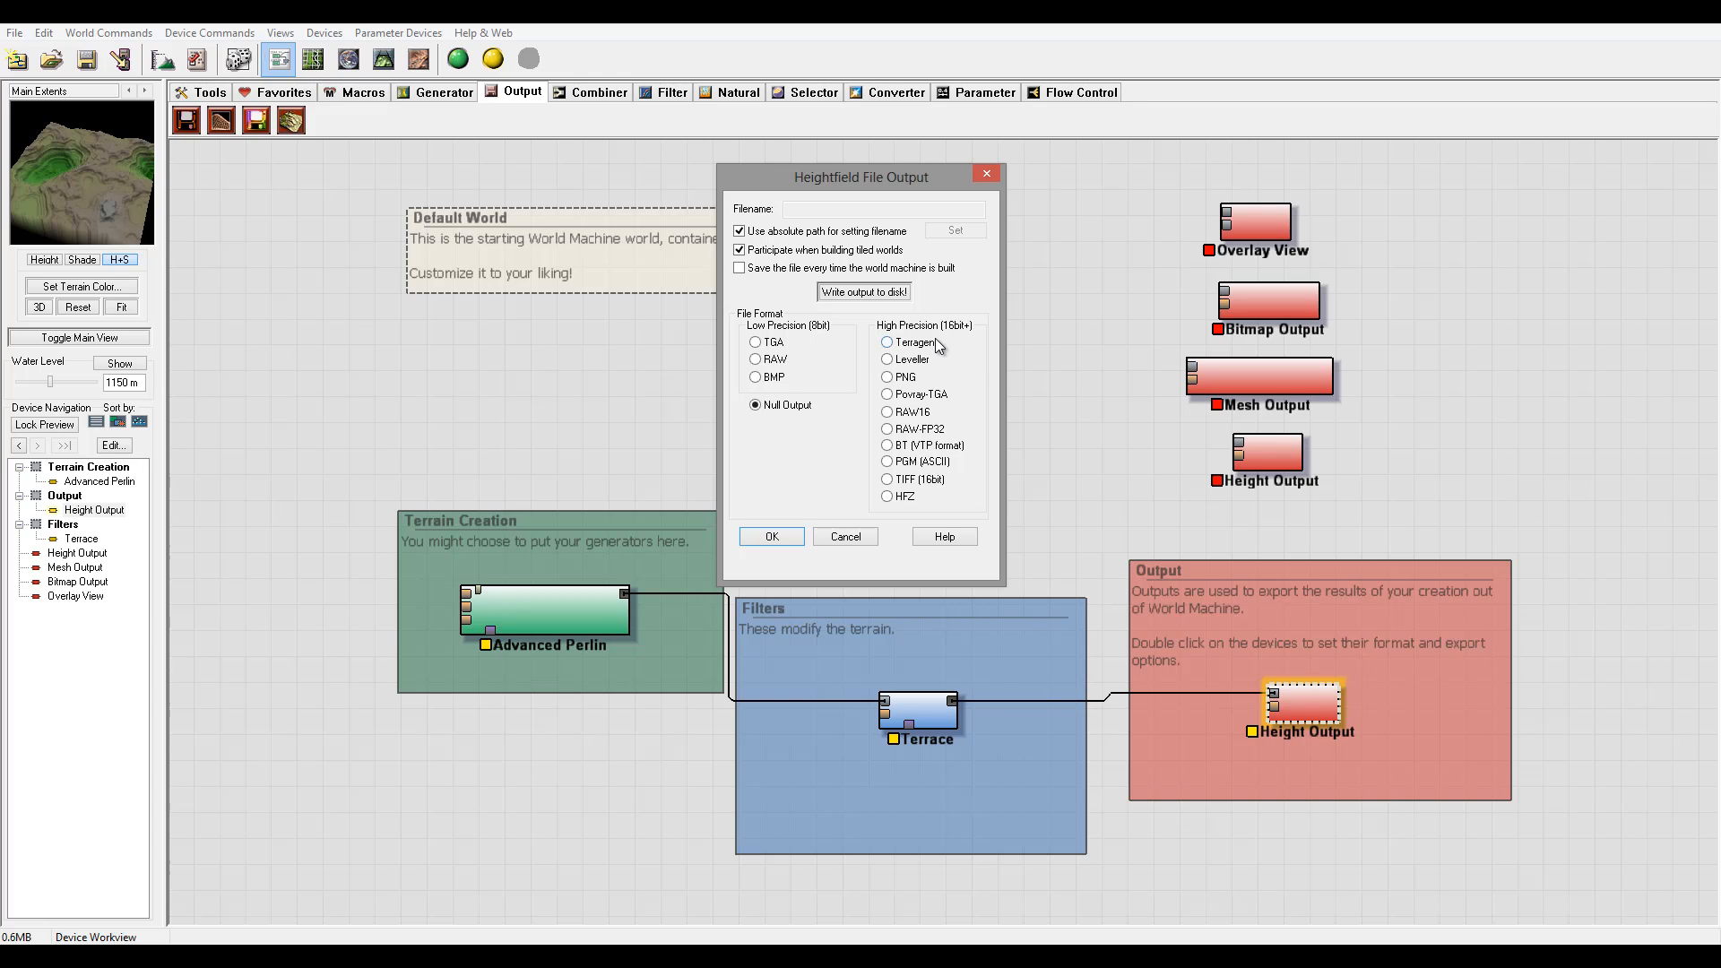
click(846, 538)
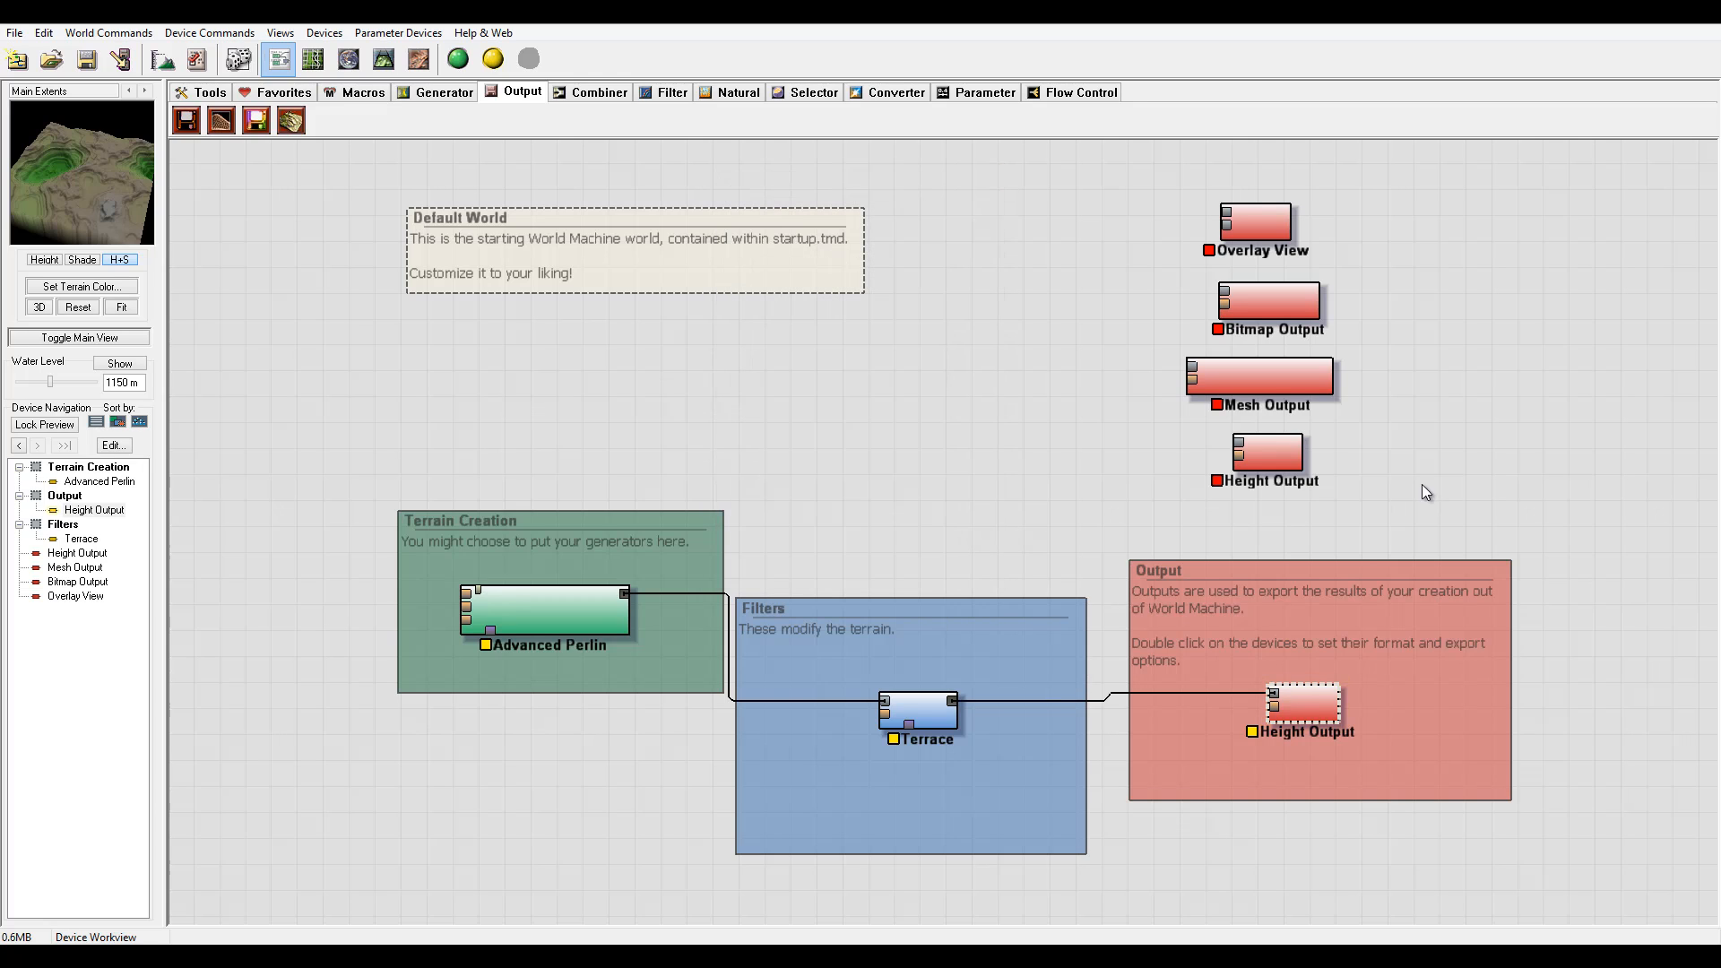
Move Mesh Output above Bitmap Output and bring up the Converter devices for a Colorizer.
click(1266, 455)
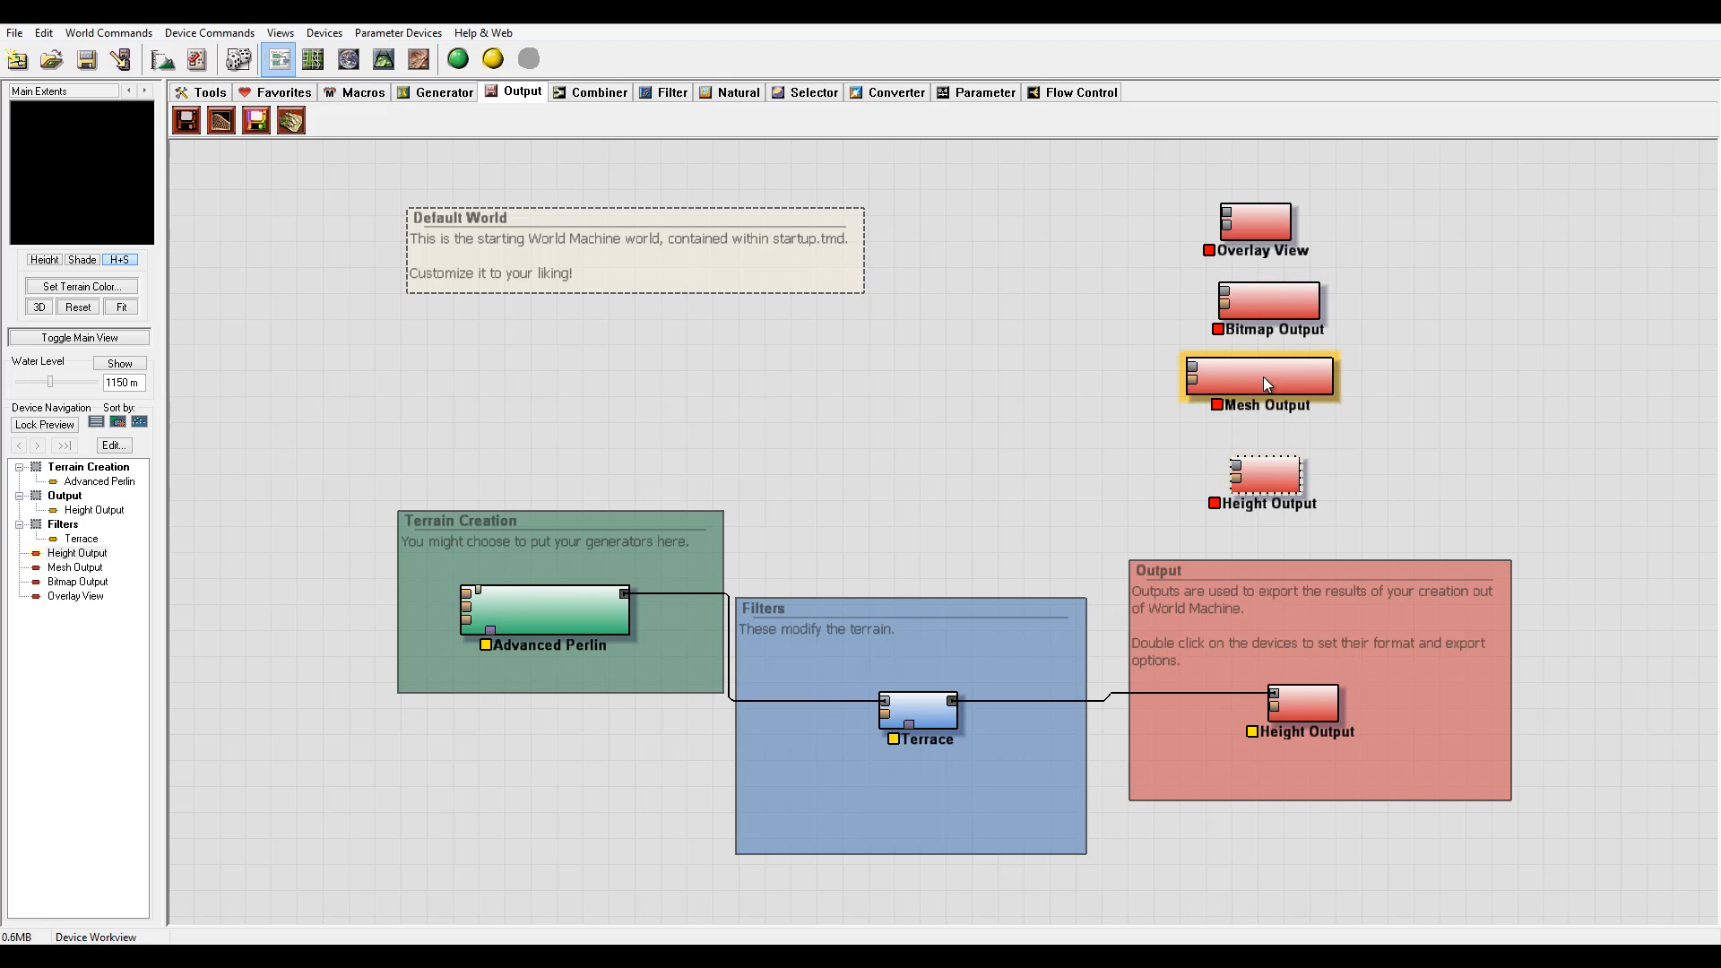
drag(1258, 377, 1519, 220)
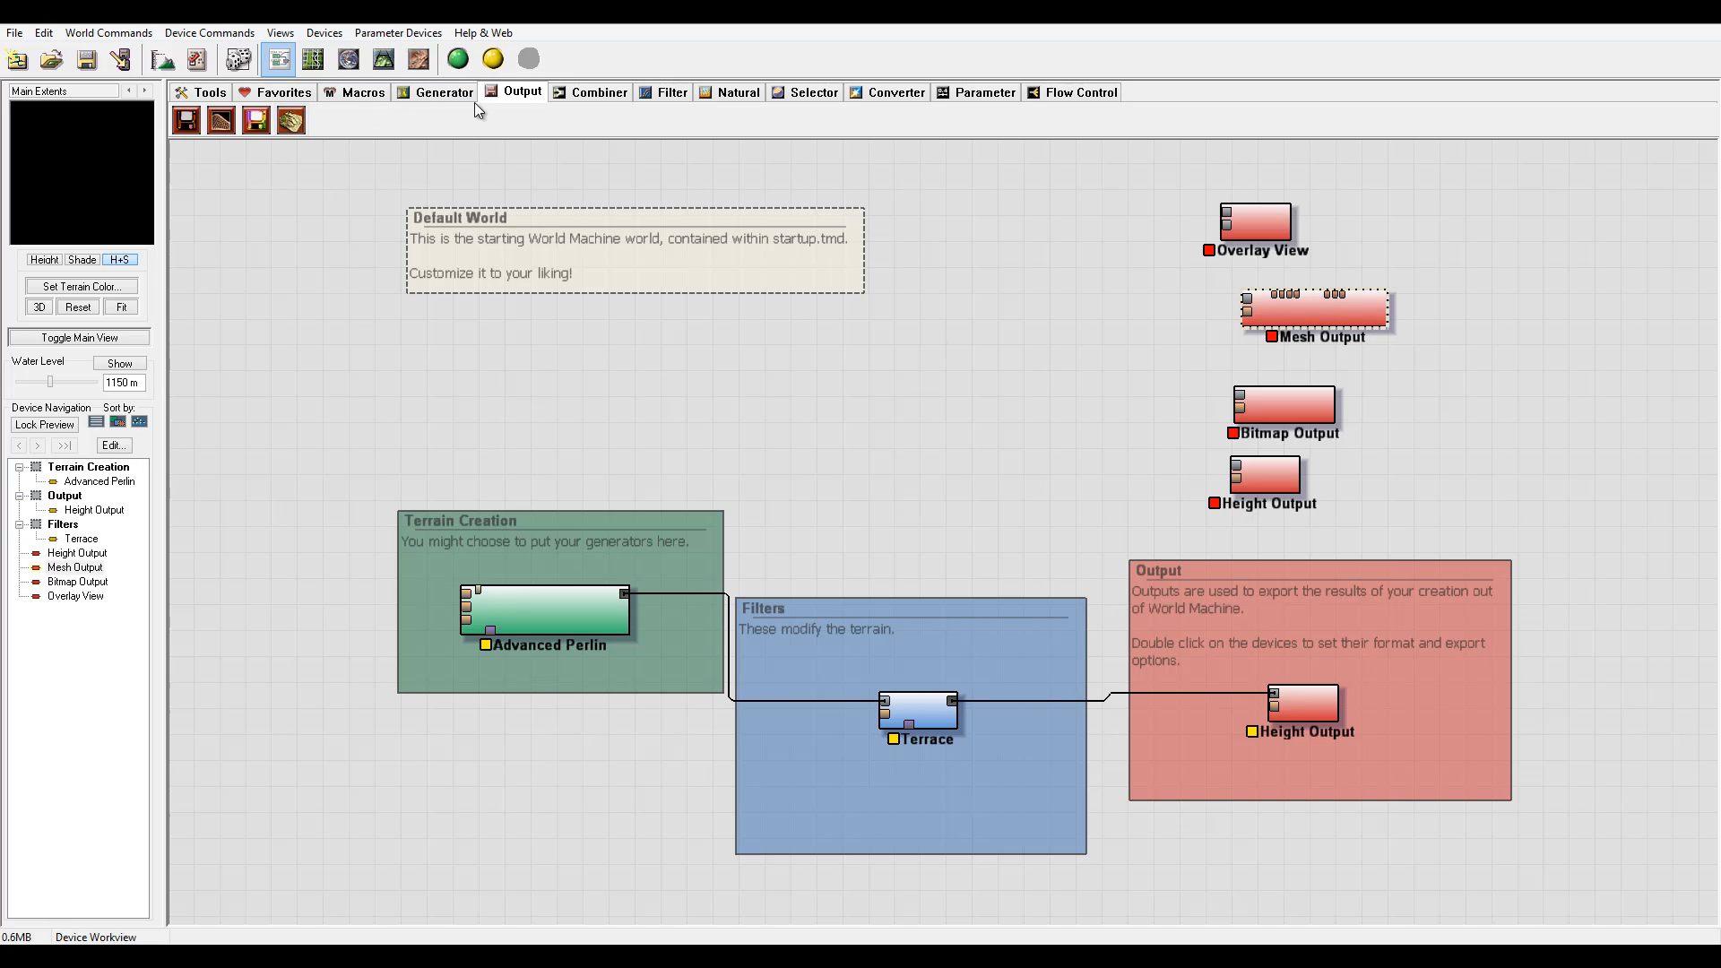
click(893, 93)
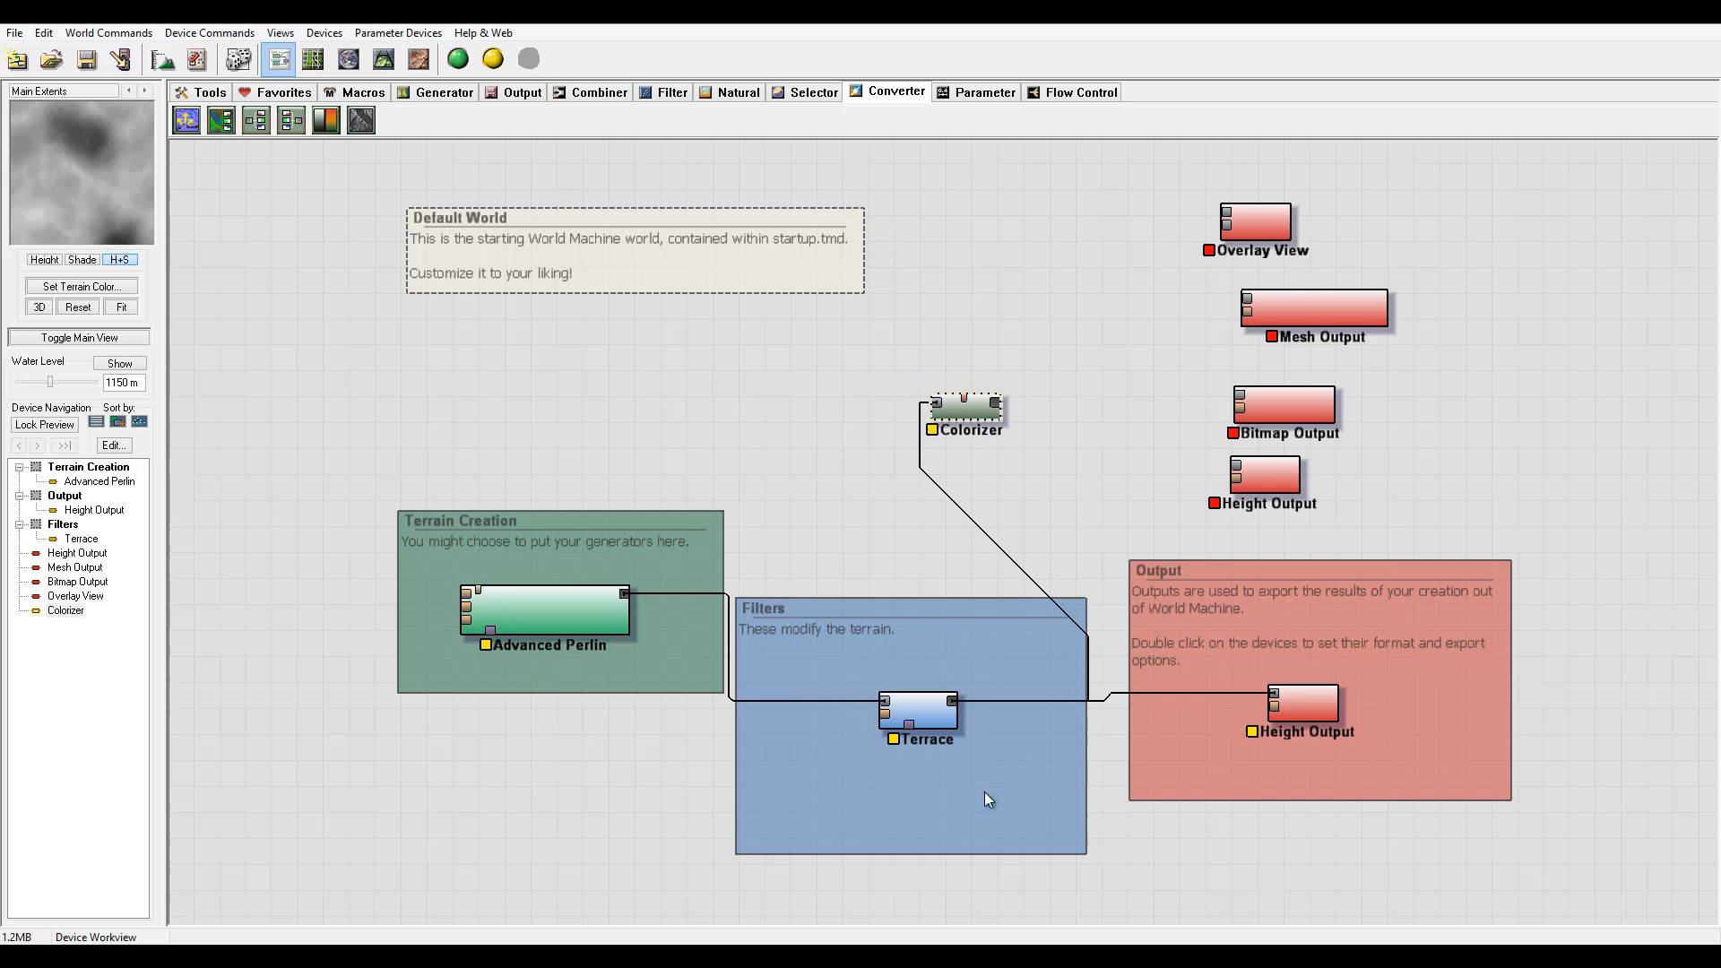
Wire the Colorizer's output port into the Bitmap Output's input port.
click(964, 409)
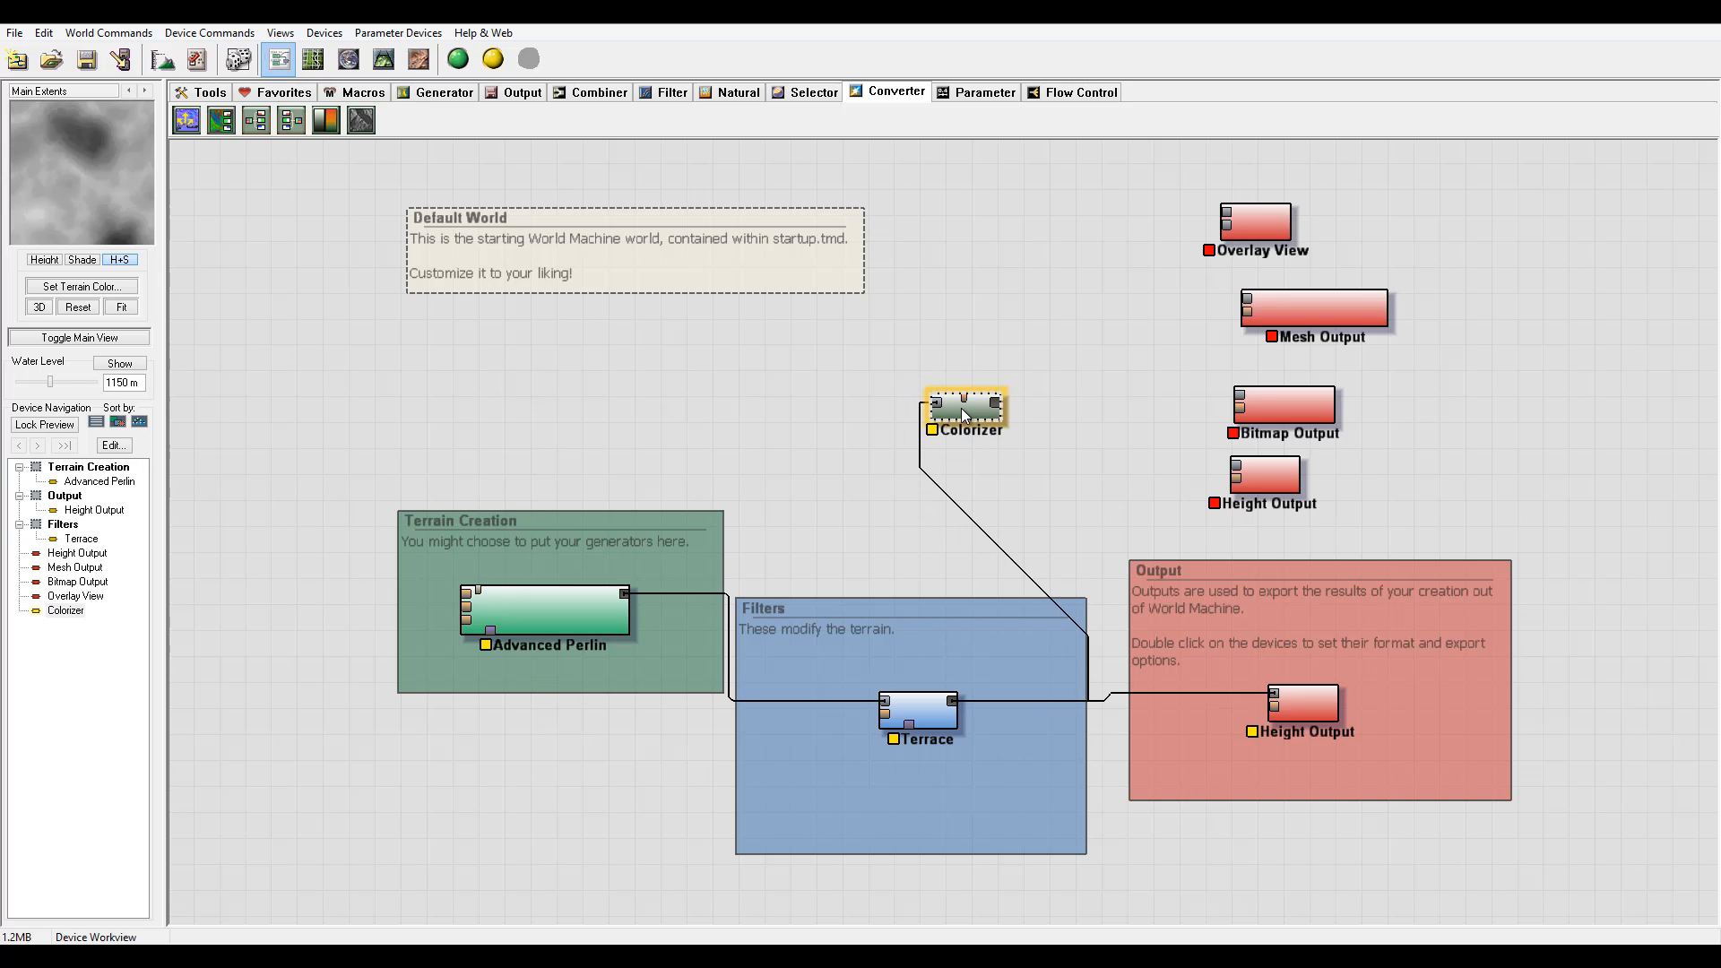
double_click(967, 409)
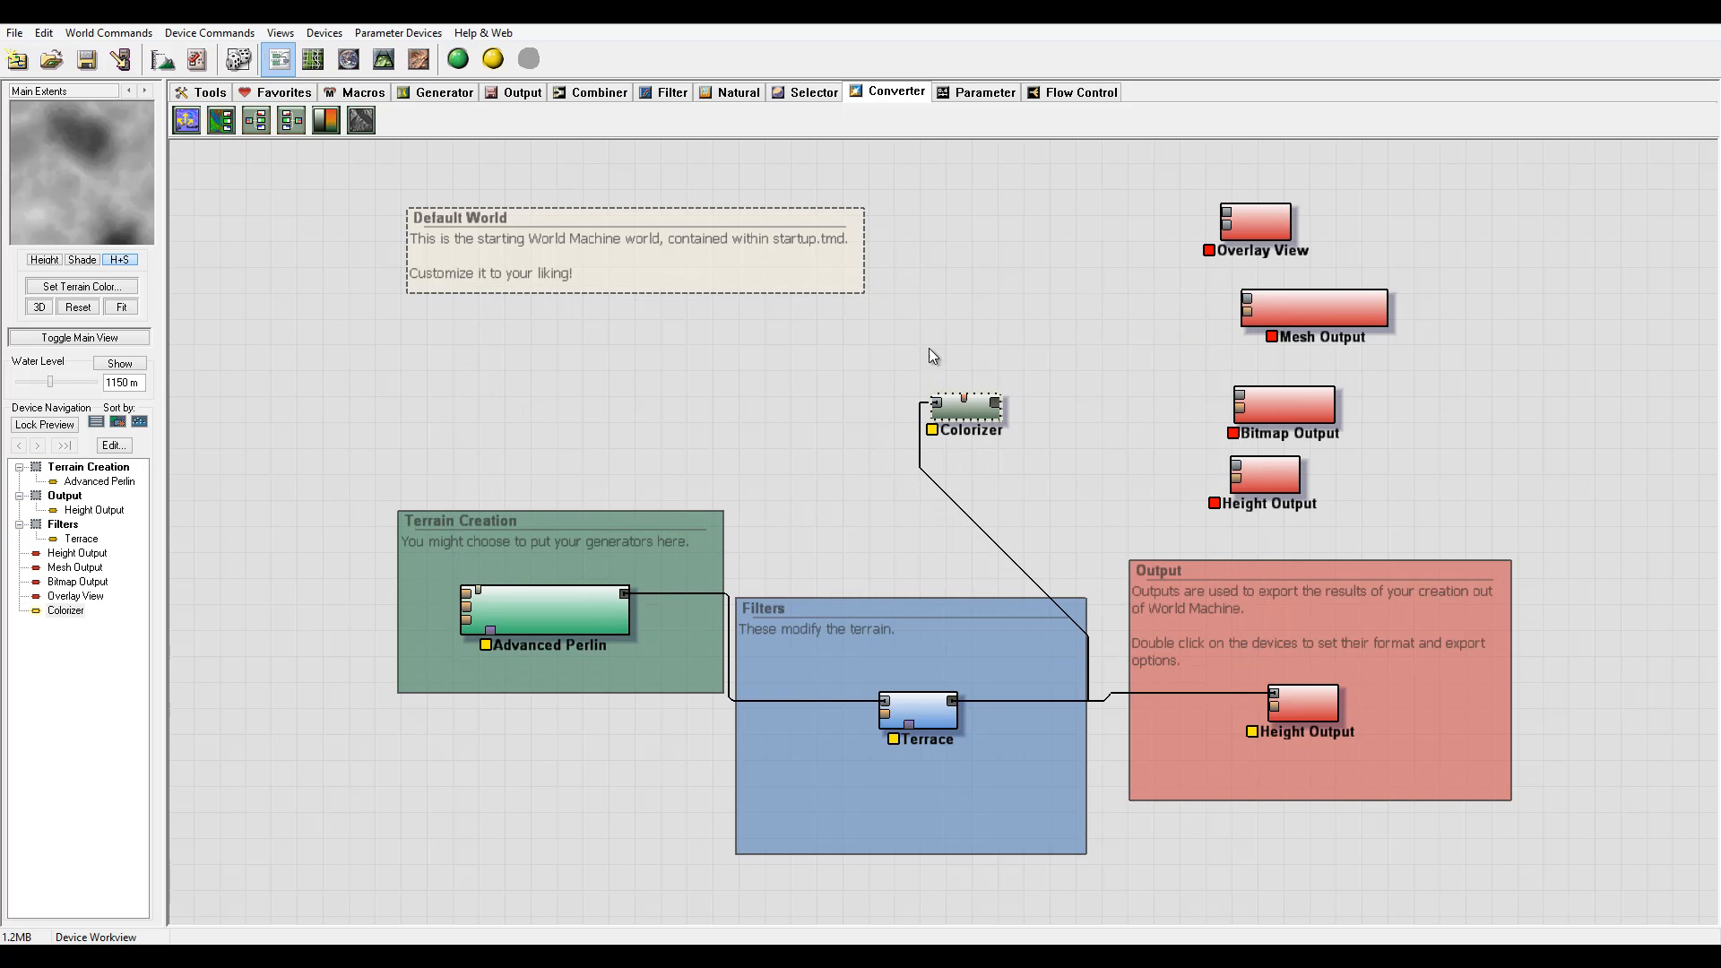
mouse_move(817, 409)
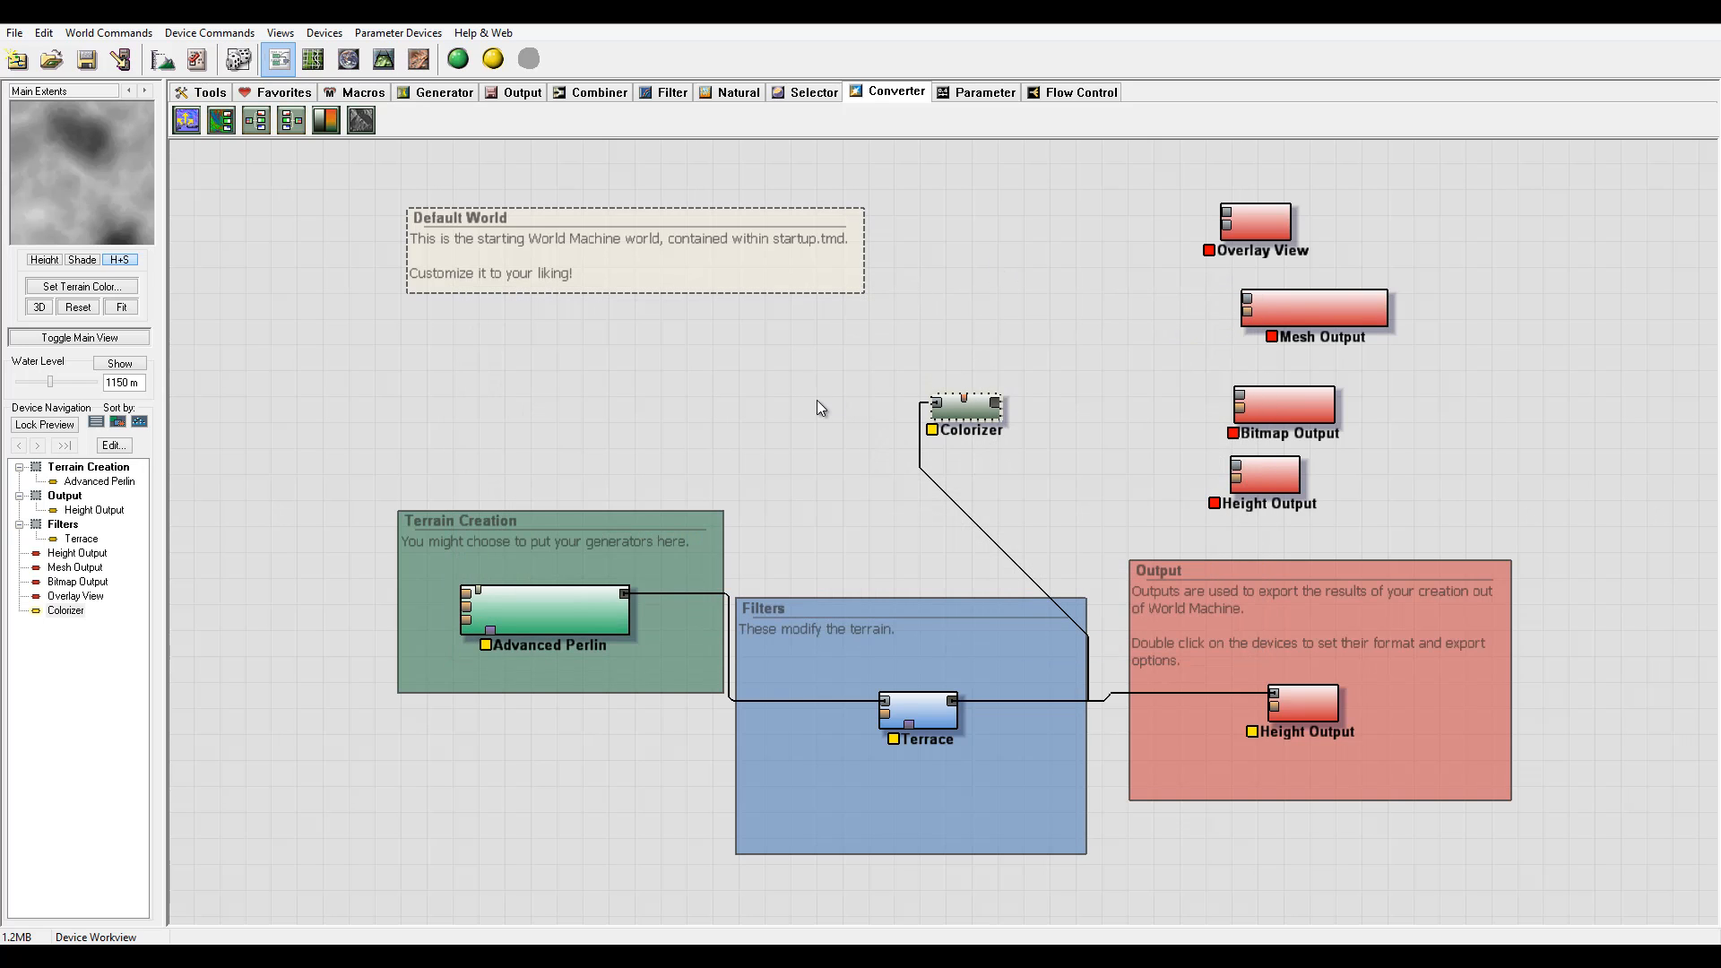
mouse_move(1018, 423)
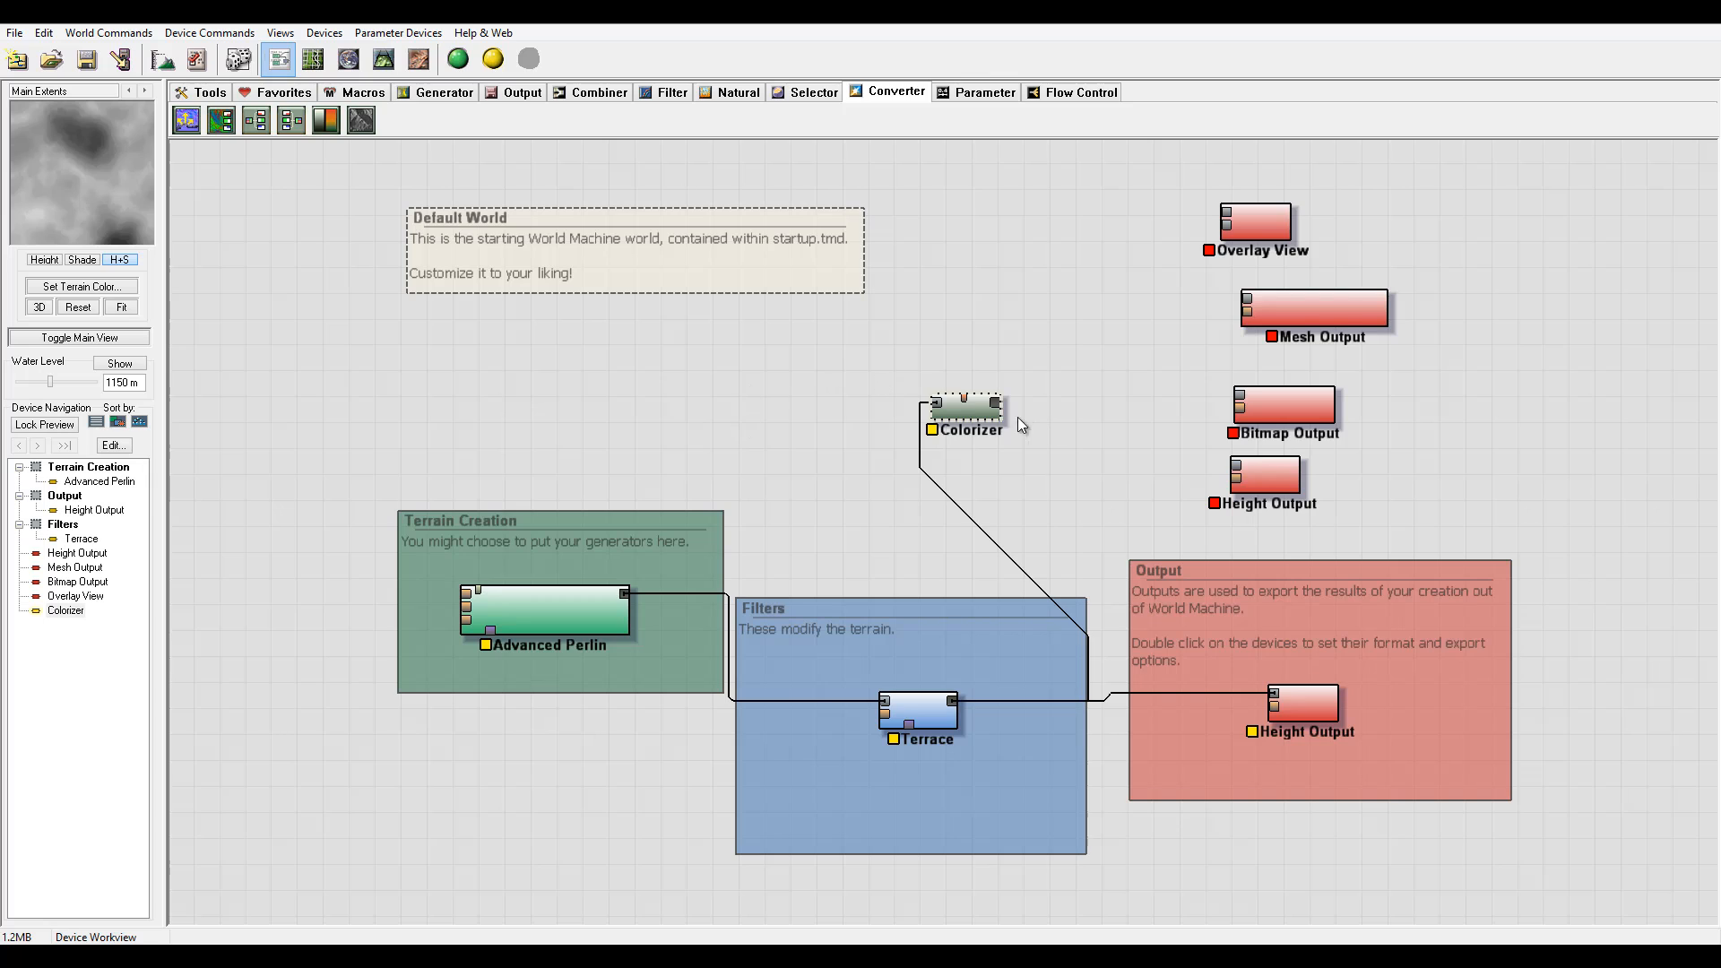
drag(993, 408, 1248, 401)
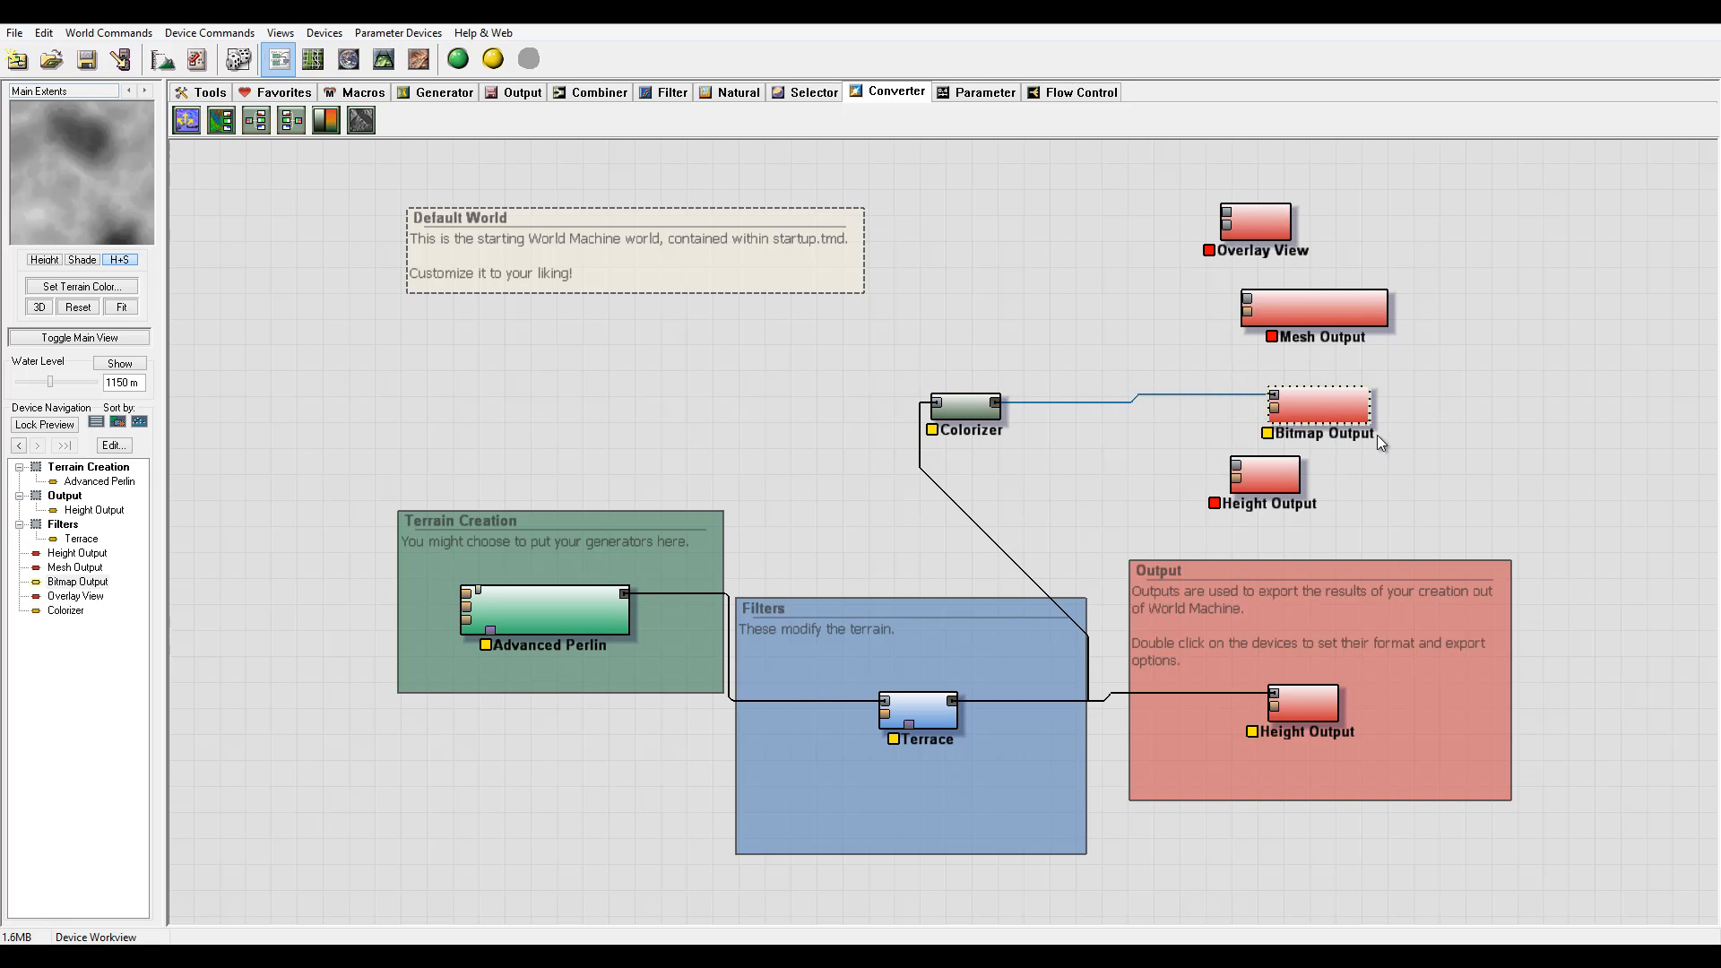
Set the Bitmap Output's file format to TIFF (16 bits/channel) and confirm.
double_click(1316, 409)
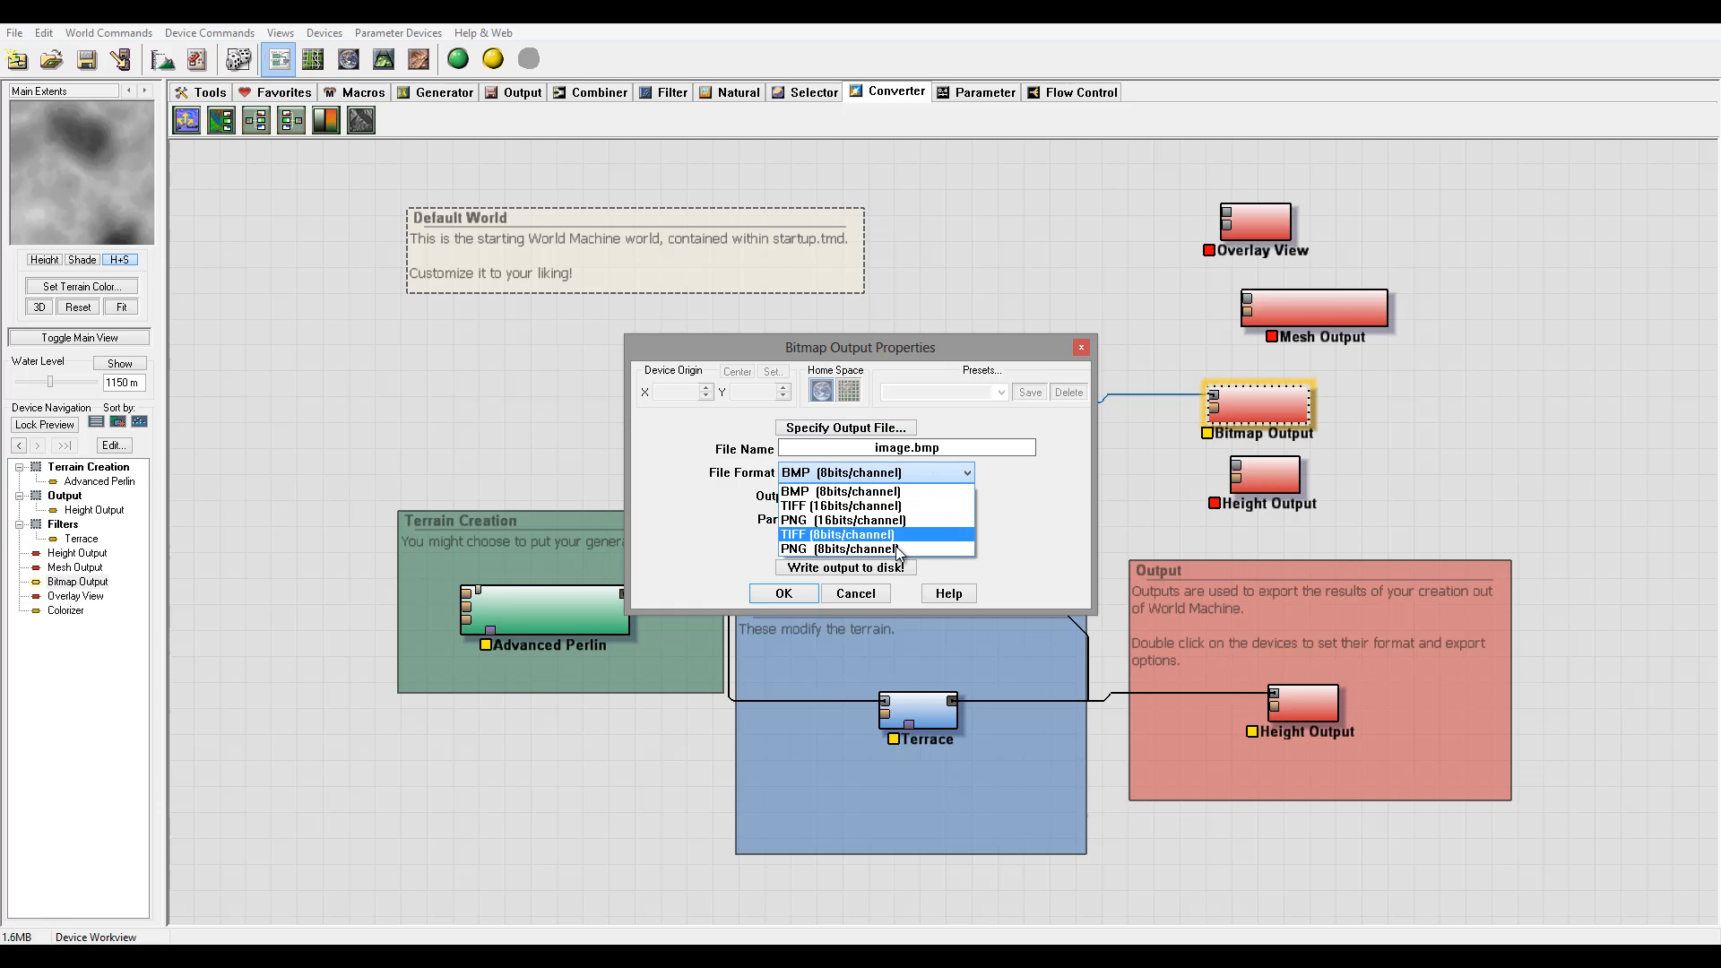
click(835, 506)
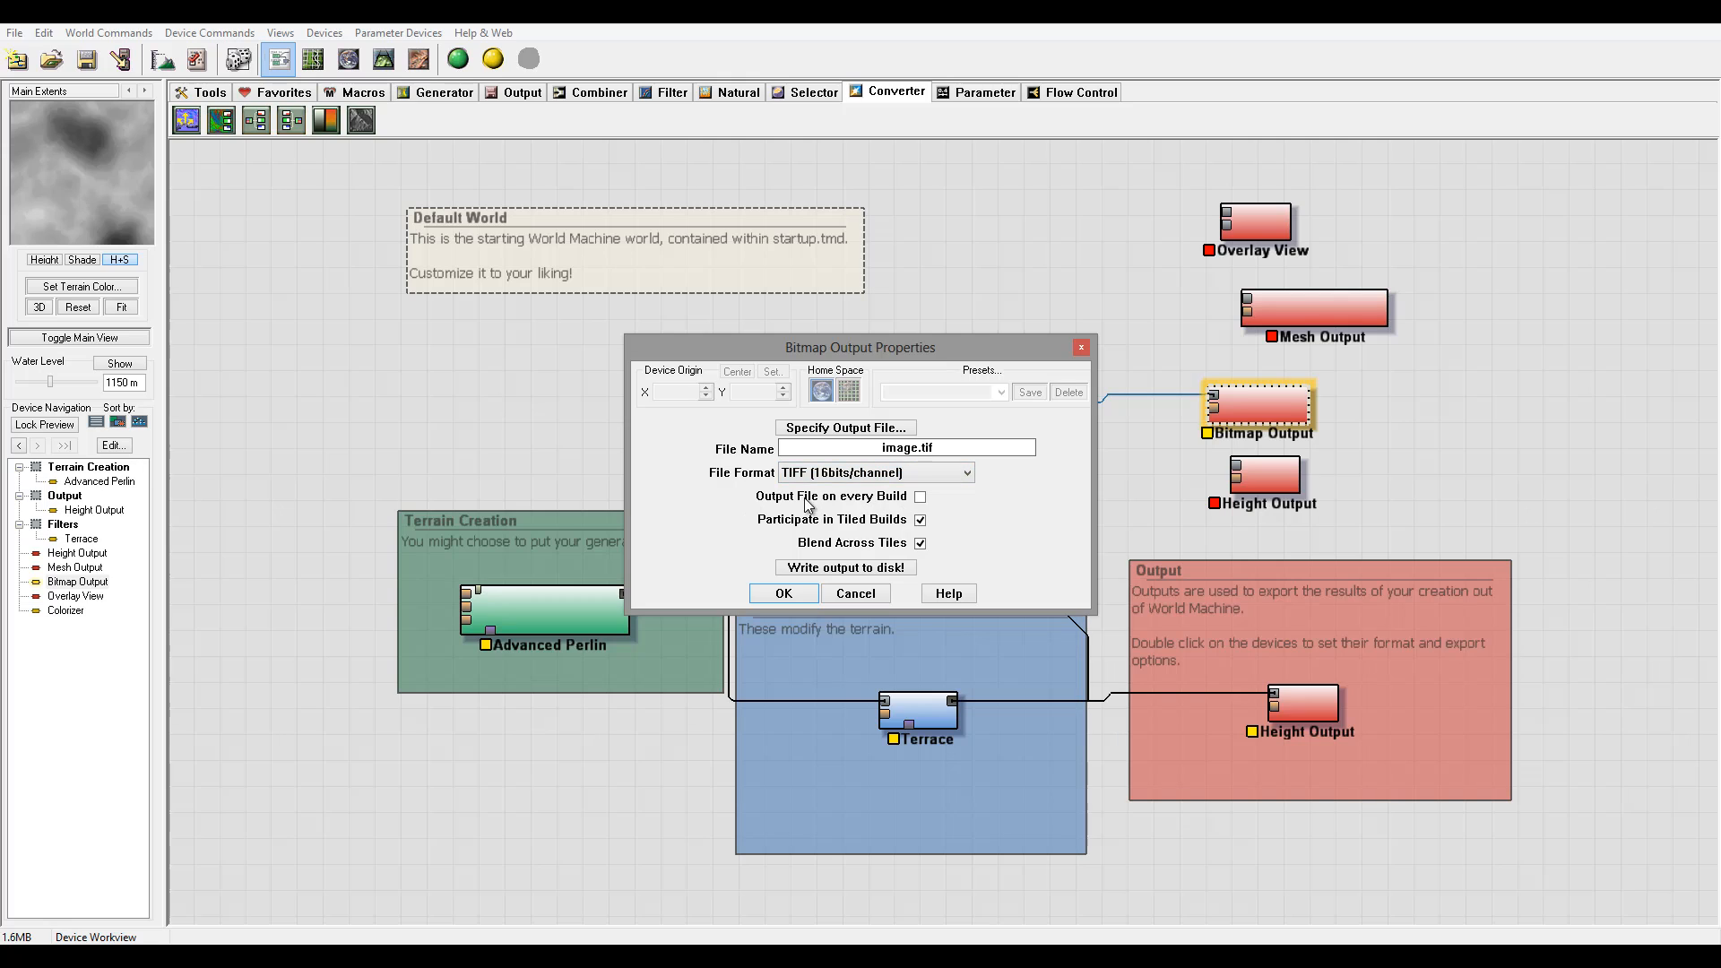
mouse_move(753, 488)
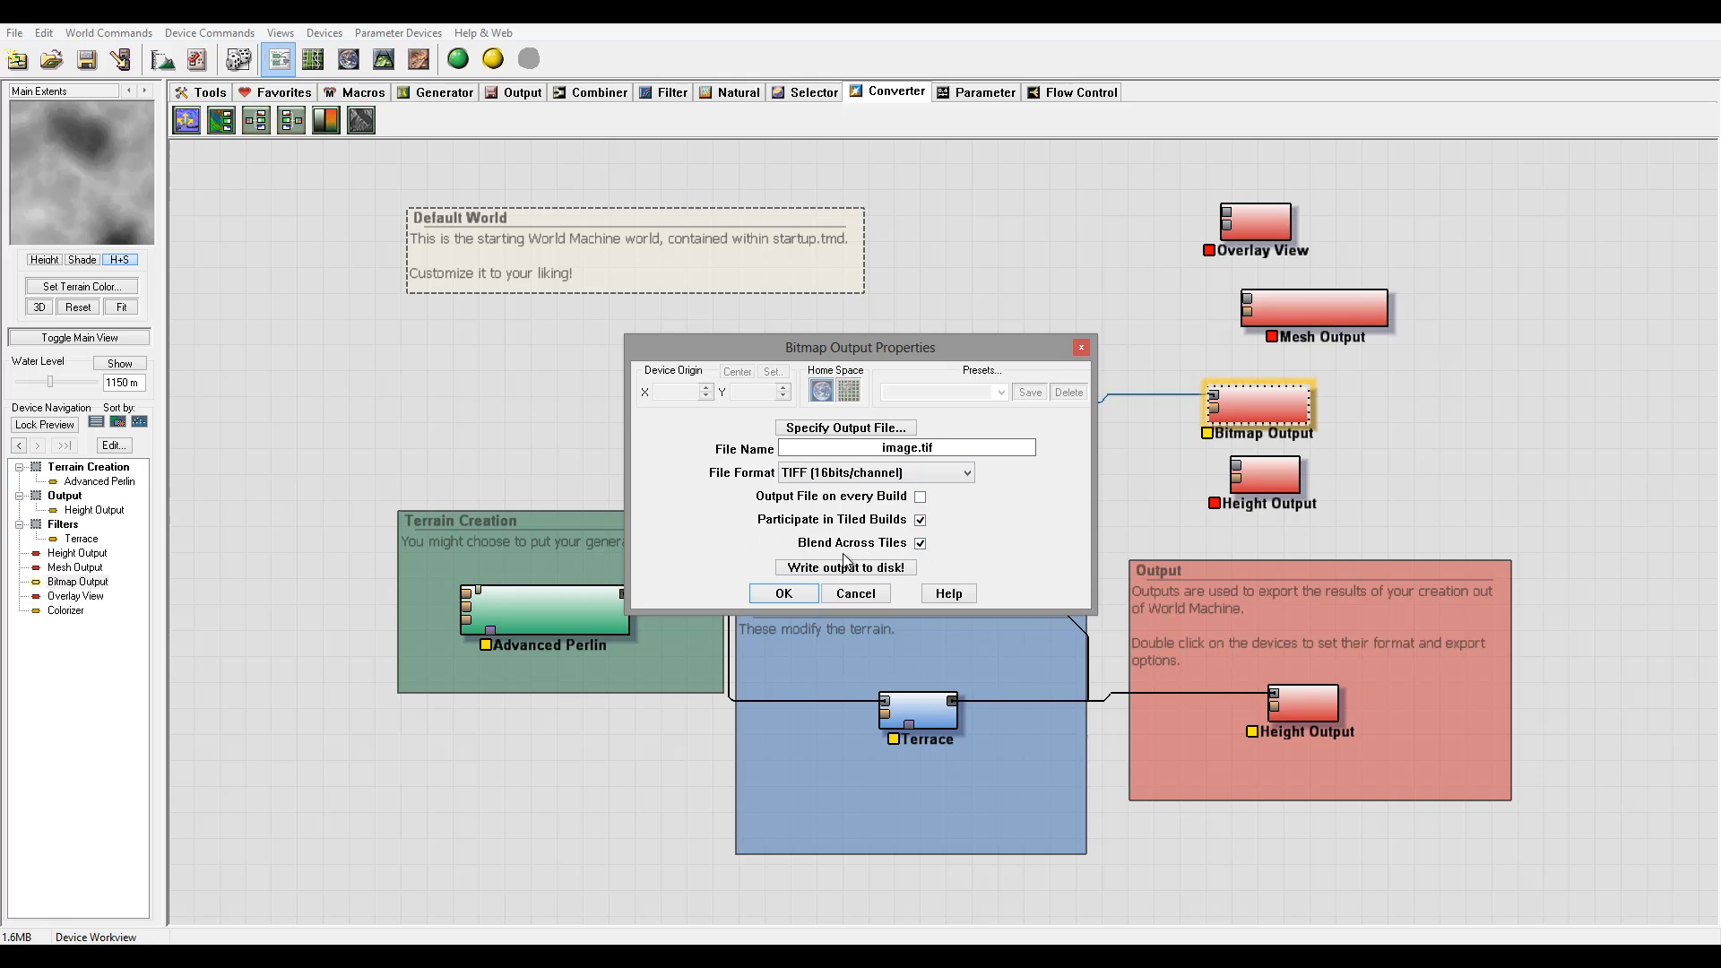
click(784, 593)
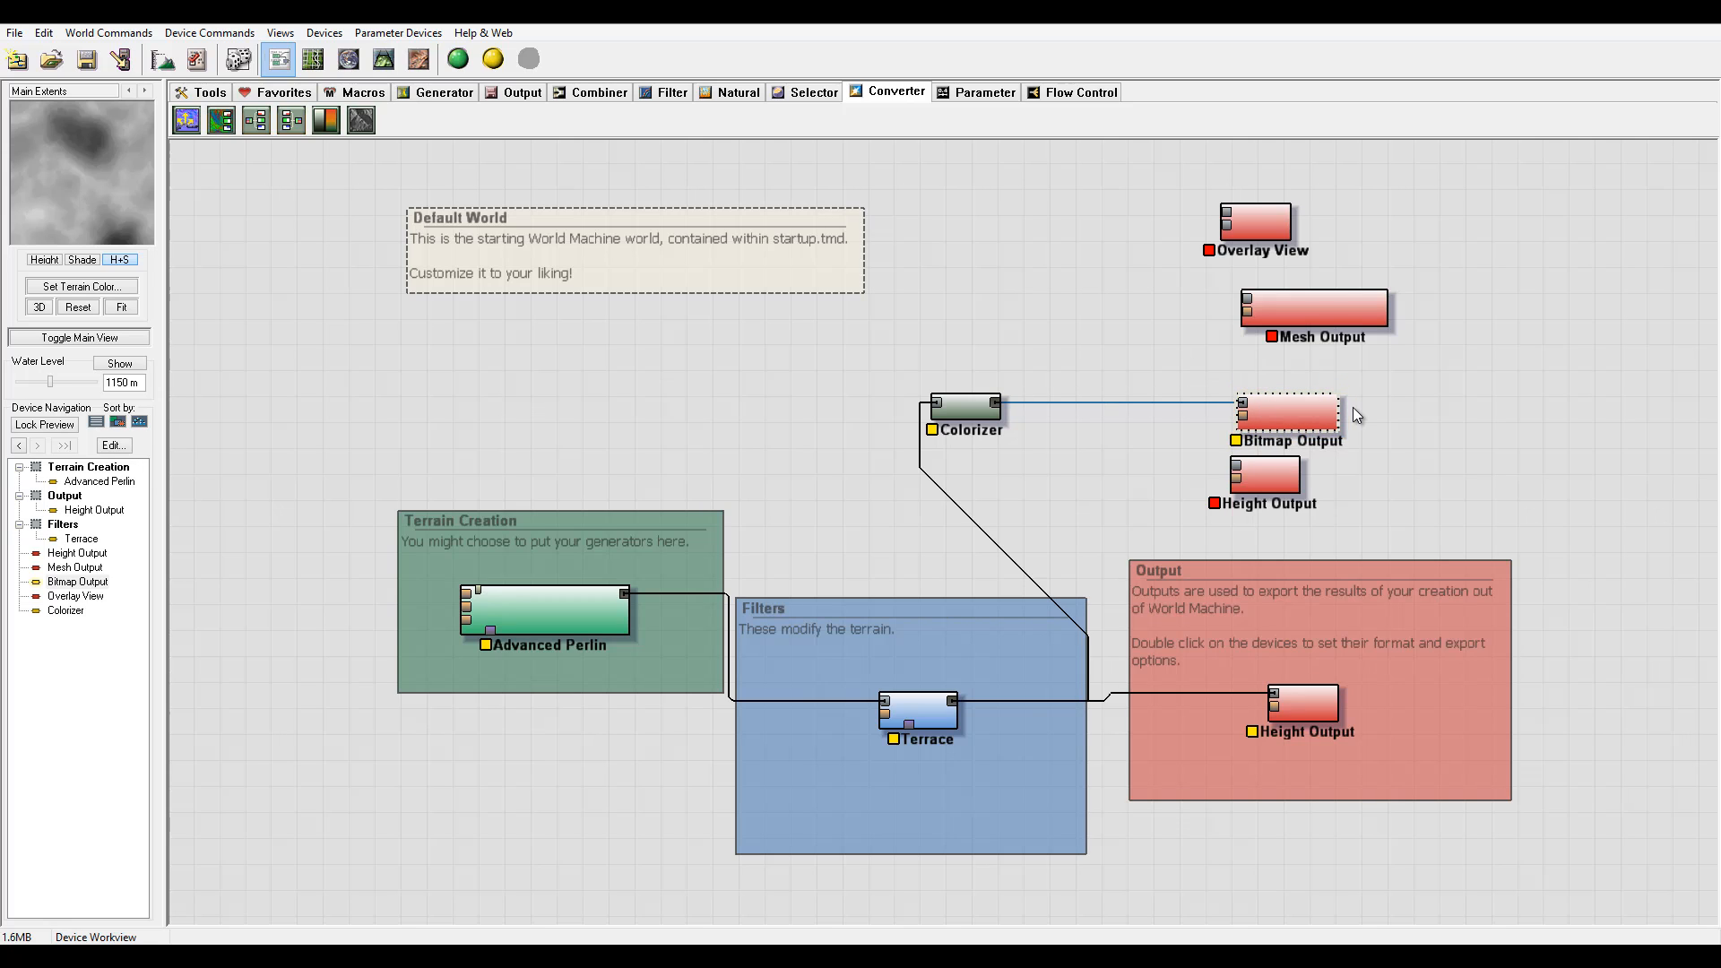
Select the Mesh Output device in the graph.
click(1289, 416)
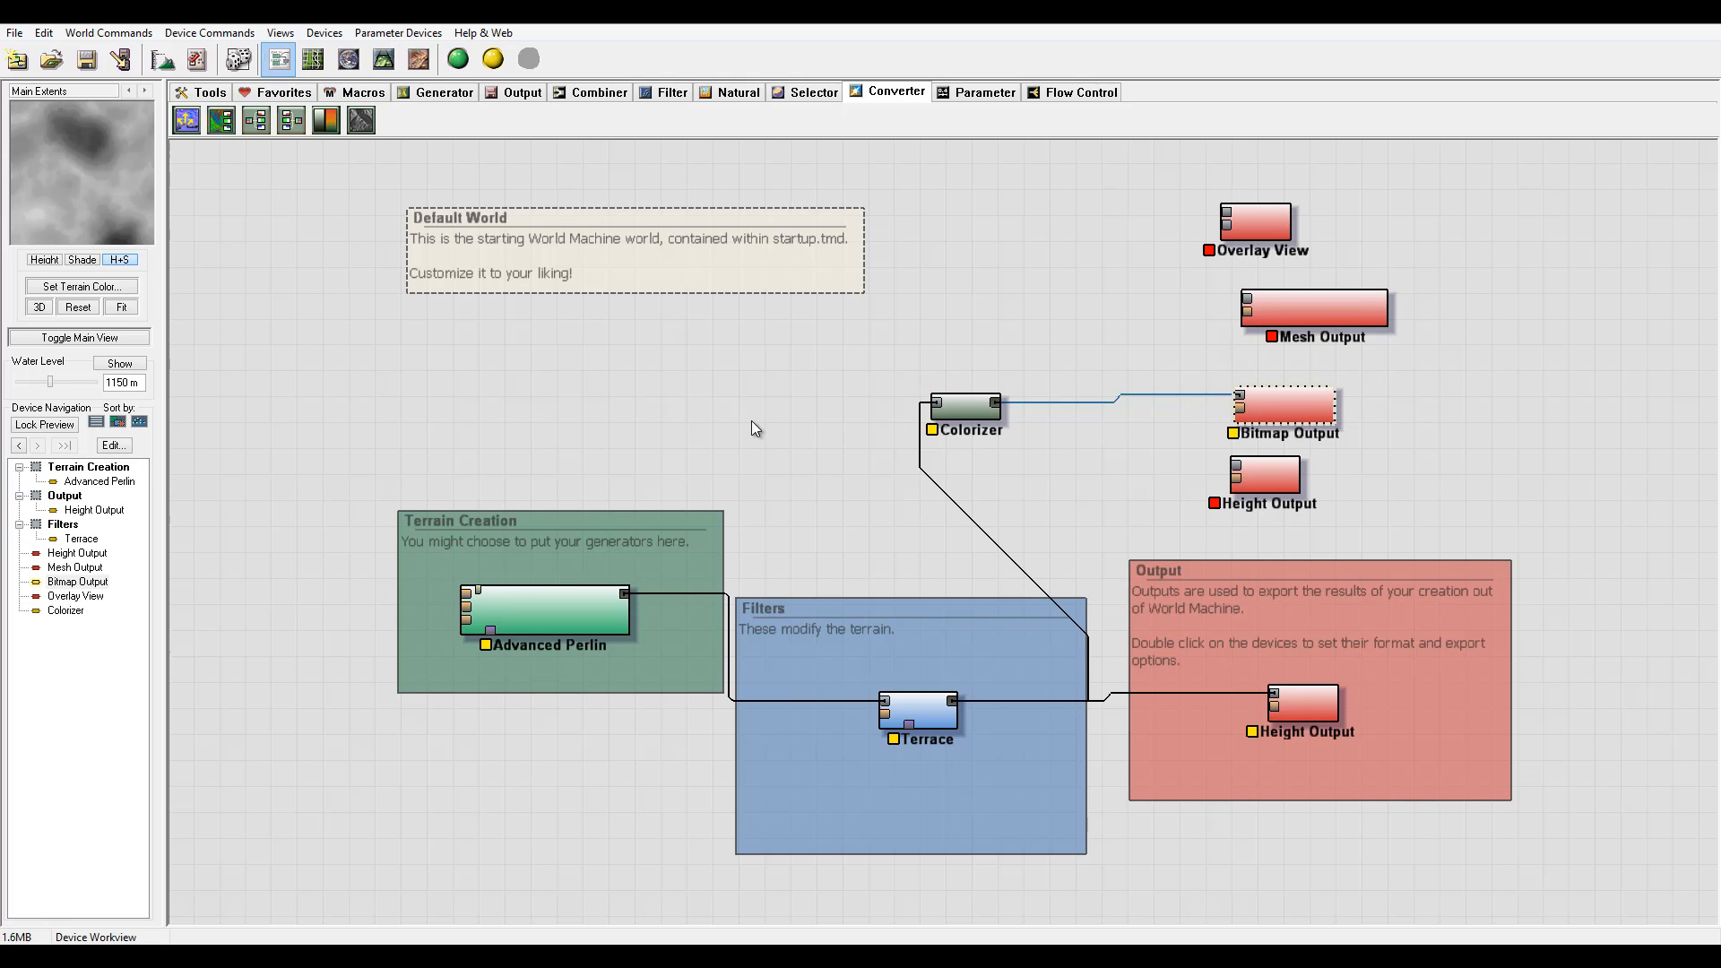
mouse_move(1101, 509)
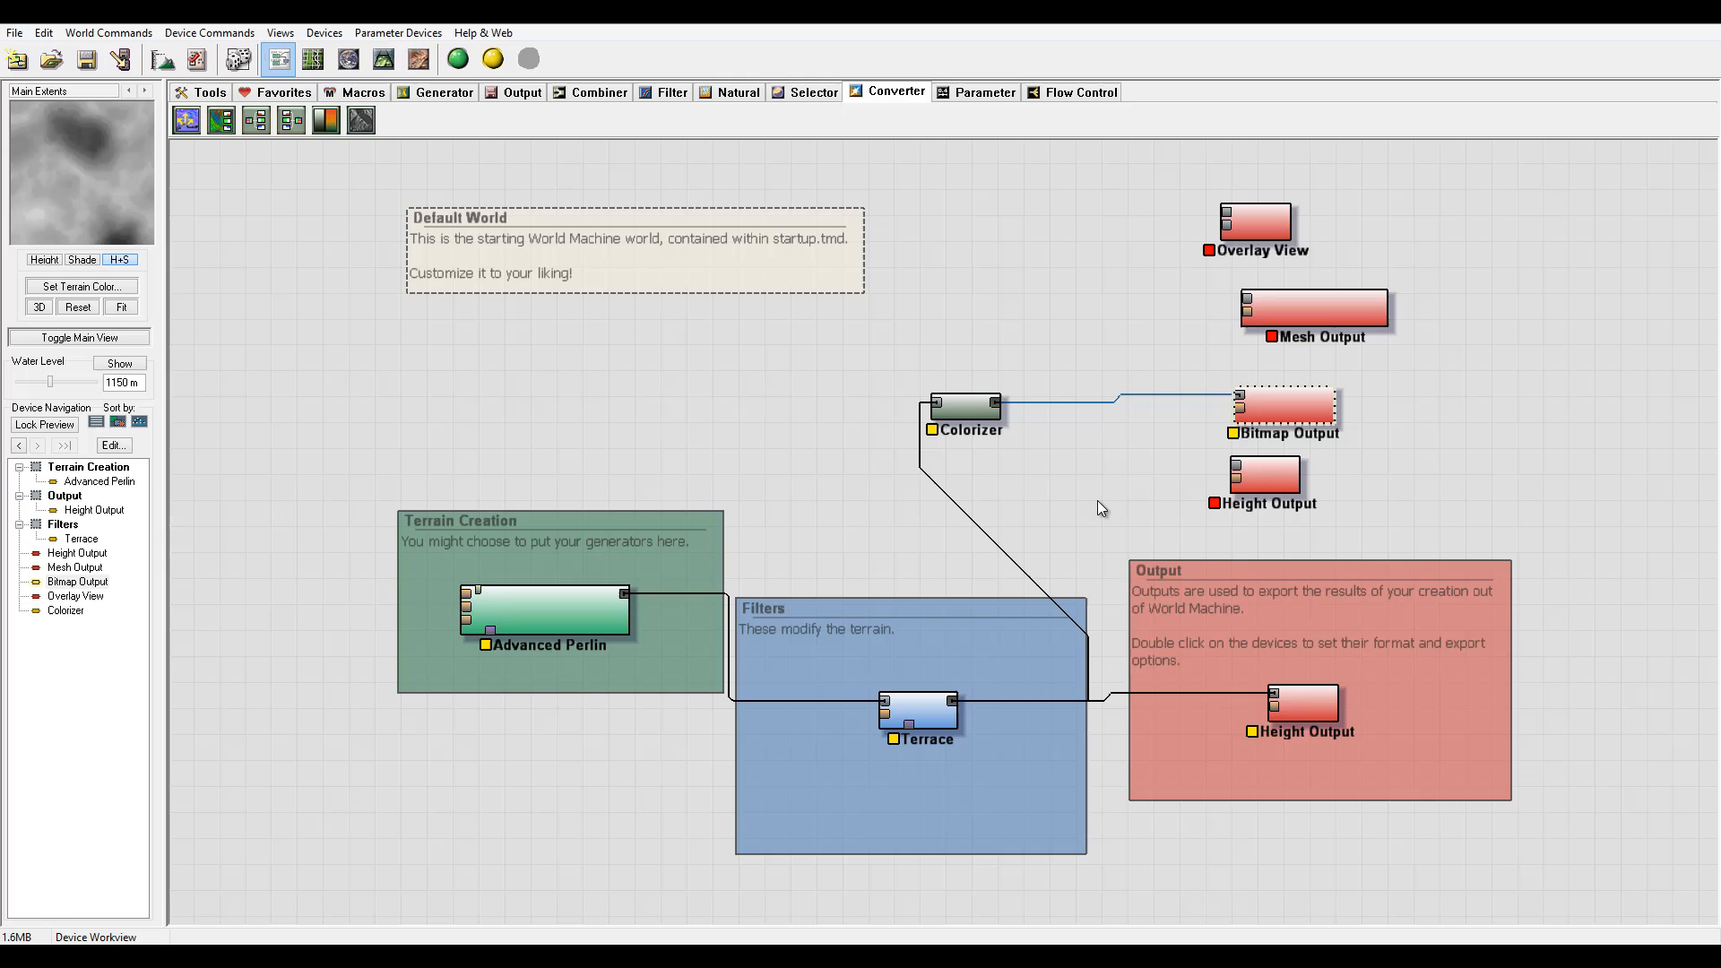
mouse_move(853, 351)
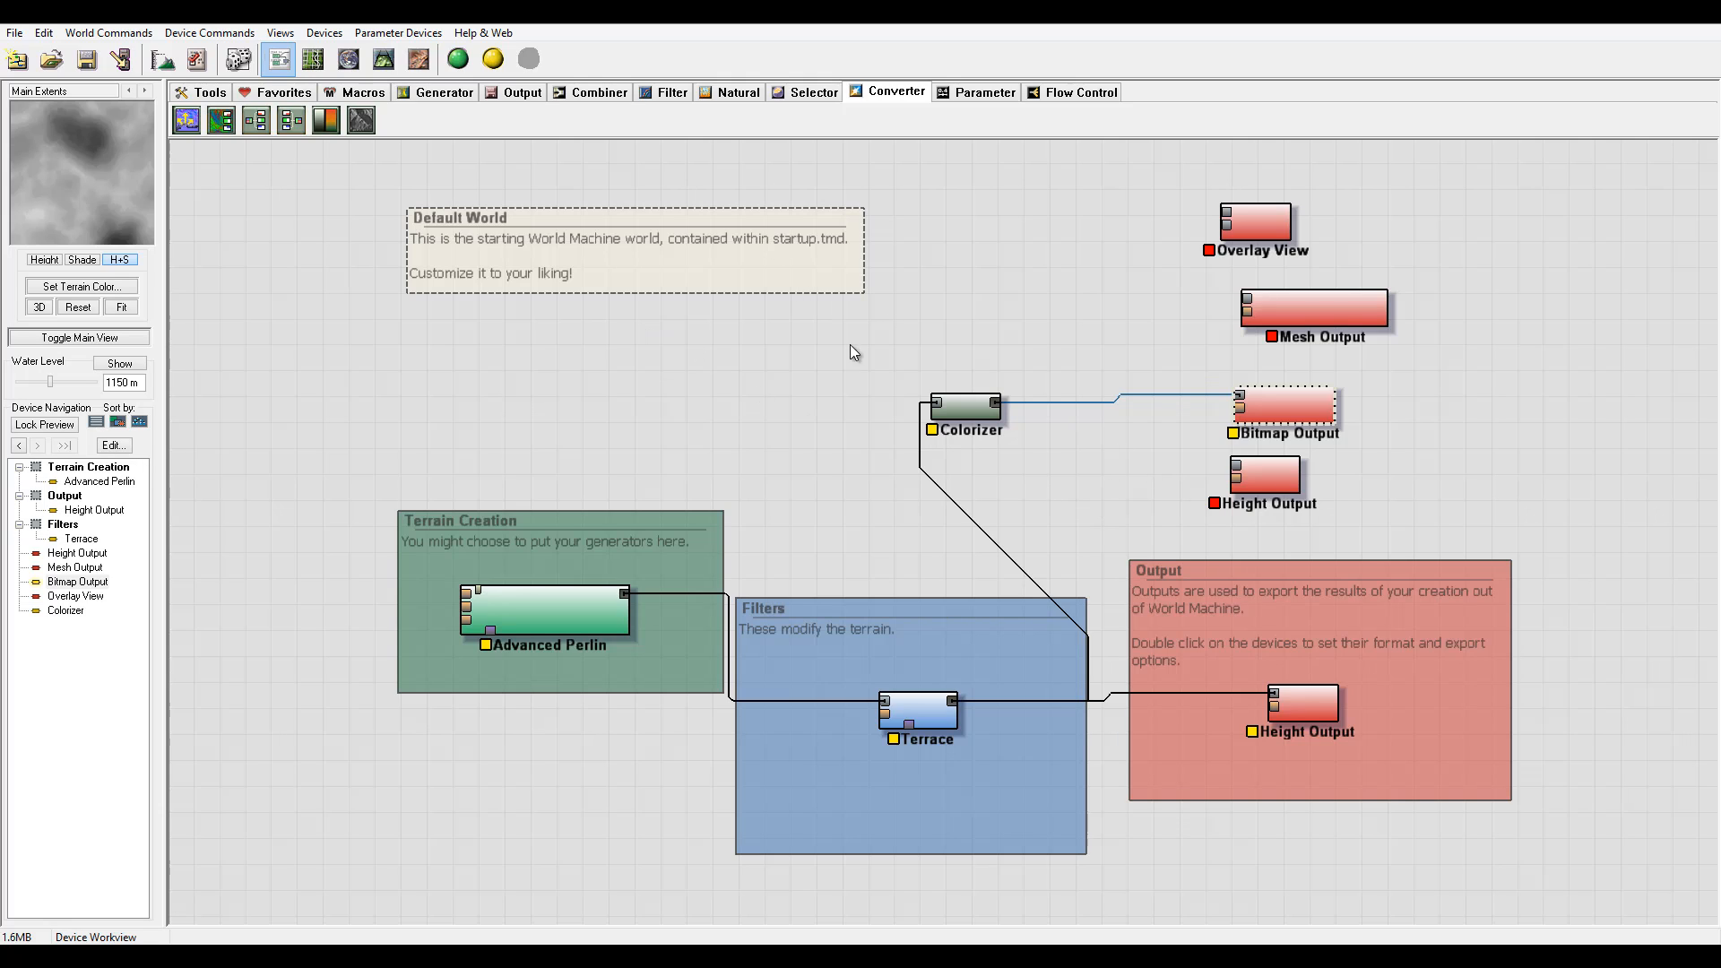
mouse_move(1377, 416)
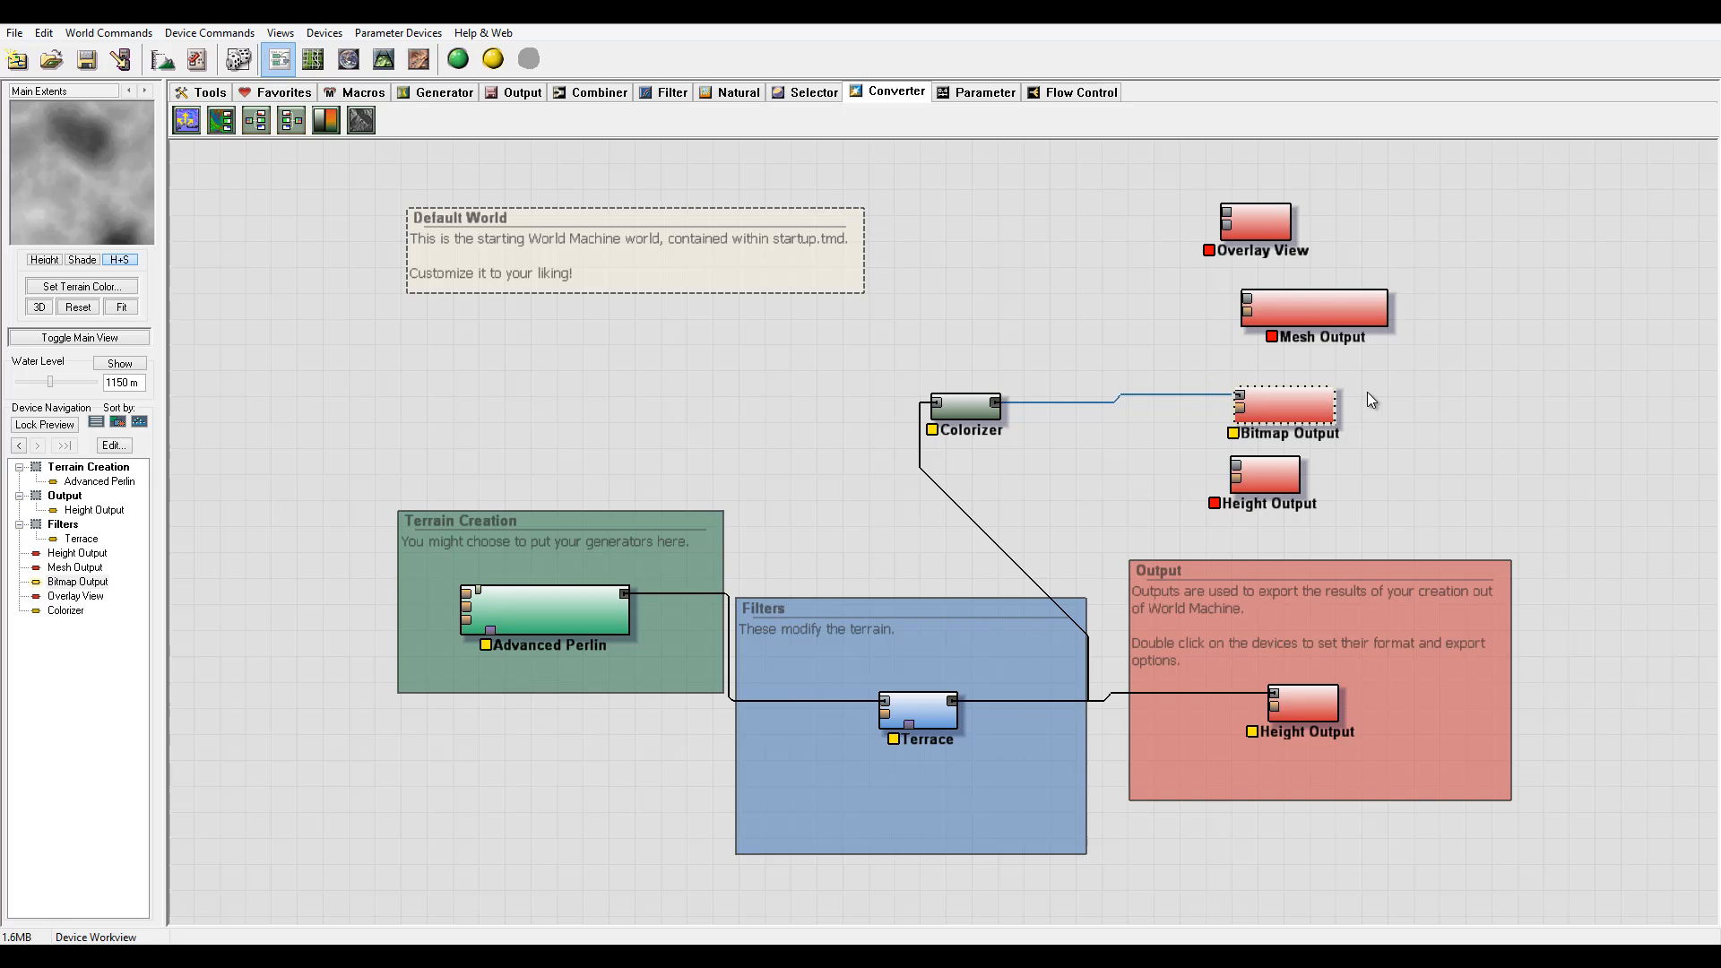
mouse_move(1535, 325)
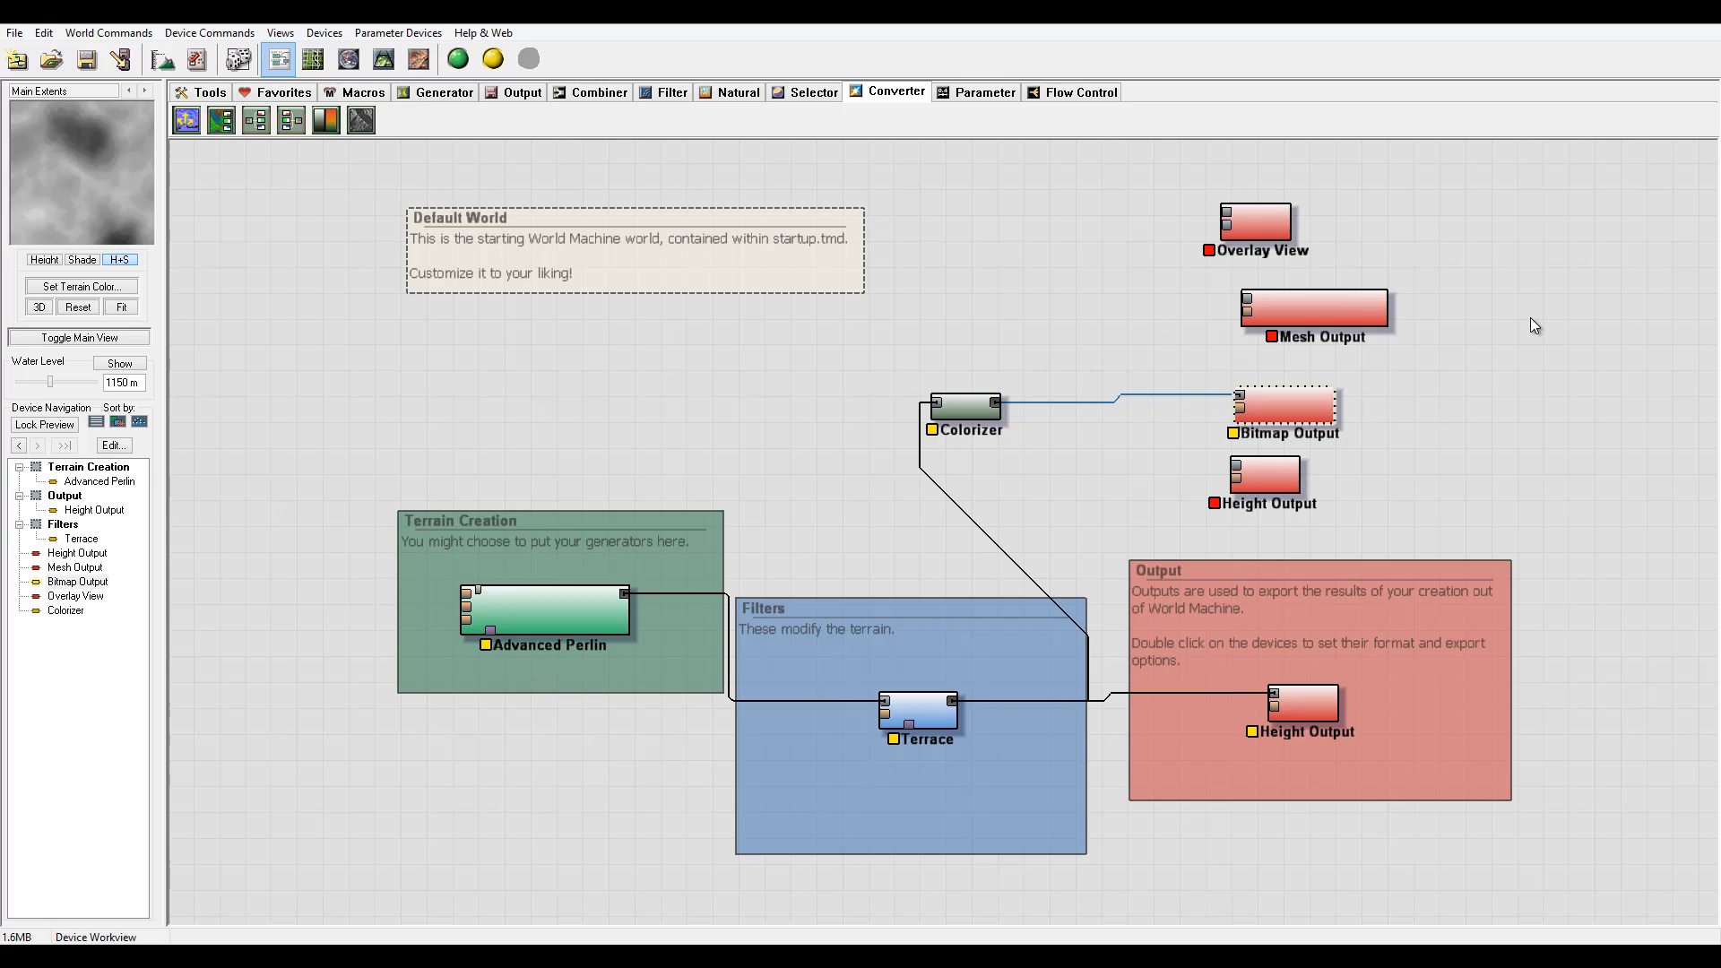
click(1282, 405)
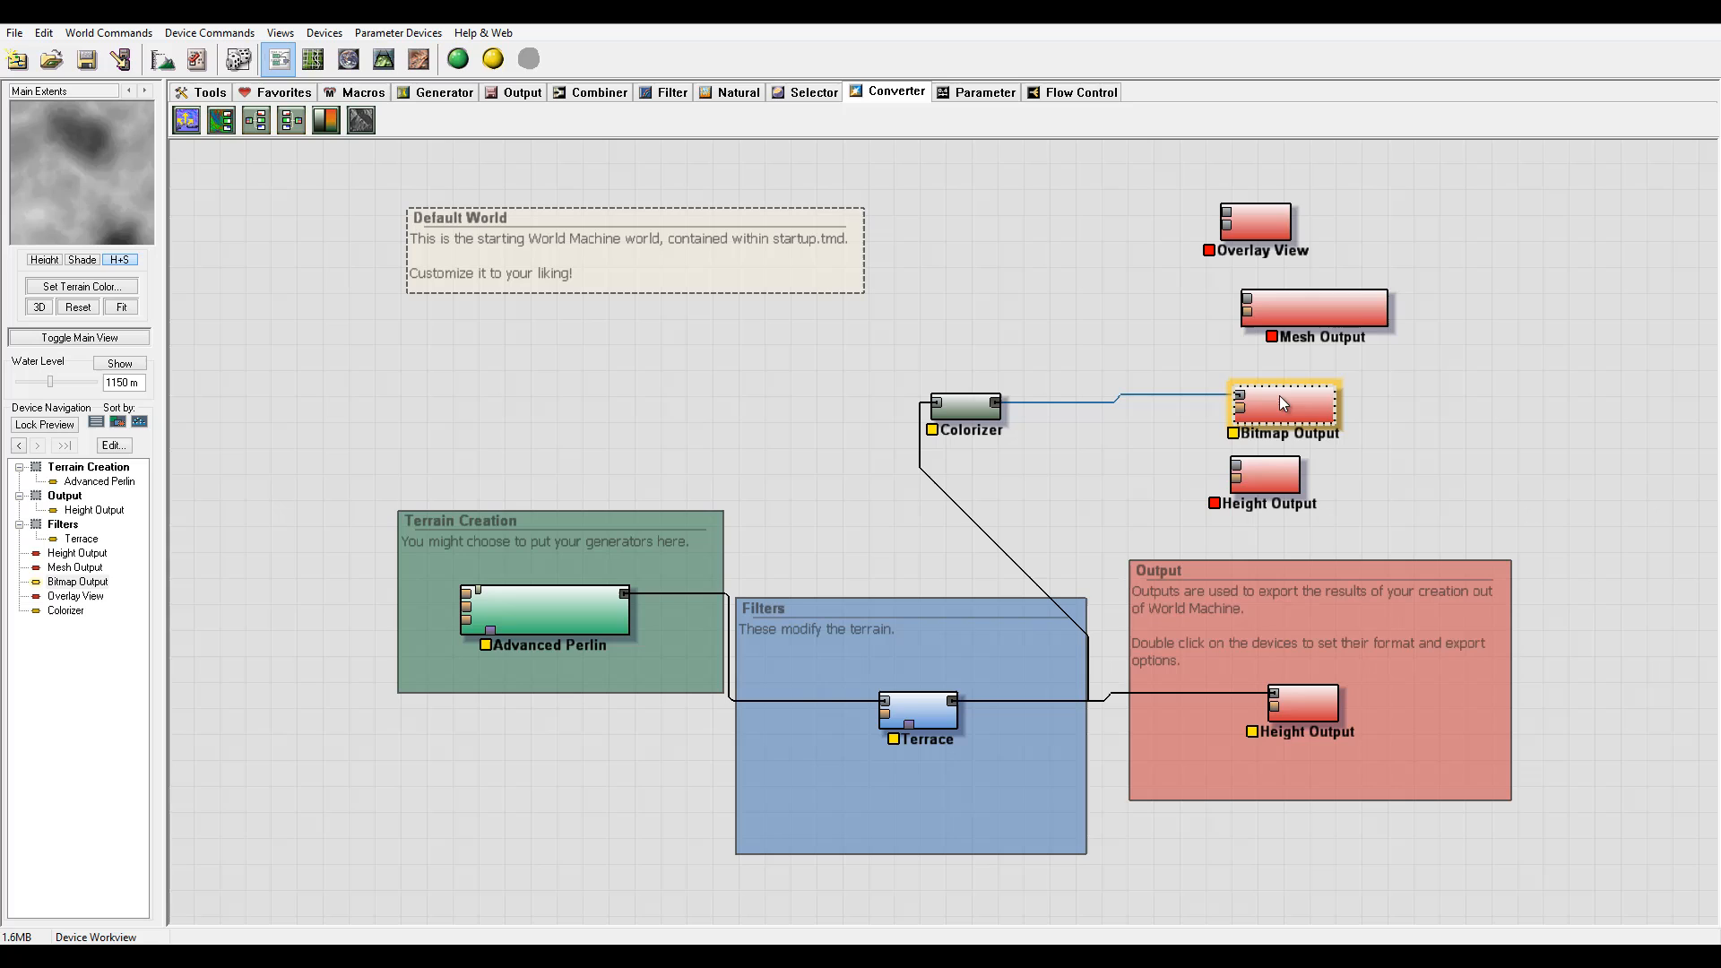
mouse_move(1318, 287)
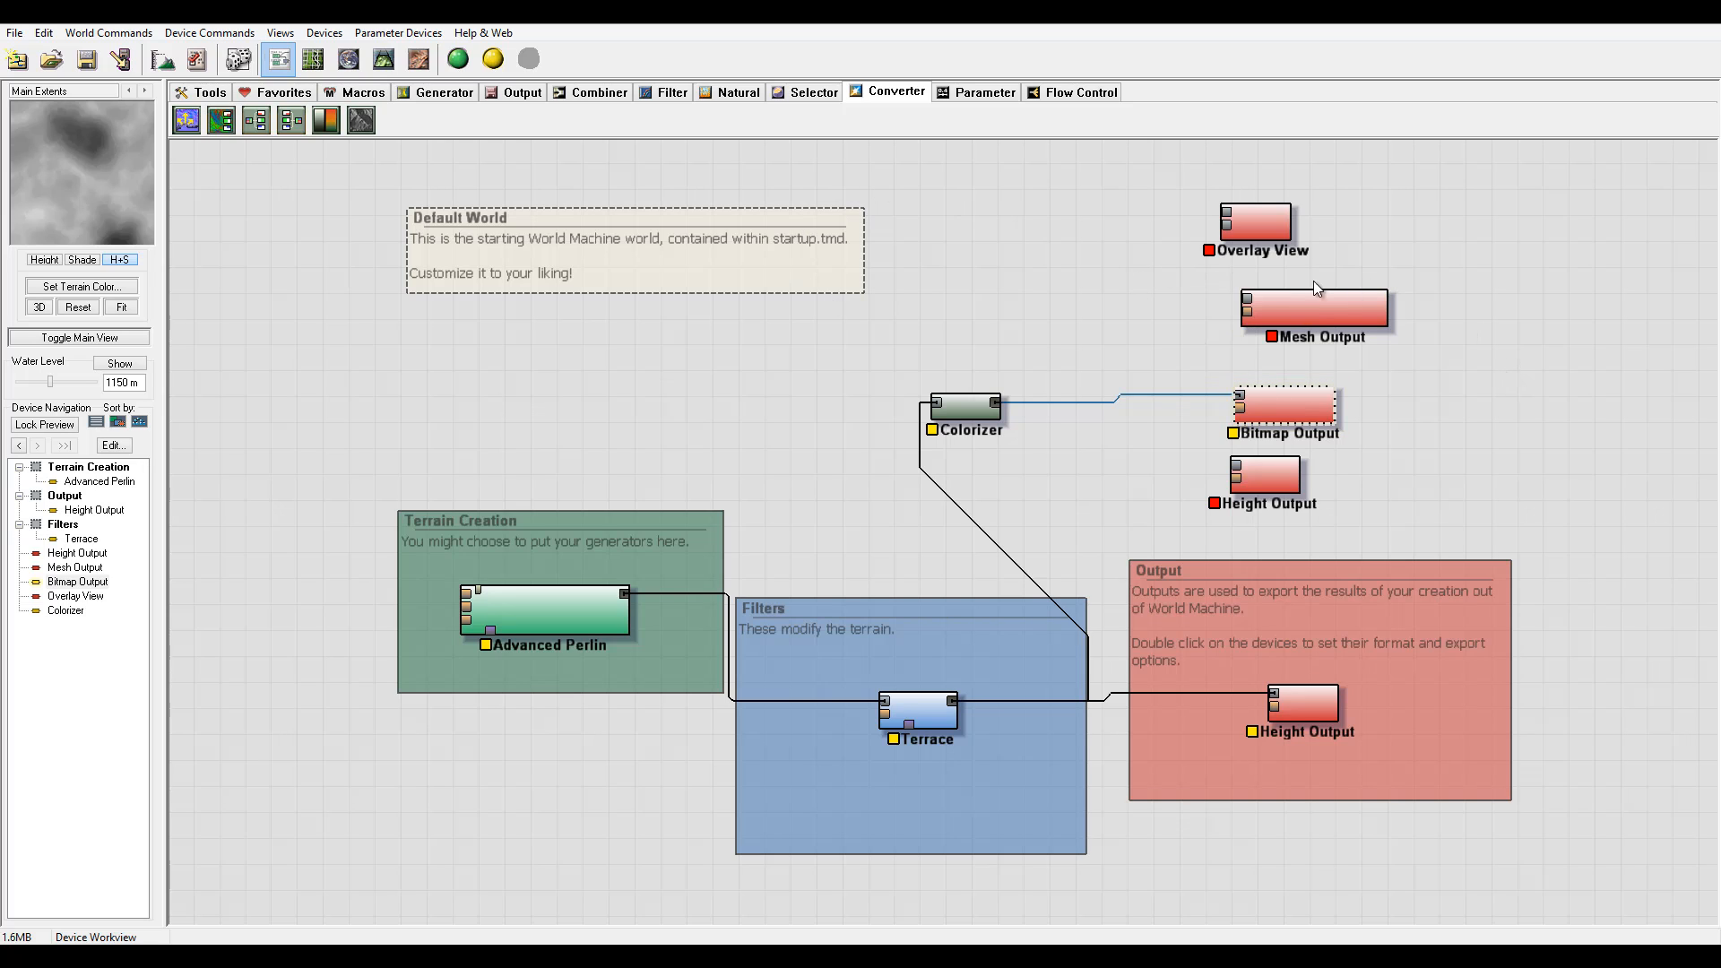
click(1282, 328)
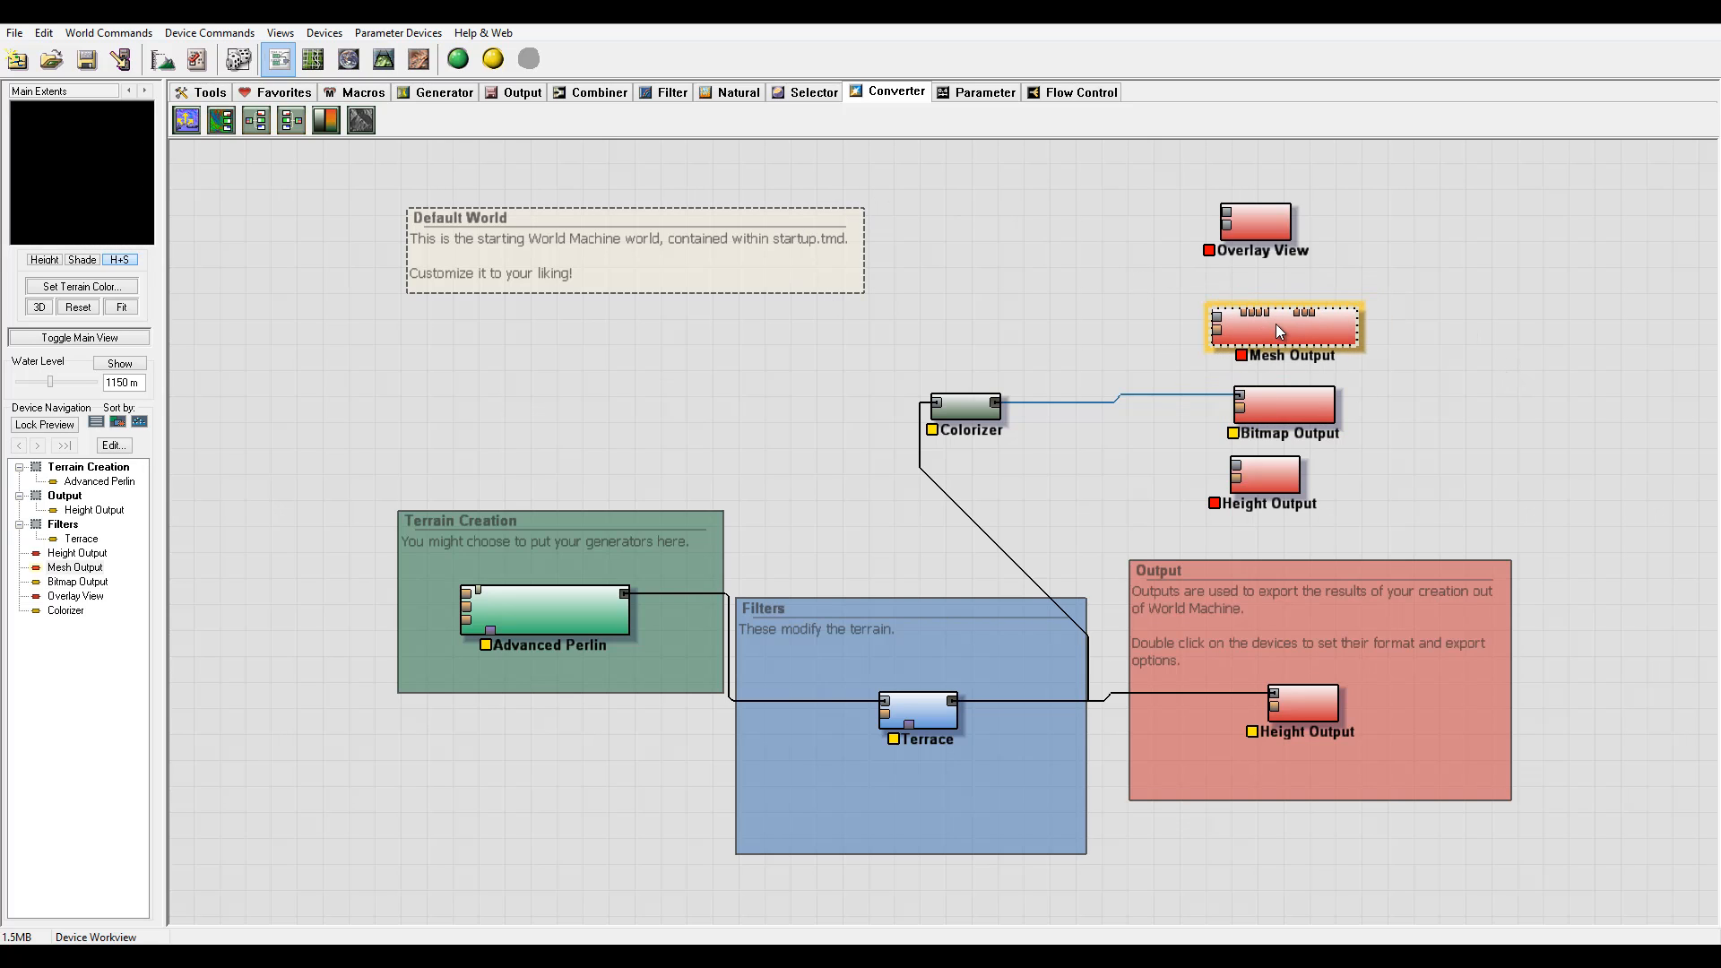
Review Mesh Output properties, keeping Regular Mesh Triangulation and WM units coordinates.
double_click(1282, 328)
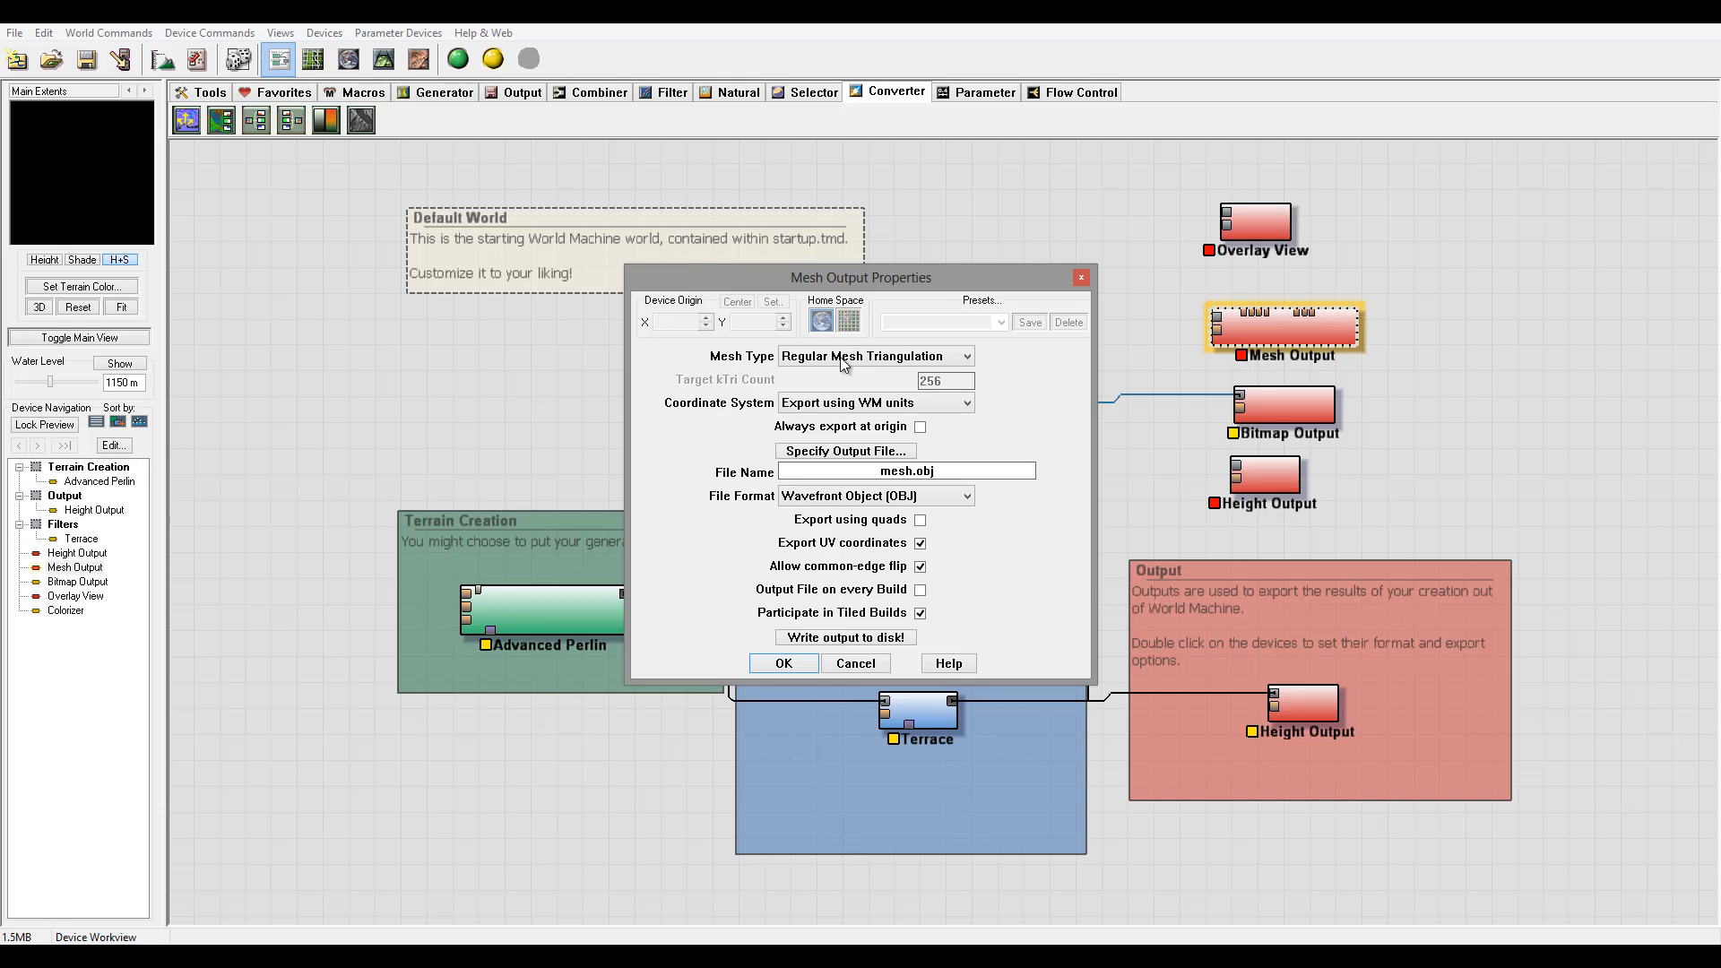
mouse_move(1511, 523)
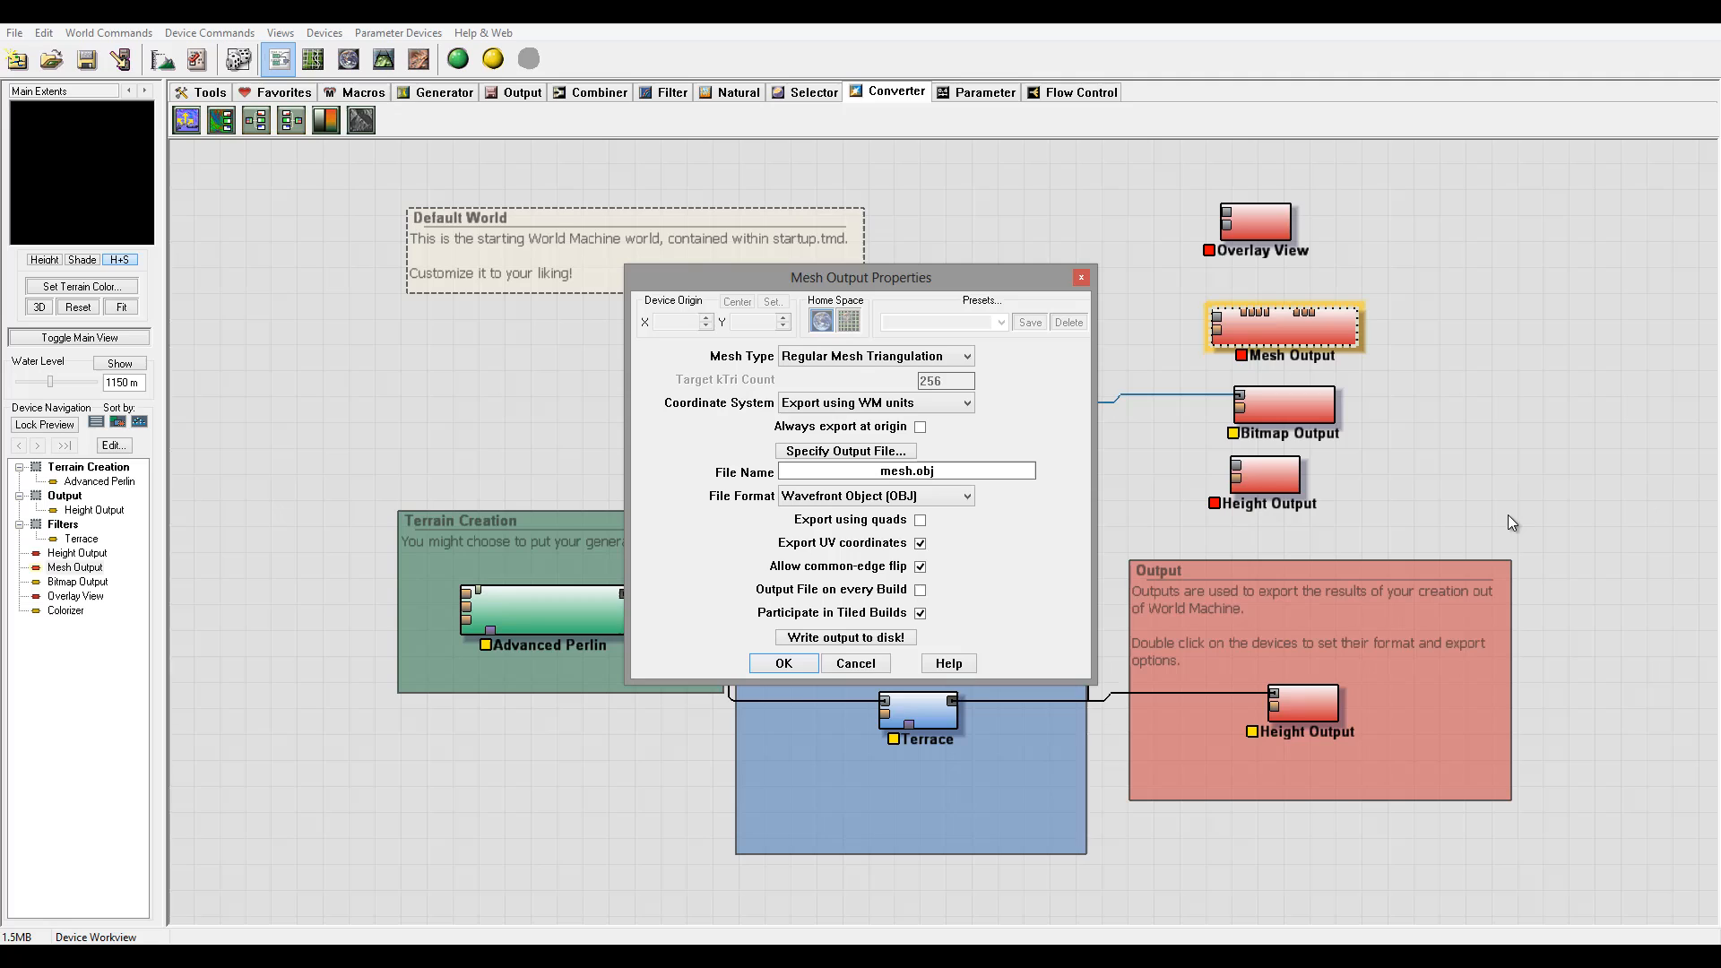
mouse_move(1382, 490)
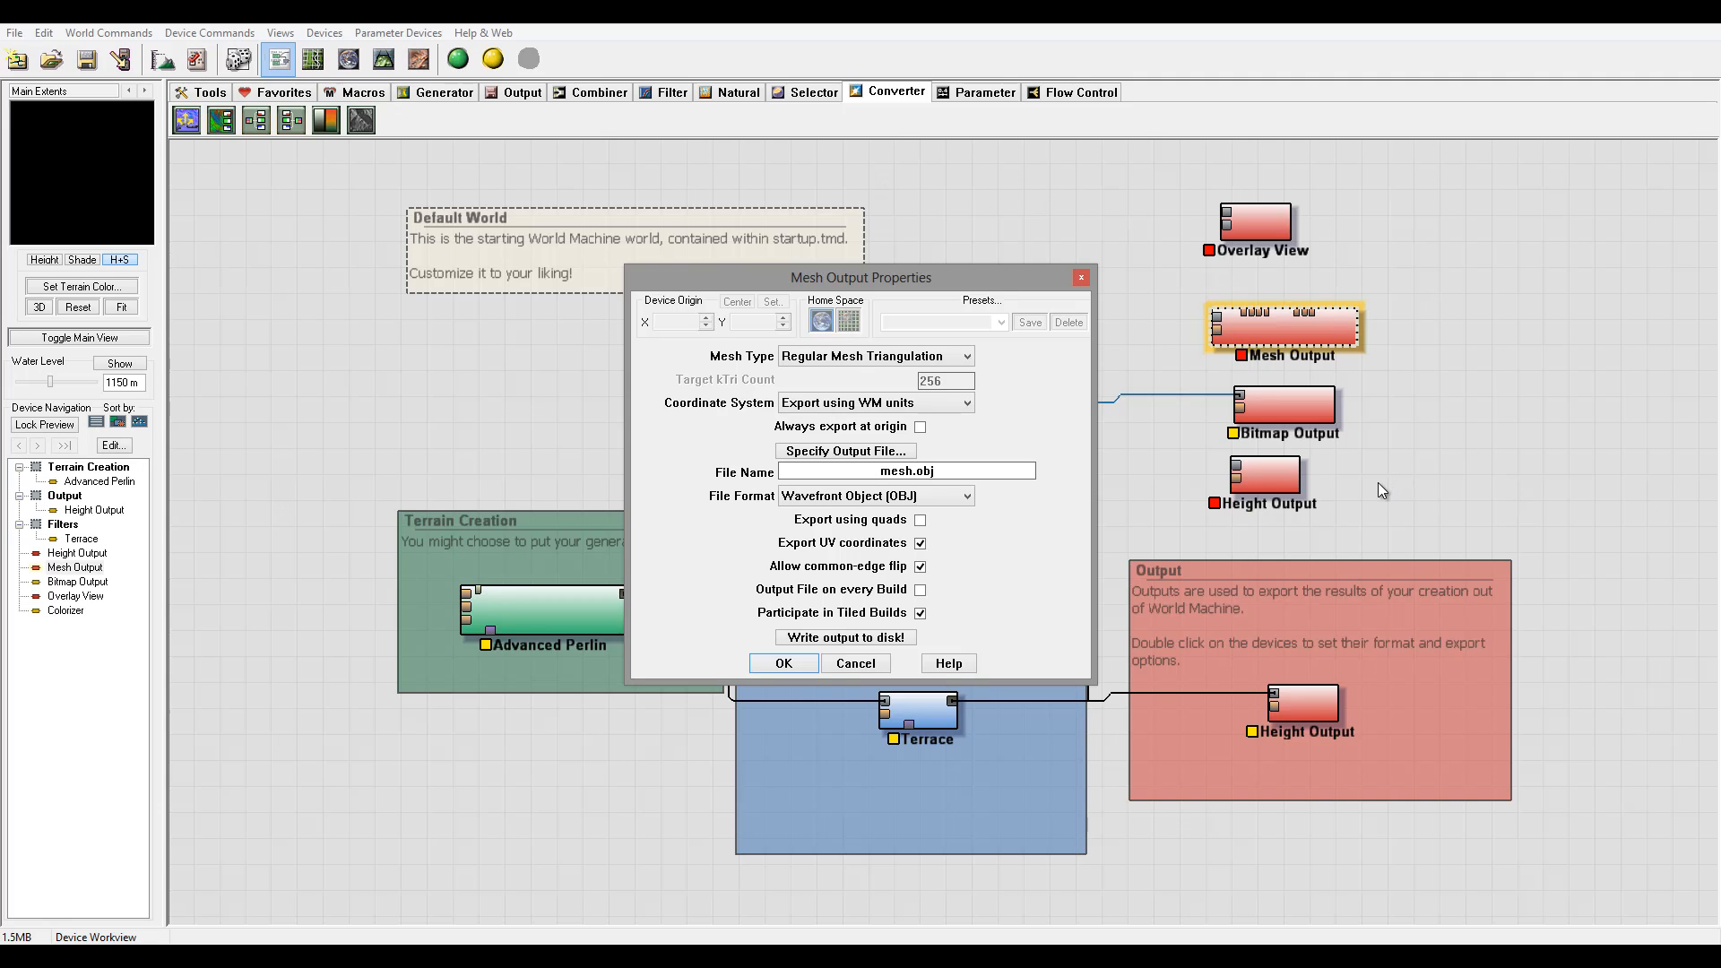
mouse_move(1178, 381)
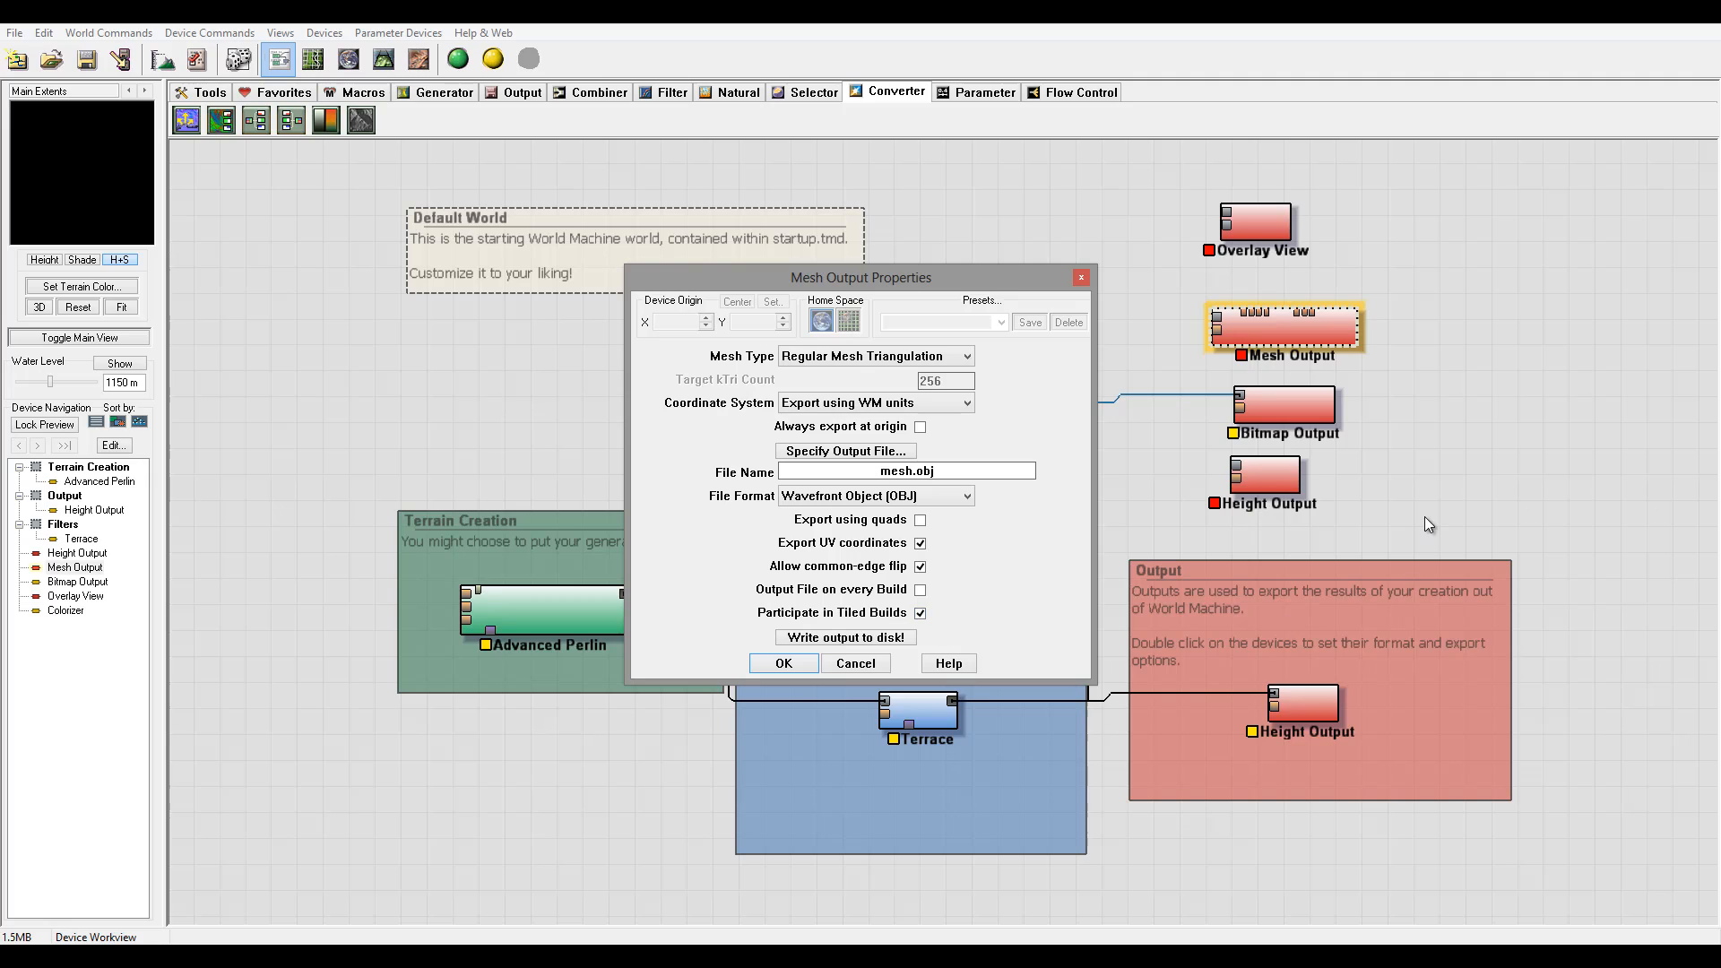
mouse_move(1237, 360)
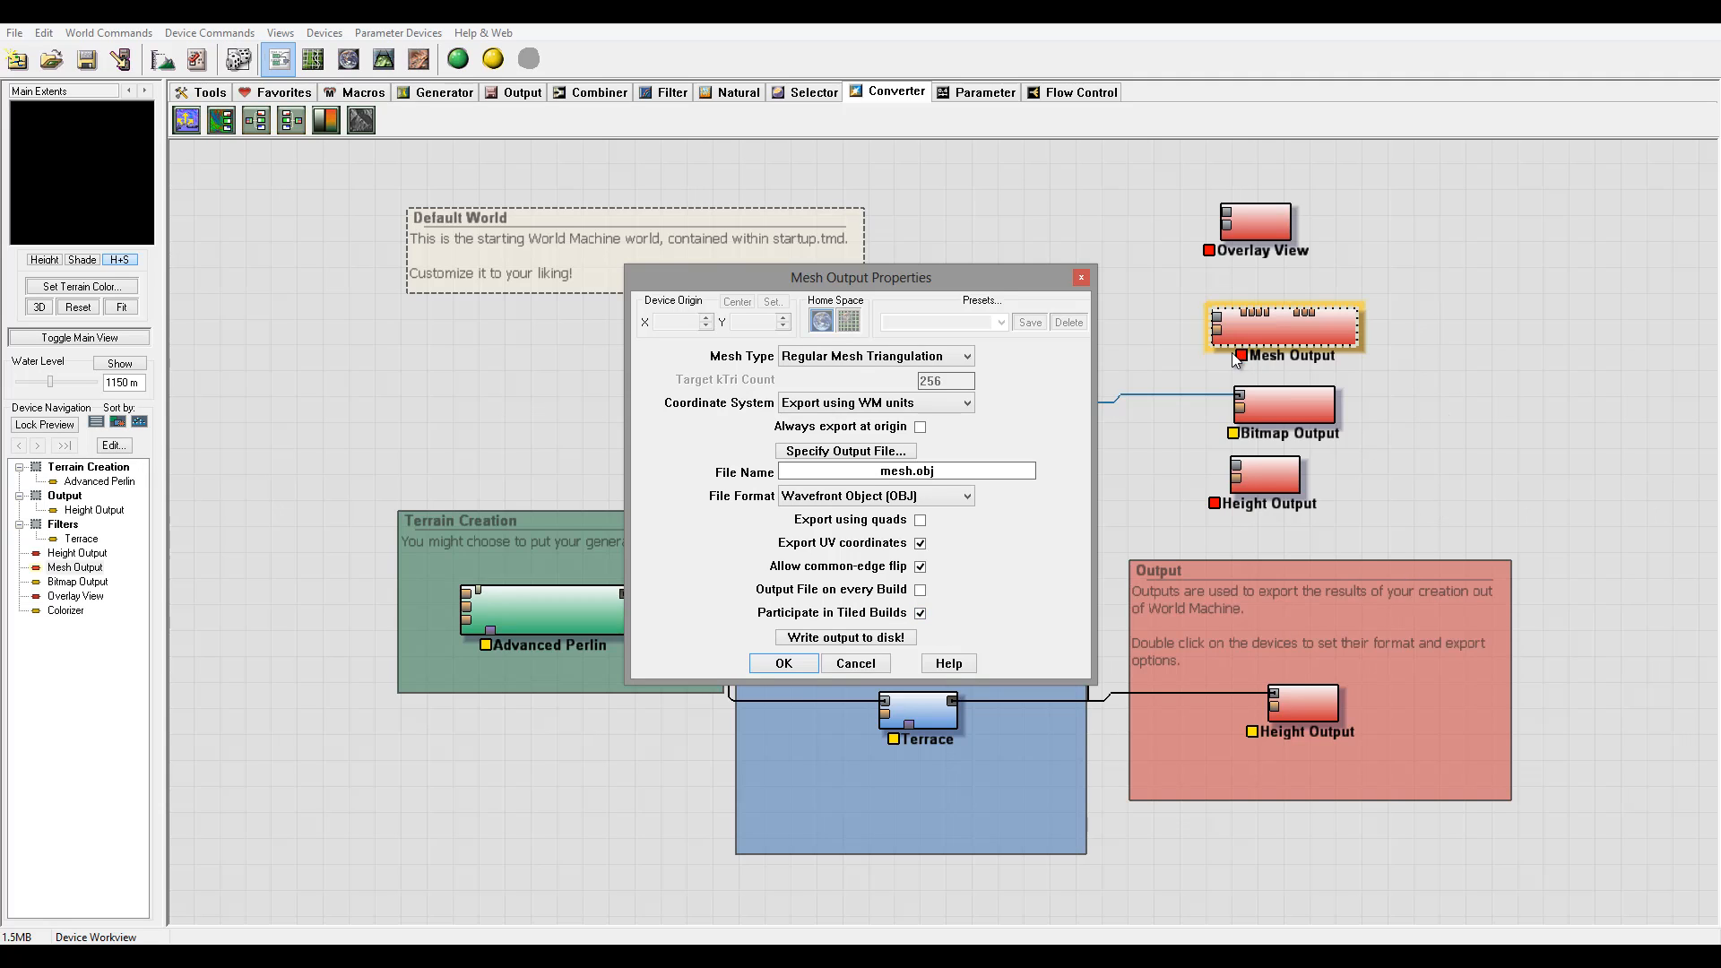
mouse_move(1000, 373)
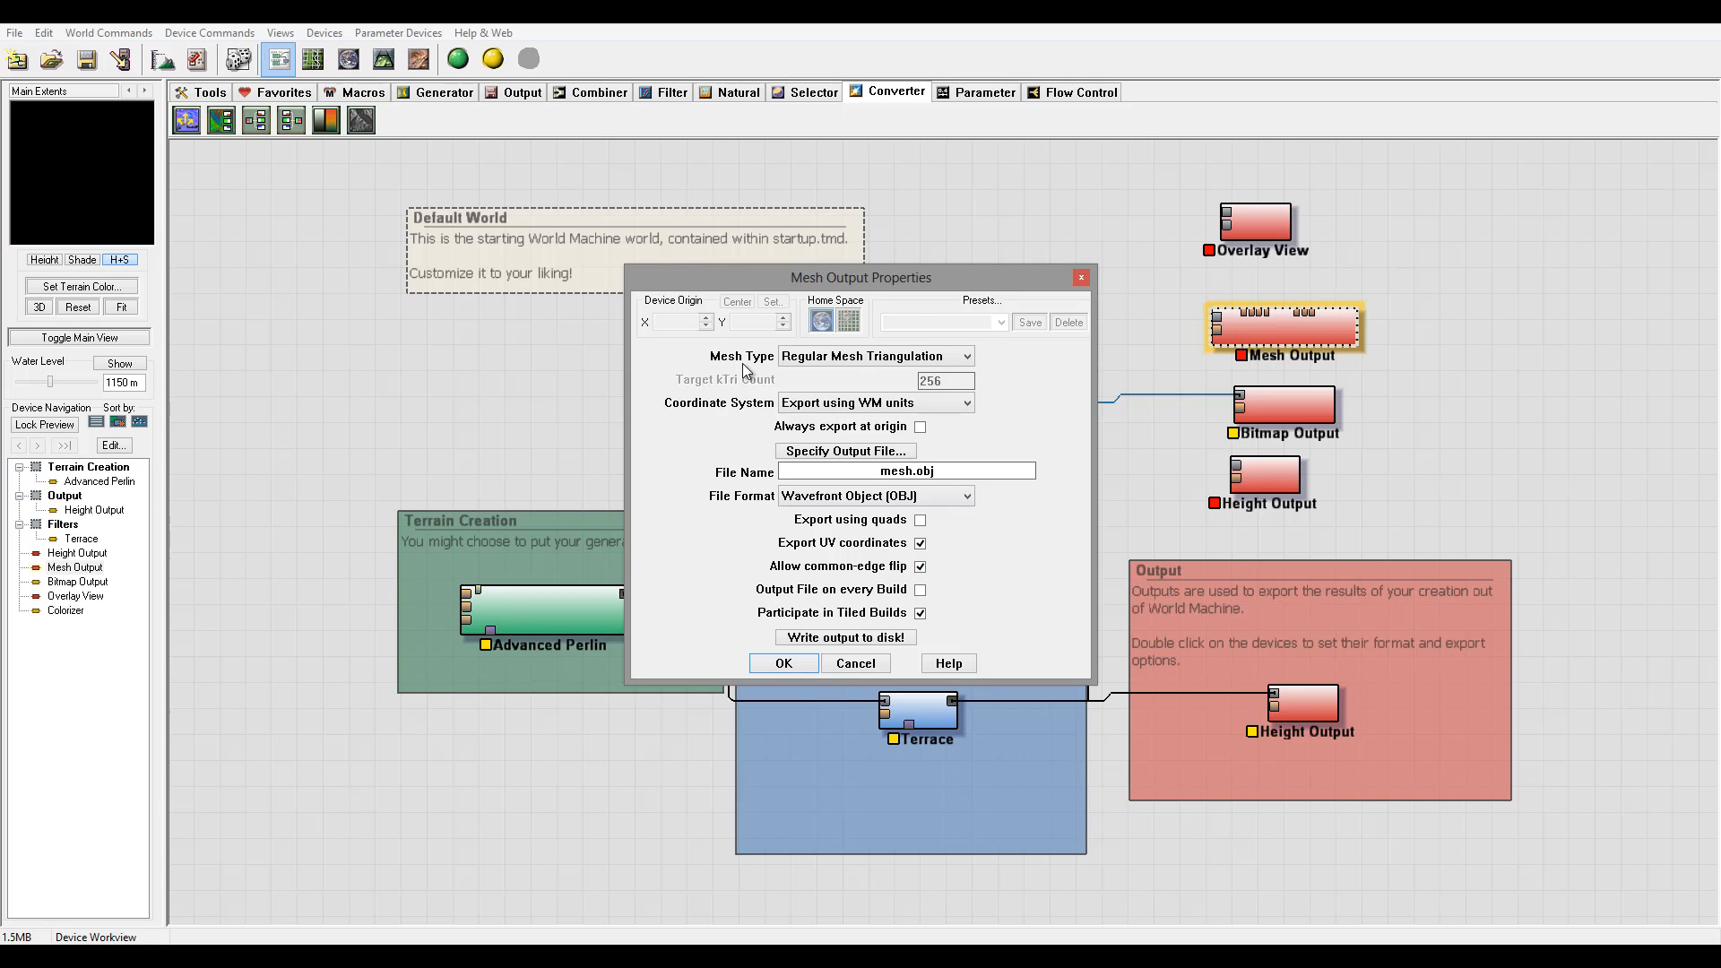
mouse_move(1004, 502)
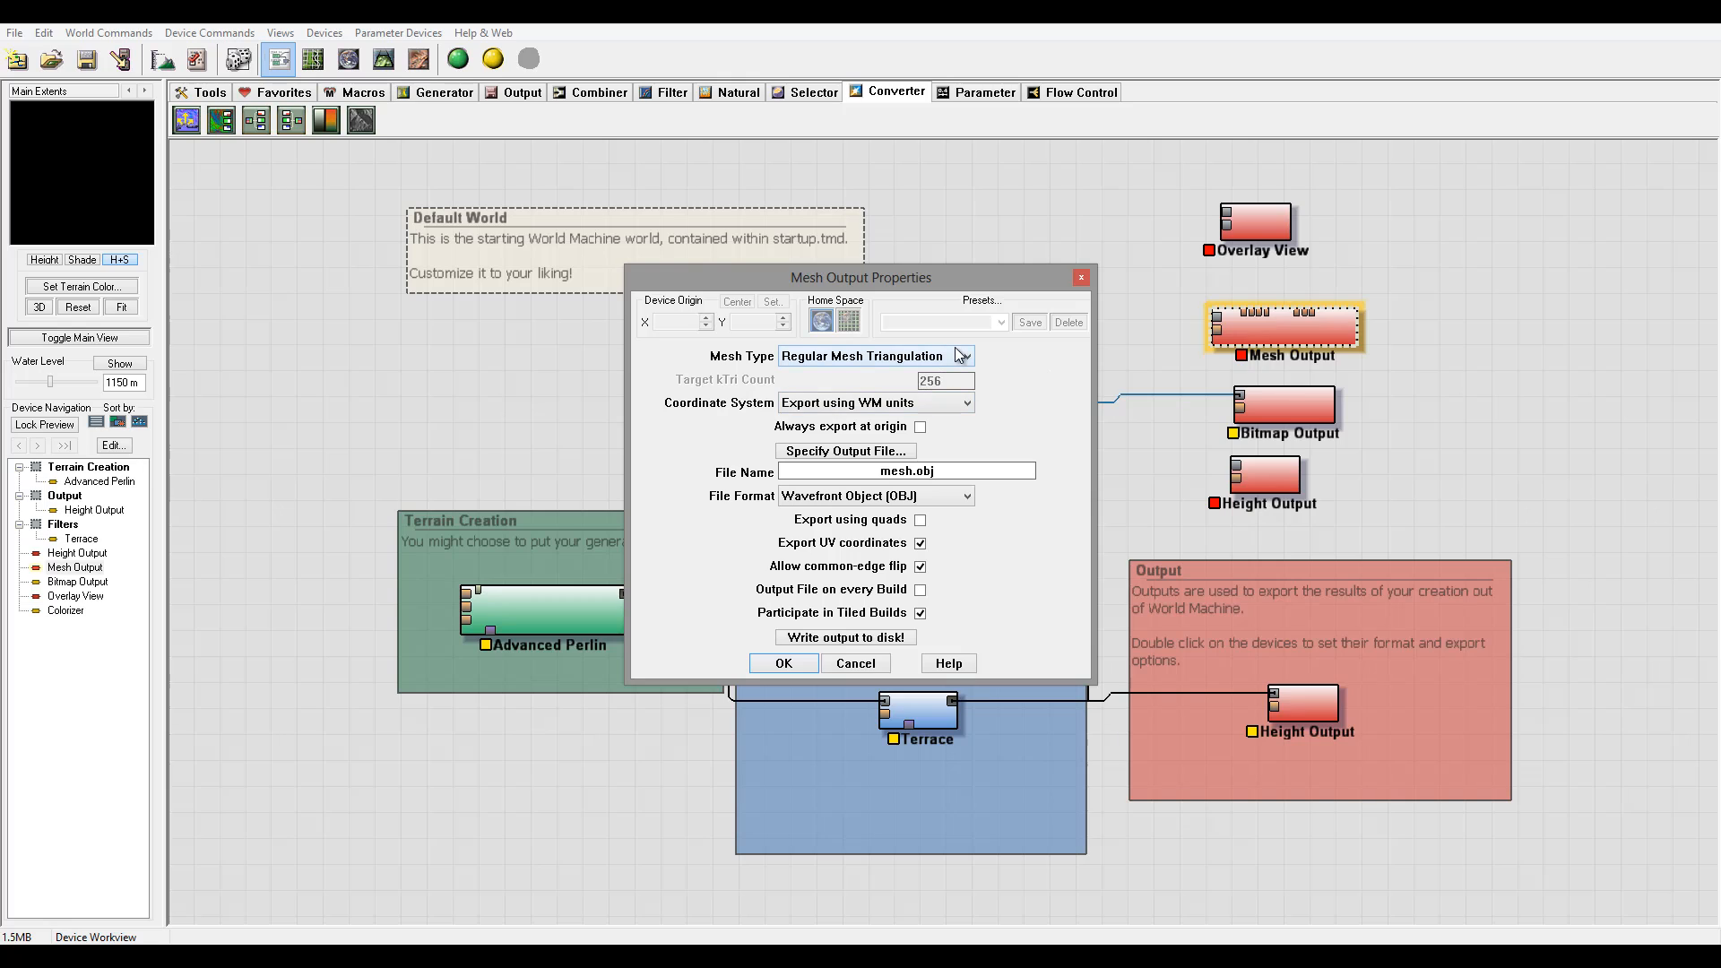
mouse_move(746, 352)
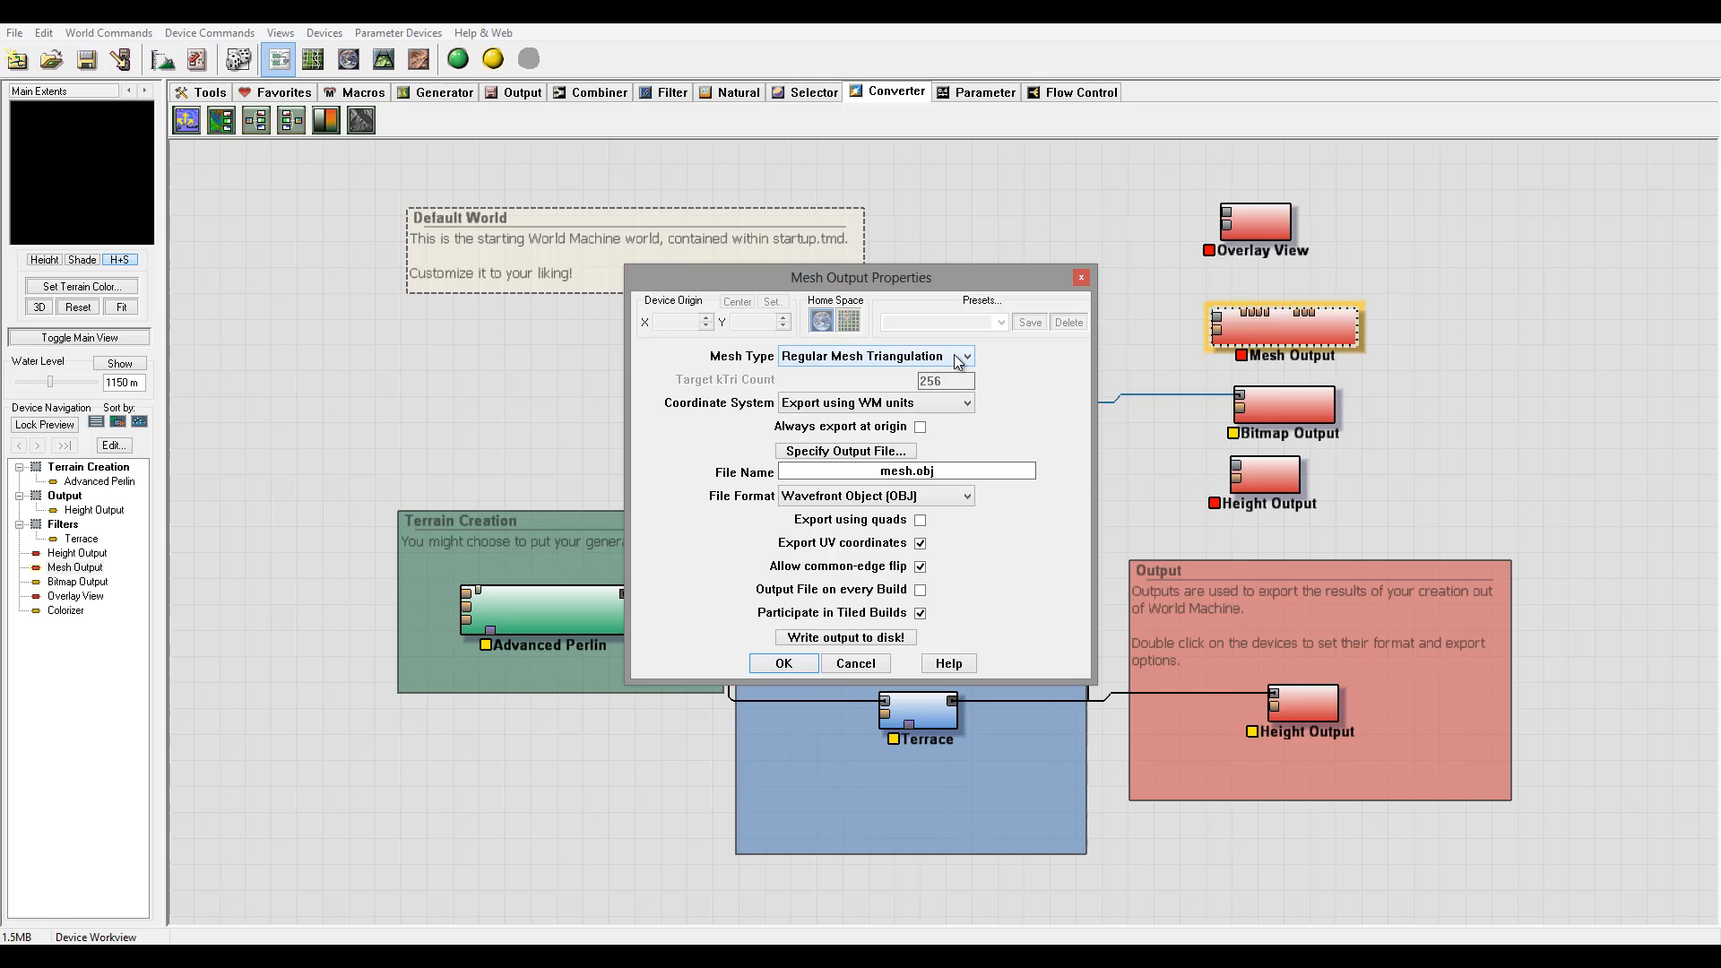
mouse_move(986, 361)
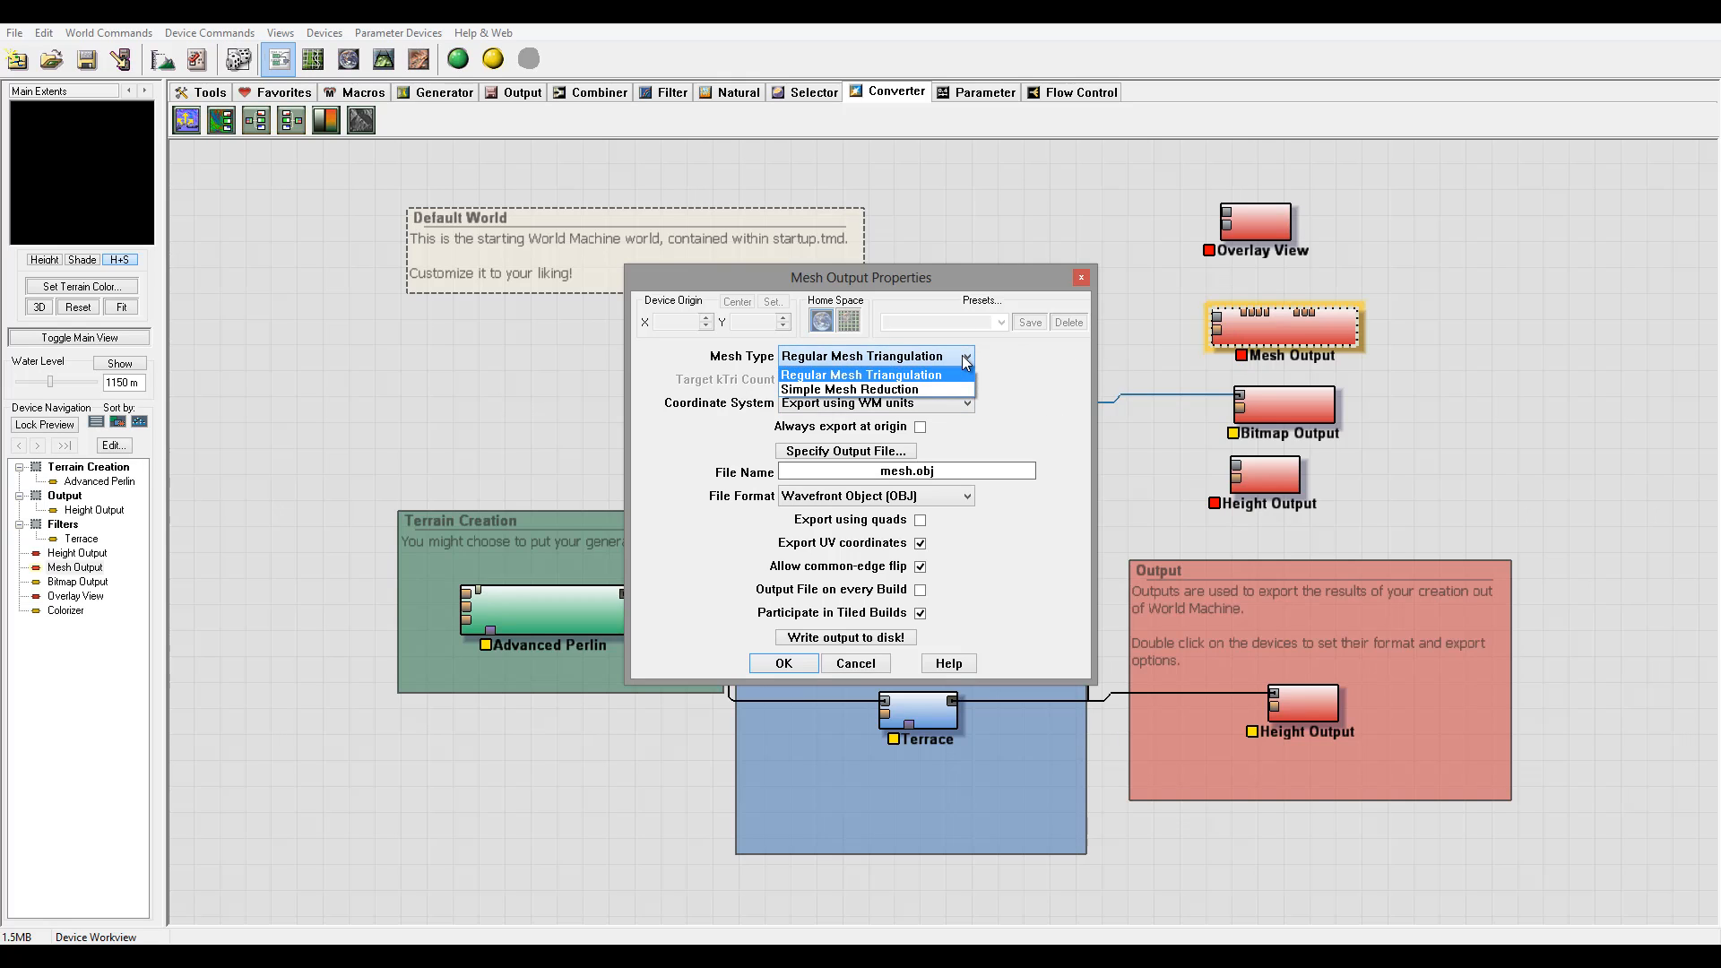
click(848, 389)
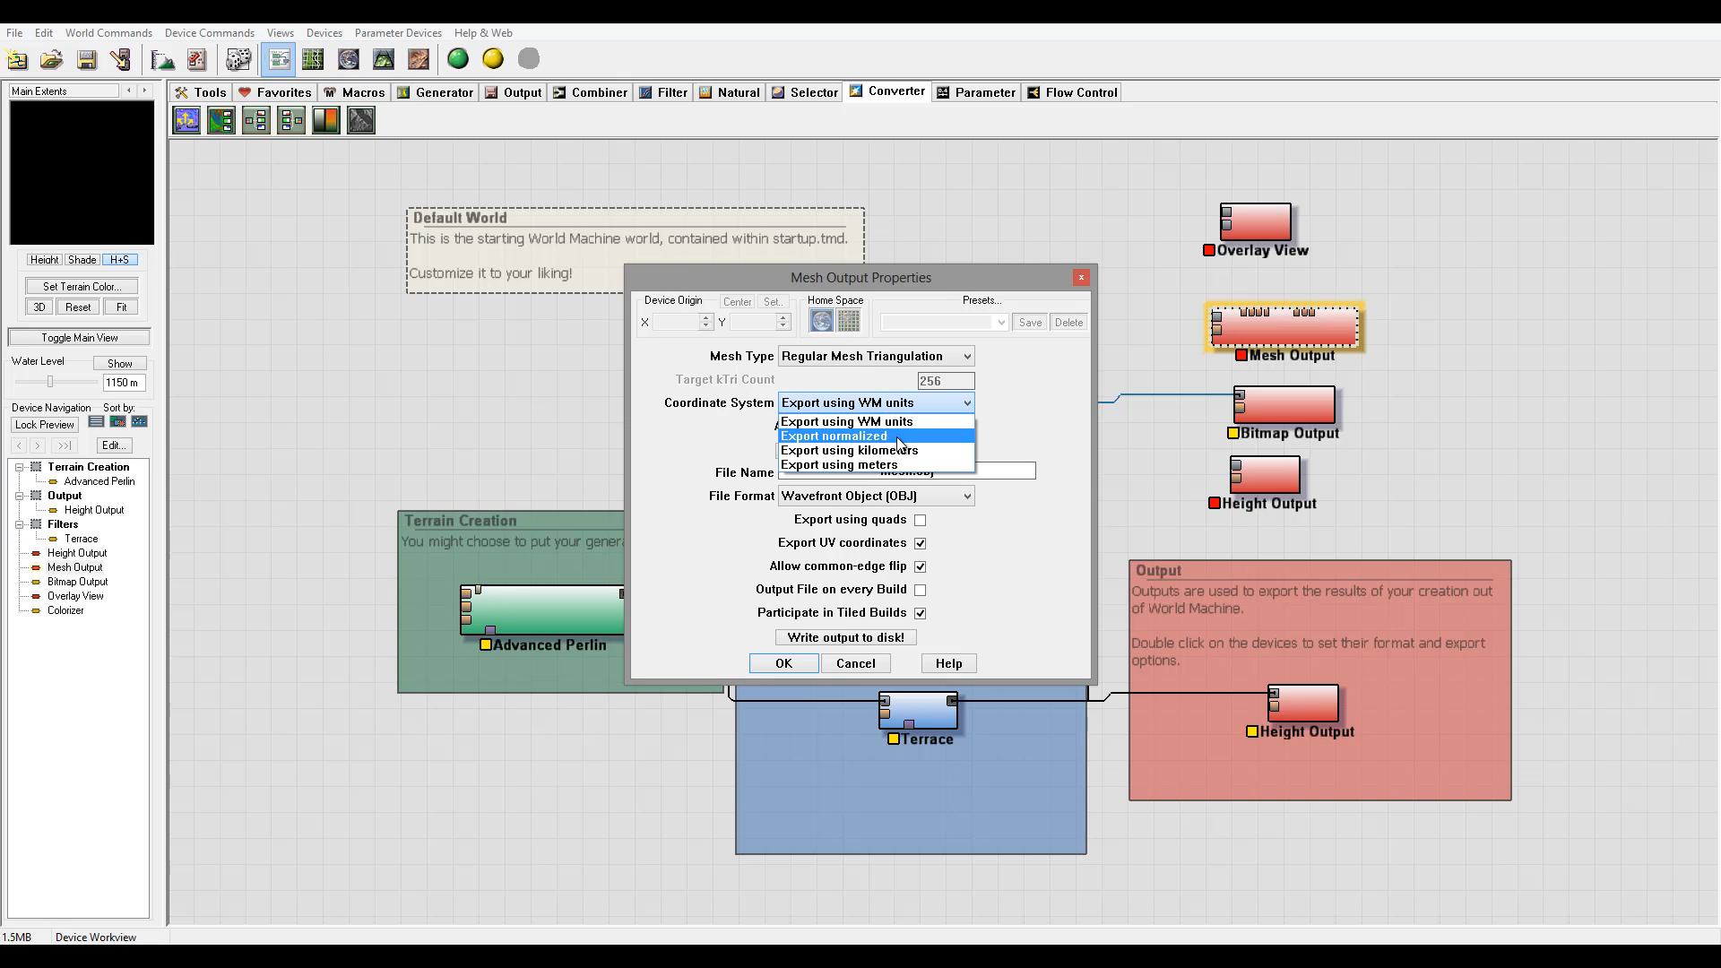
mouse_move(893, 452)
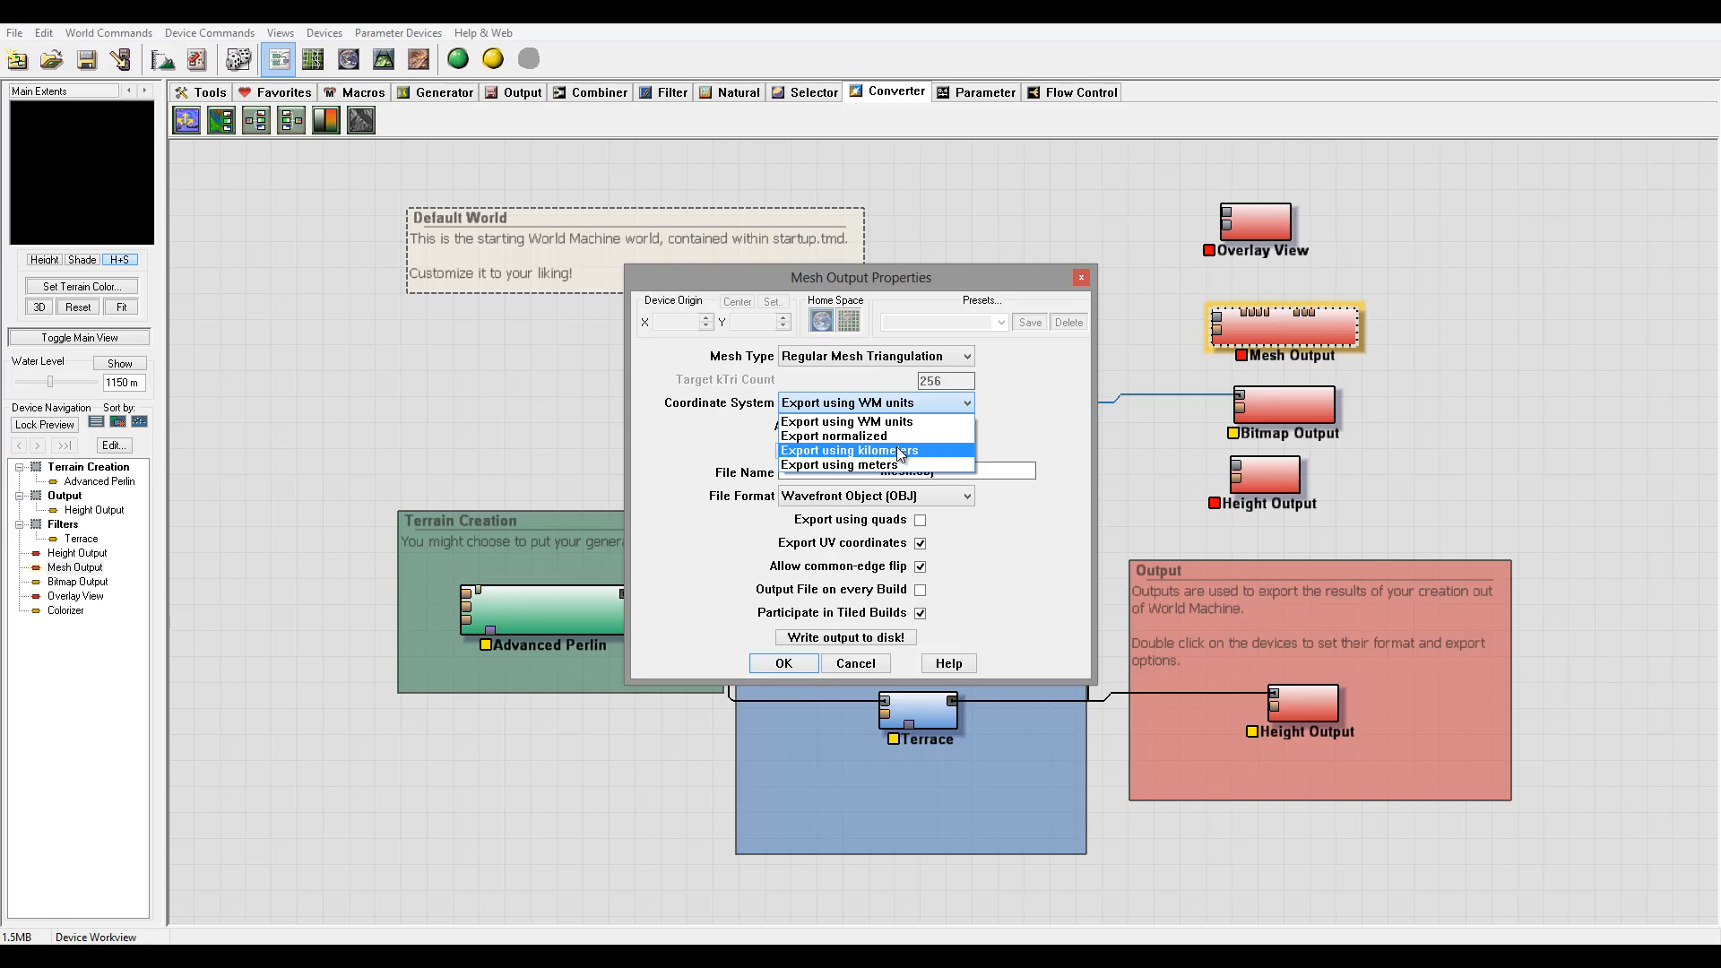
mouse_move(845, 421)
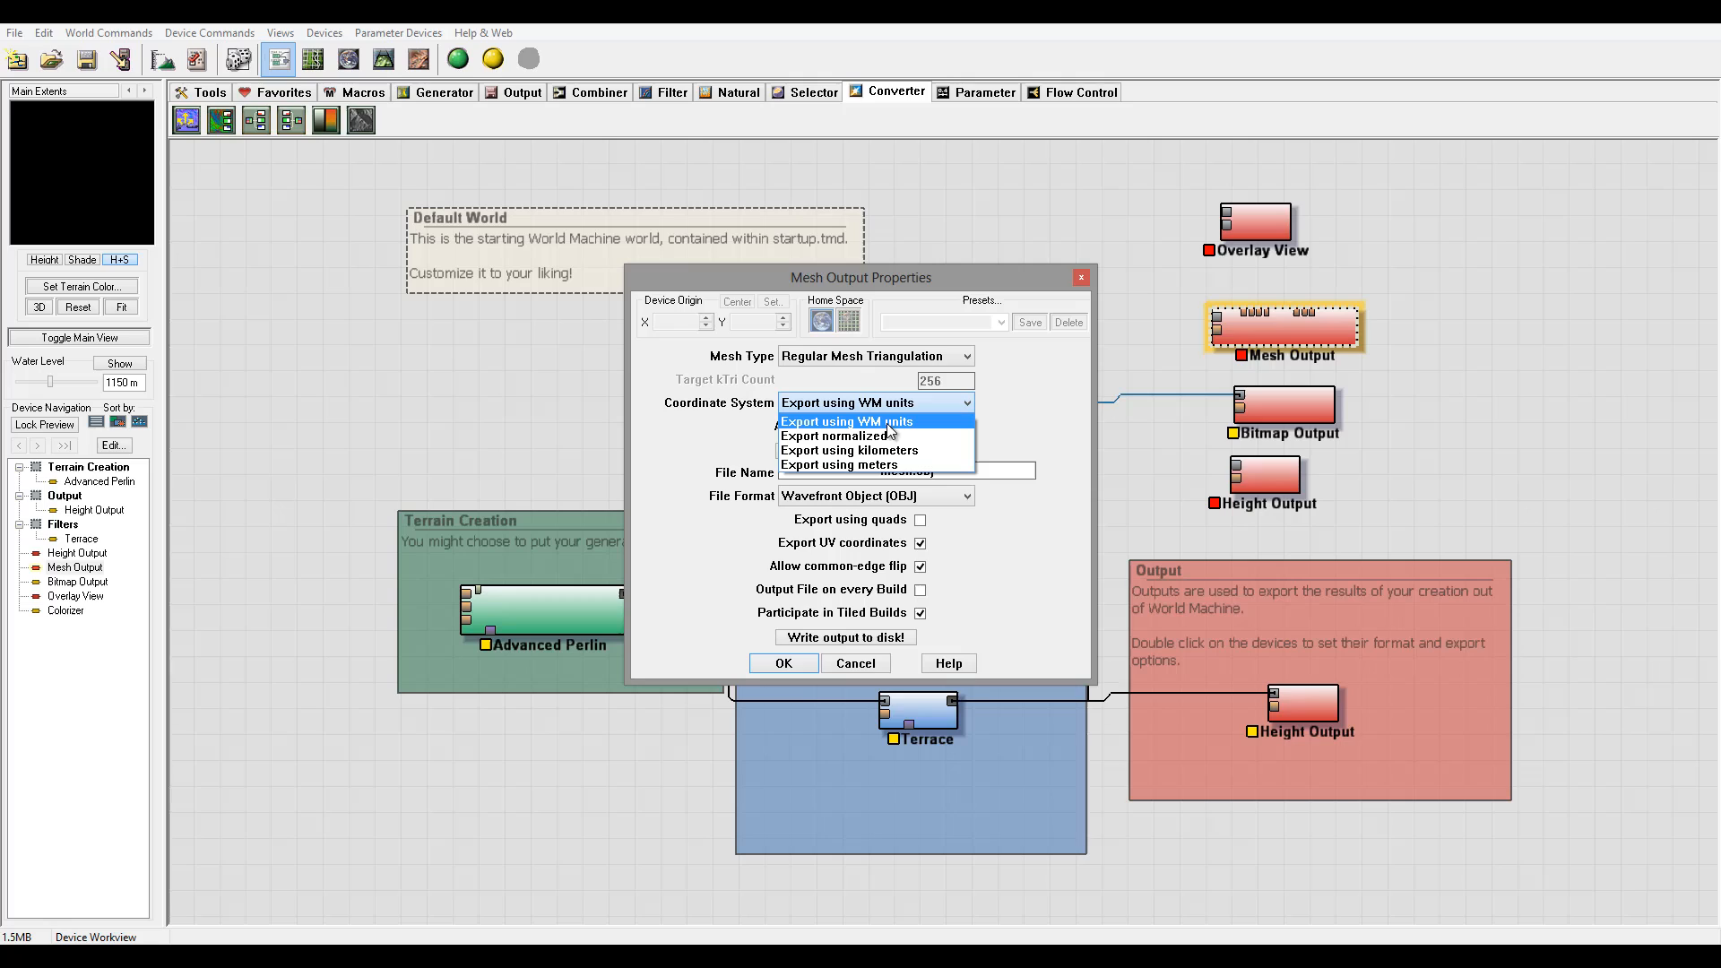
mouse_move(885, 426)
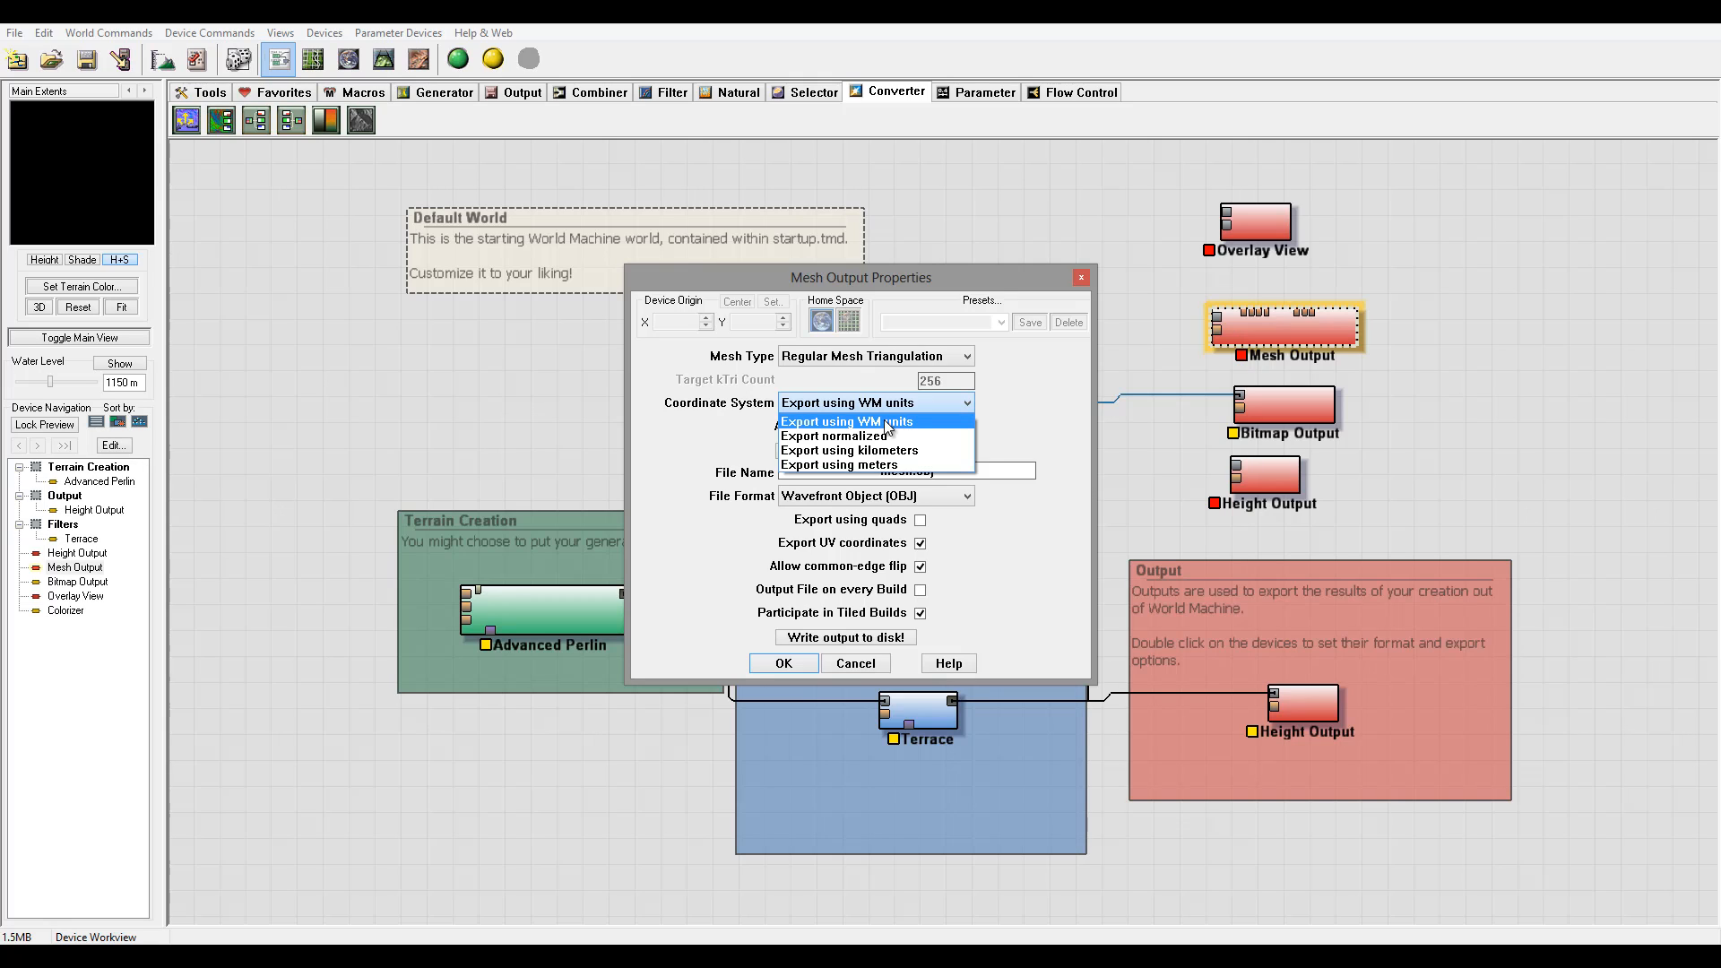
mouse_move(897, 427)
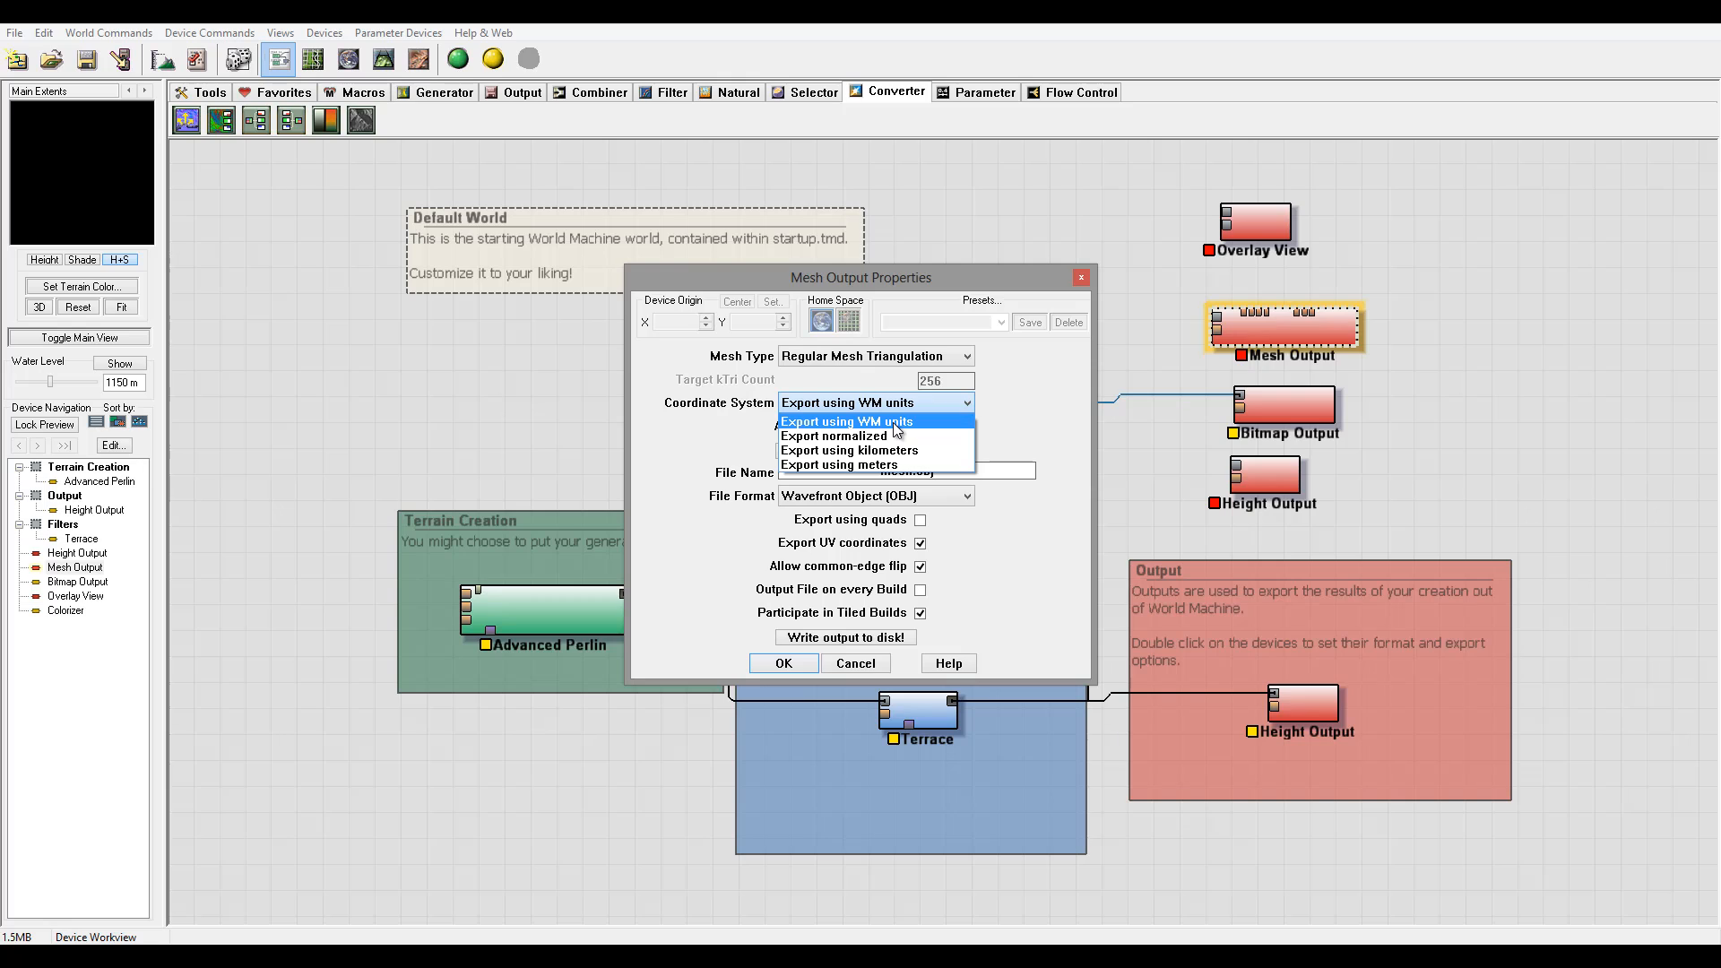
mouse_move(895, 450)
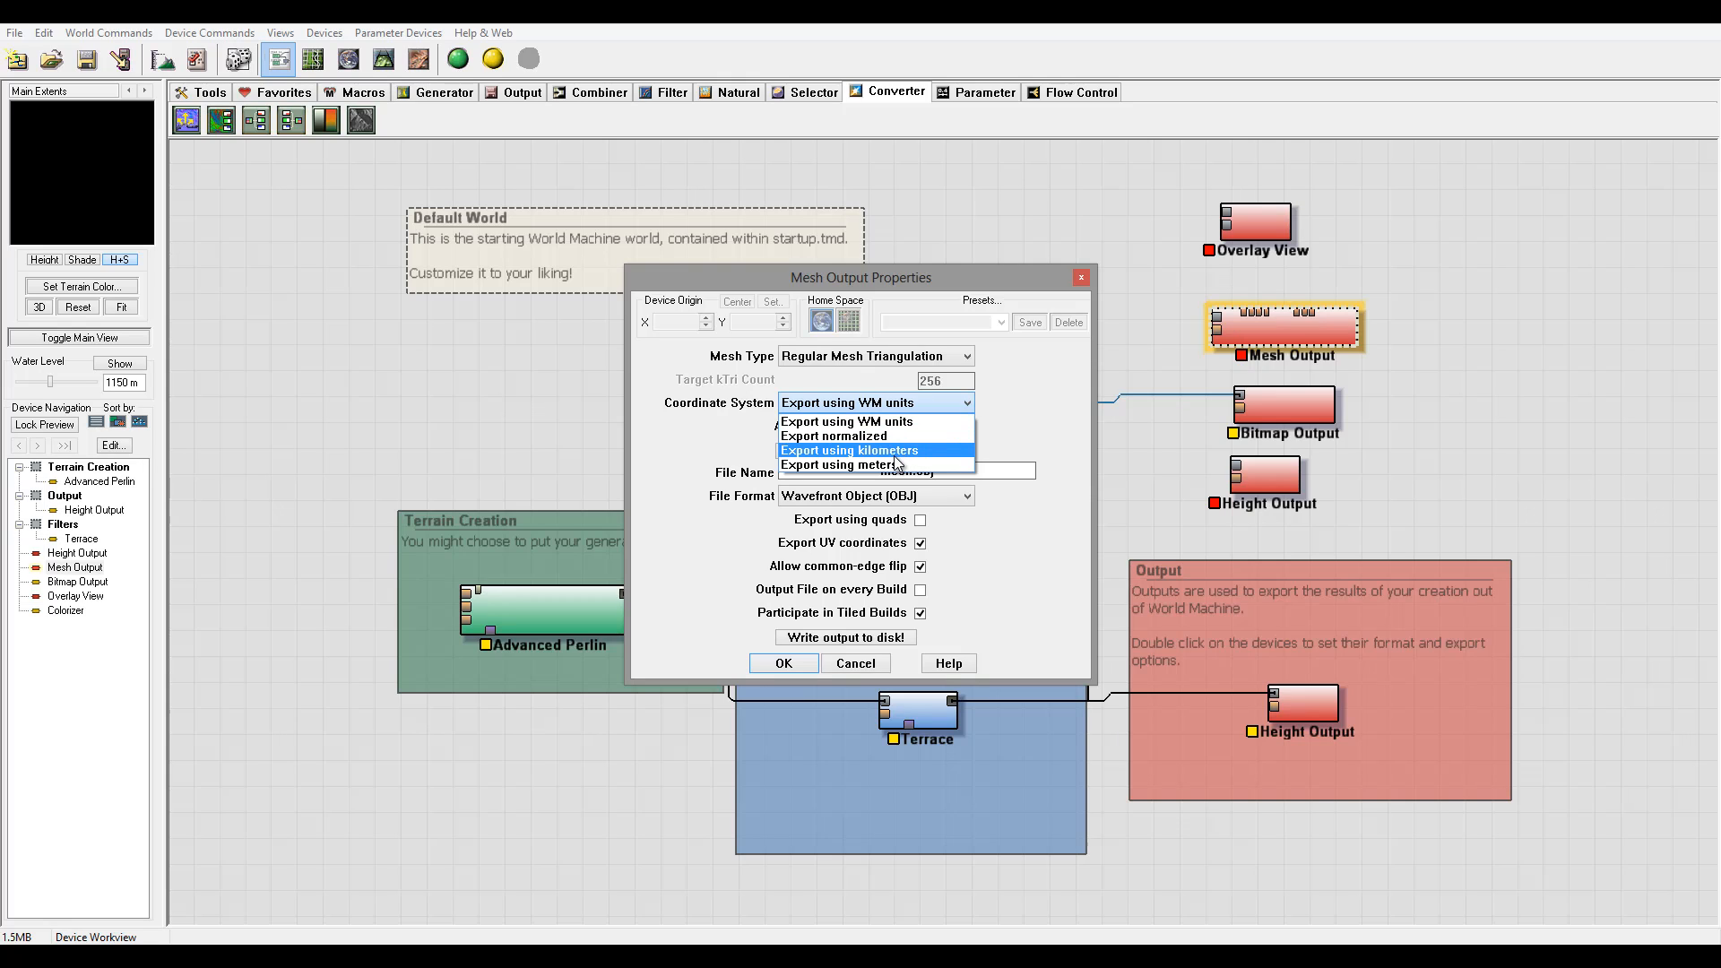
click(846, 421)
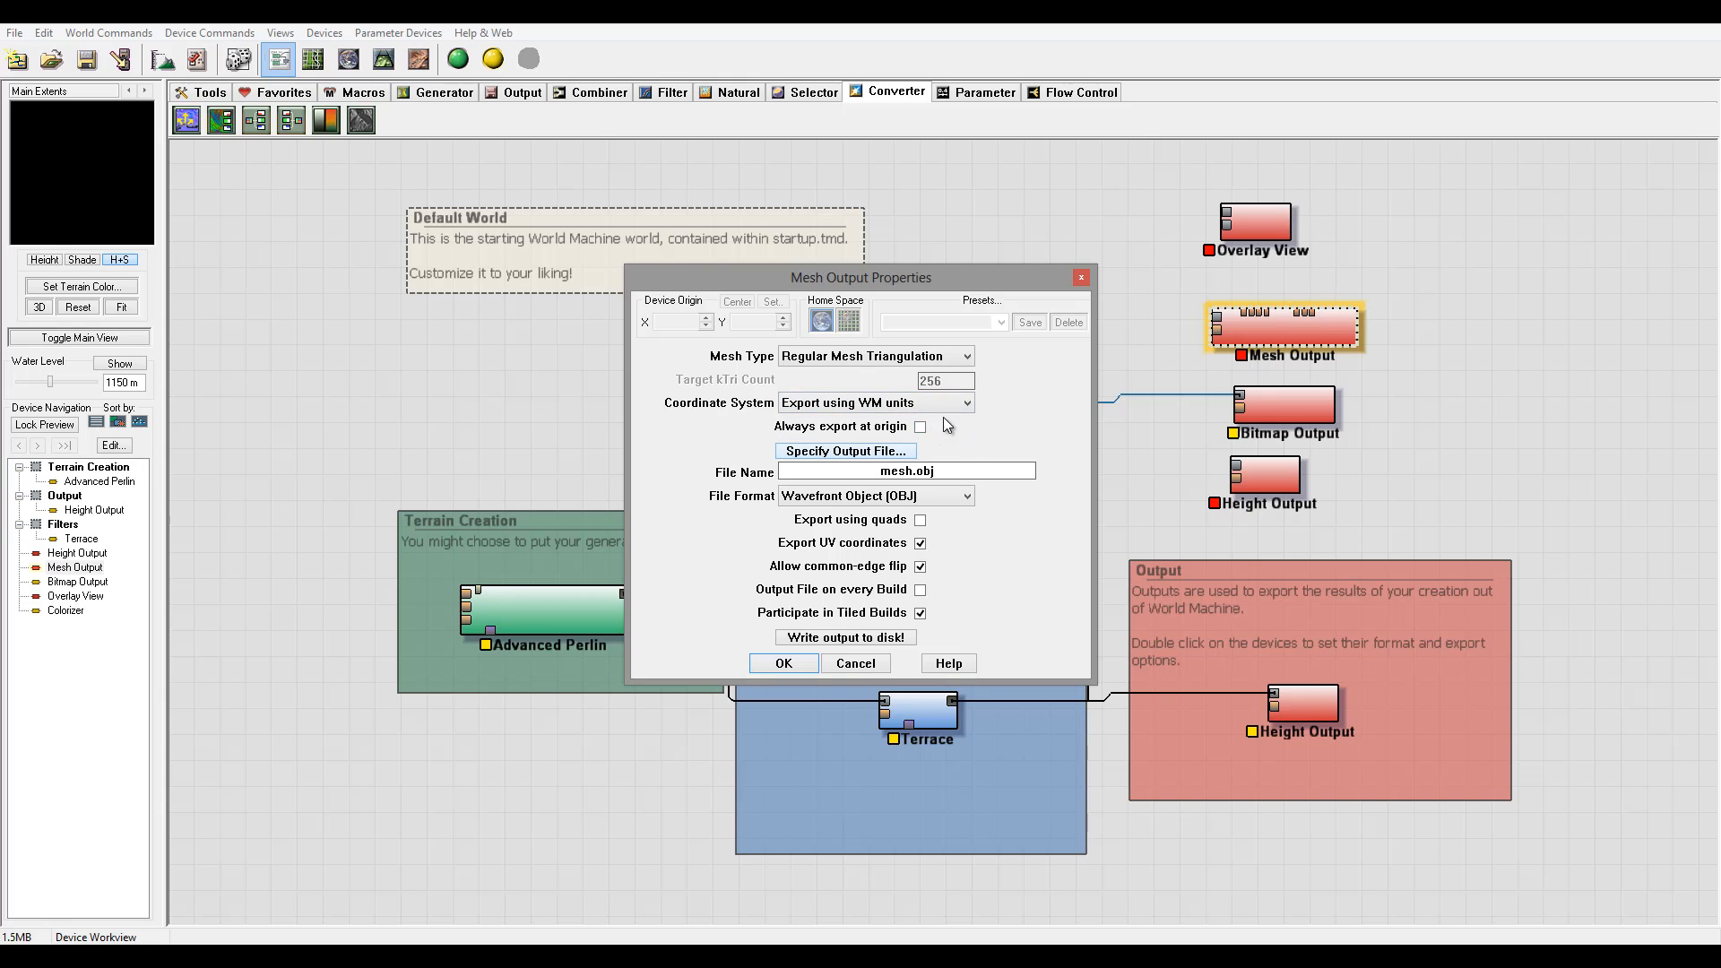
mouse_move(871, 431)
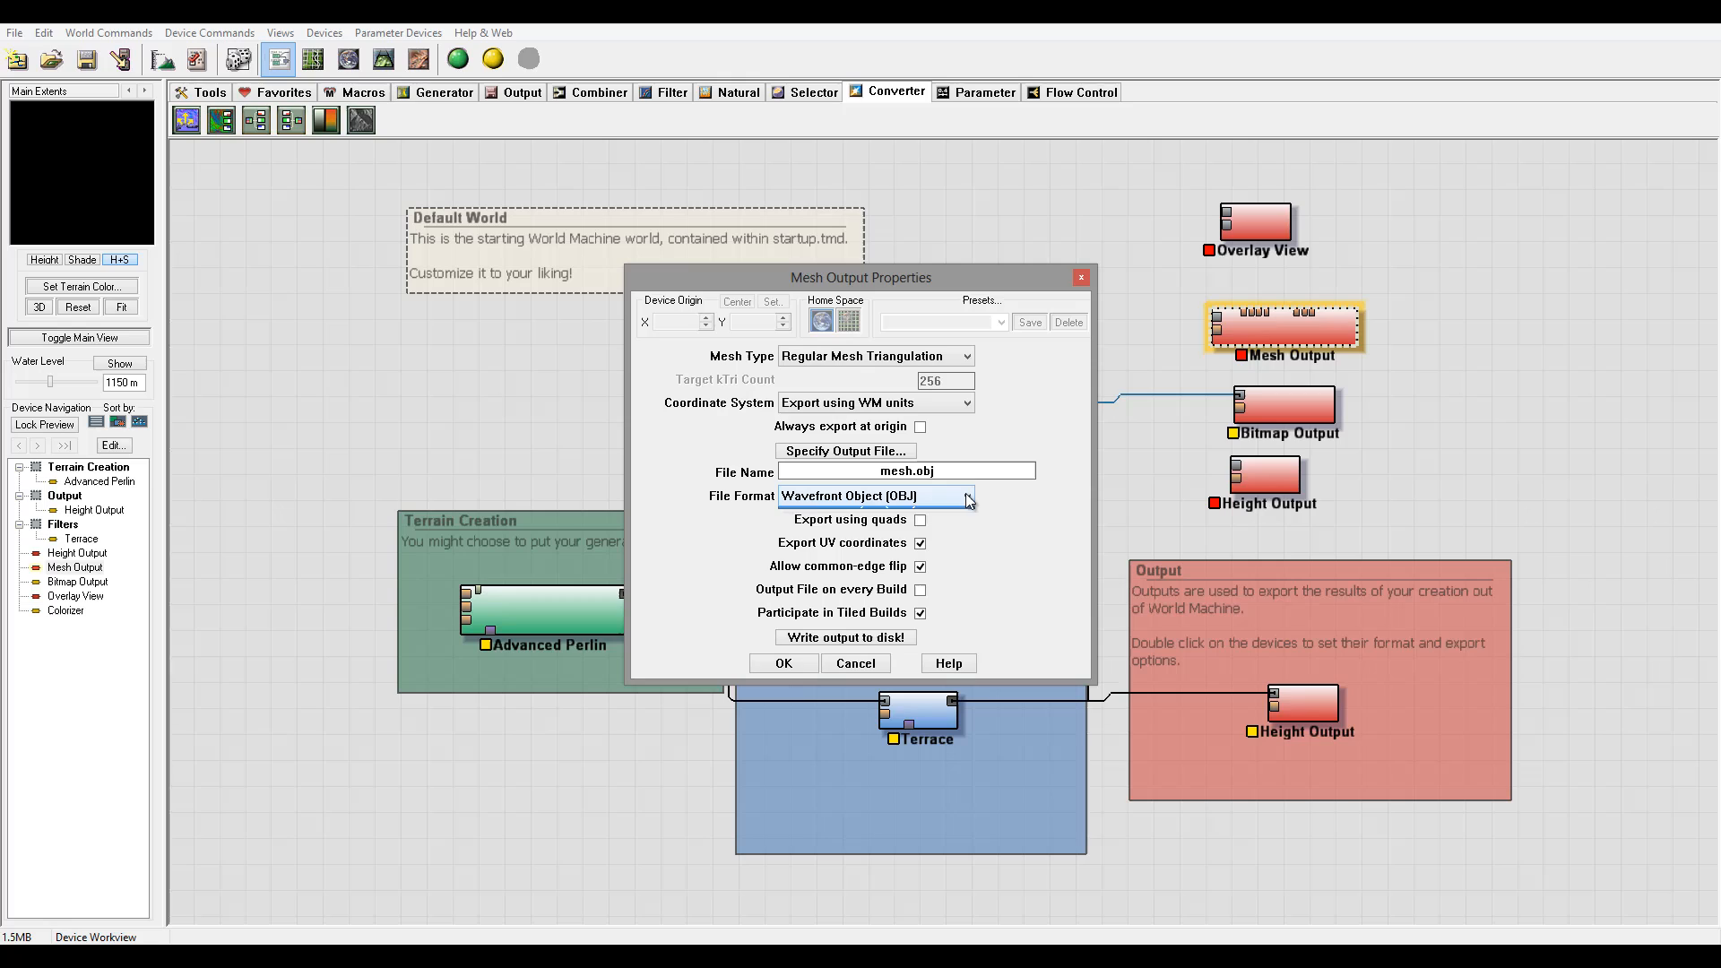
click(965, 495)
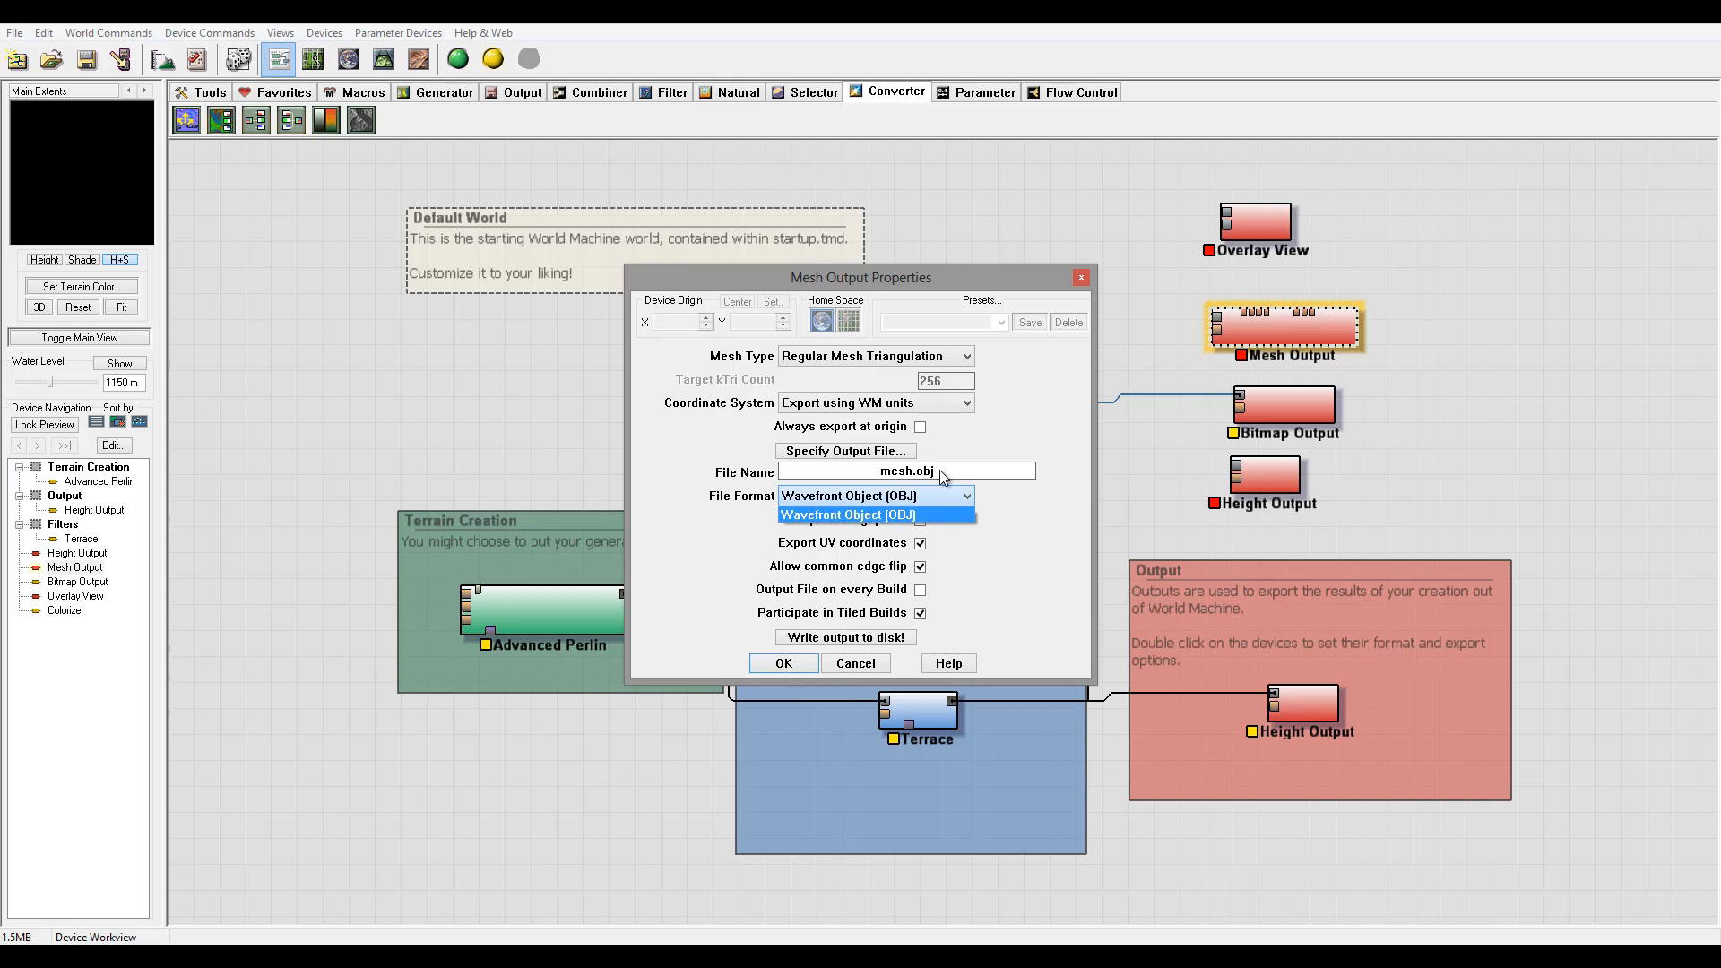
click(875, 514)
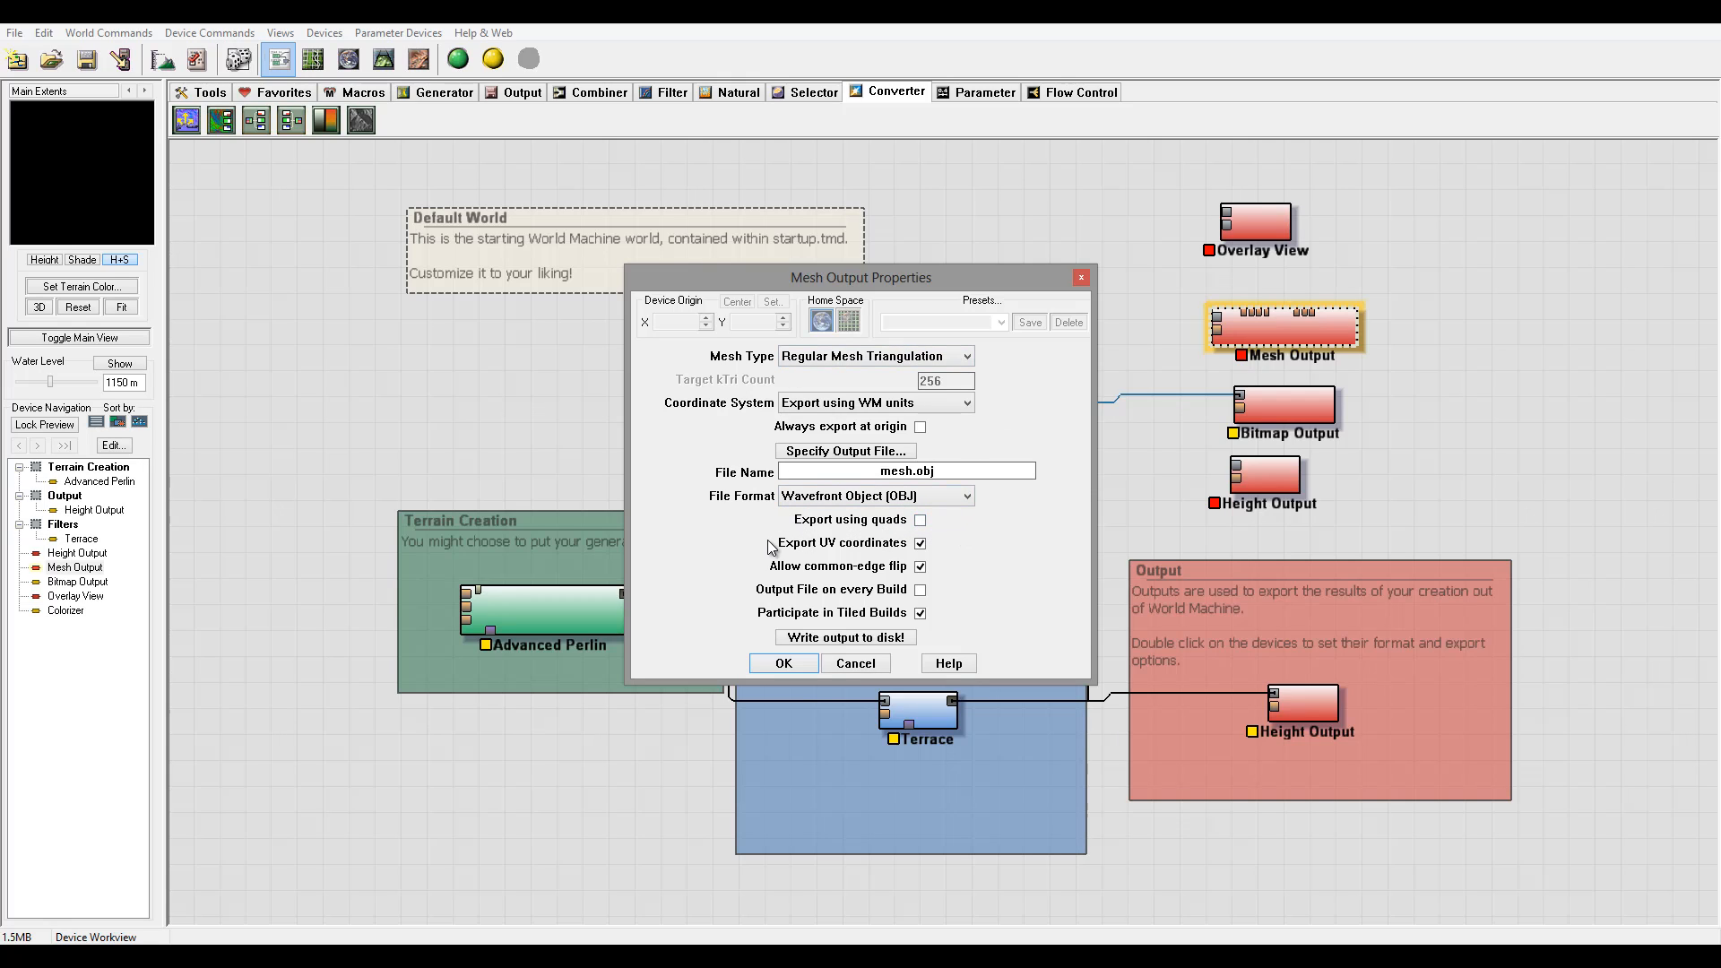
mouse_move(954, 545)
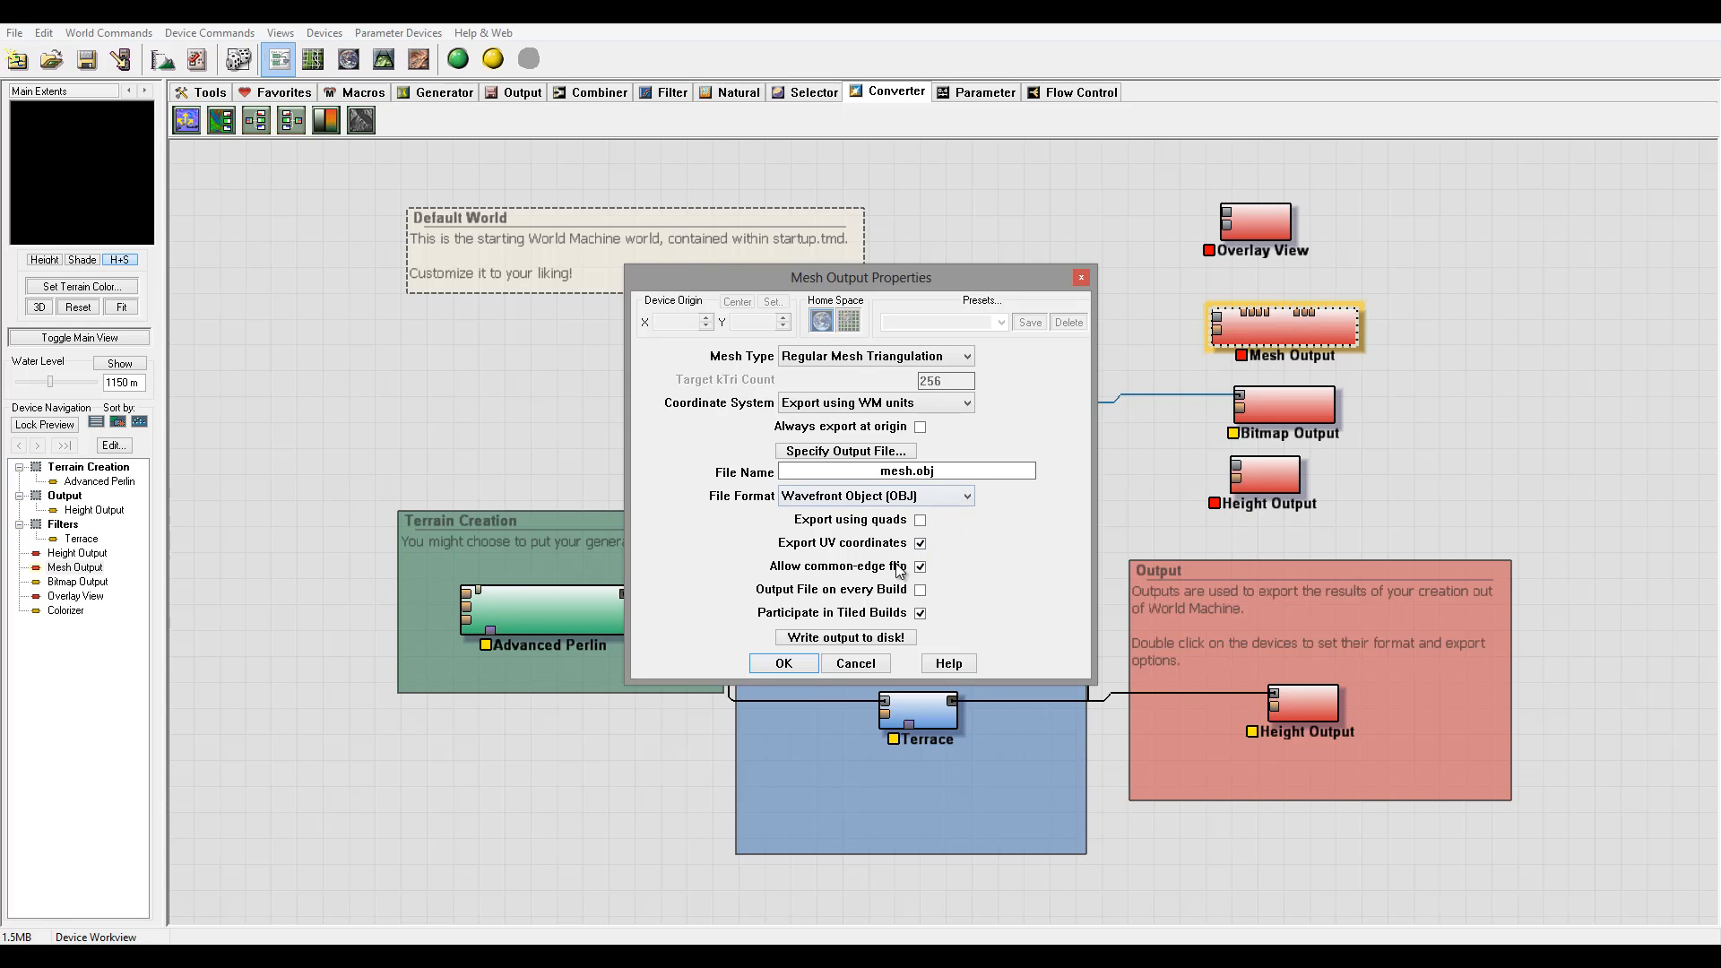
click(920, 566)
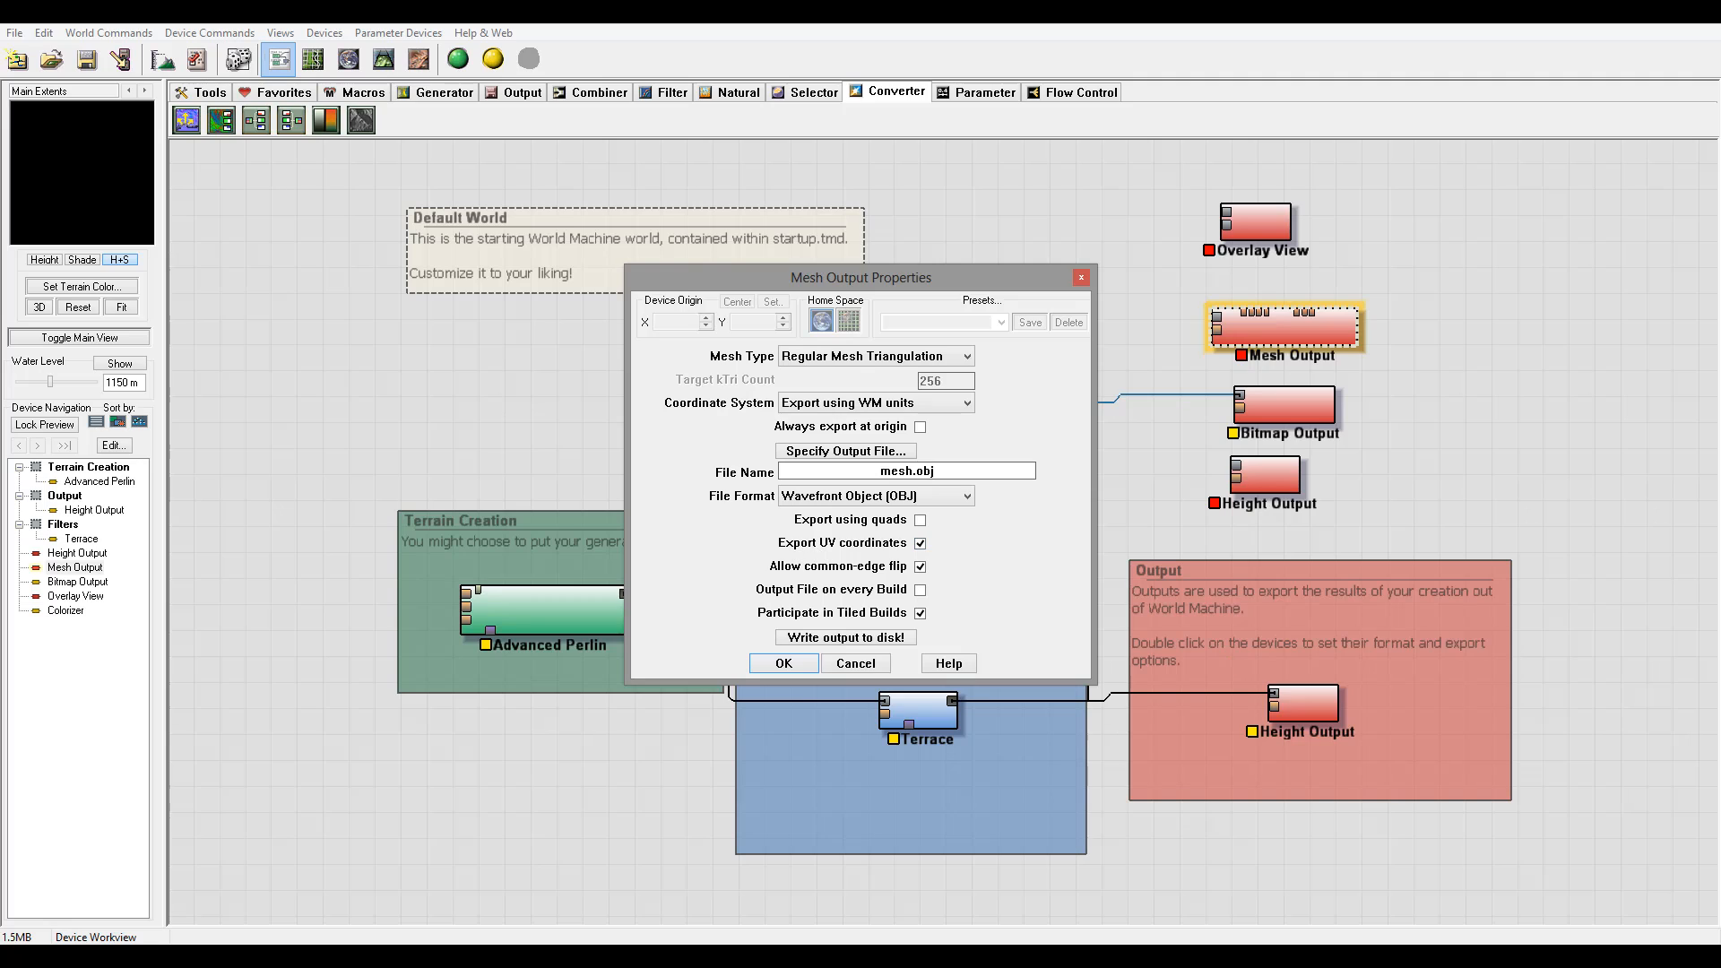
click(919, 542)
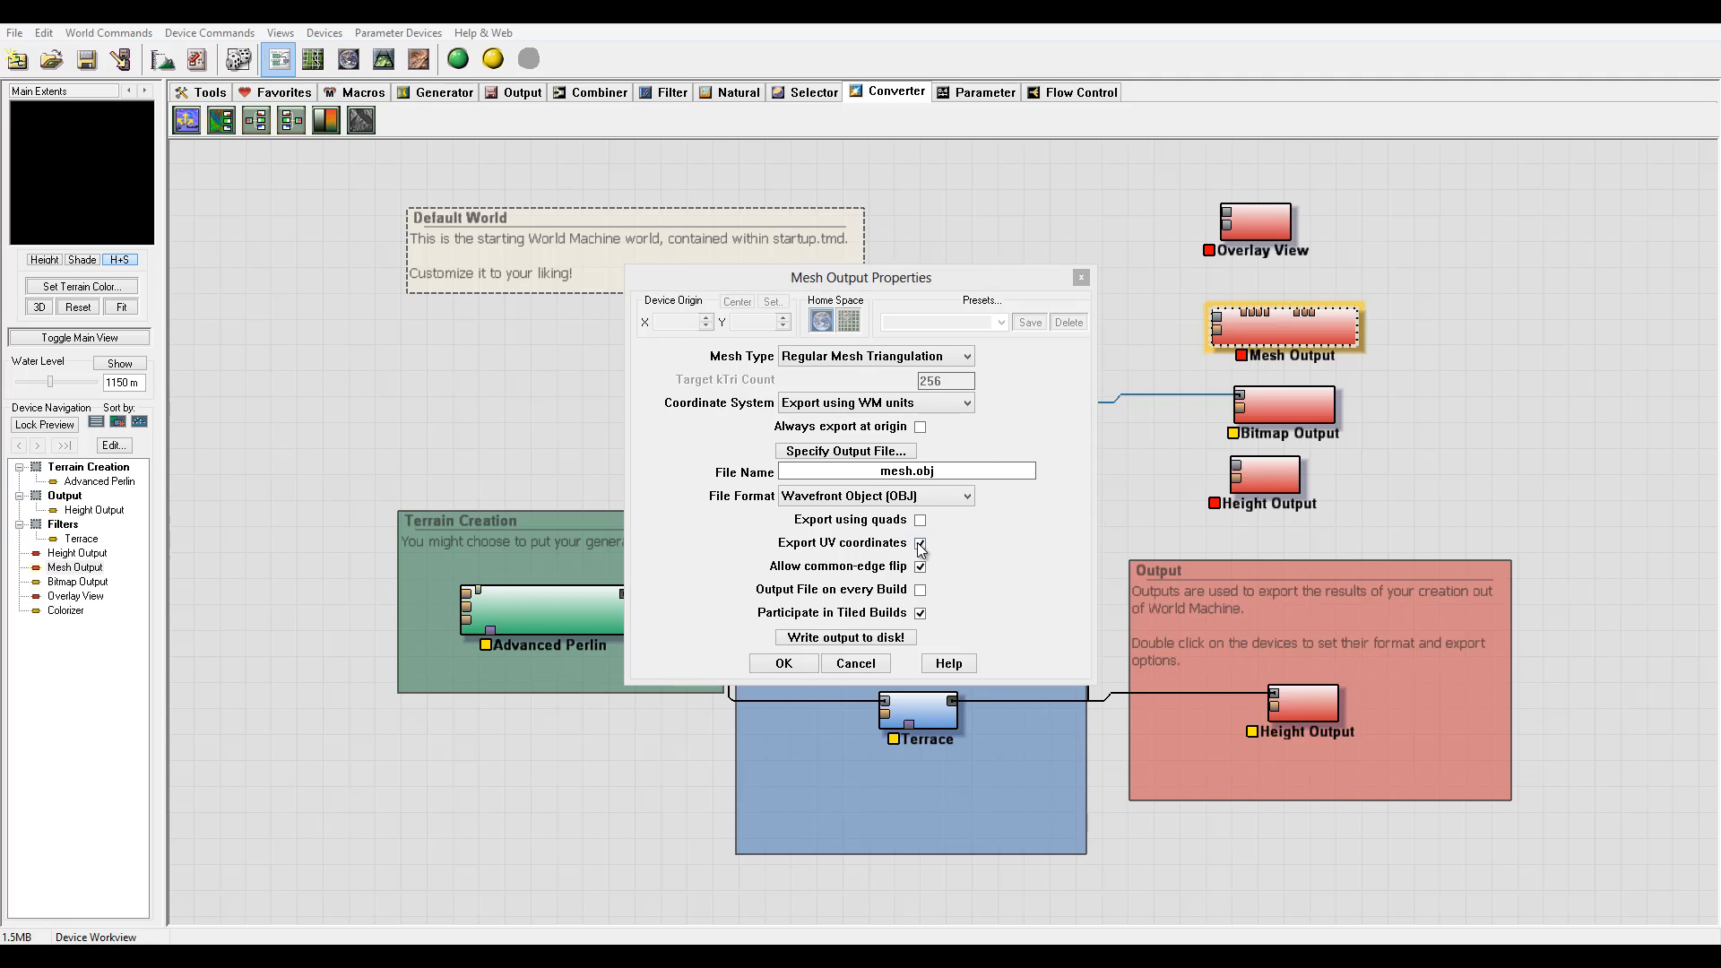
click(920, 543)
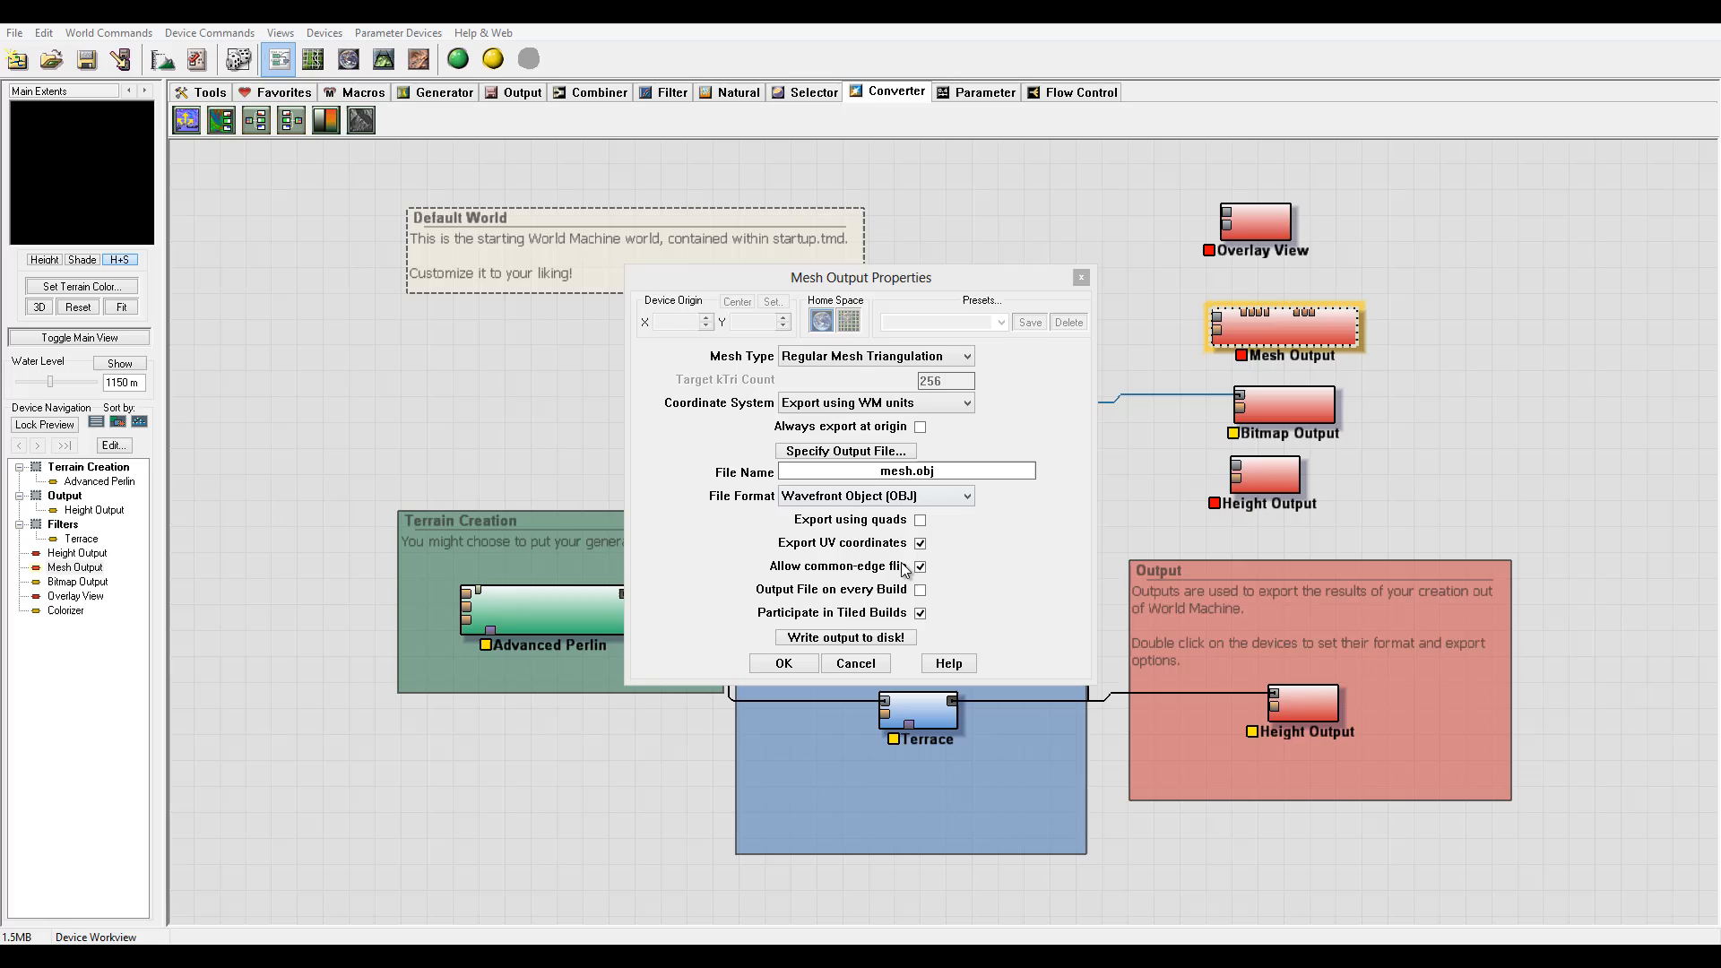
mouse_move(965, 563)
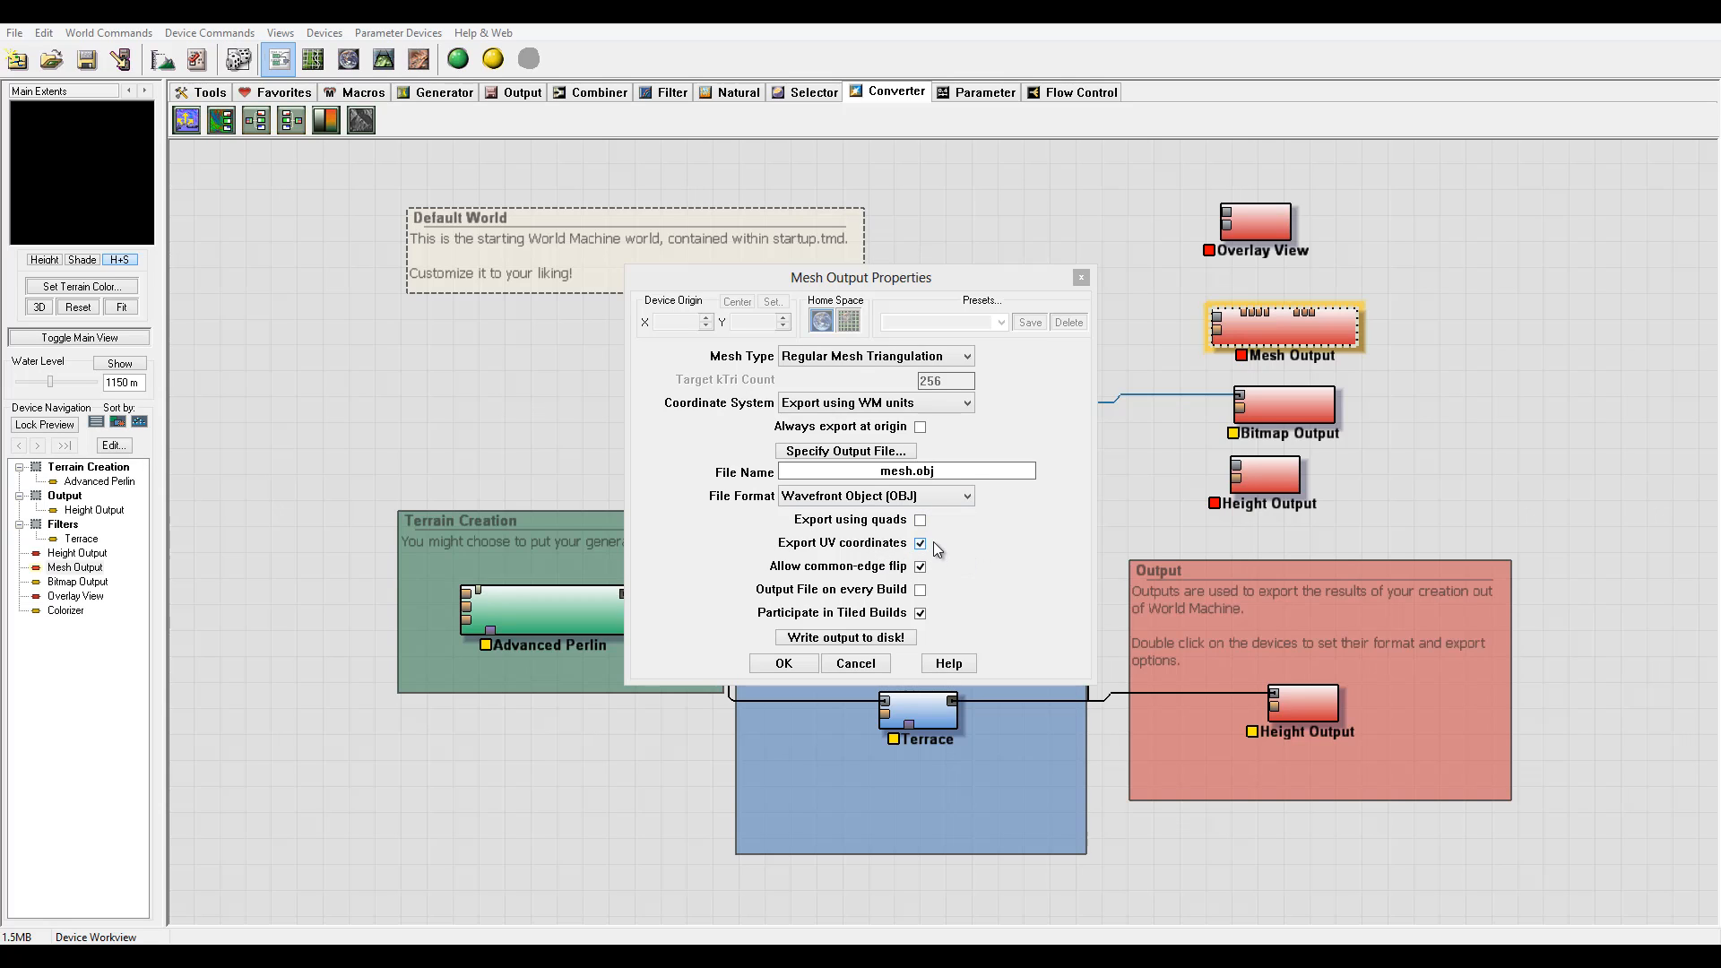
click(919, 544)
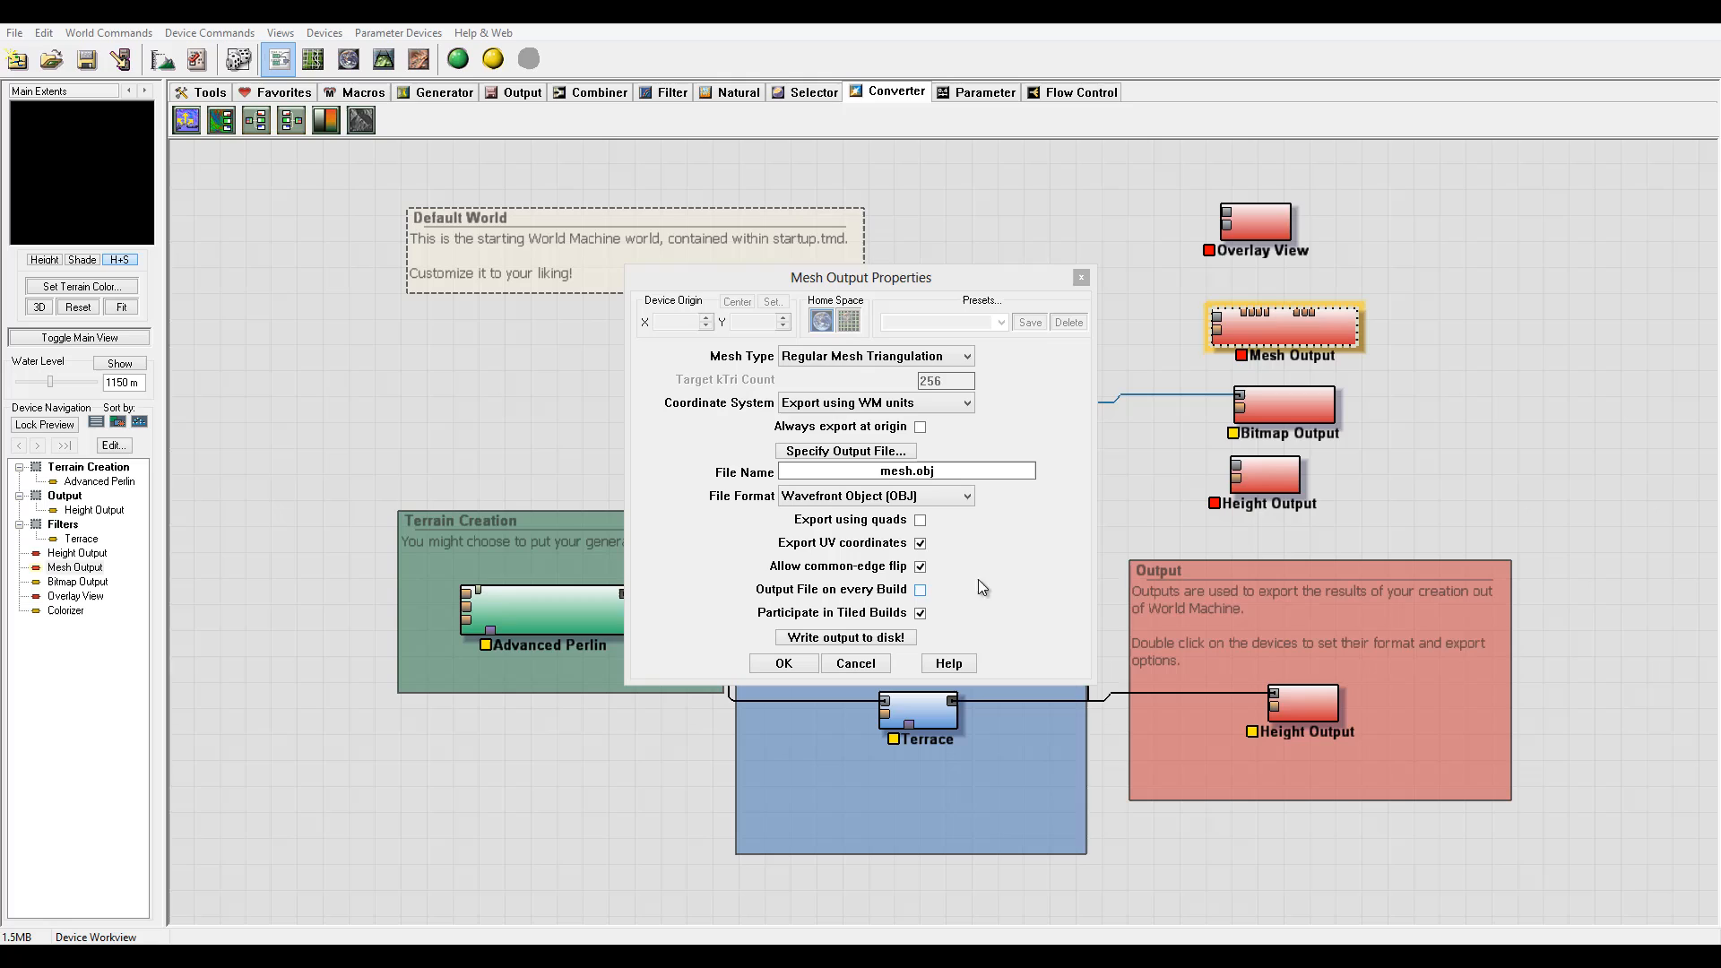
mouse_move(959, 581)
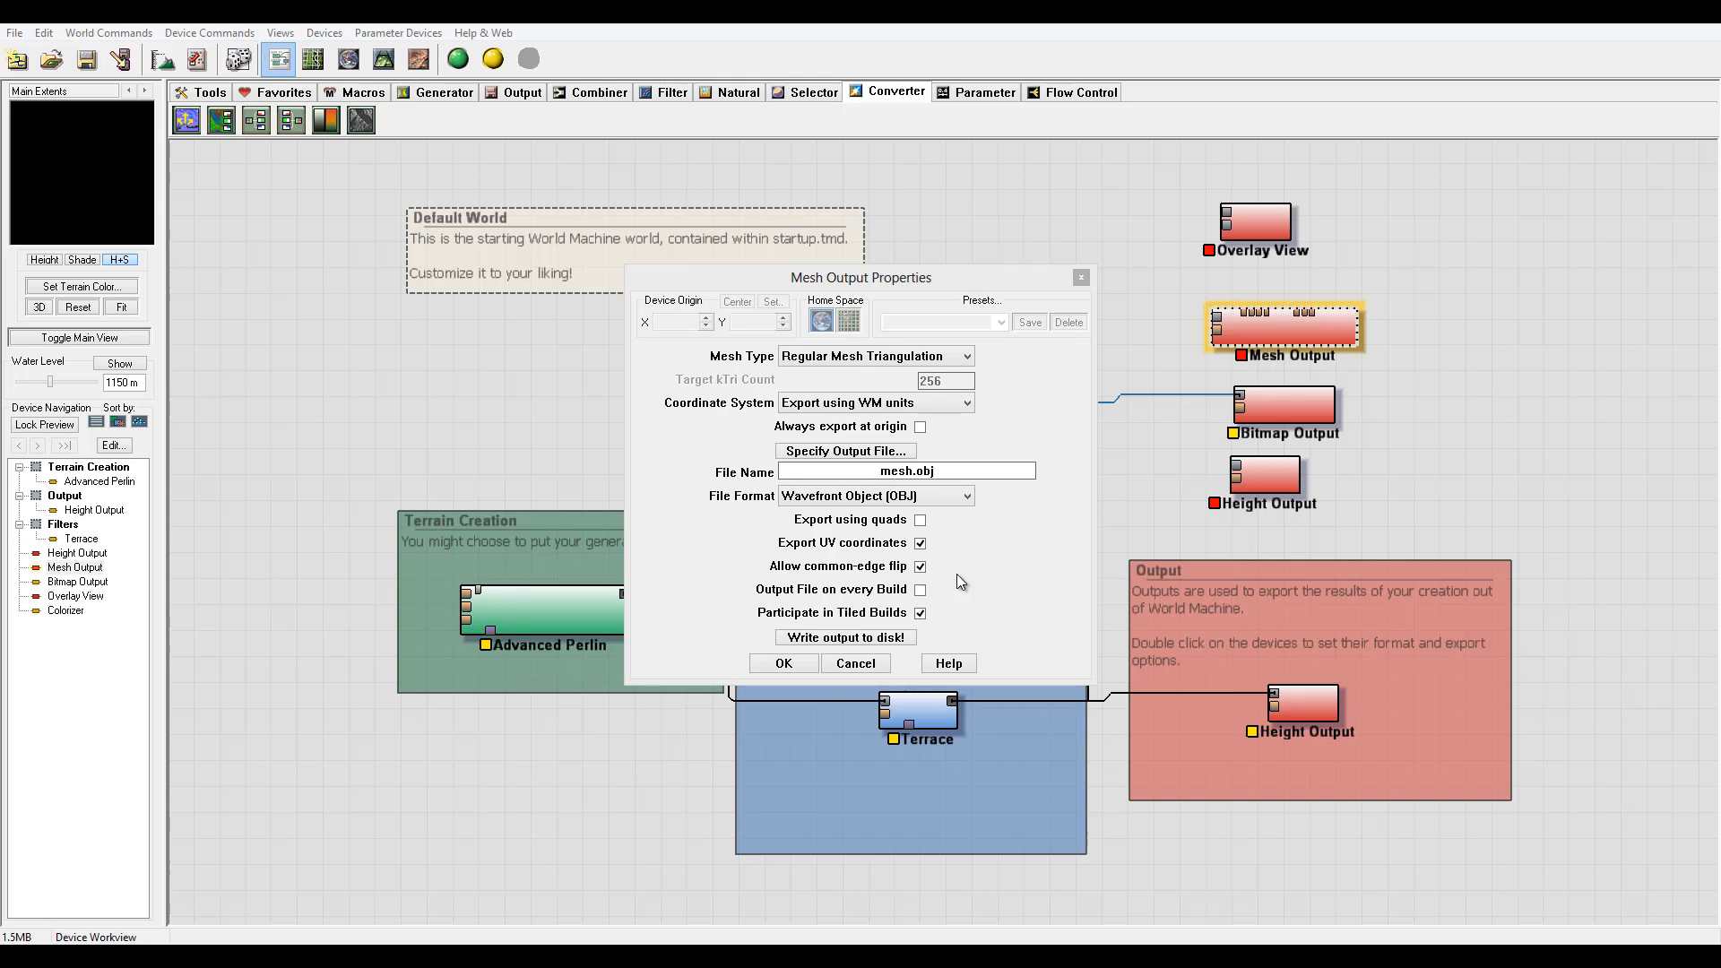
mouse_move(967, 599)
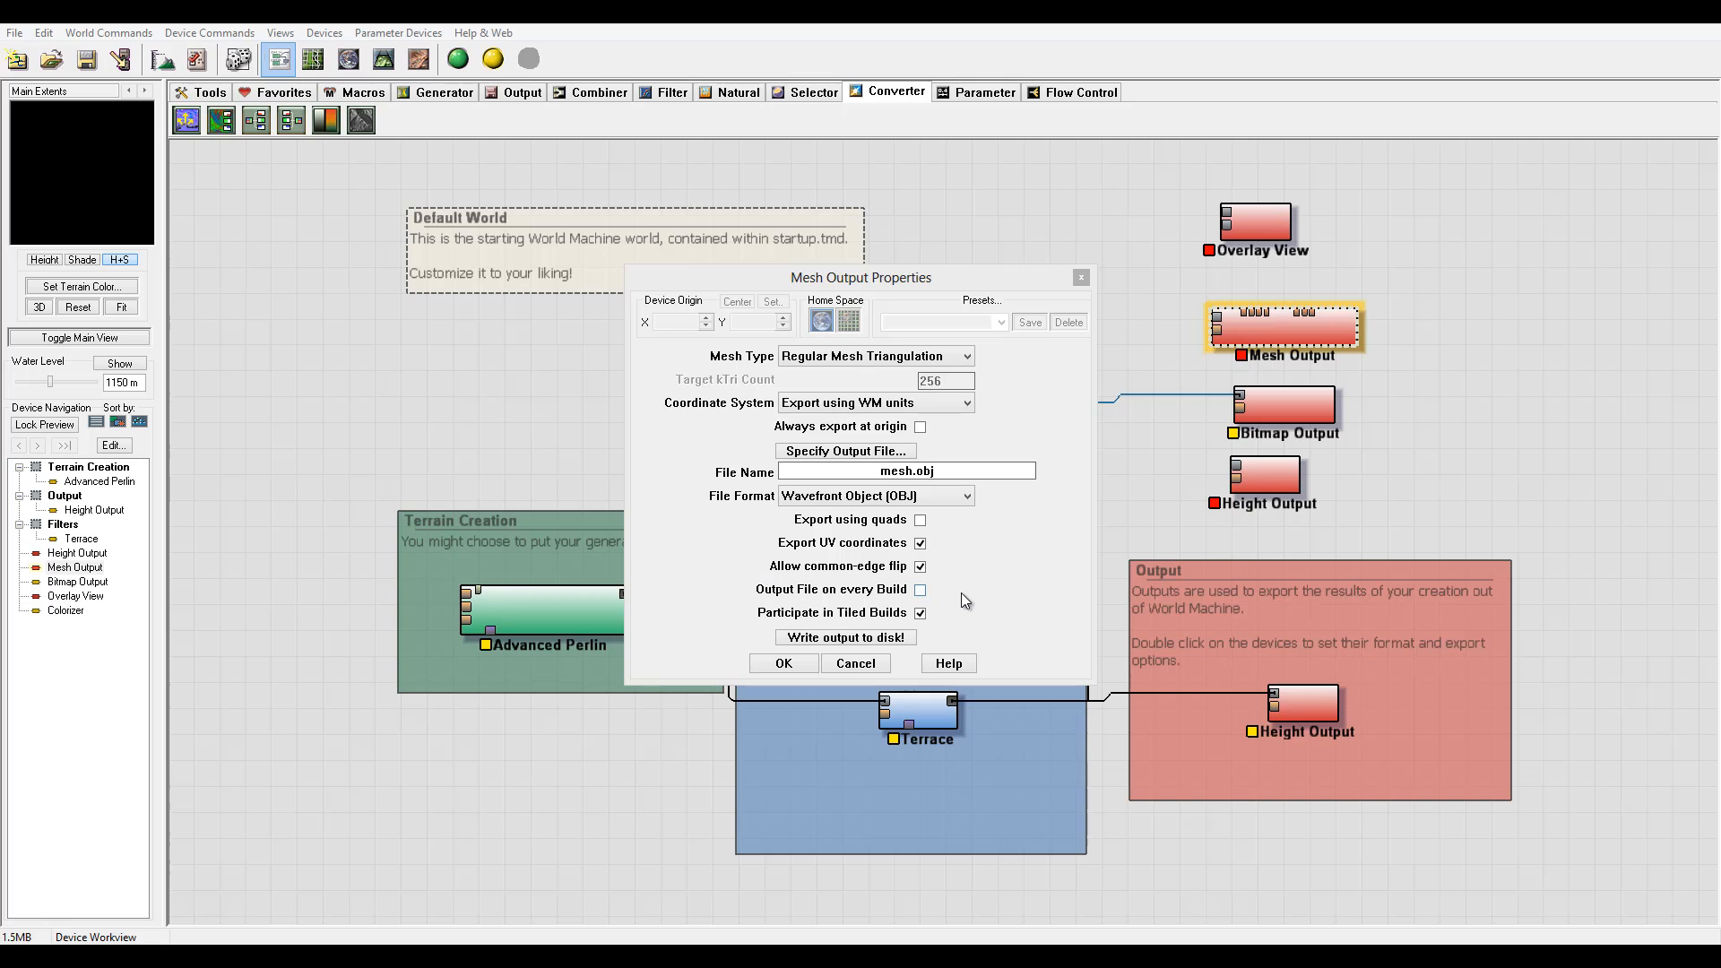
mouse_move(940, 584)
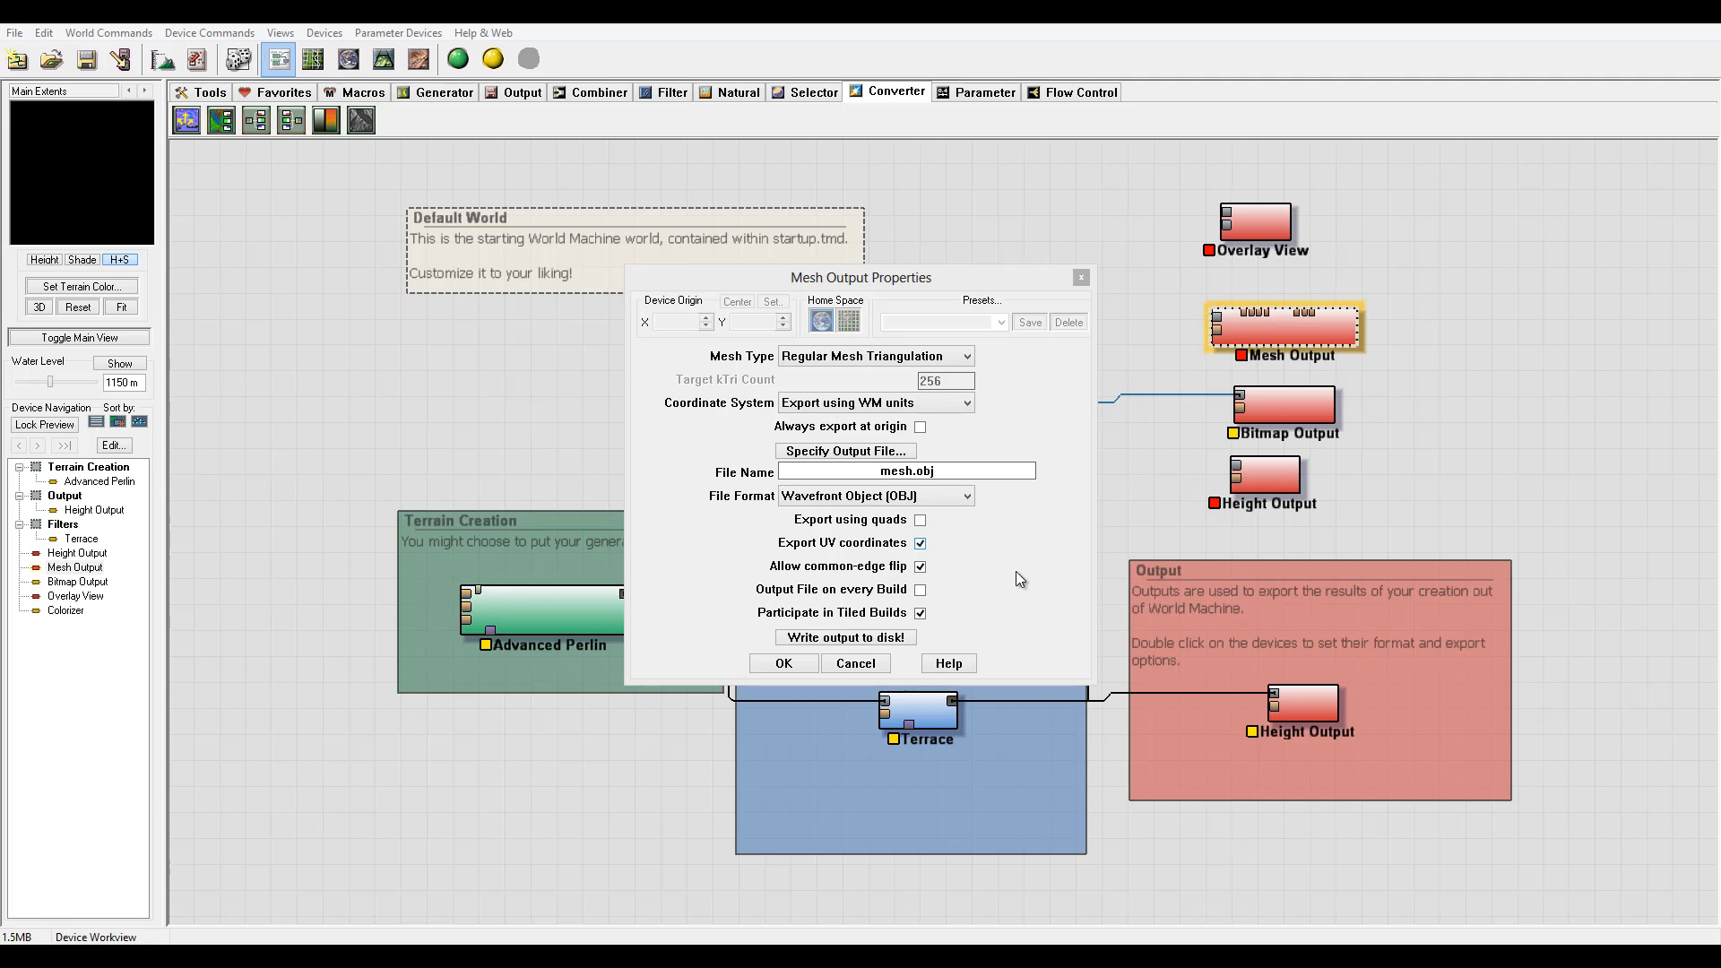
mouse_move(1389, 333)
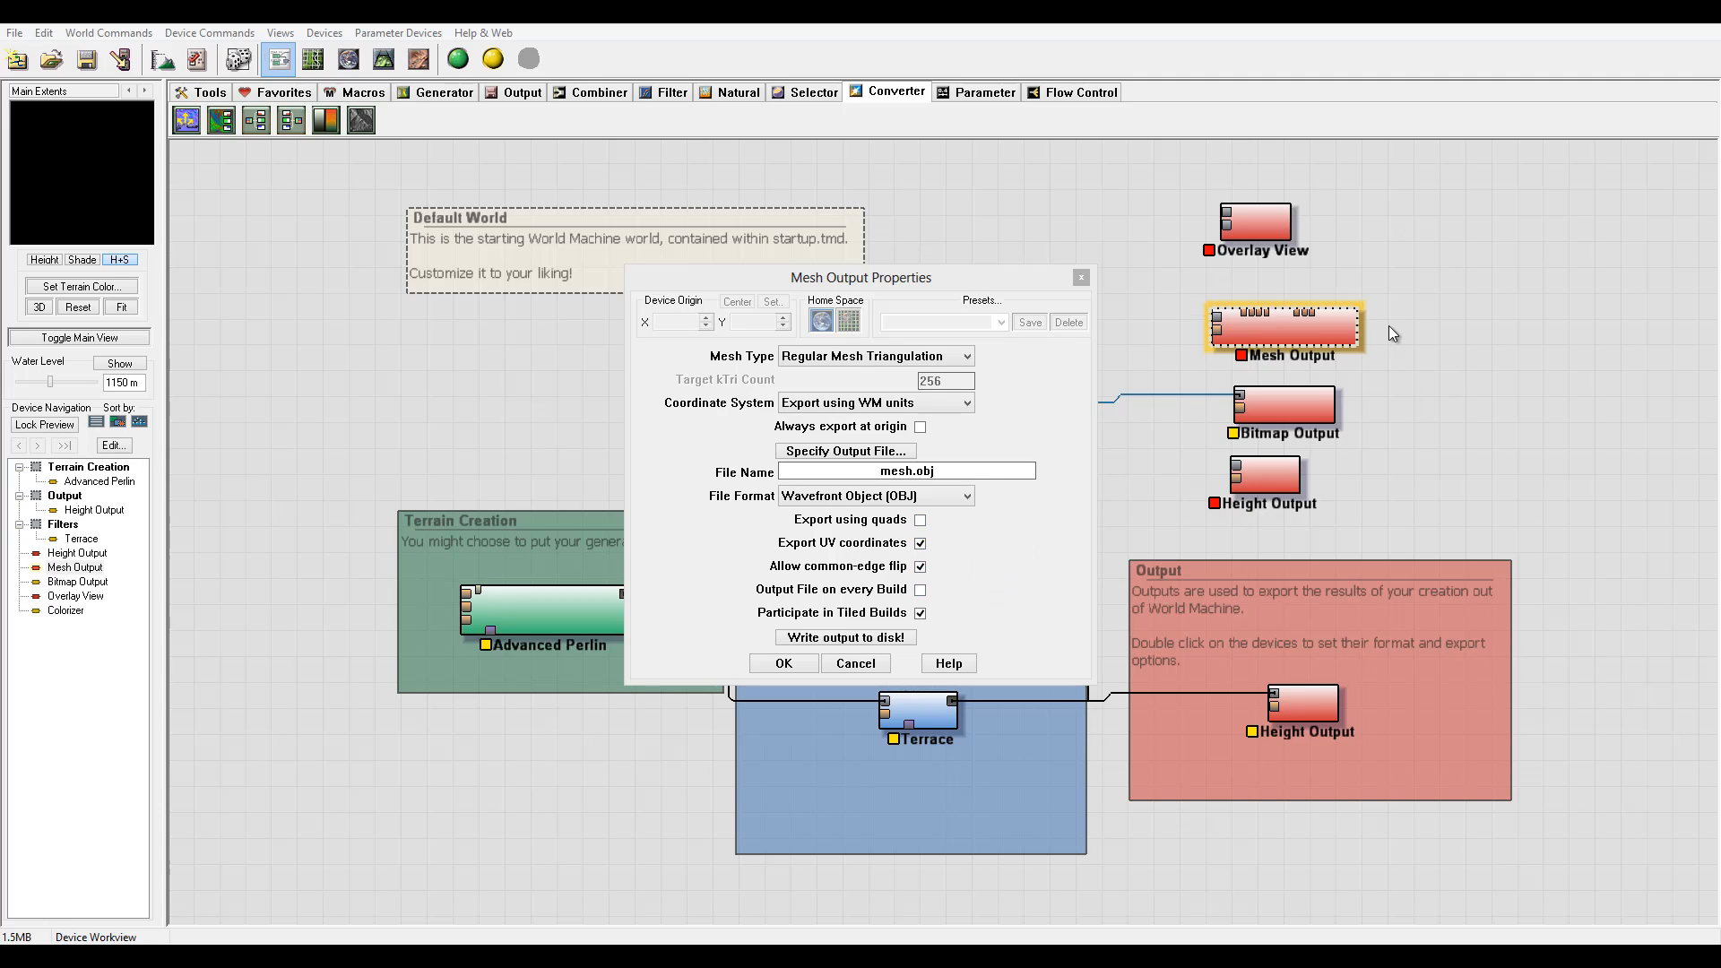
mouse_move(974, 585)
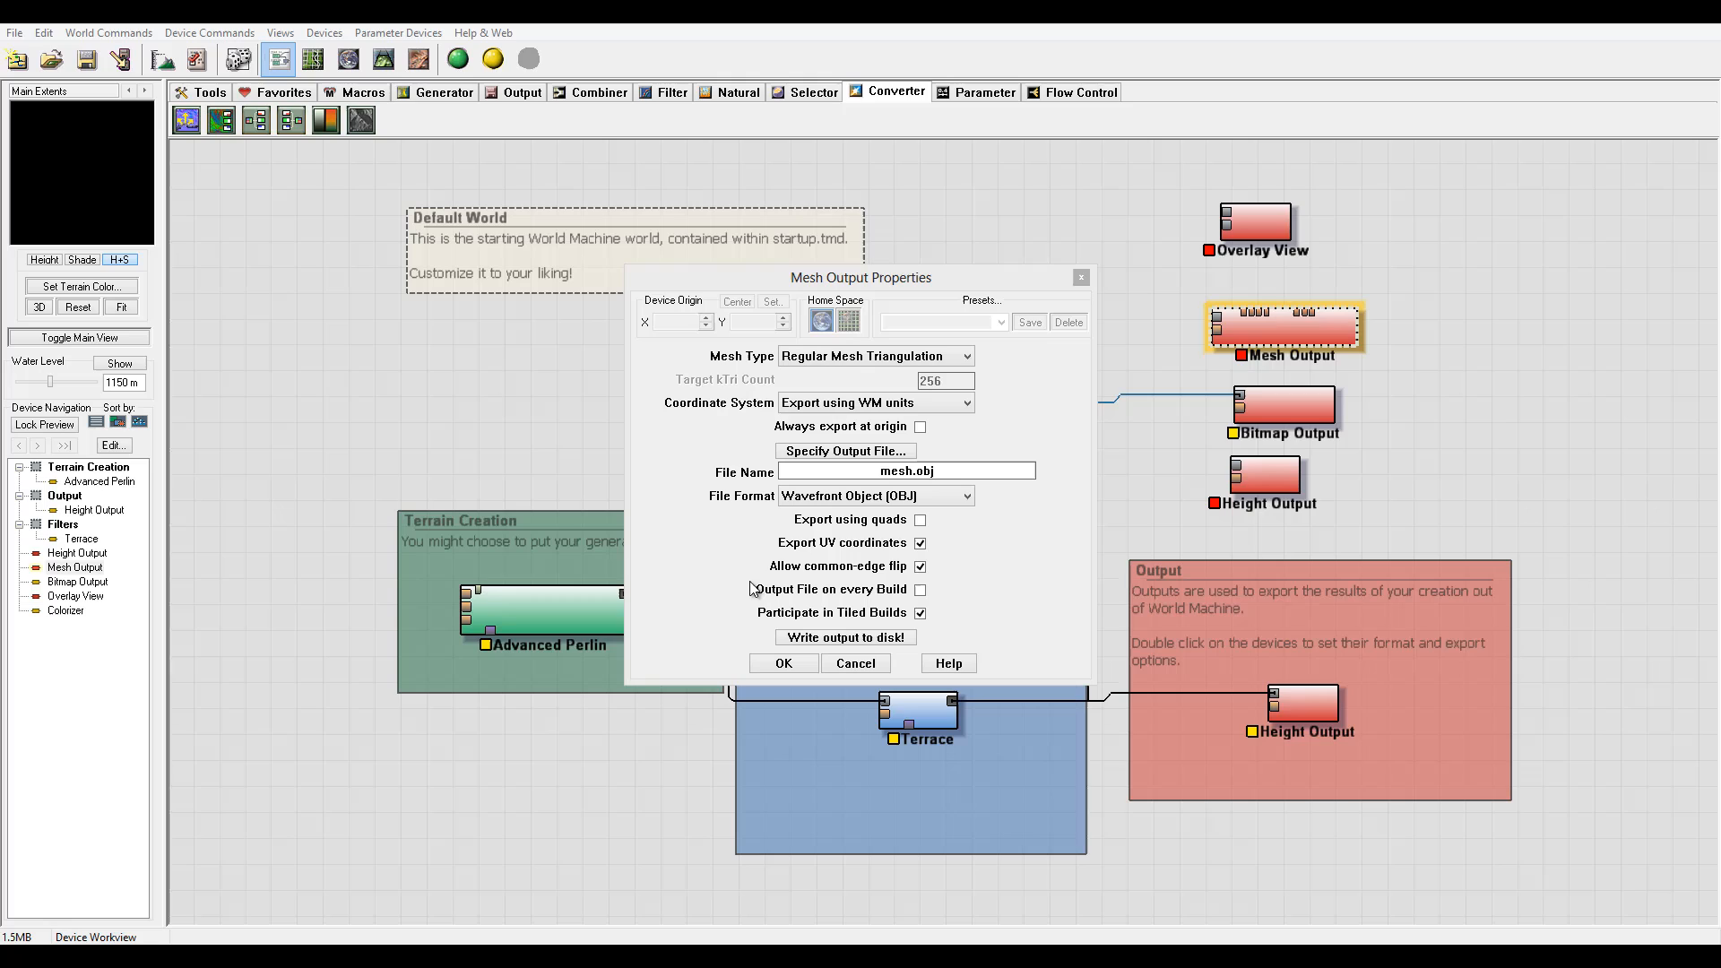
mouse_move(1255, 271)
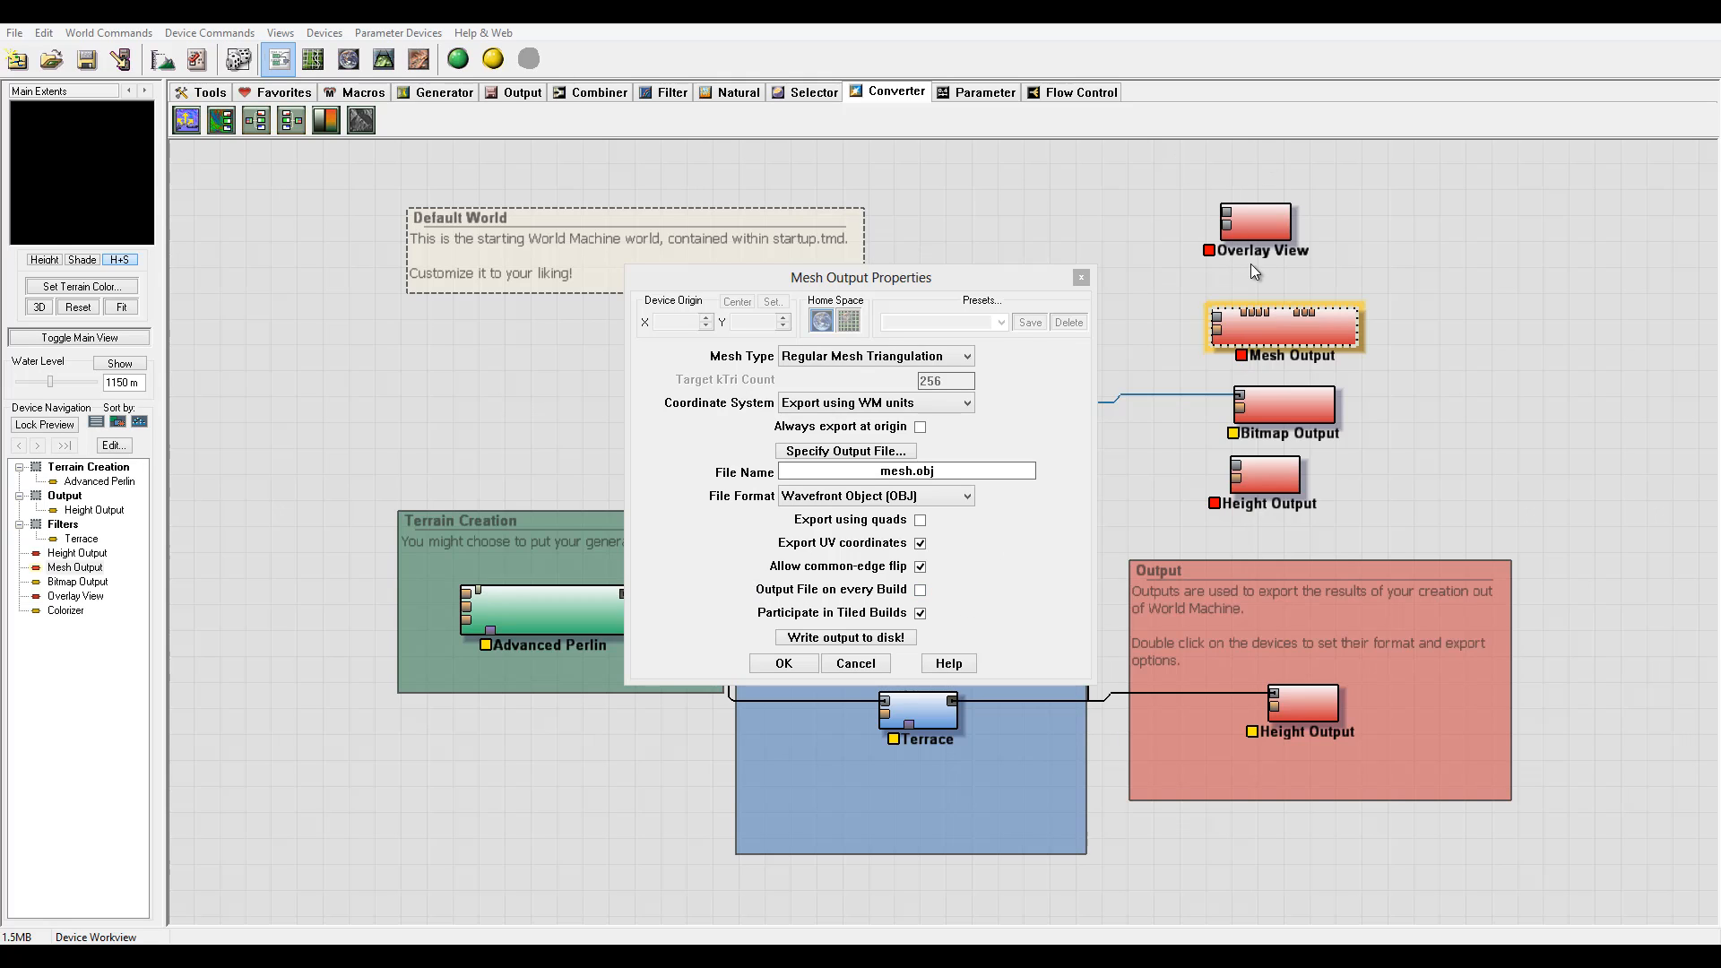
mouse_move(1417, 206)
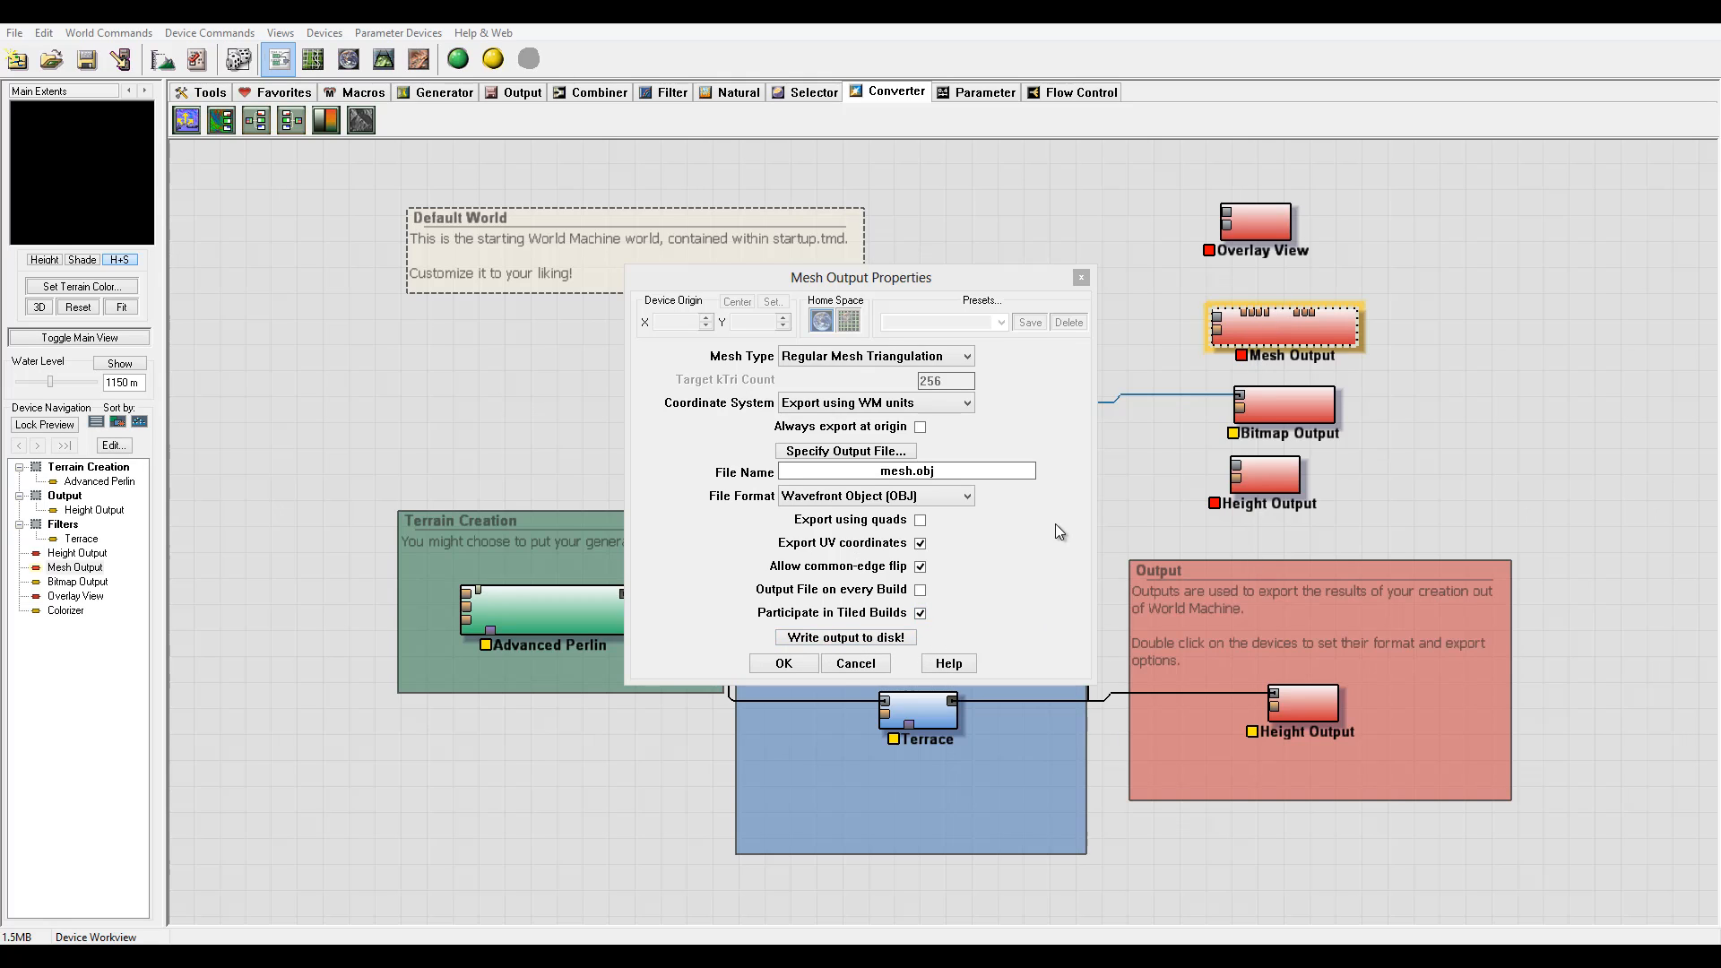
Close the Mesh Output settings, briefly view the Overlay View properties and close them.
click(857, 664)
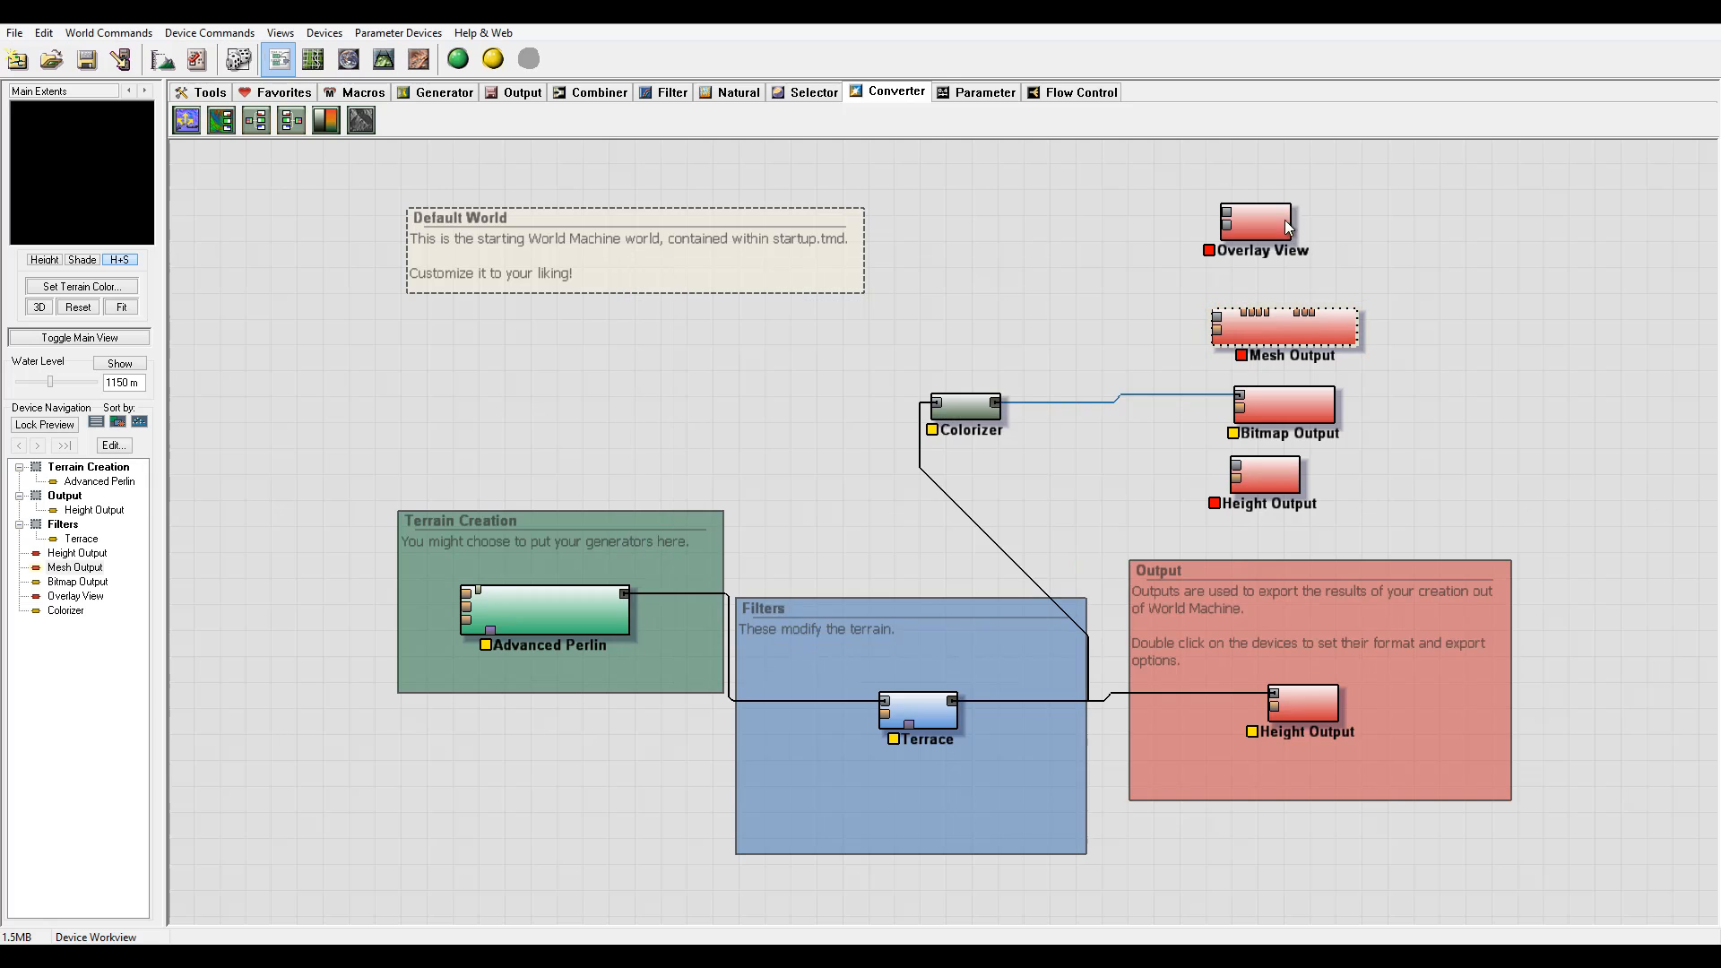
double_click(1255, 222)
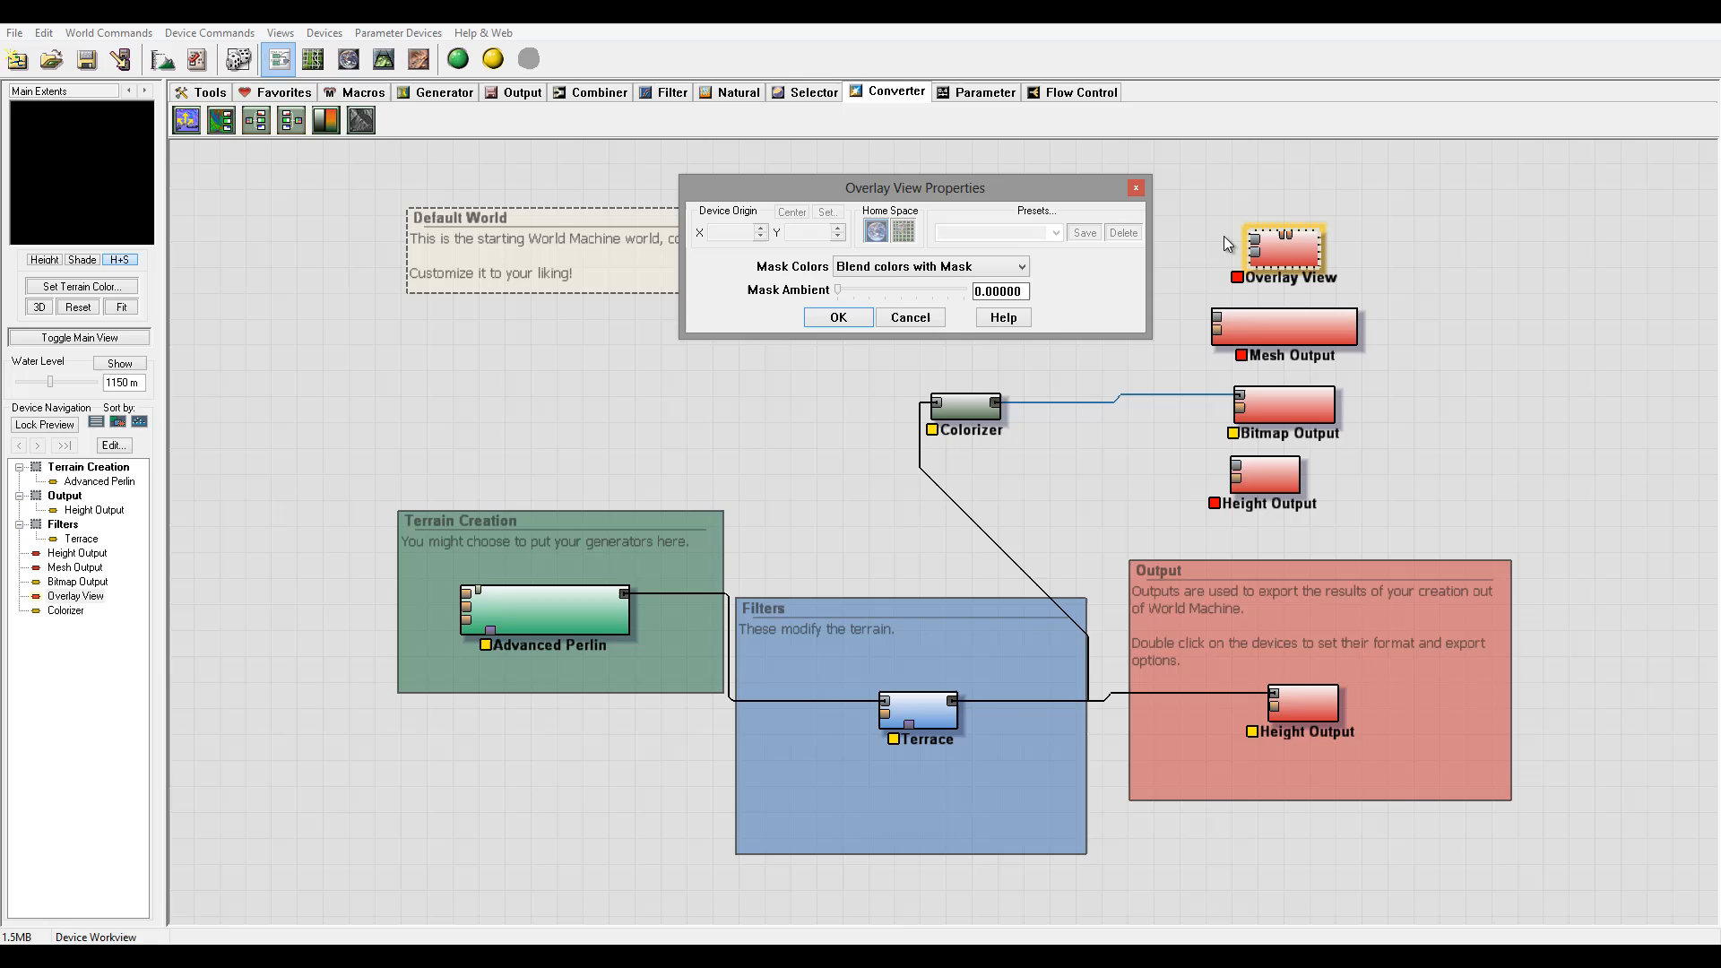
click(840, 317)
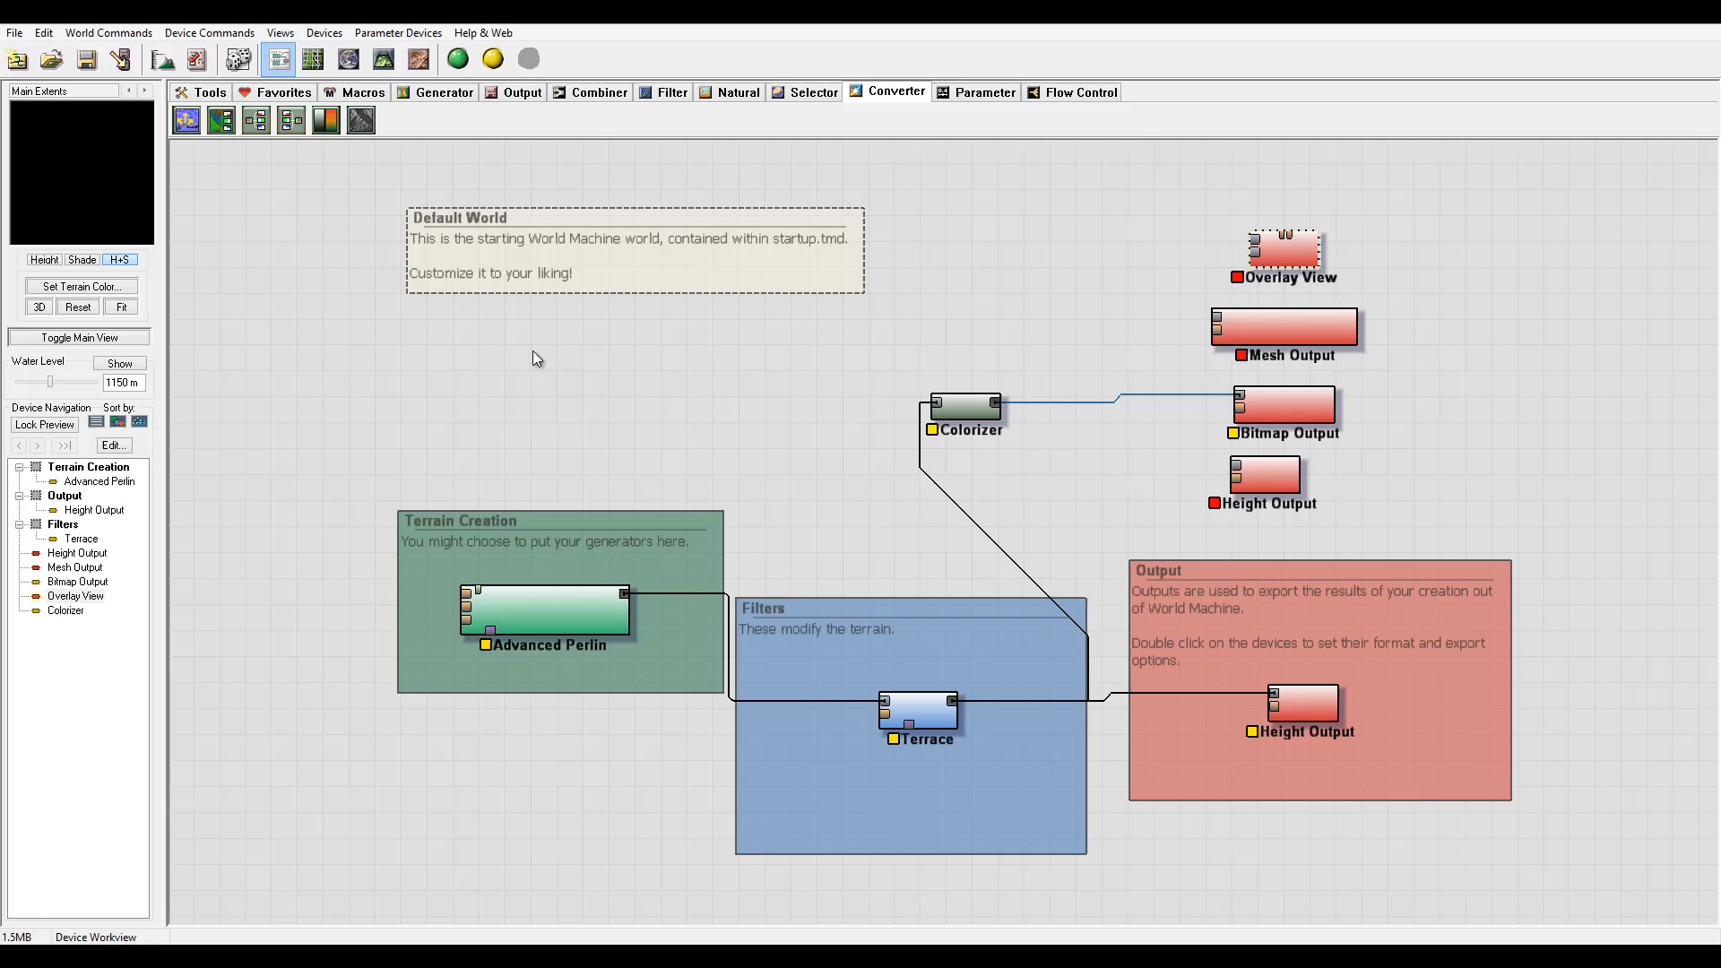
mouse_move(986, 449)
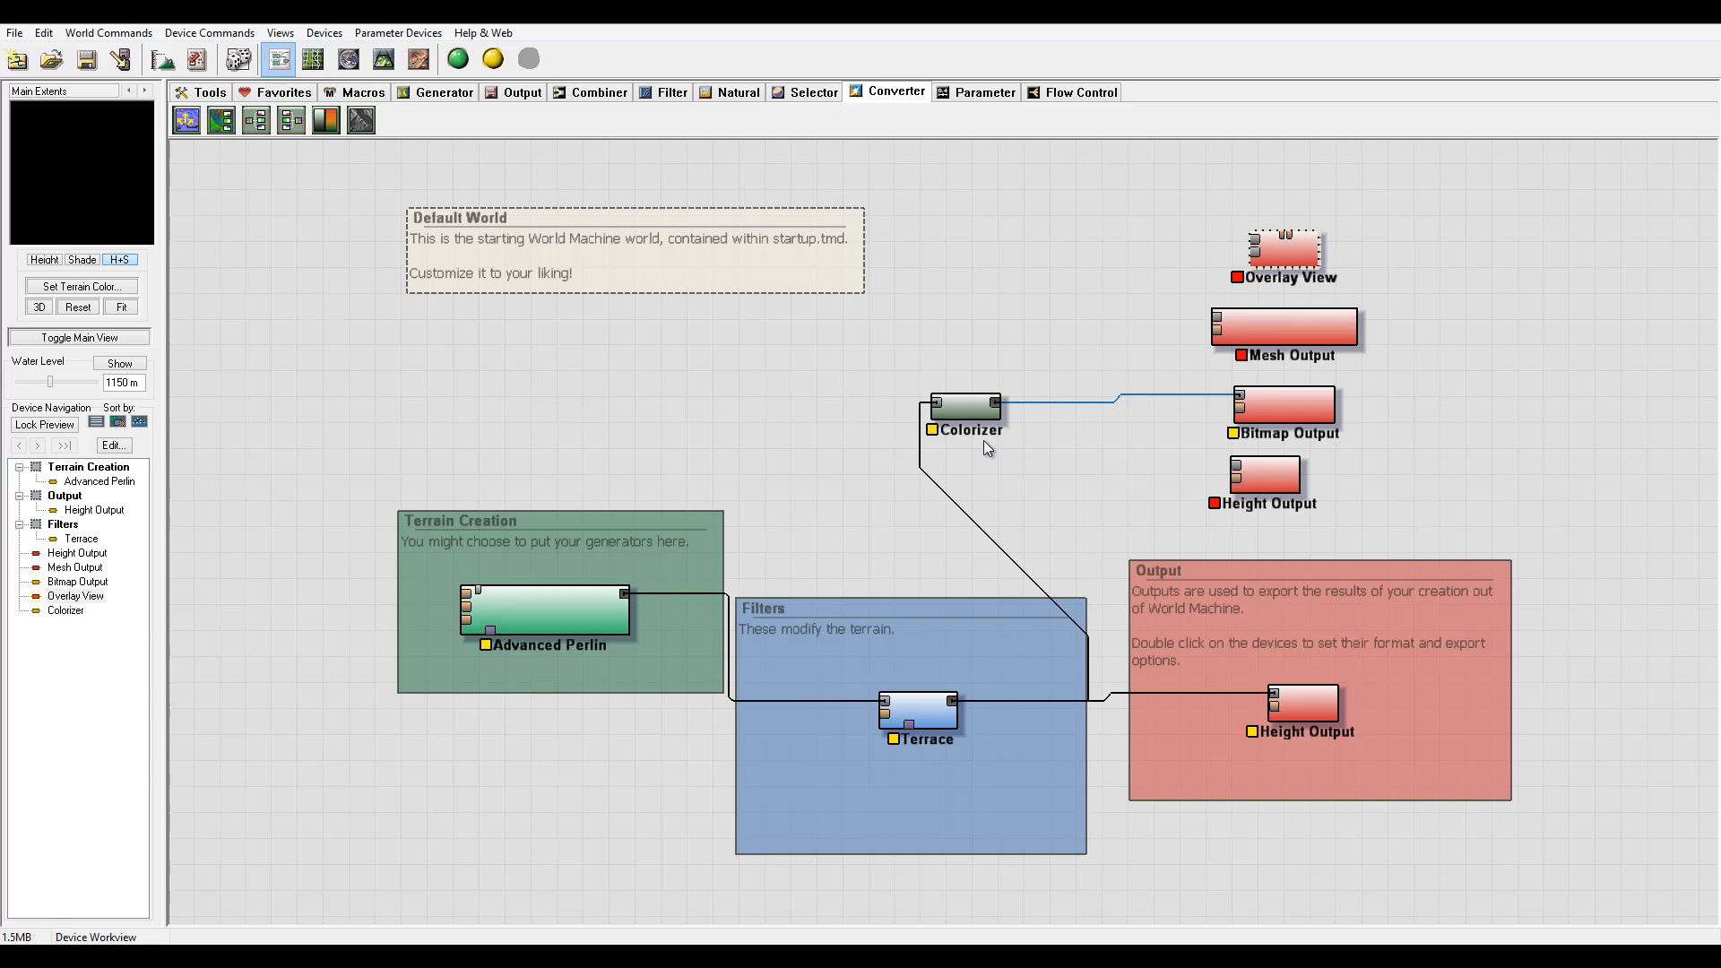
mouse_move(1241, 272)
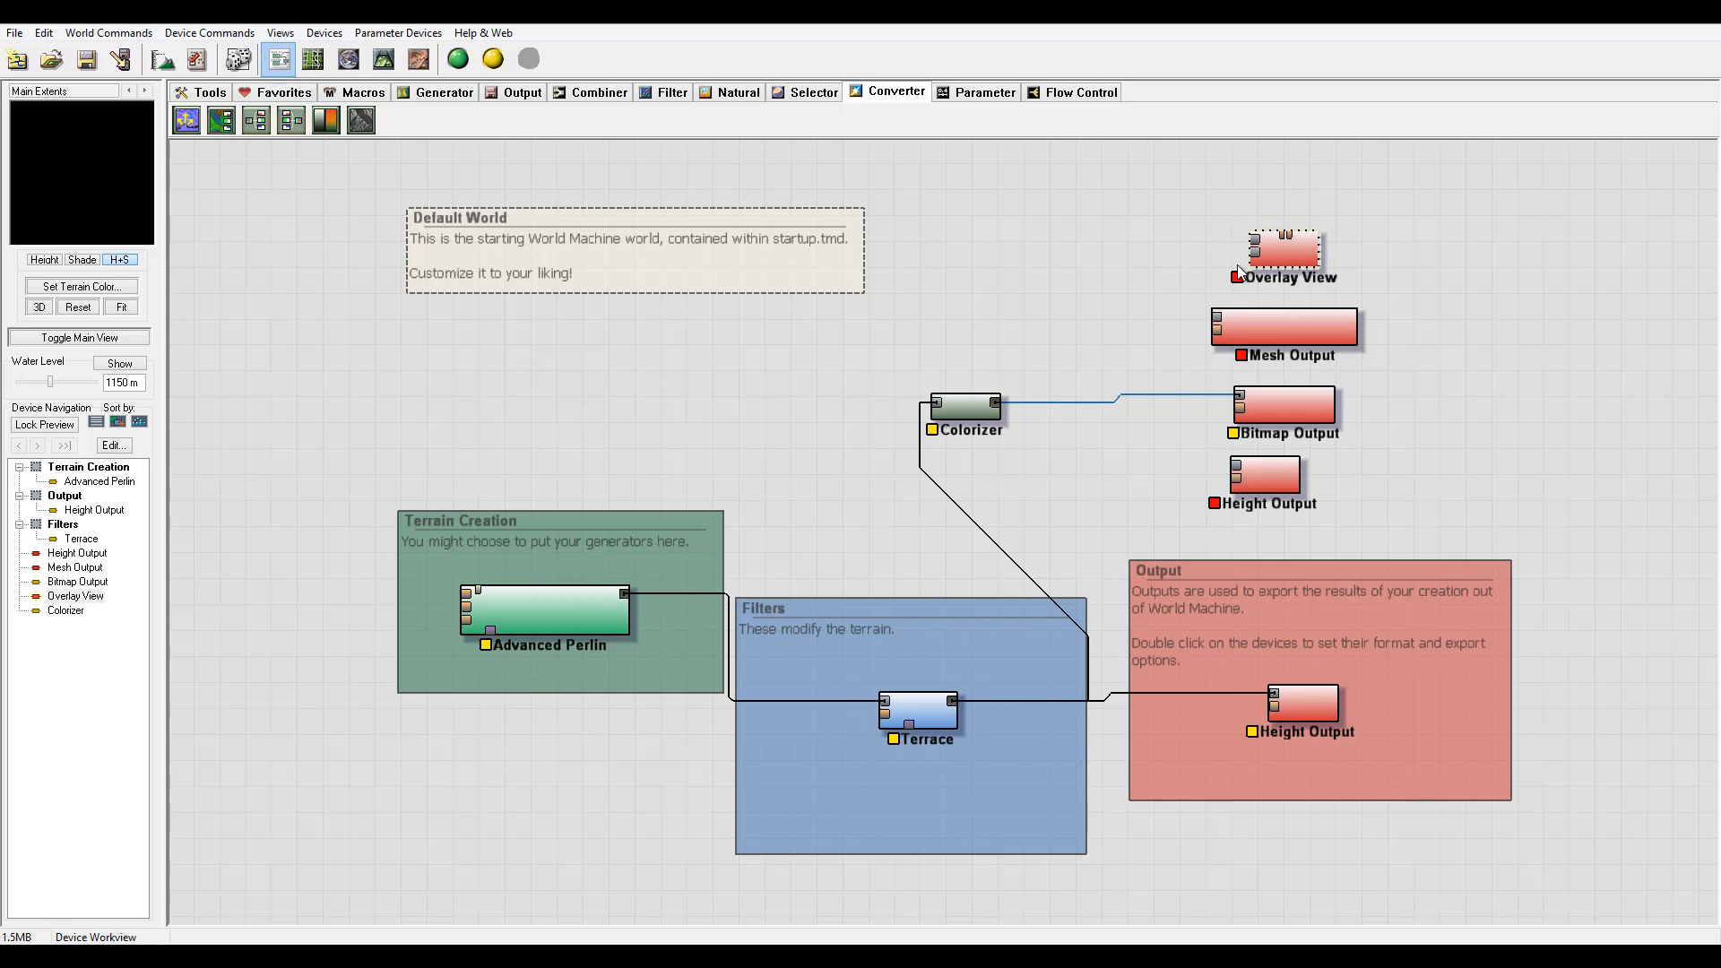
click(1284, 251)
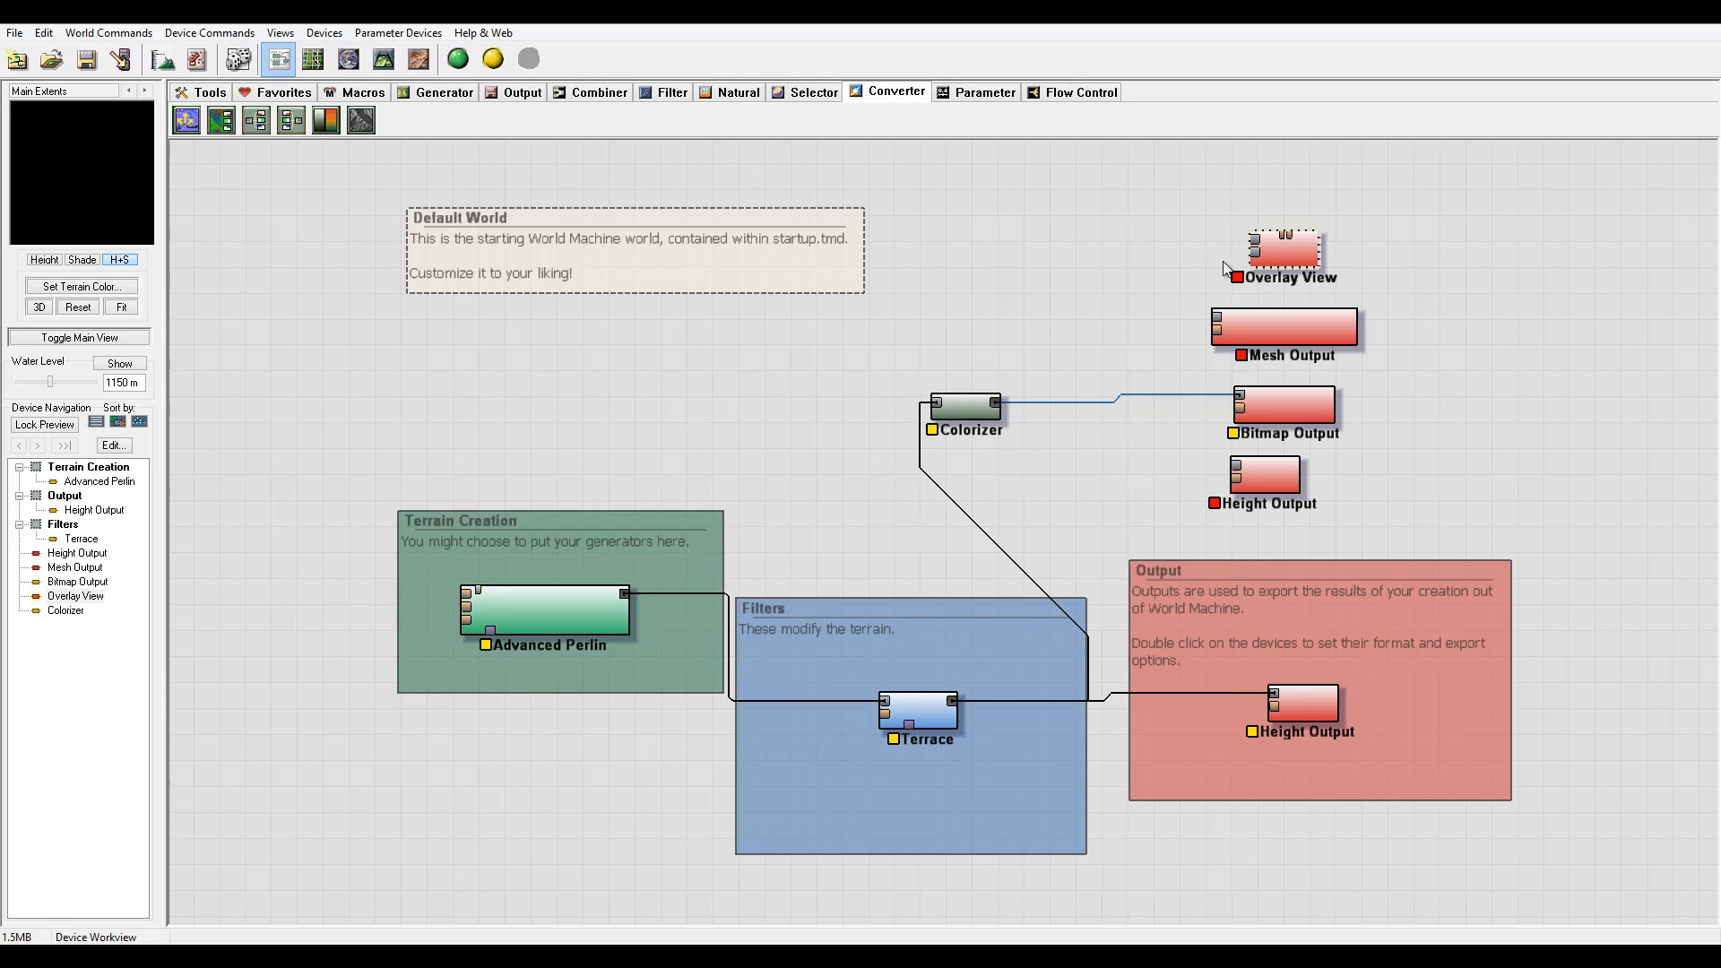
mouse_move(855, 244)
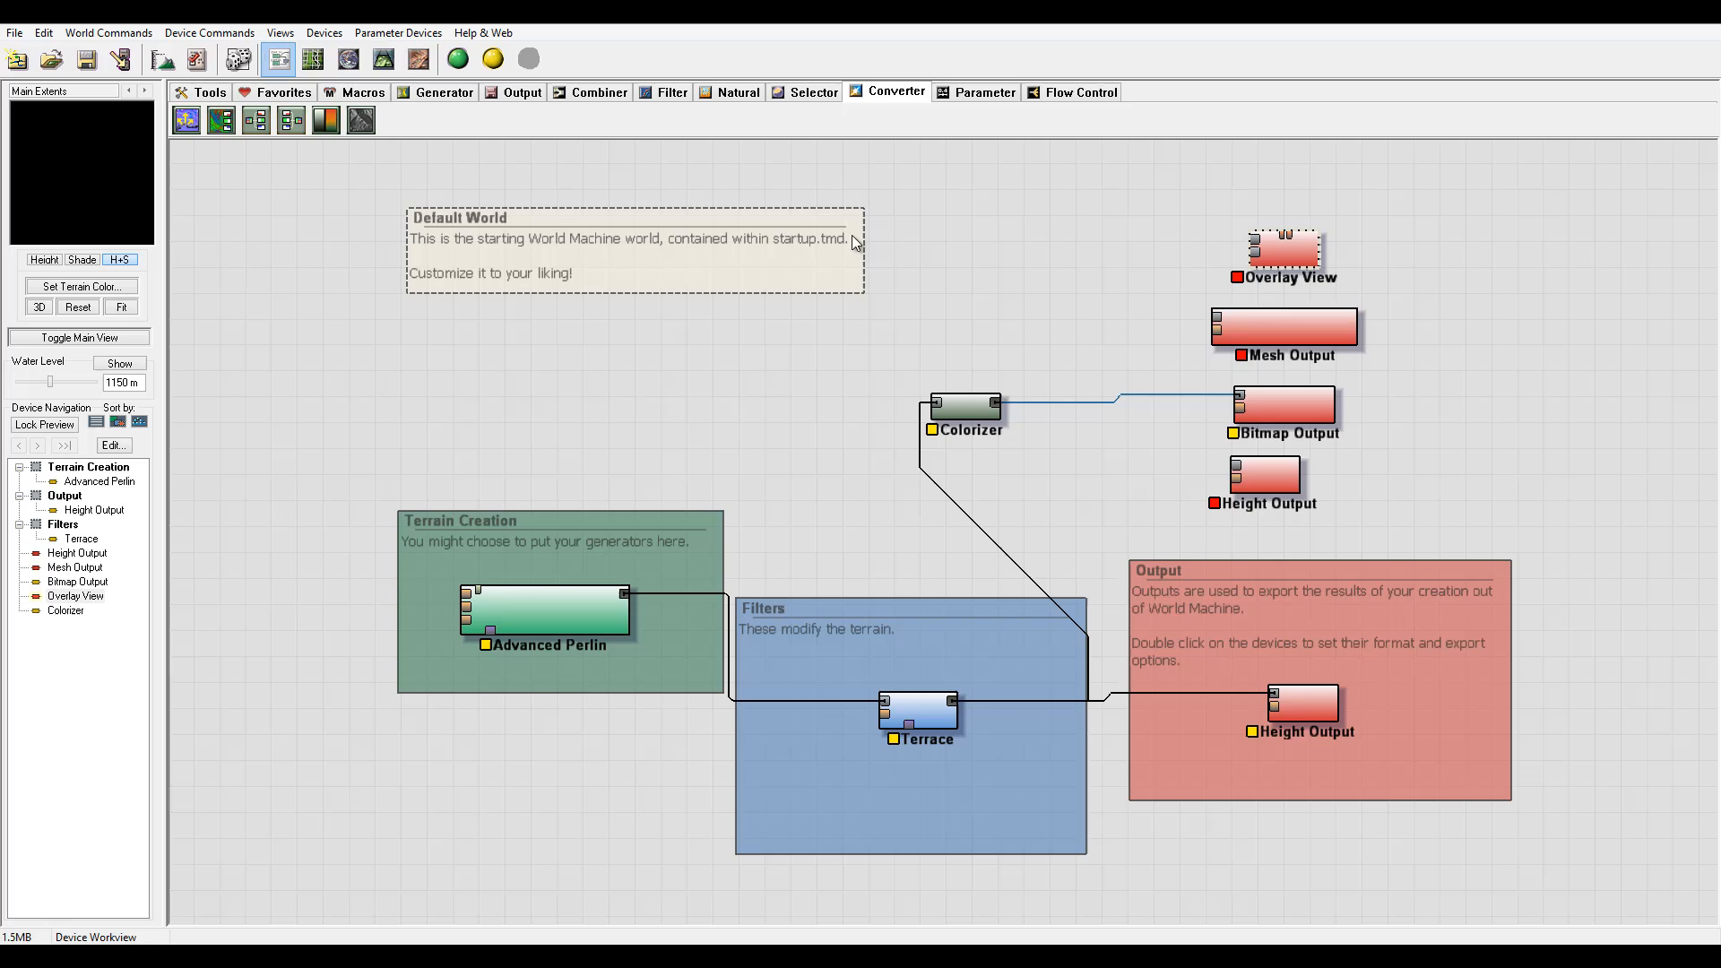
mouse_move(1198, 258)
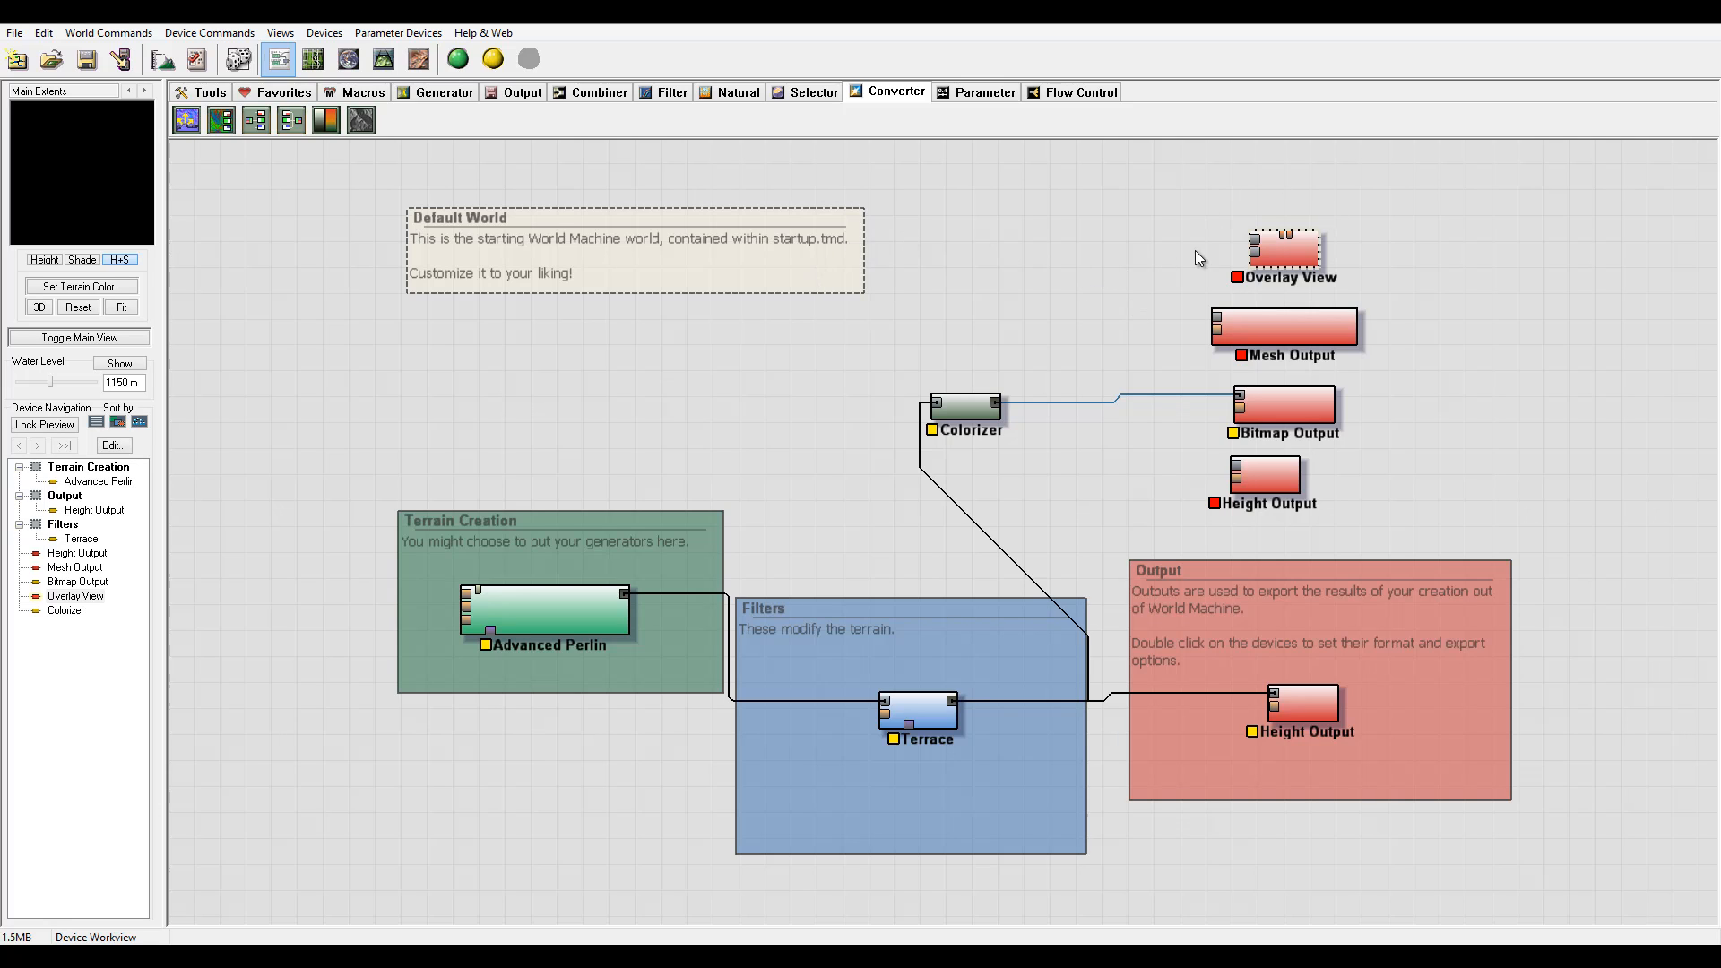
mouse_move(1185, 269)
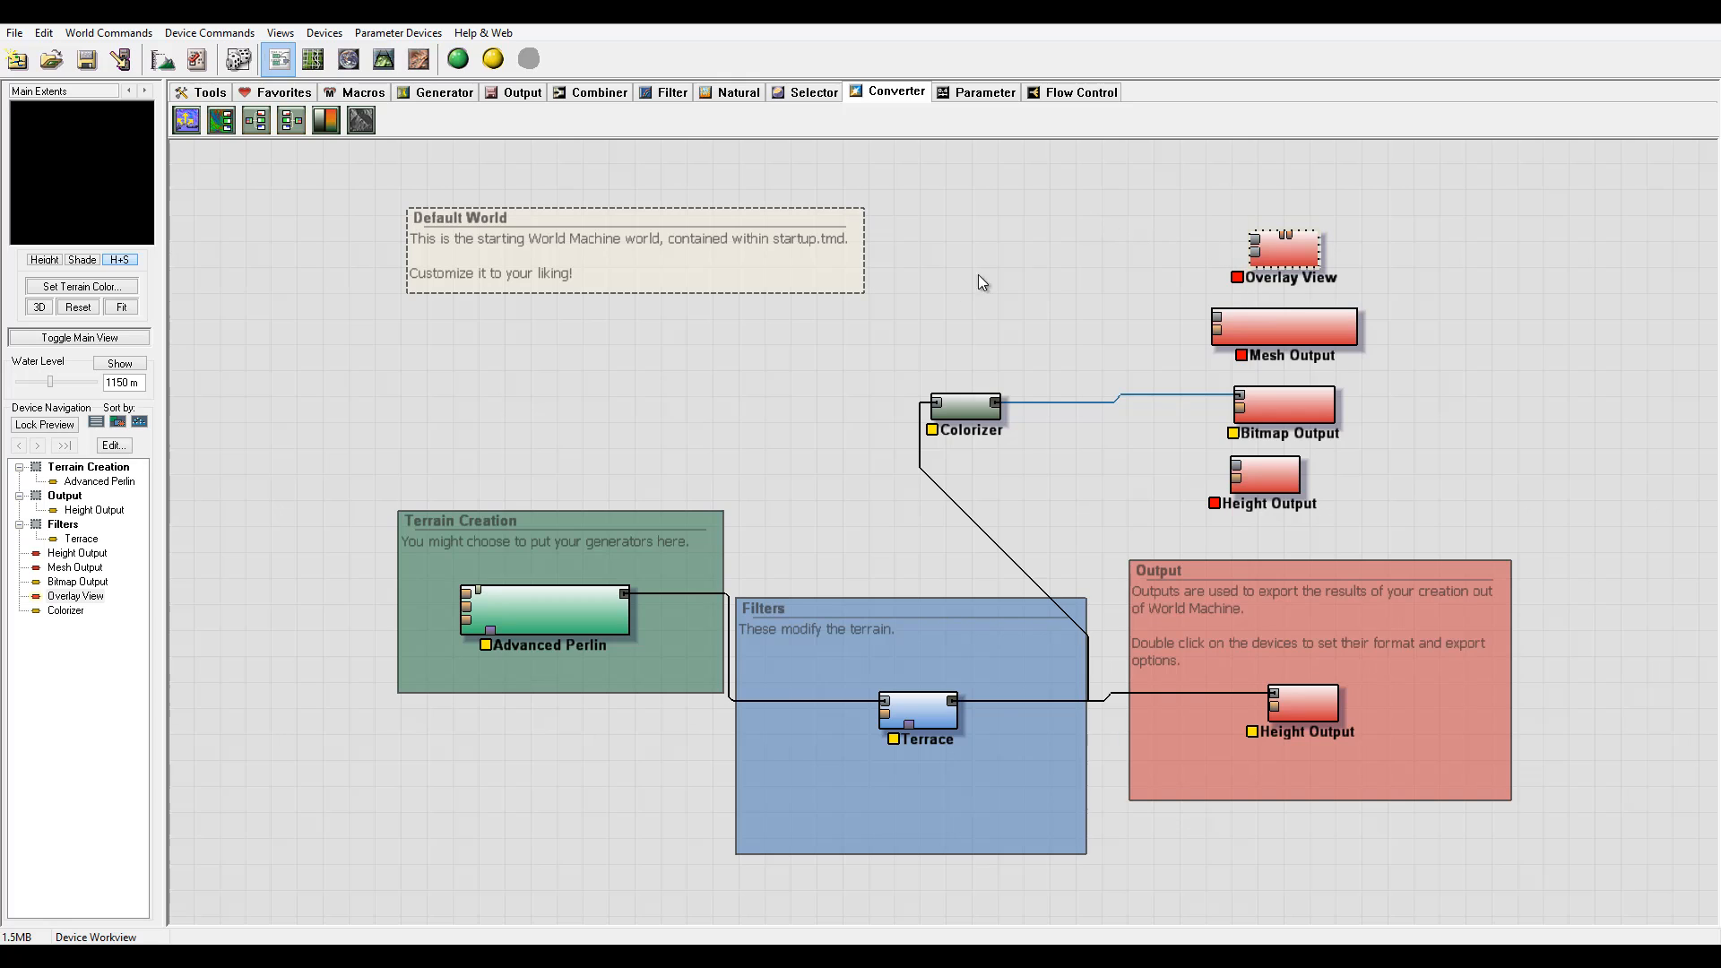
Set Overlay View mask colours to Blend with mask ambient back at zero, and confirm.
click(1259, 269)
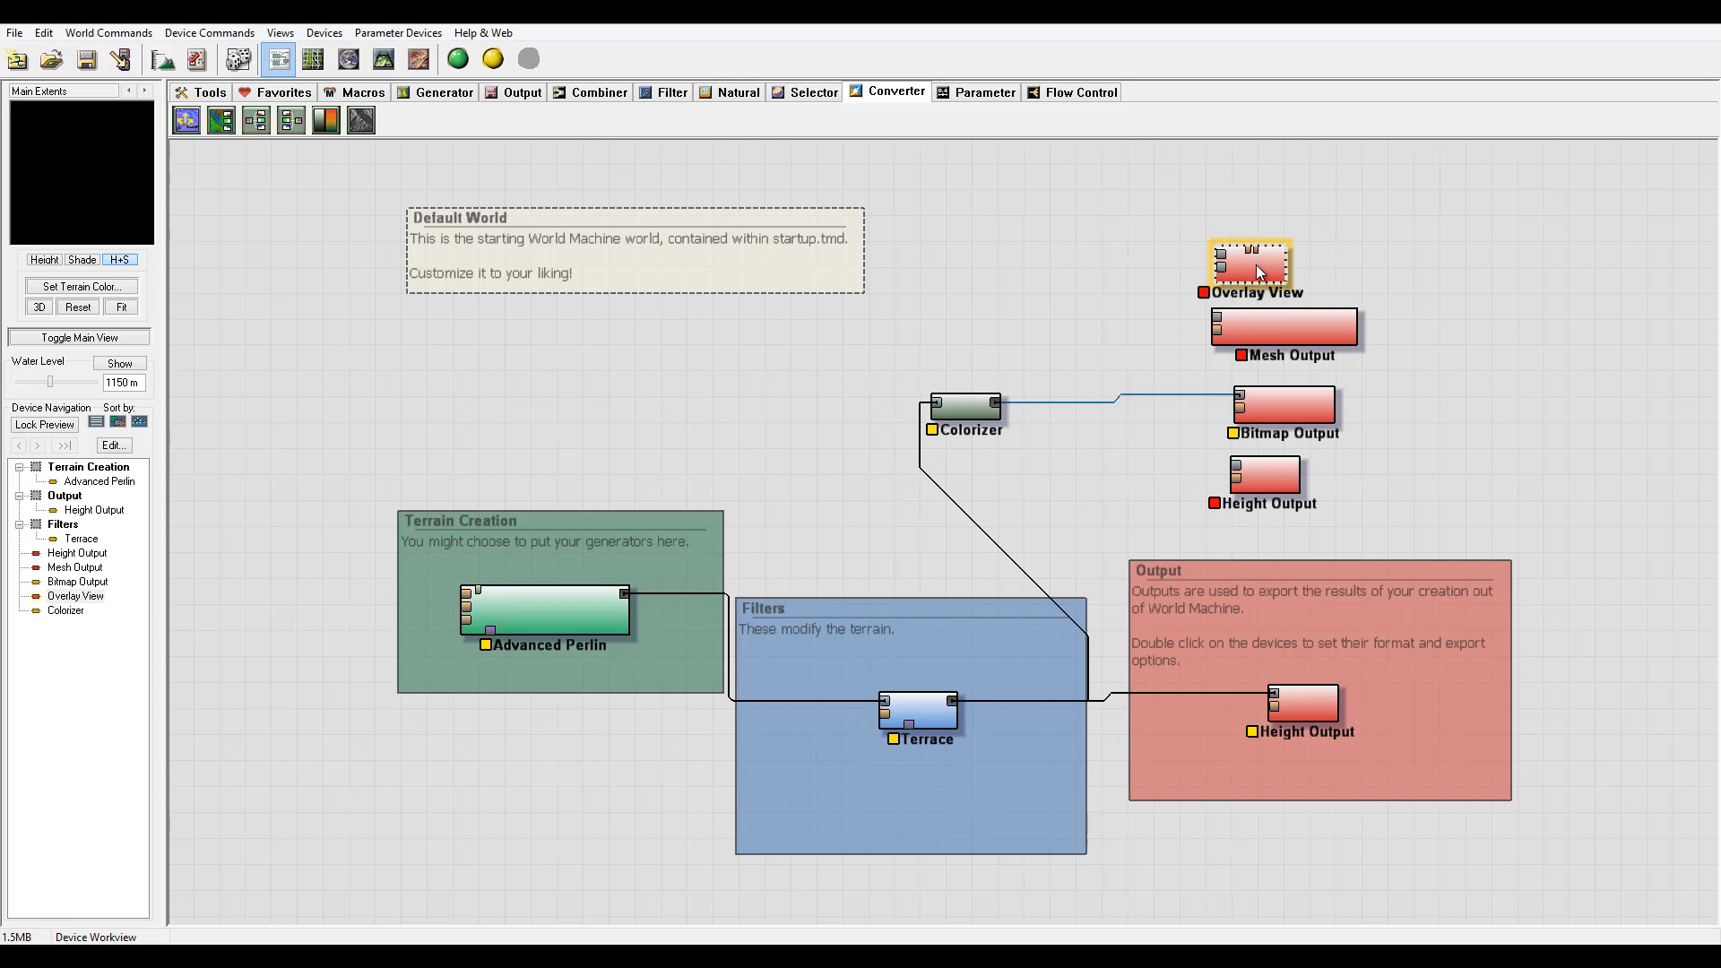
double_click(1255, 265)
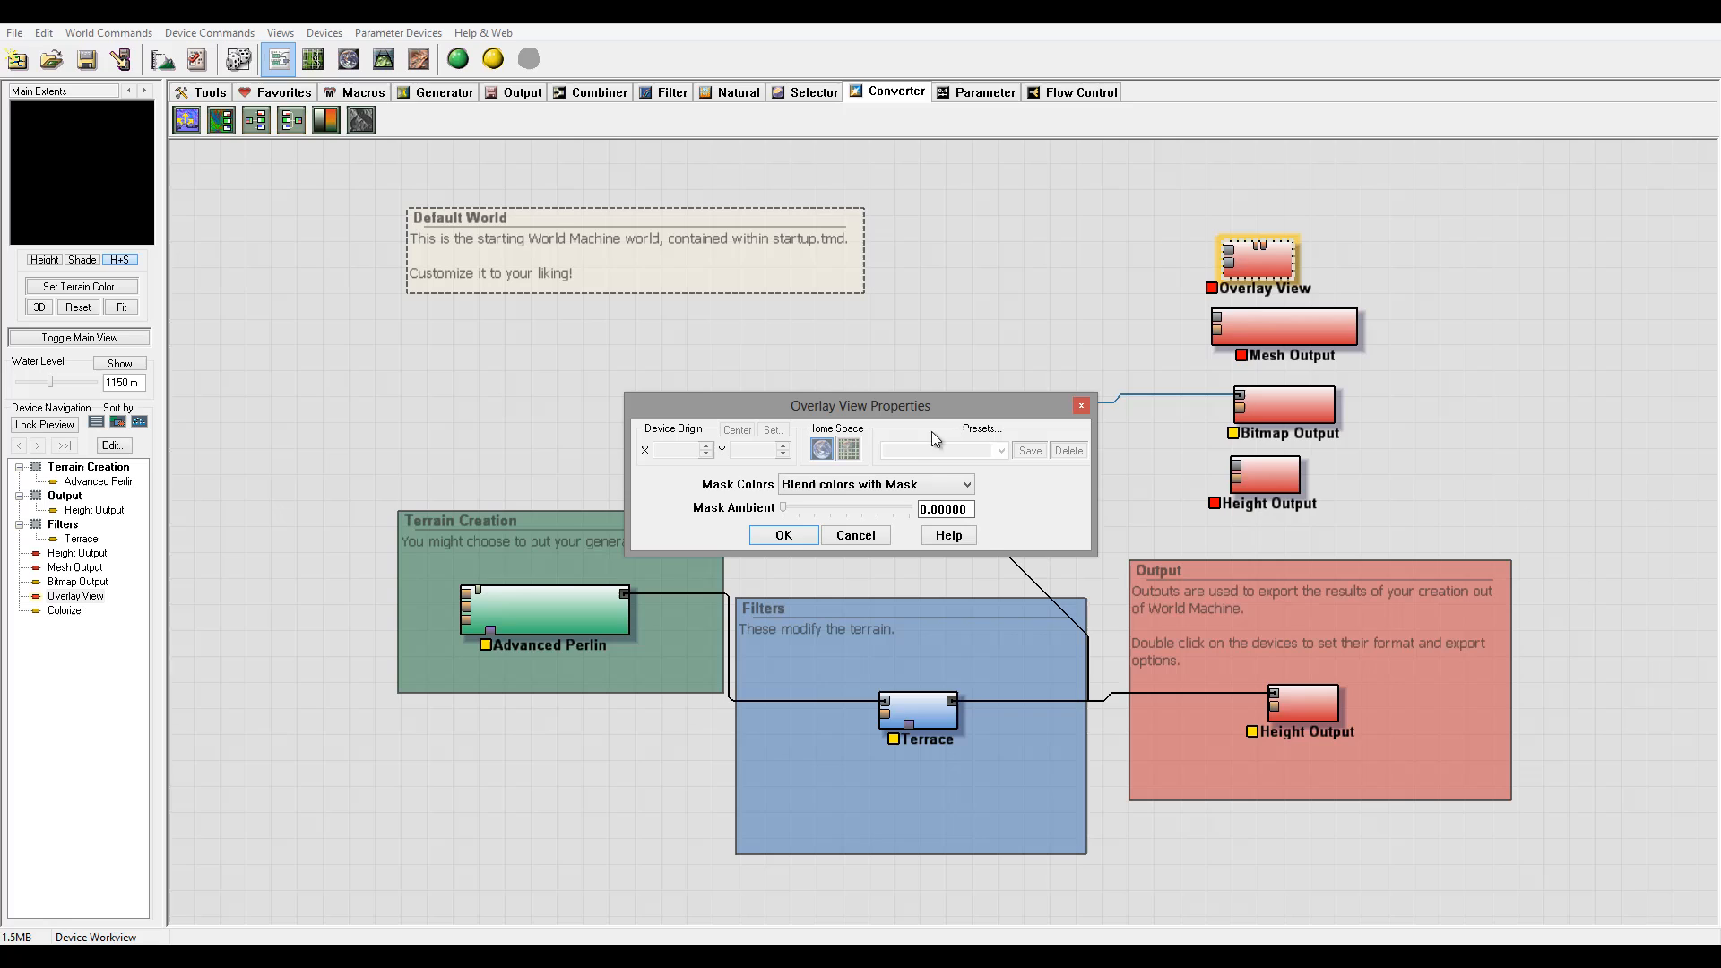
click(961, 484)
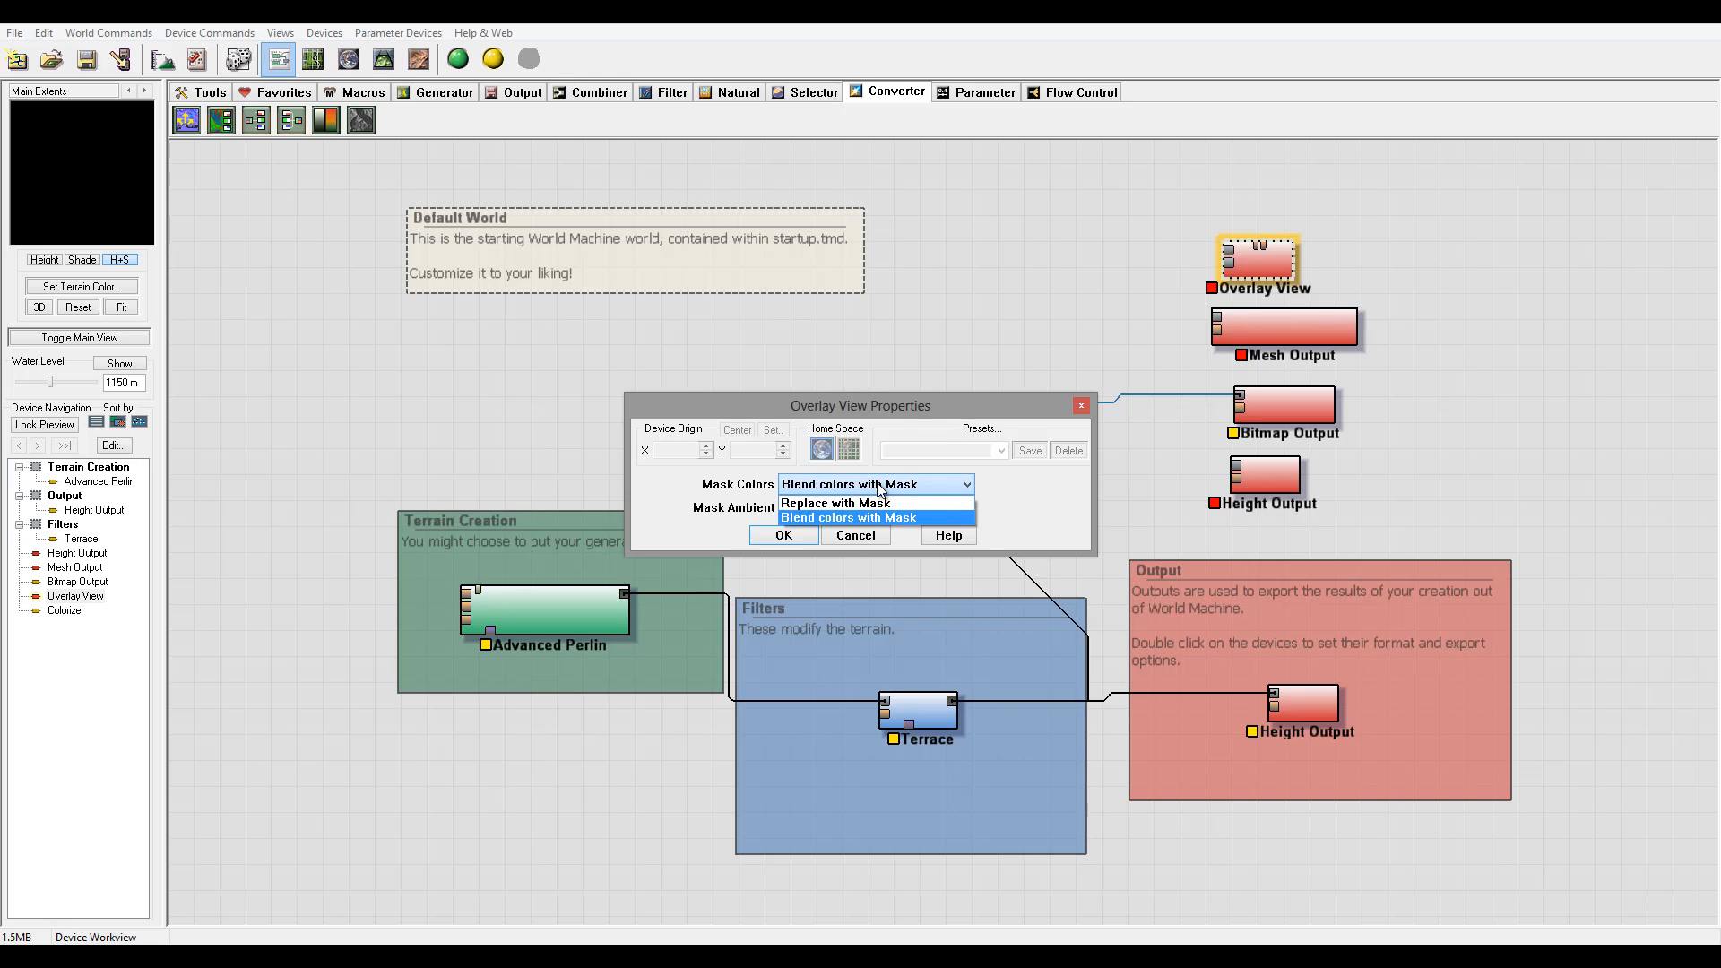
mouse_move(907, 526)
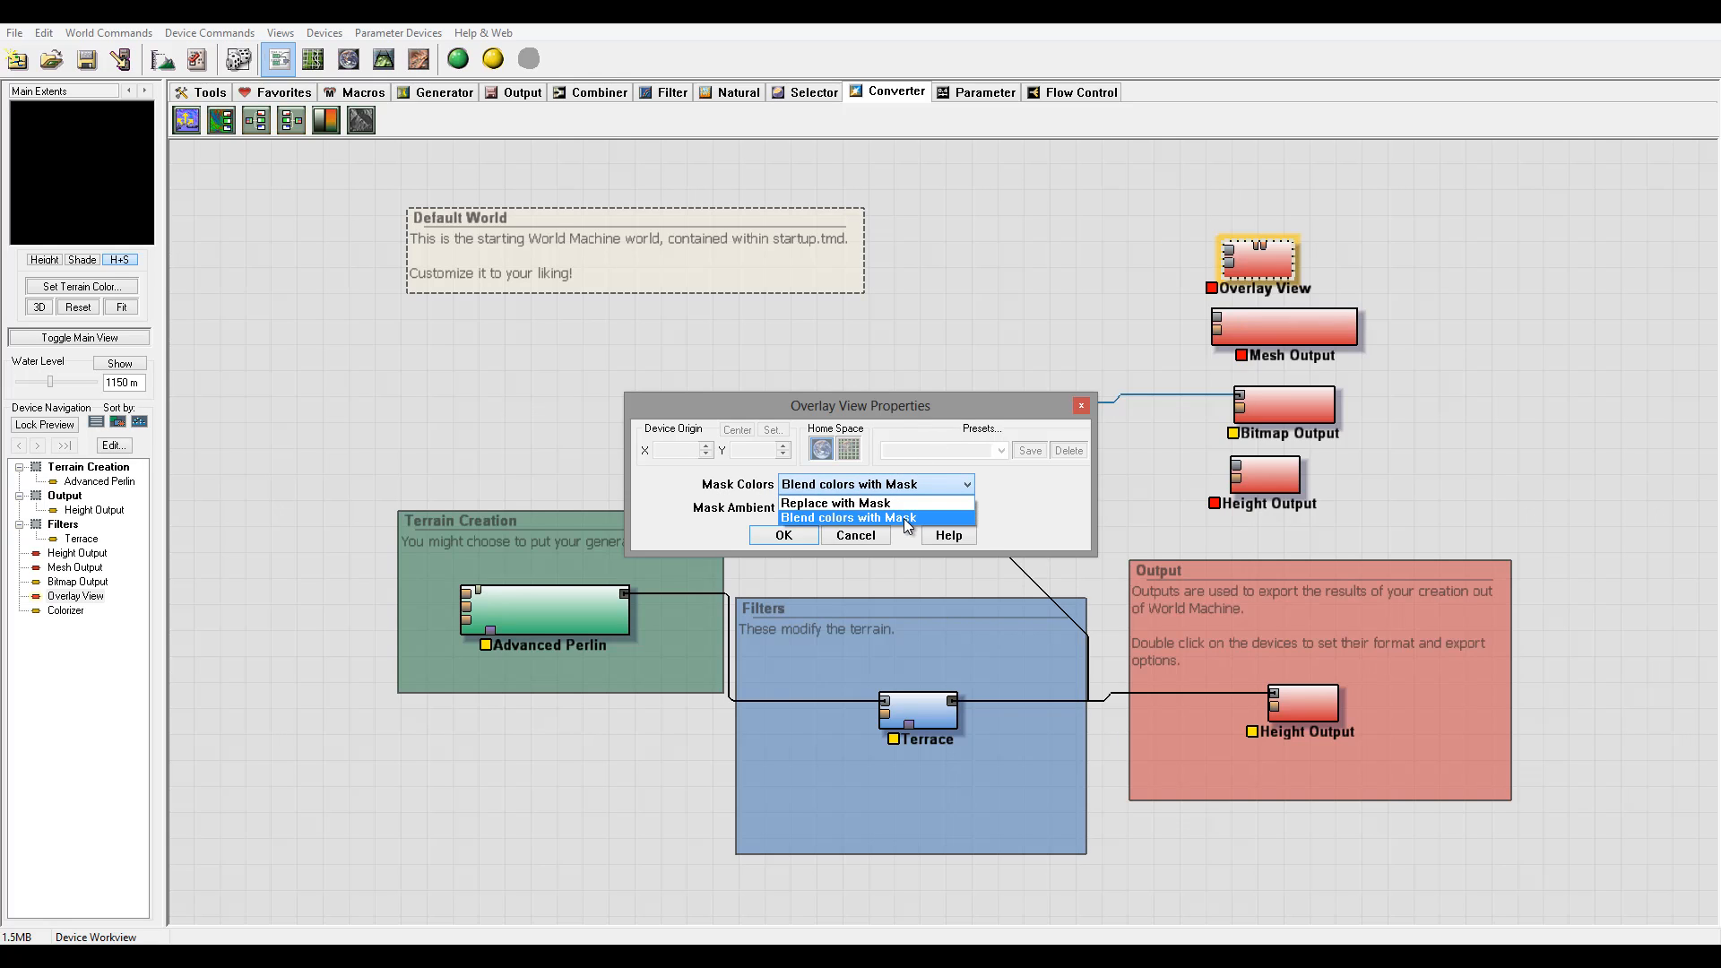
mouse_move(908, 527)
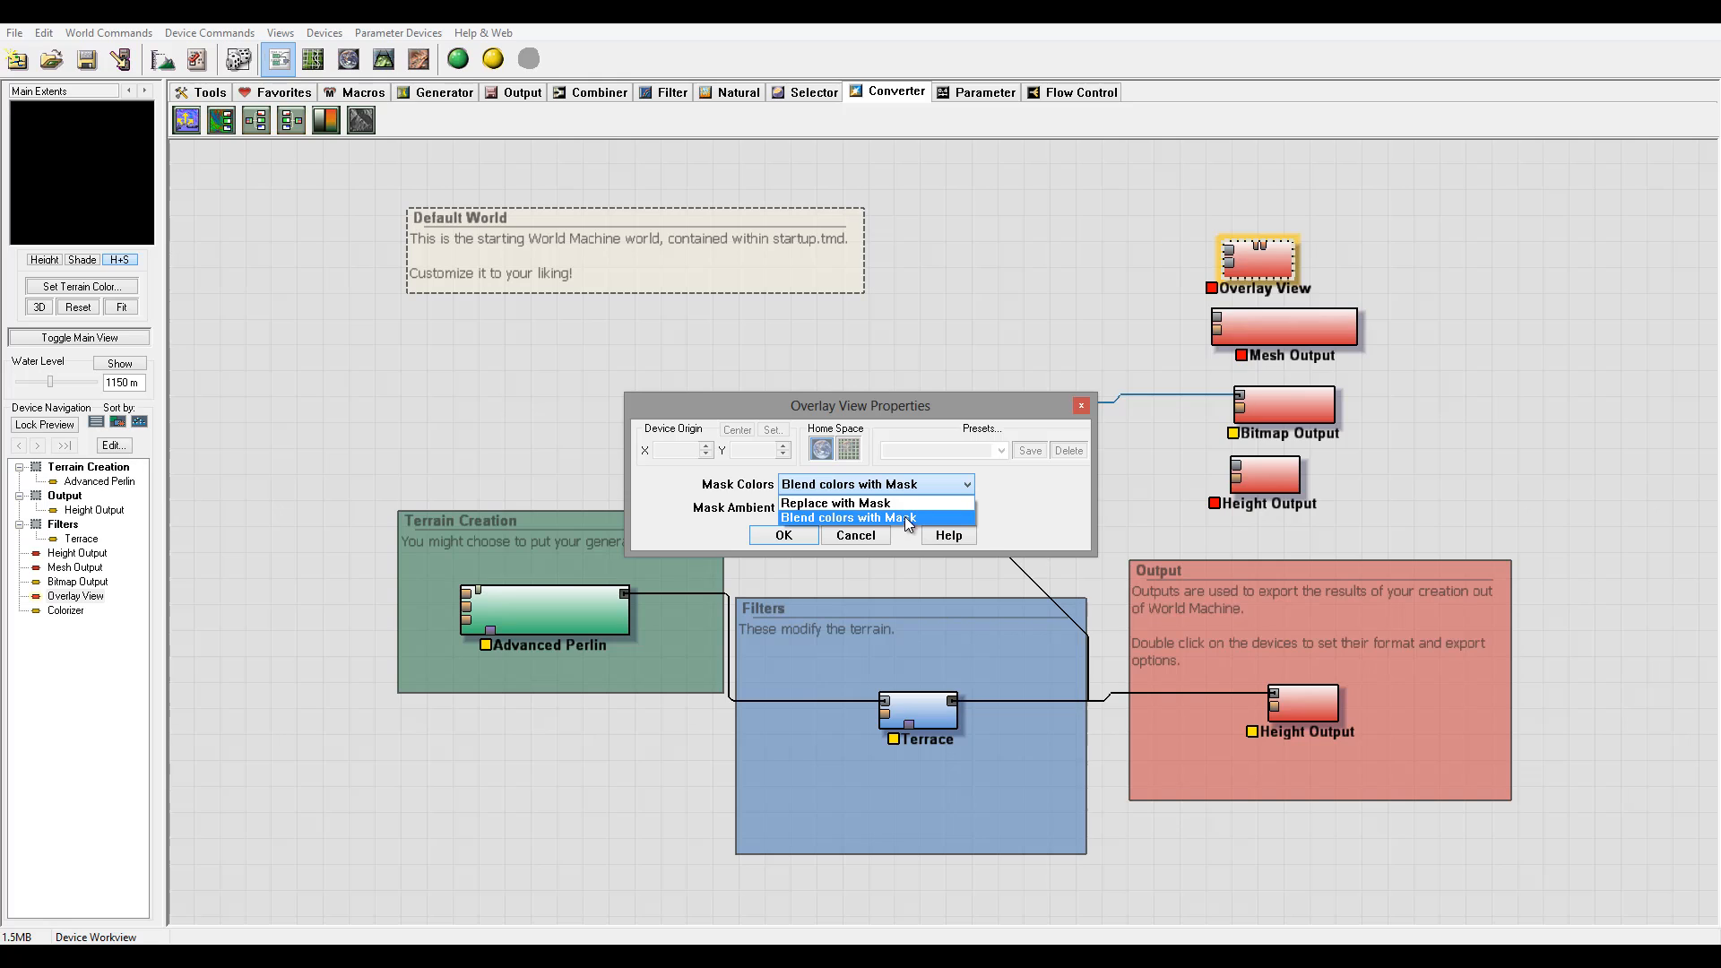
click(875, 516)
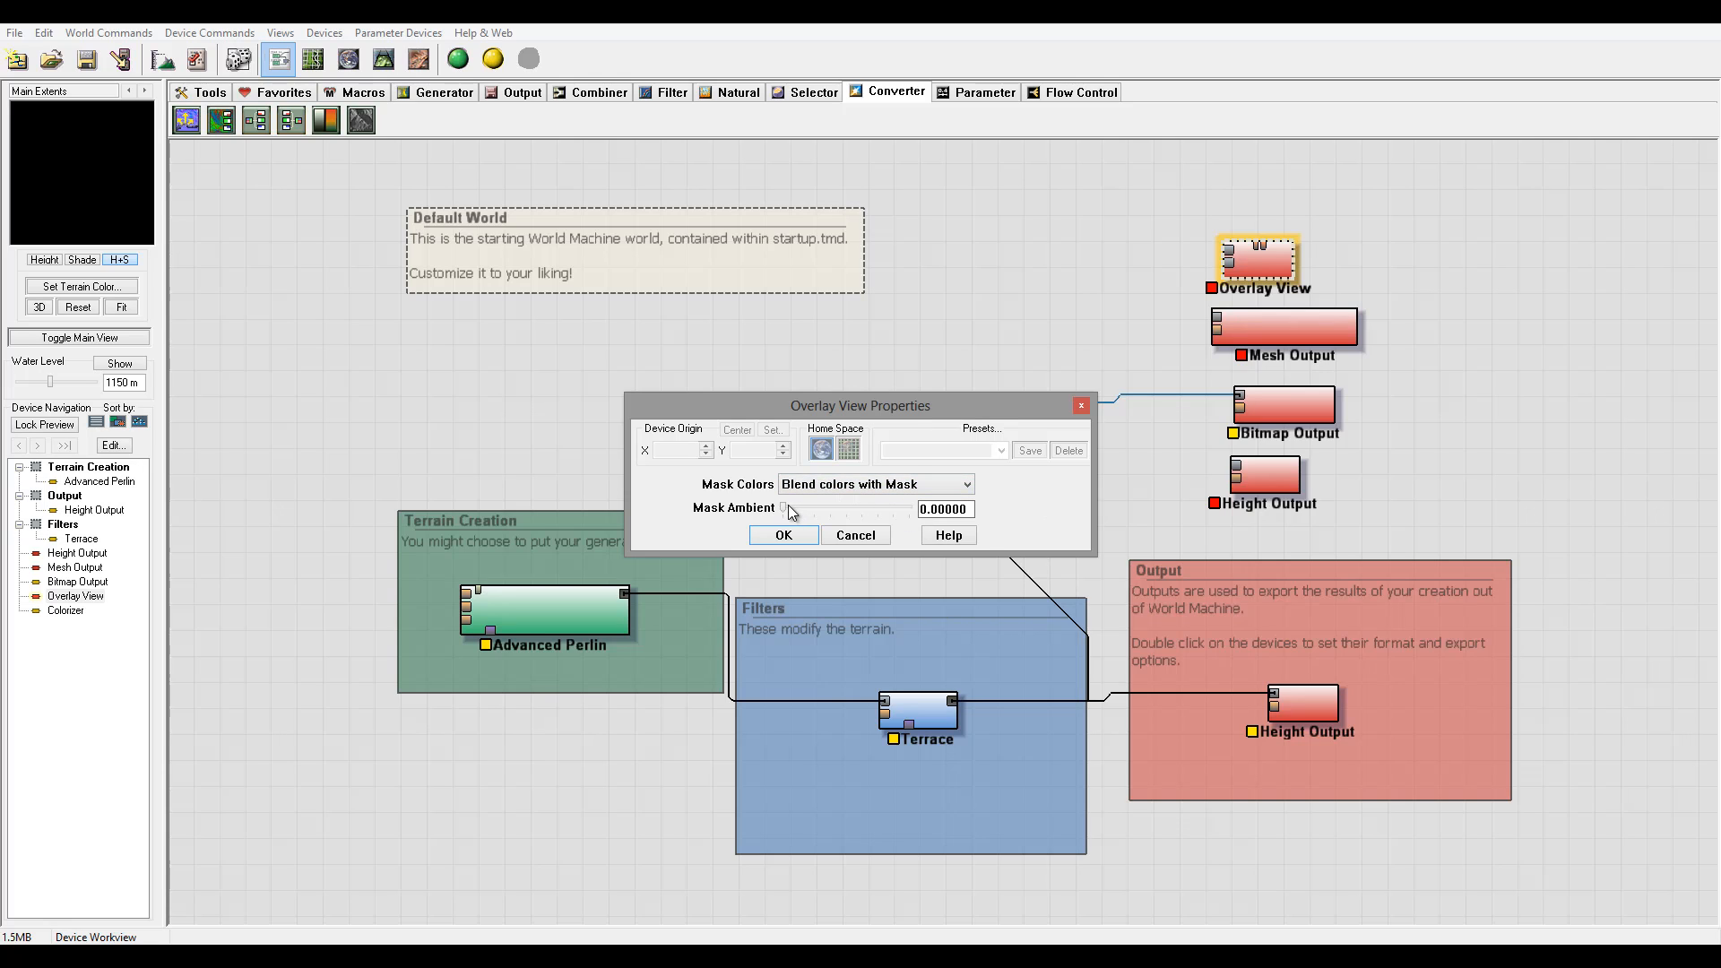
drag(785, 507, 818, 507)
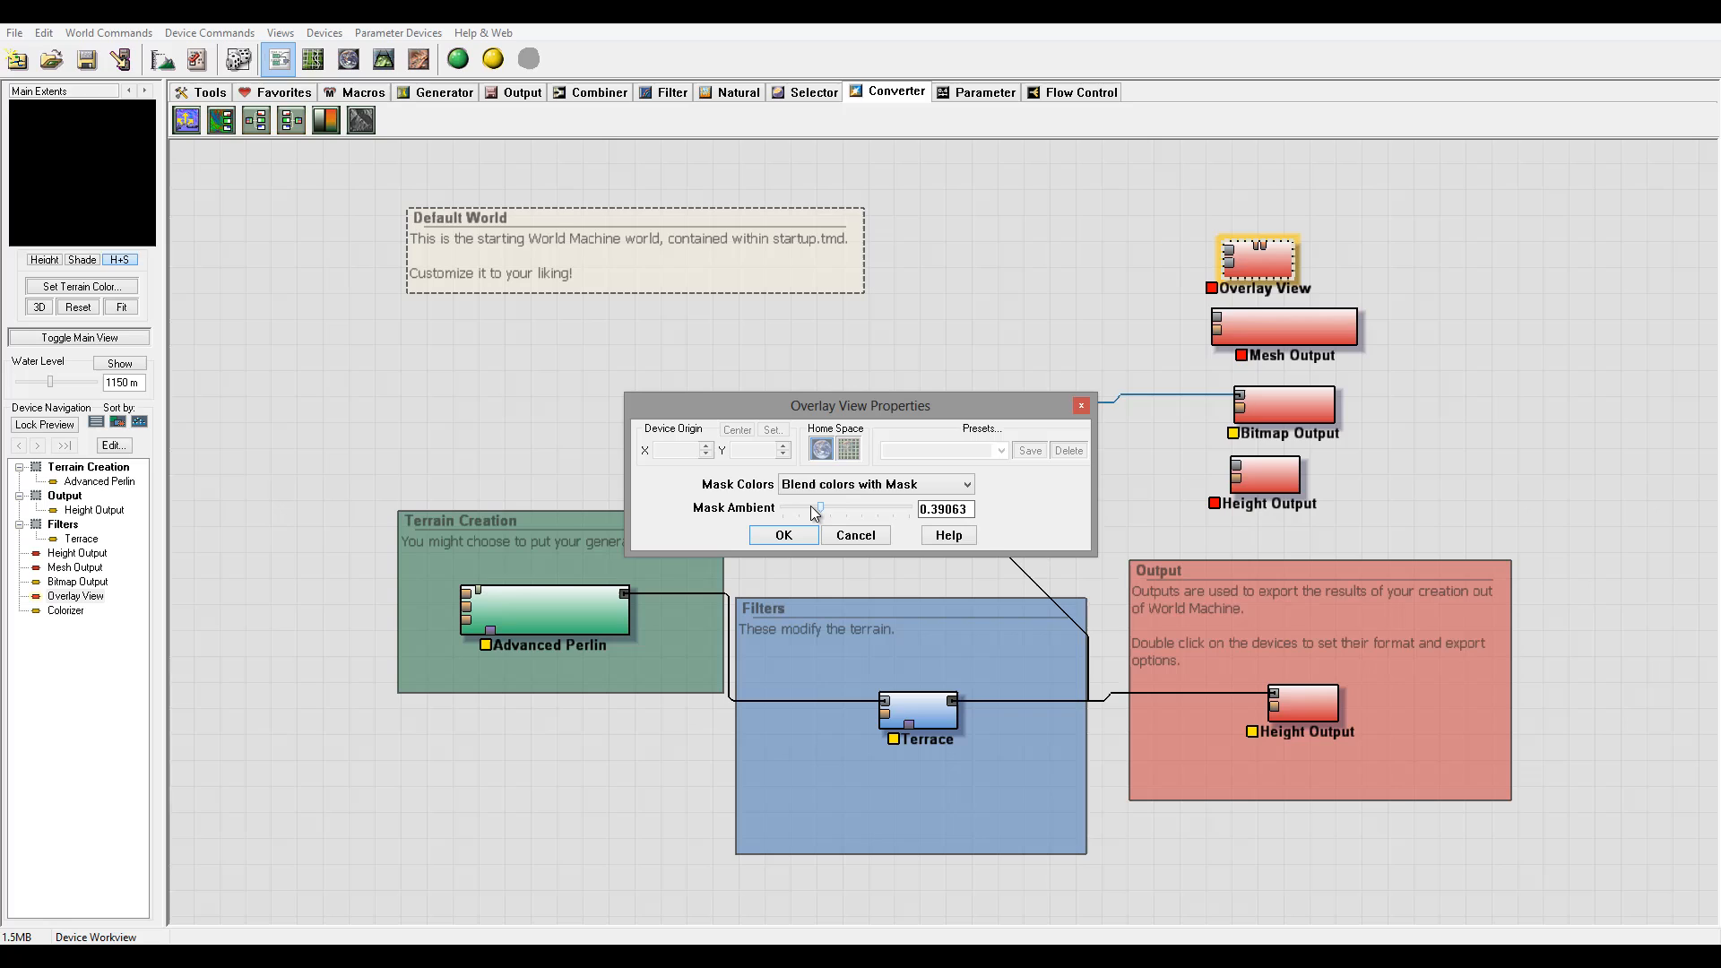
drag(817, 507, 841, 508)
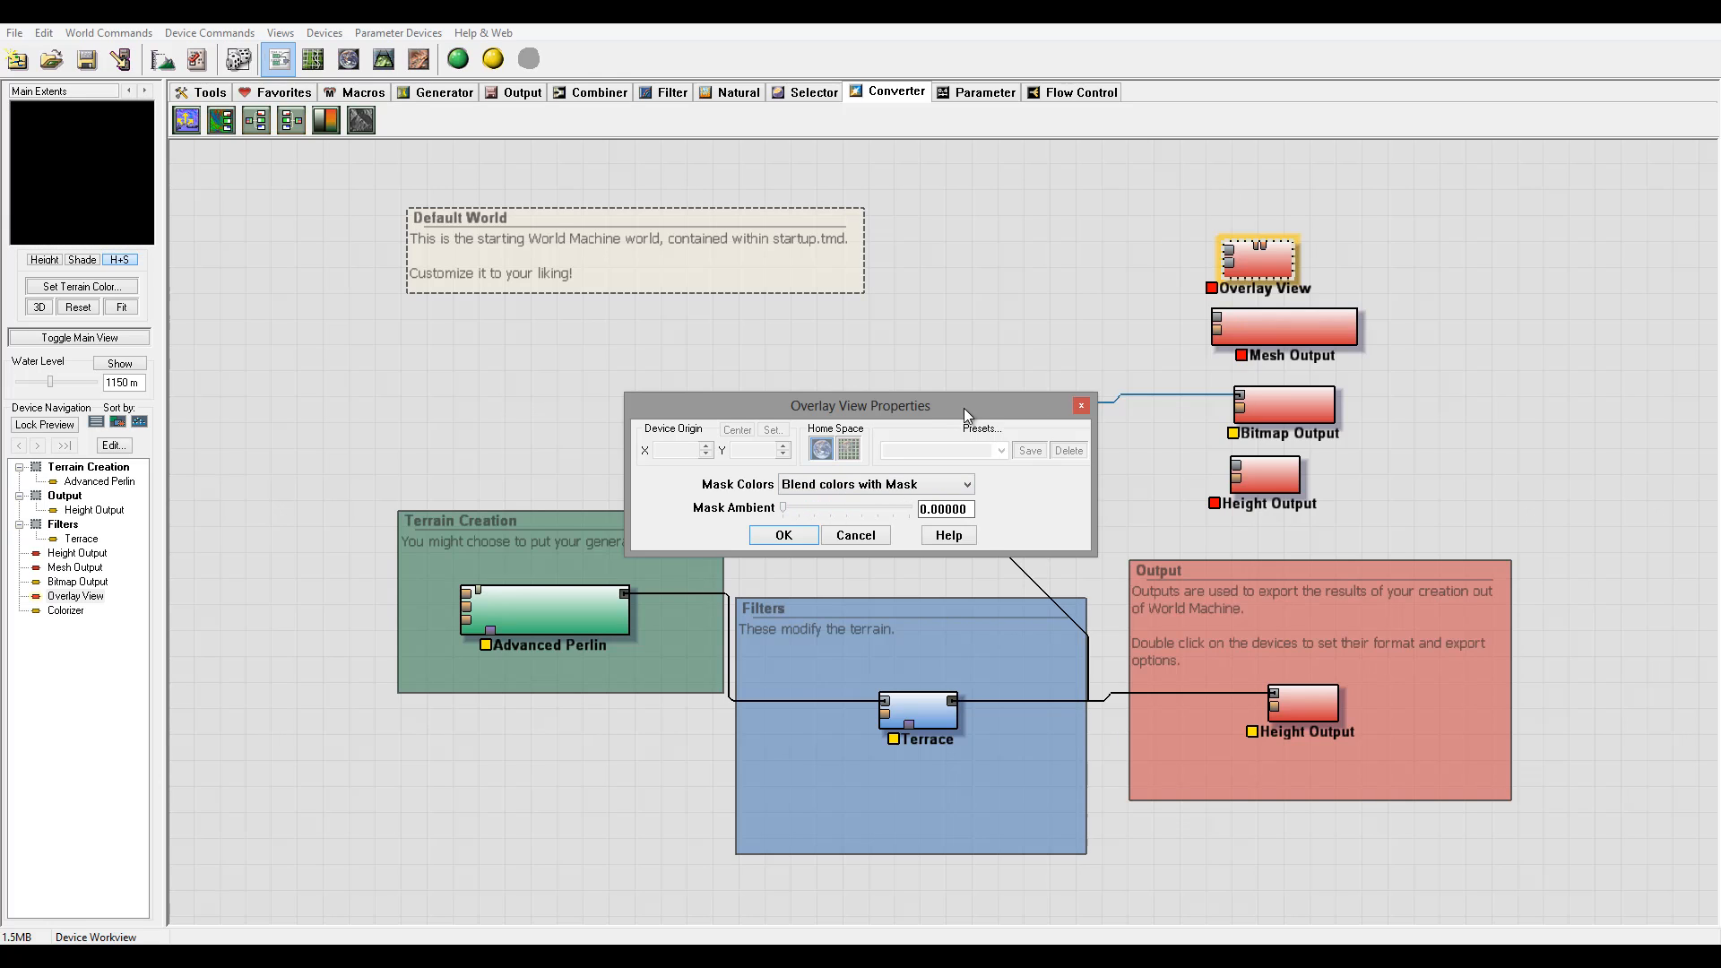
mouse_move(772, 405)
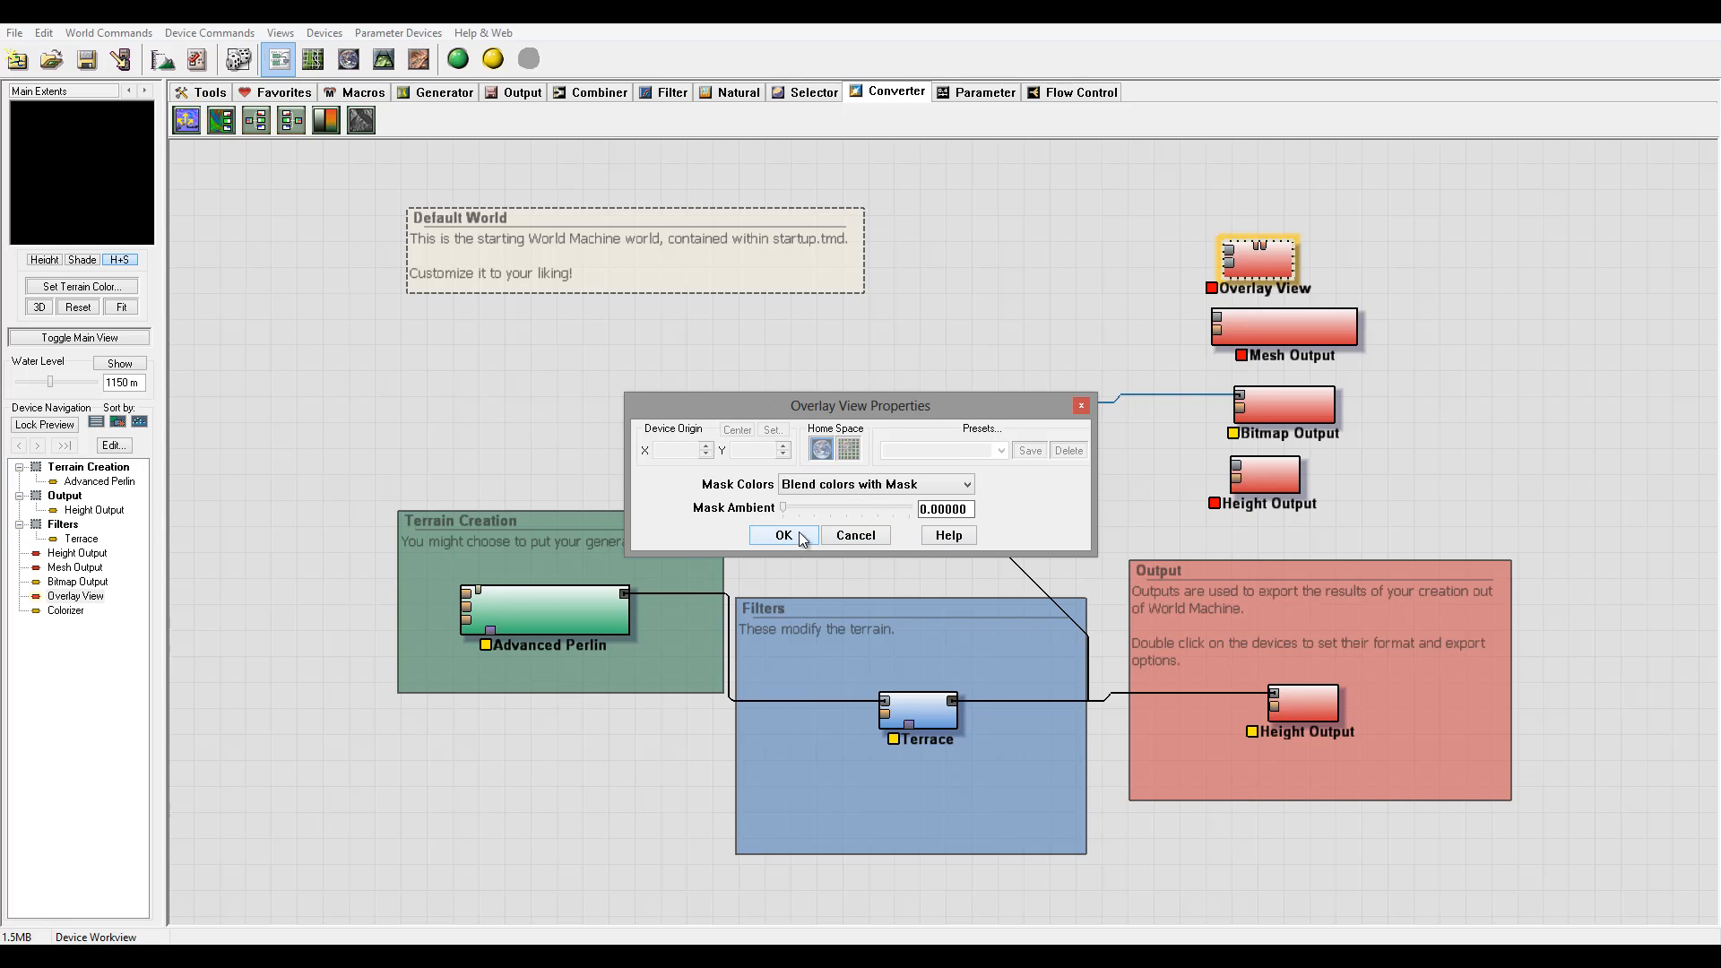
mouse_move(990, 402)
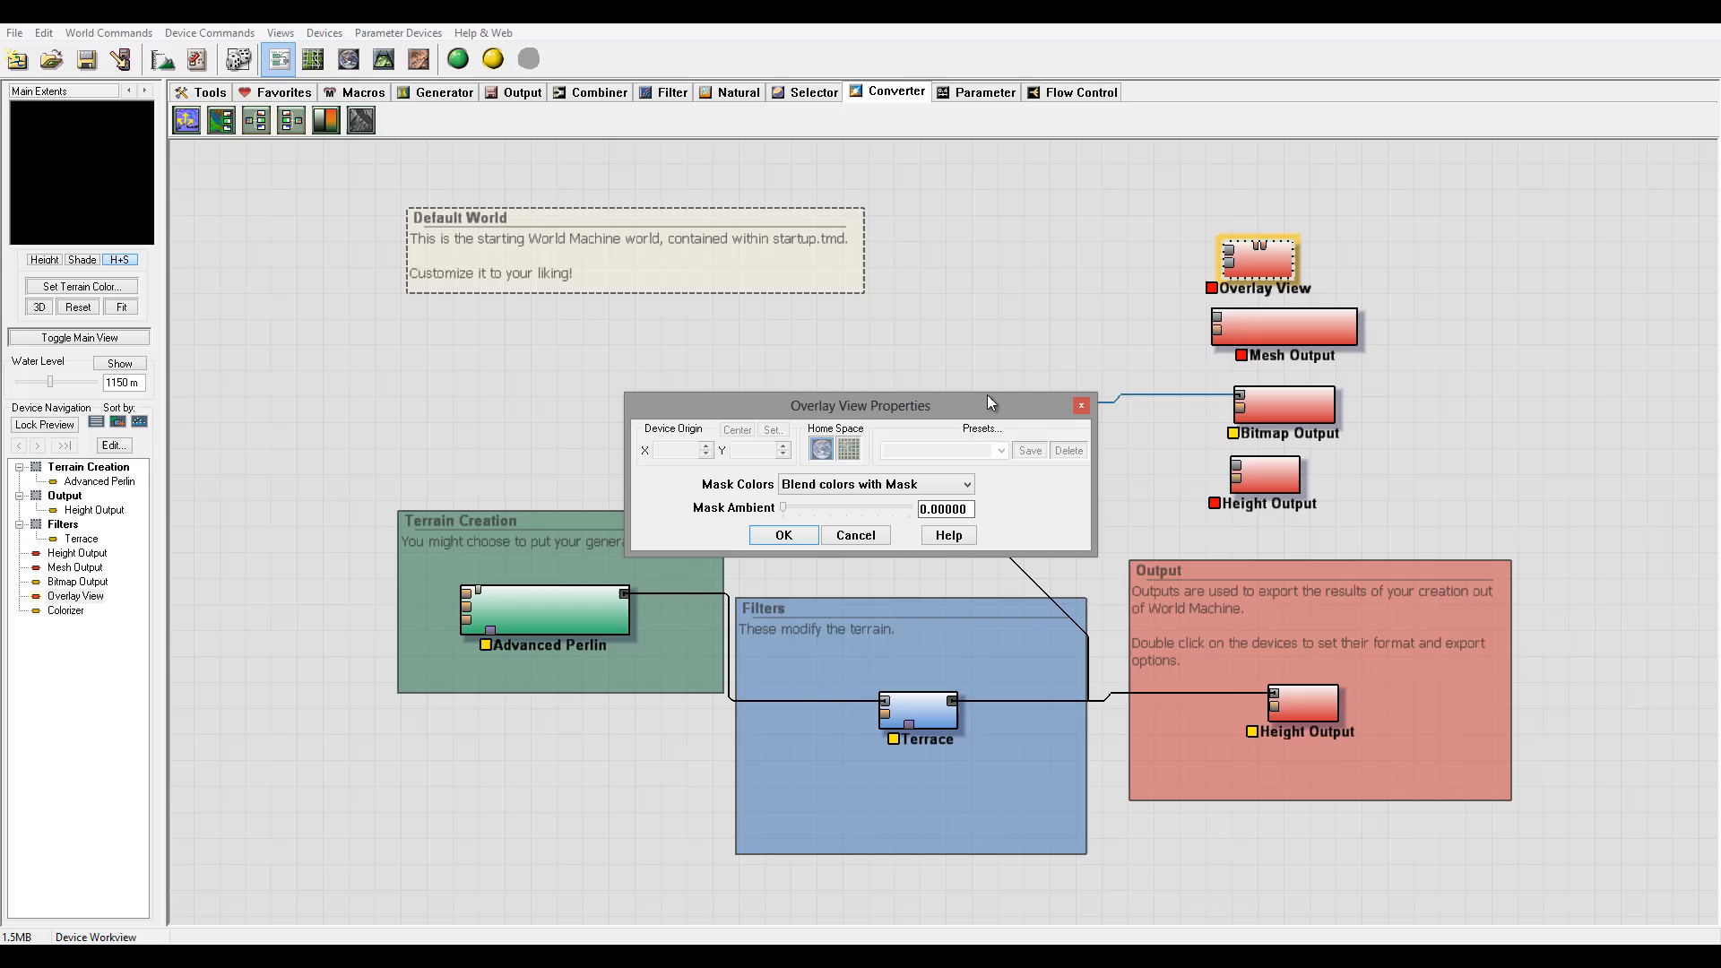
click(784, 535)
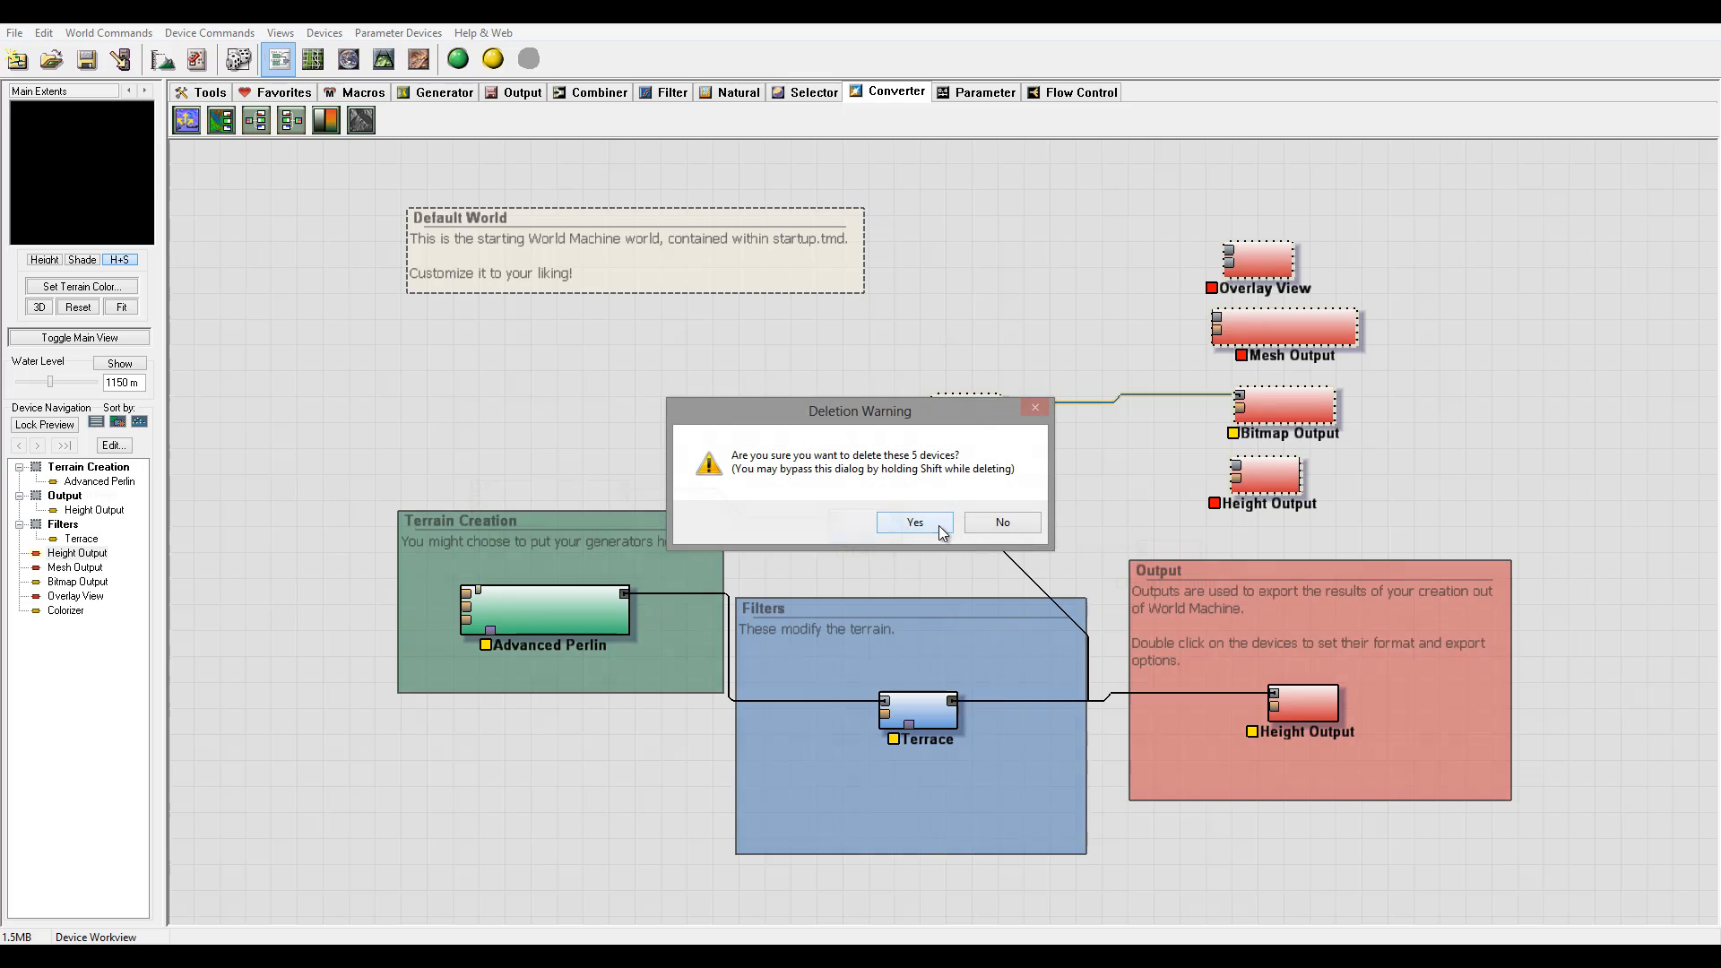
Confirm deleting the five extra devices, leaving Advanced Perlin, Terrace and Height Output.
click(915, 523)
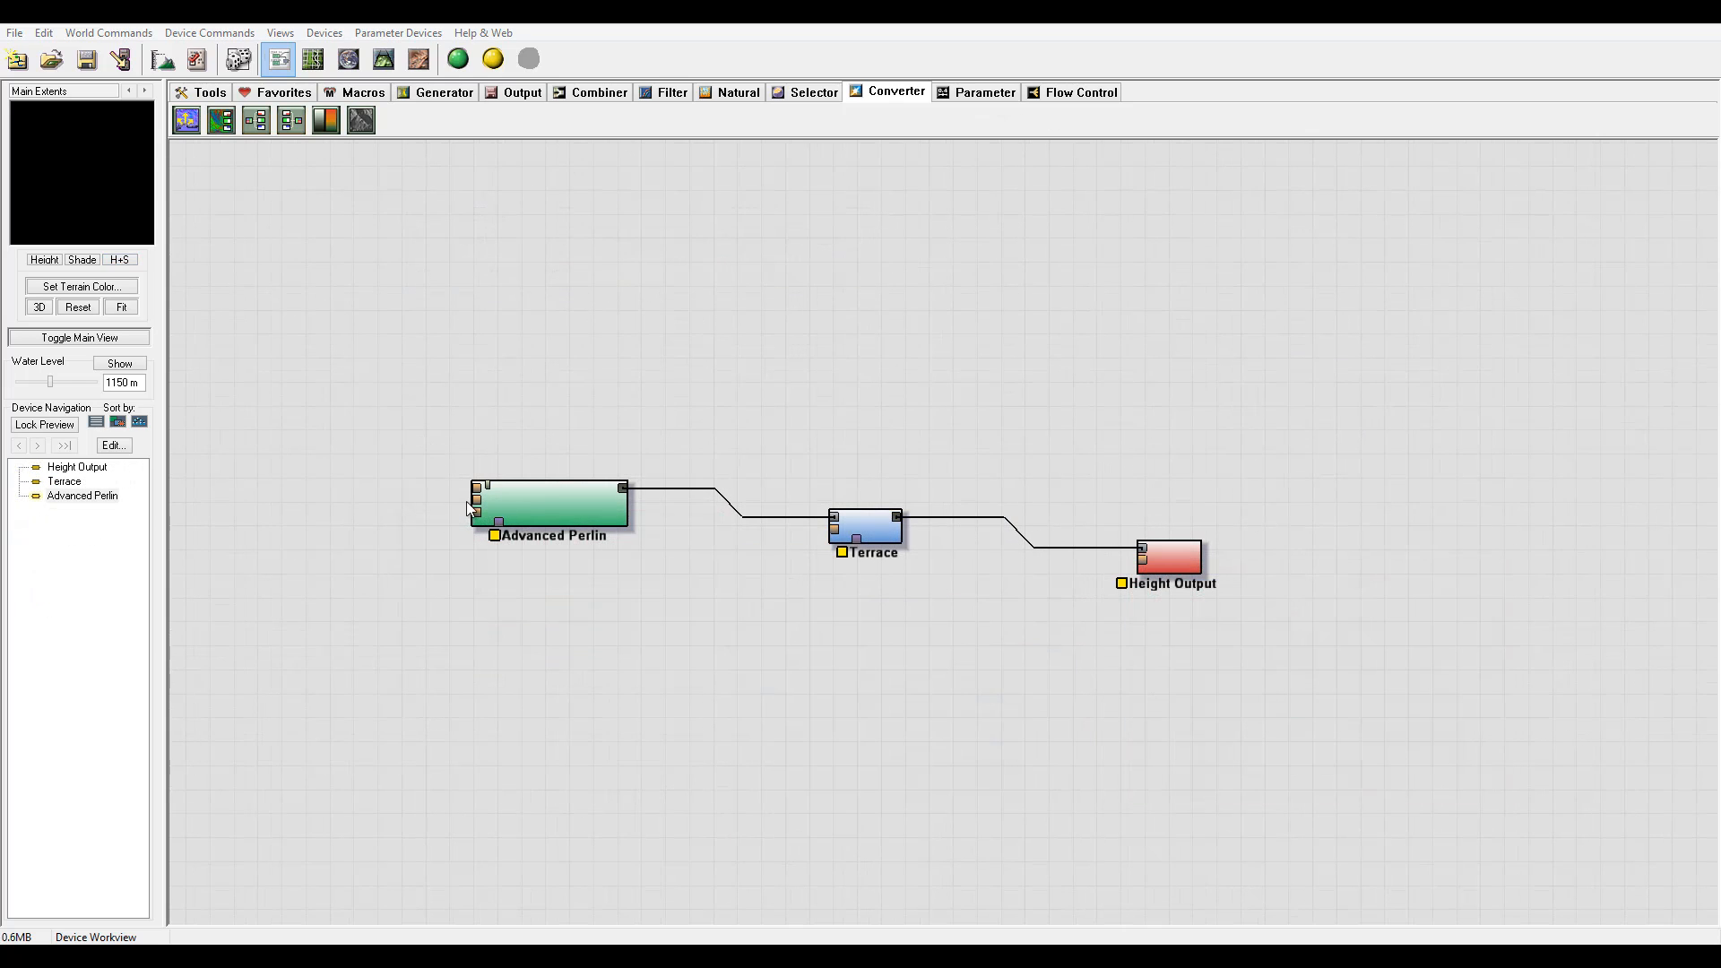
mouse_move(1162, 458)
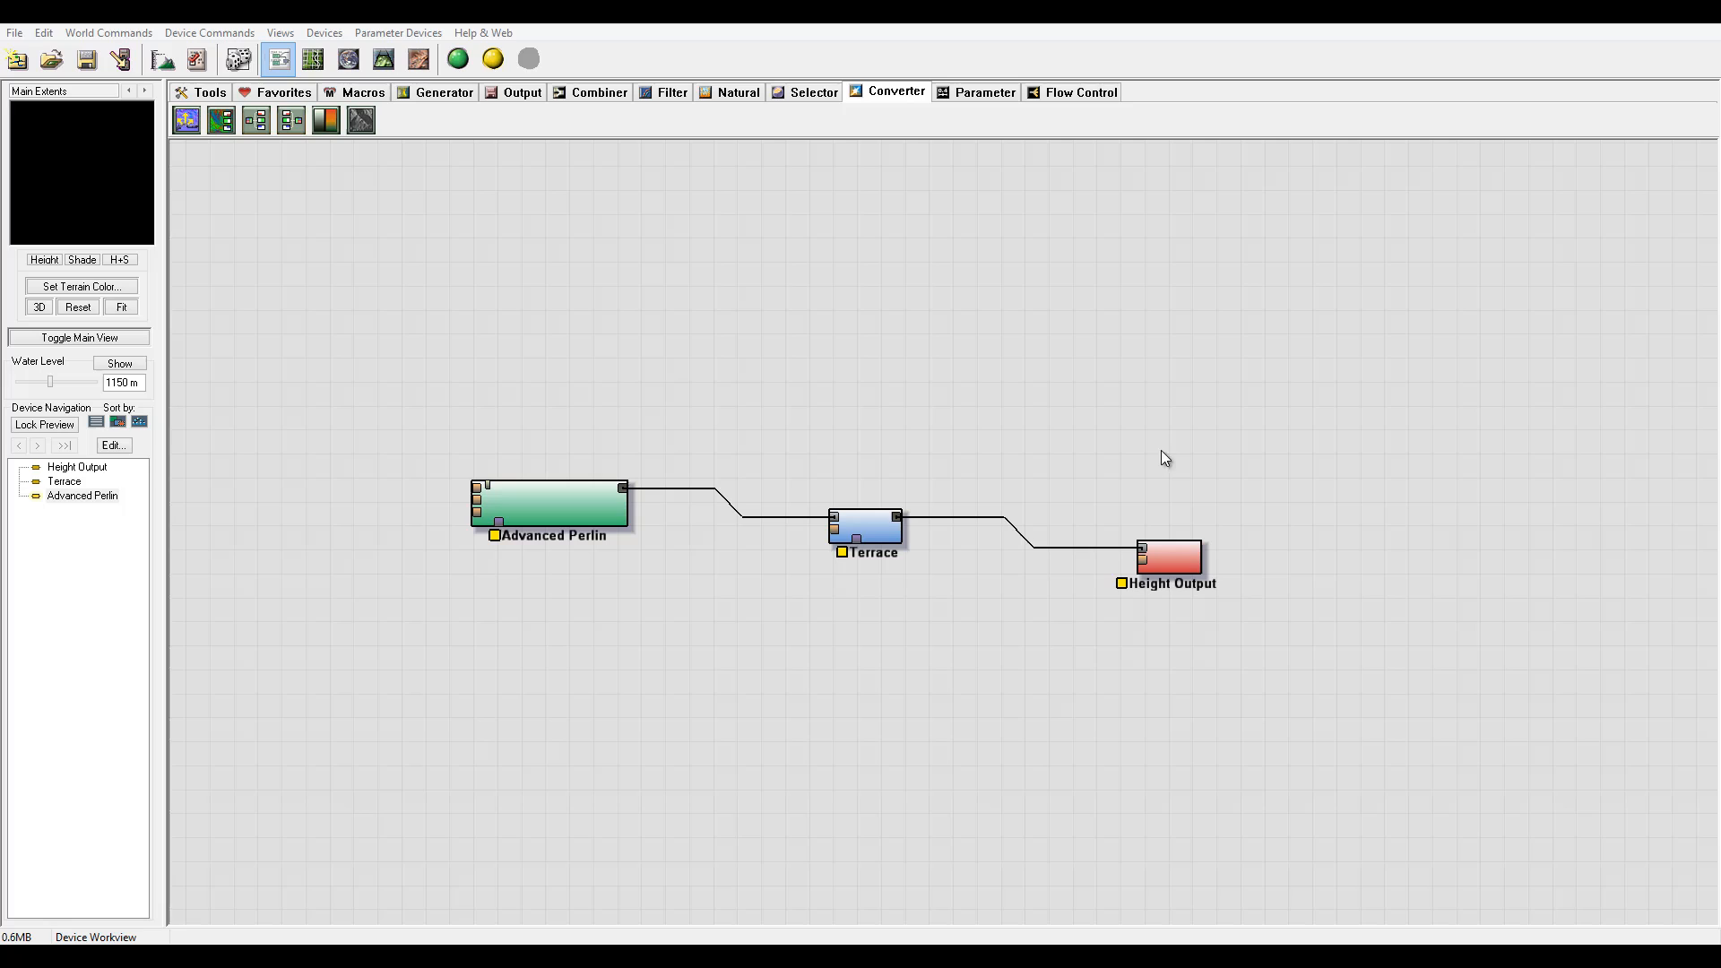
mouse_move(1054, 437)
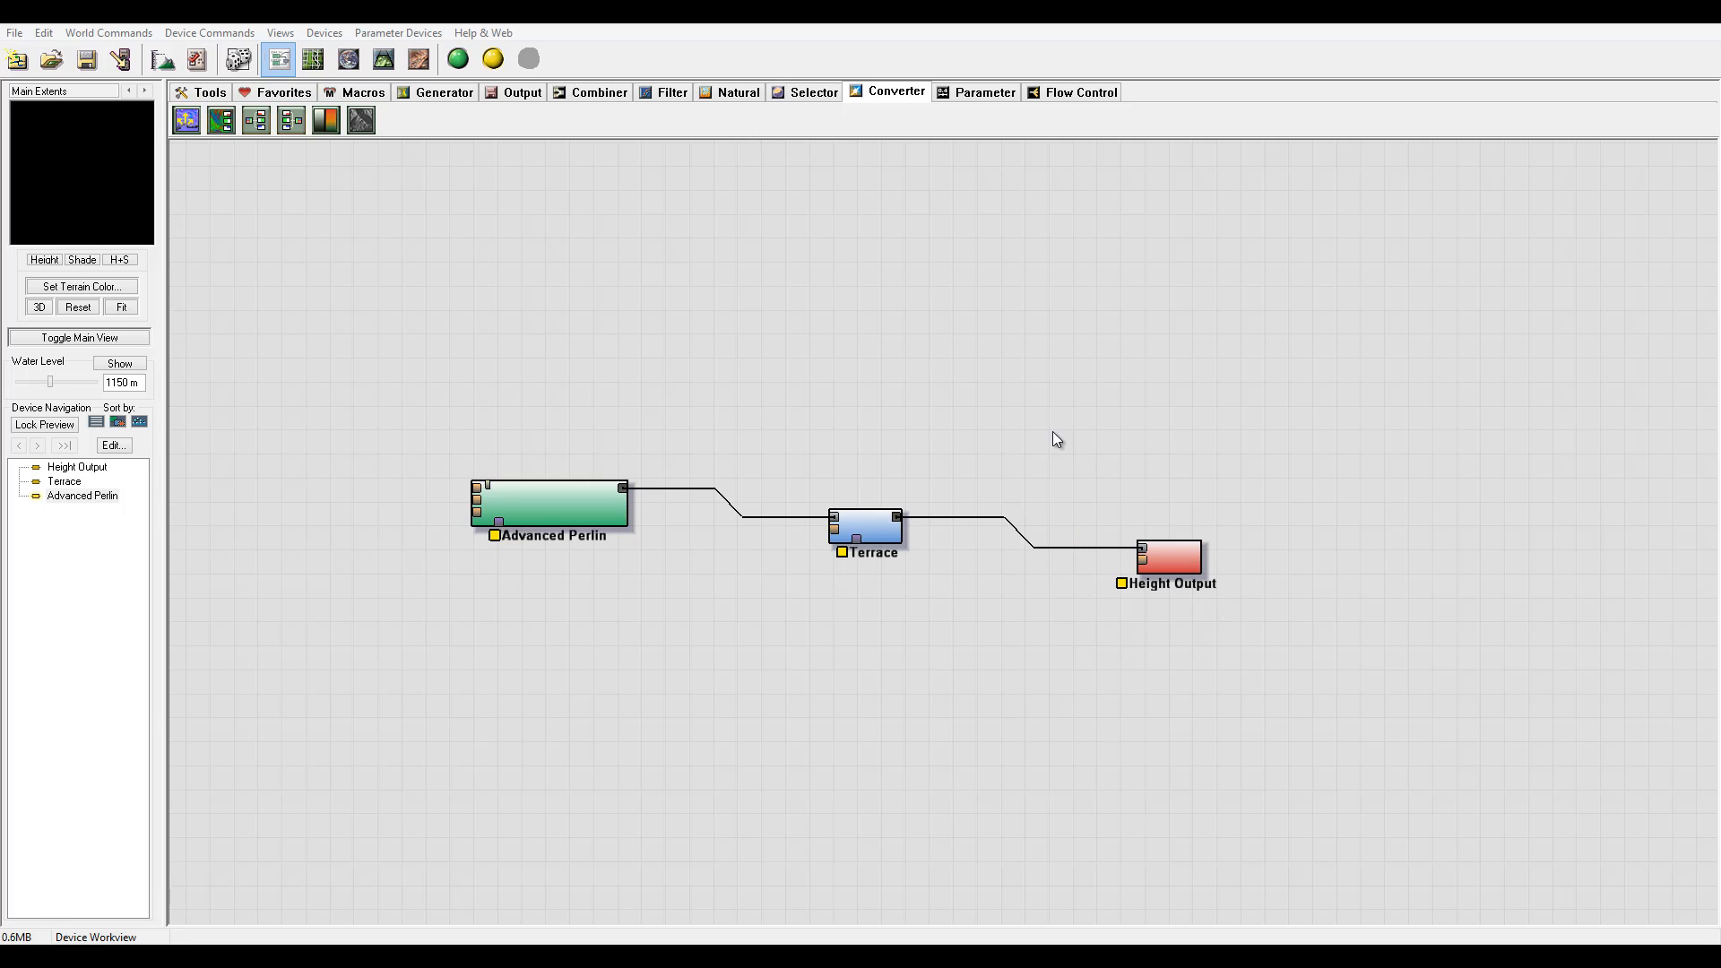
mouse_move(1244, 502)
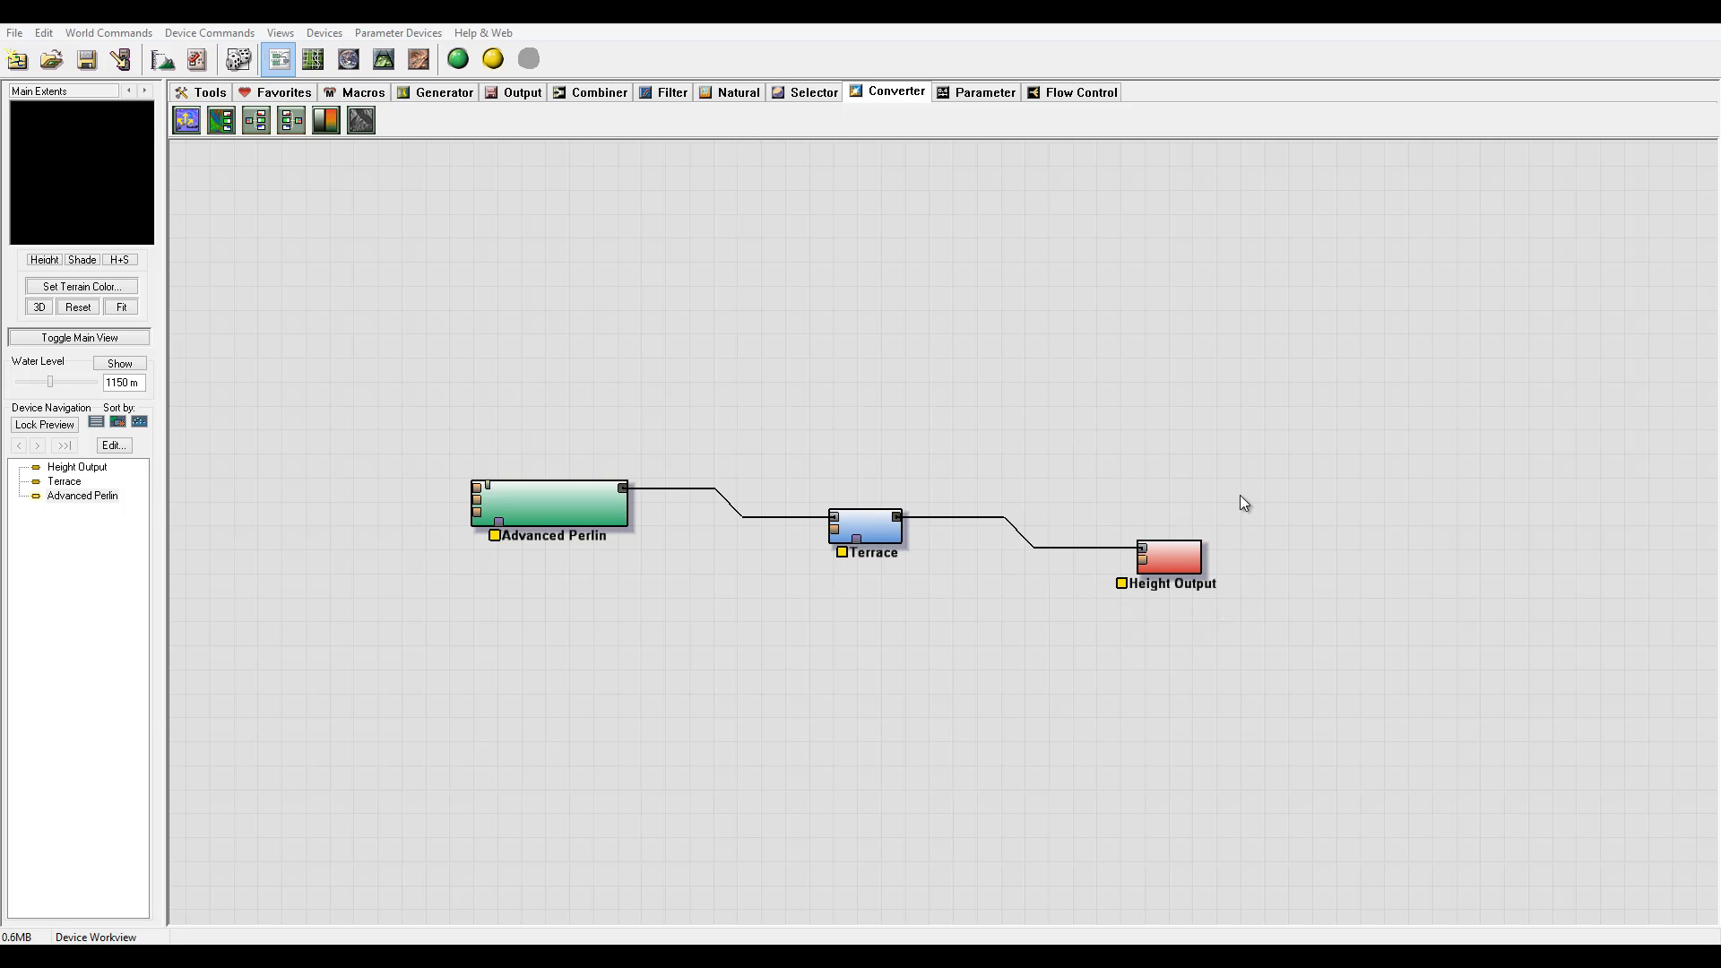
mouse_move(1215, 556)
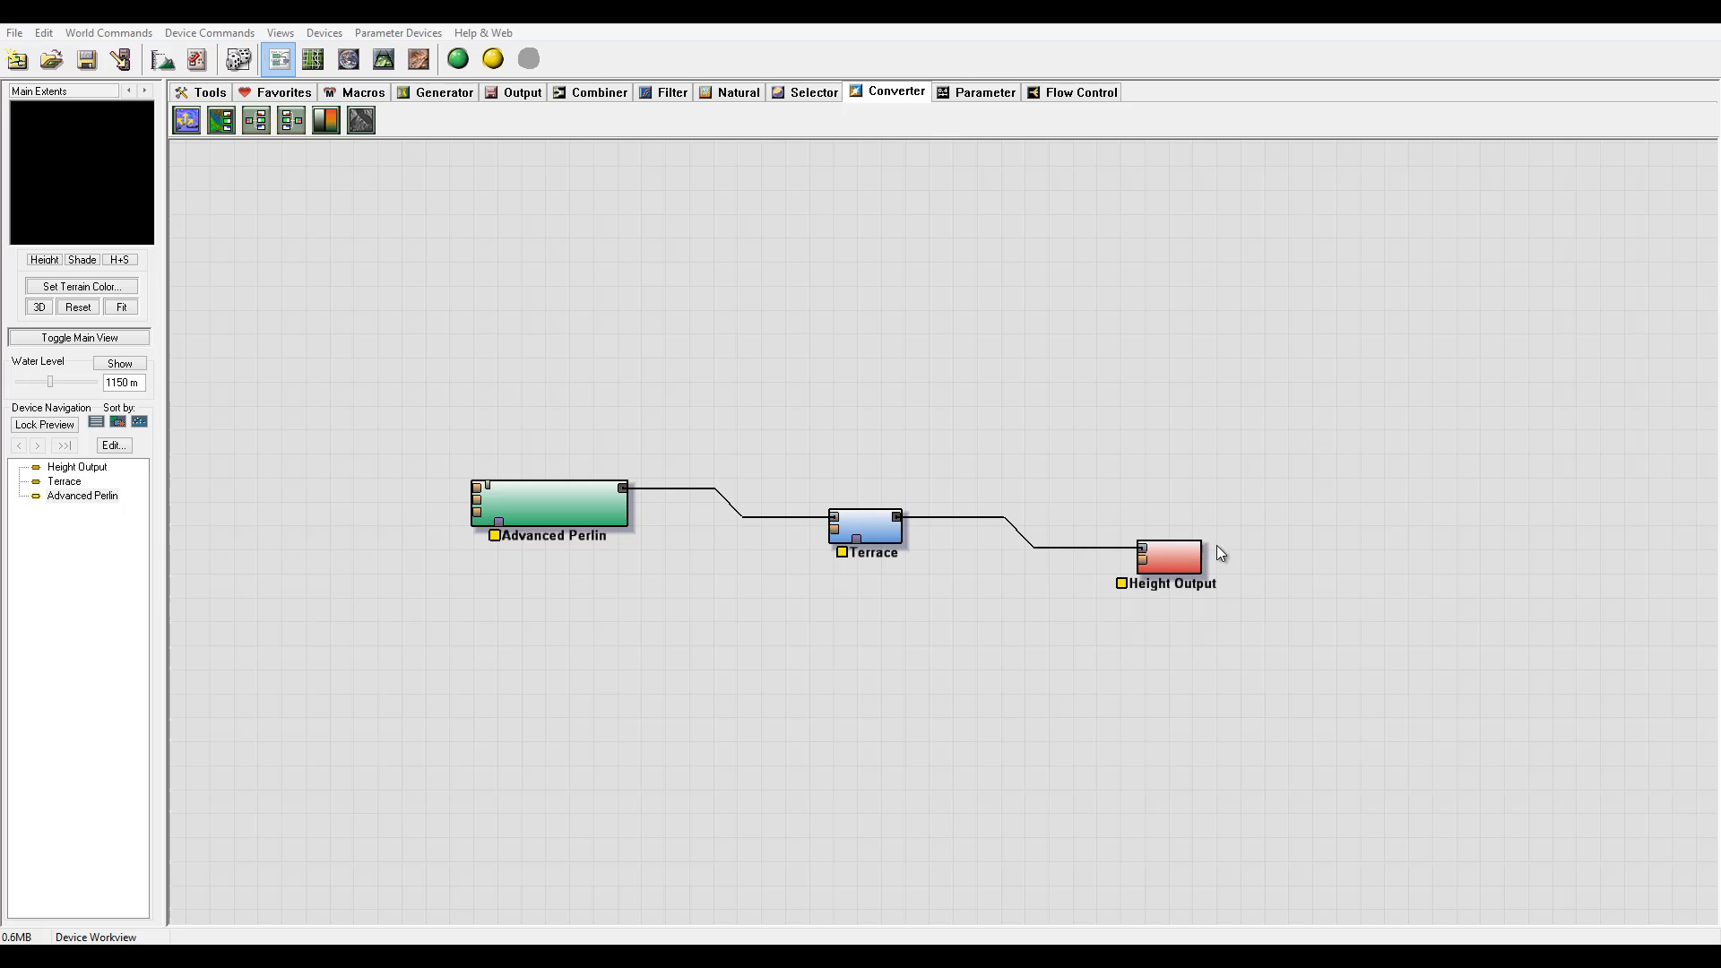
Move Height Output right of Terrace and review its heightfield file settings unchanged.
drag(1169, 554, 1240, 535)
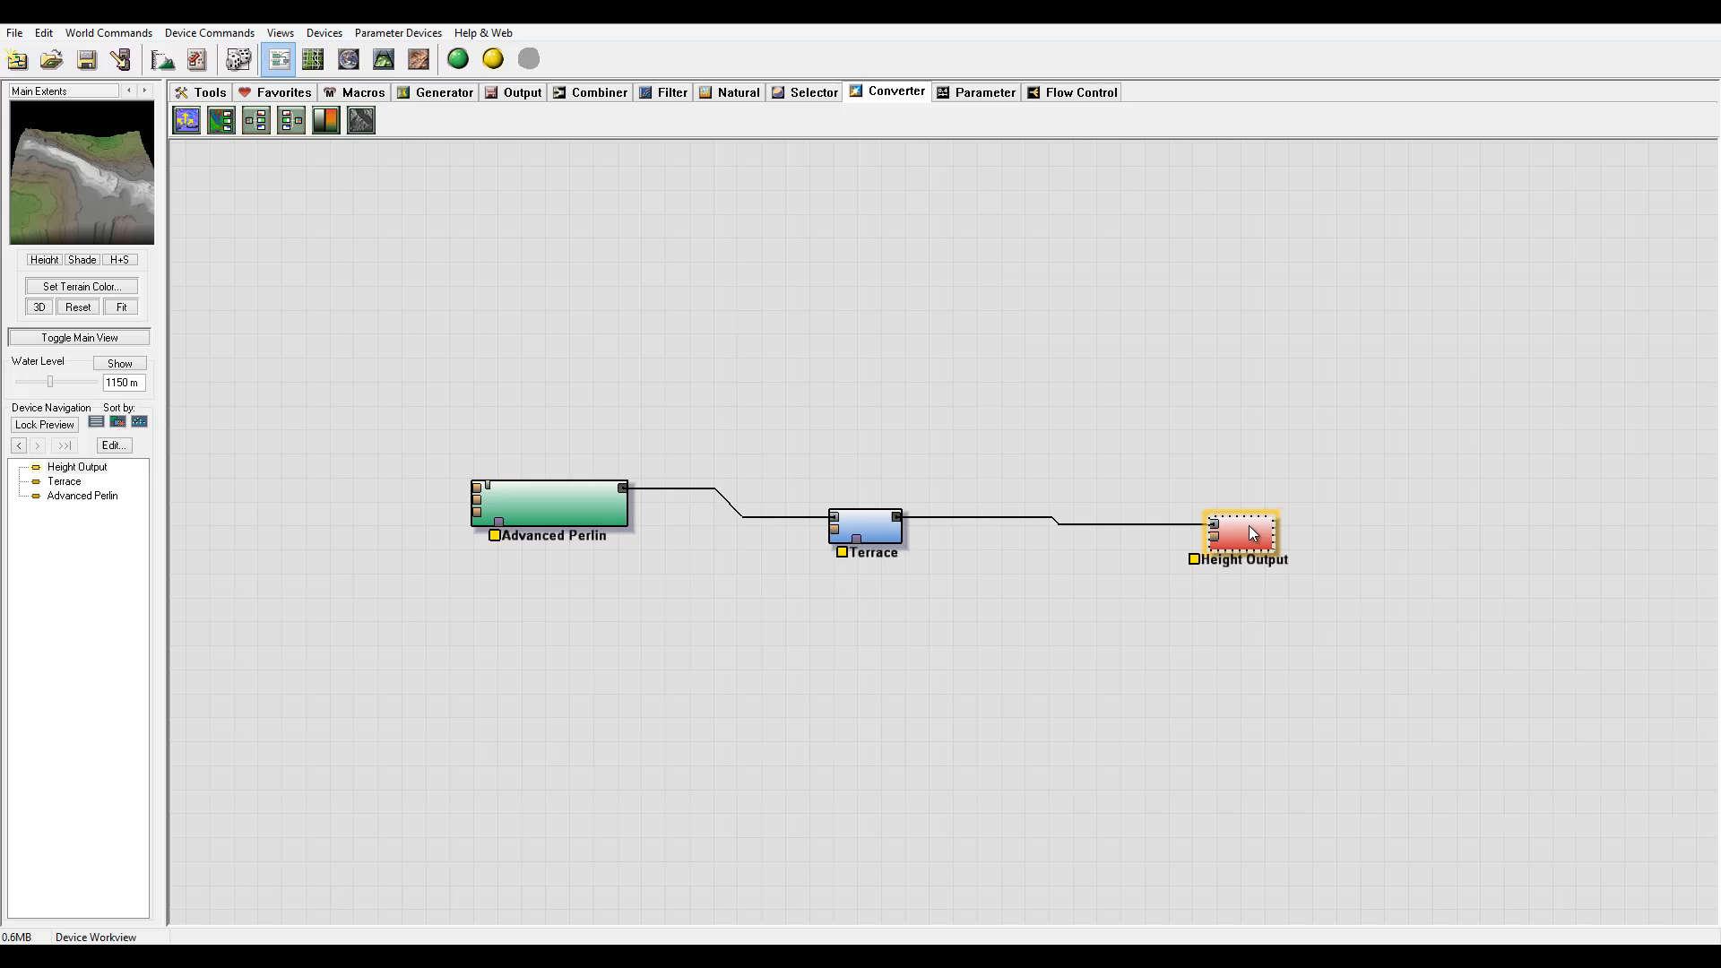
double_click(1242, 535)
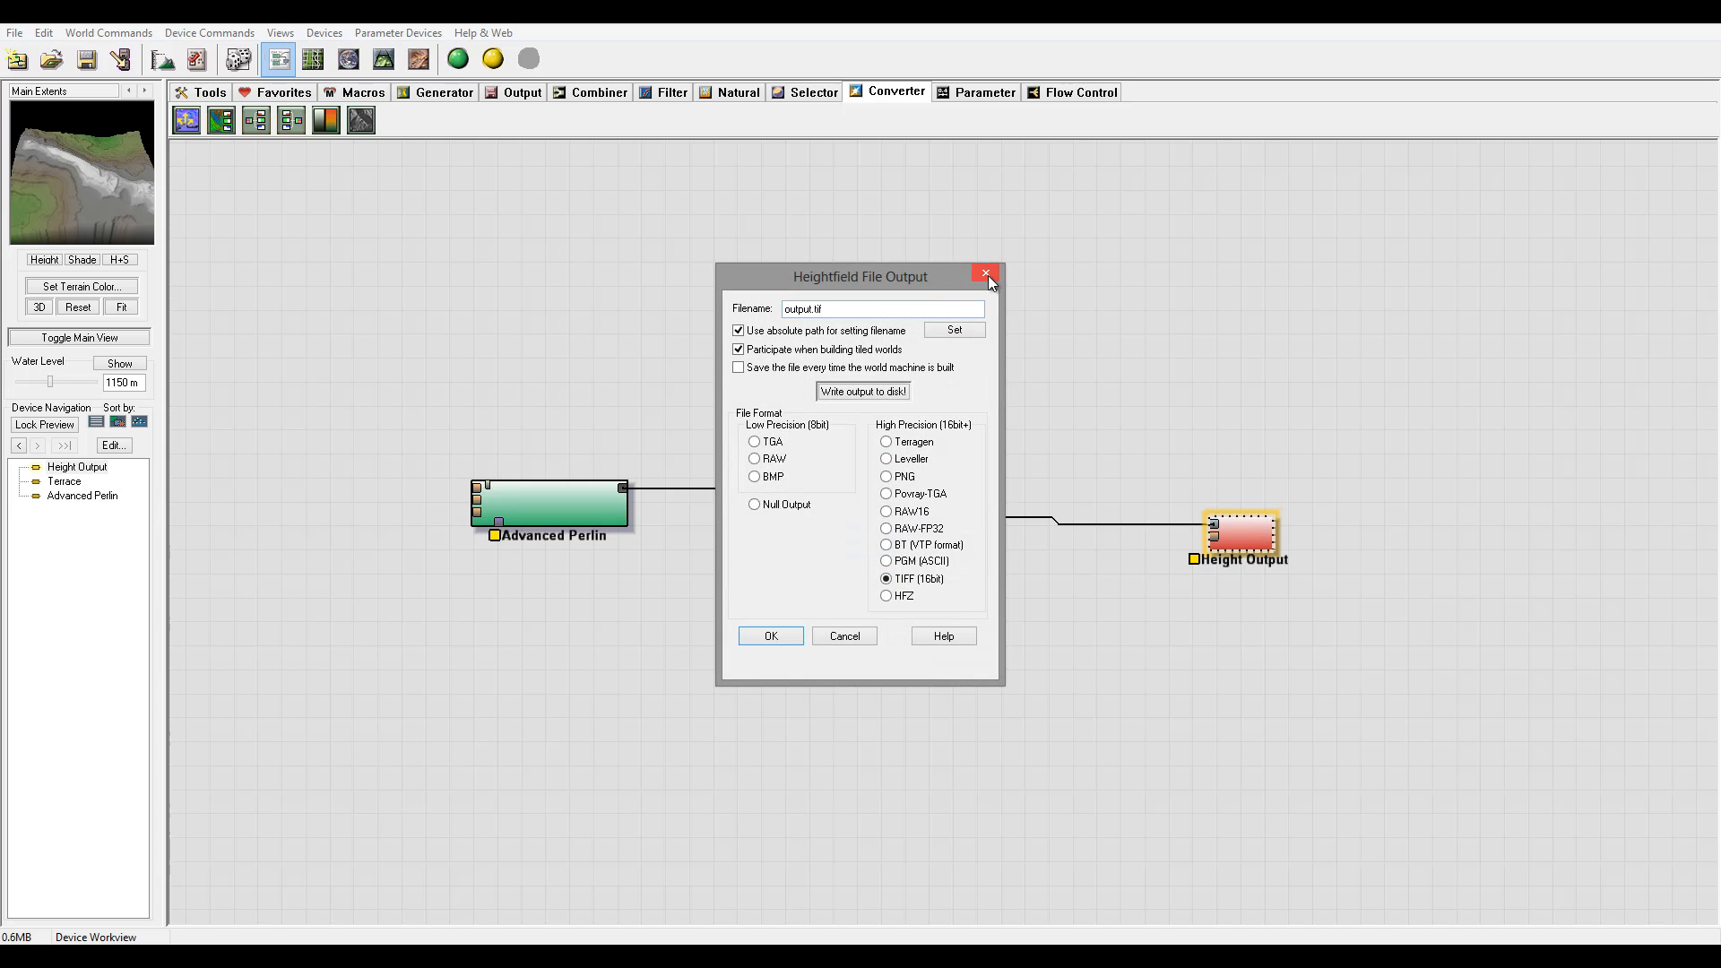
click(986, 273)
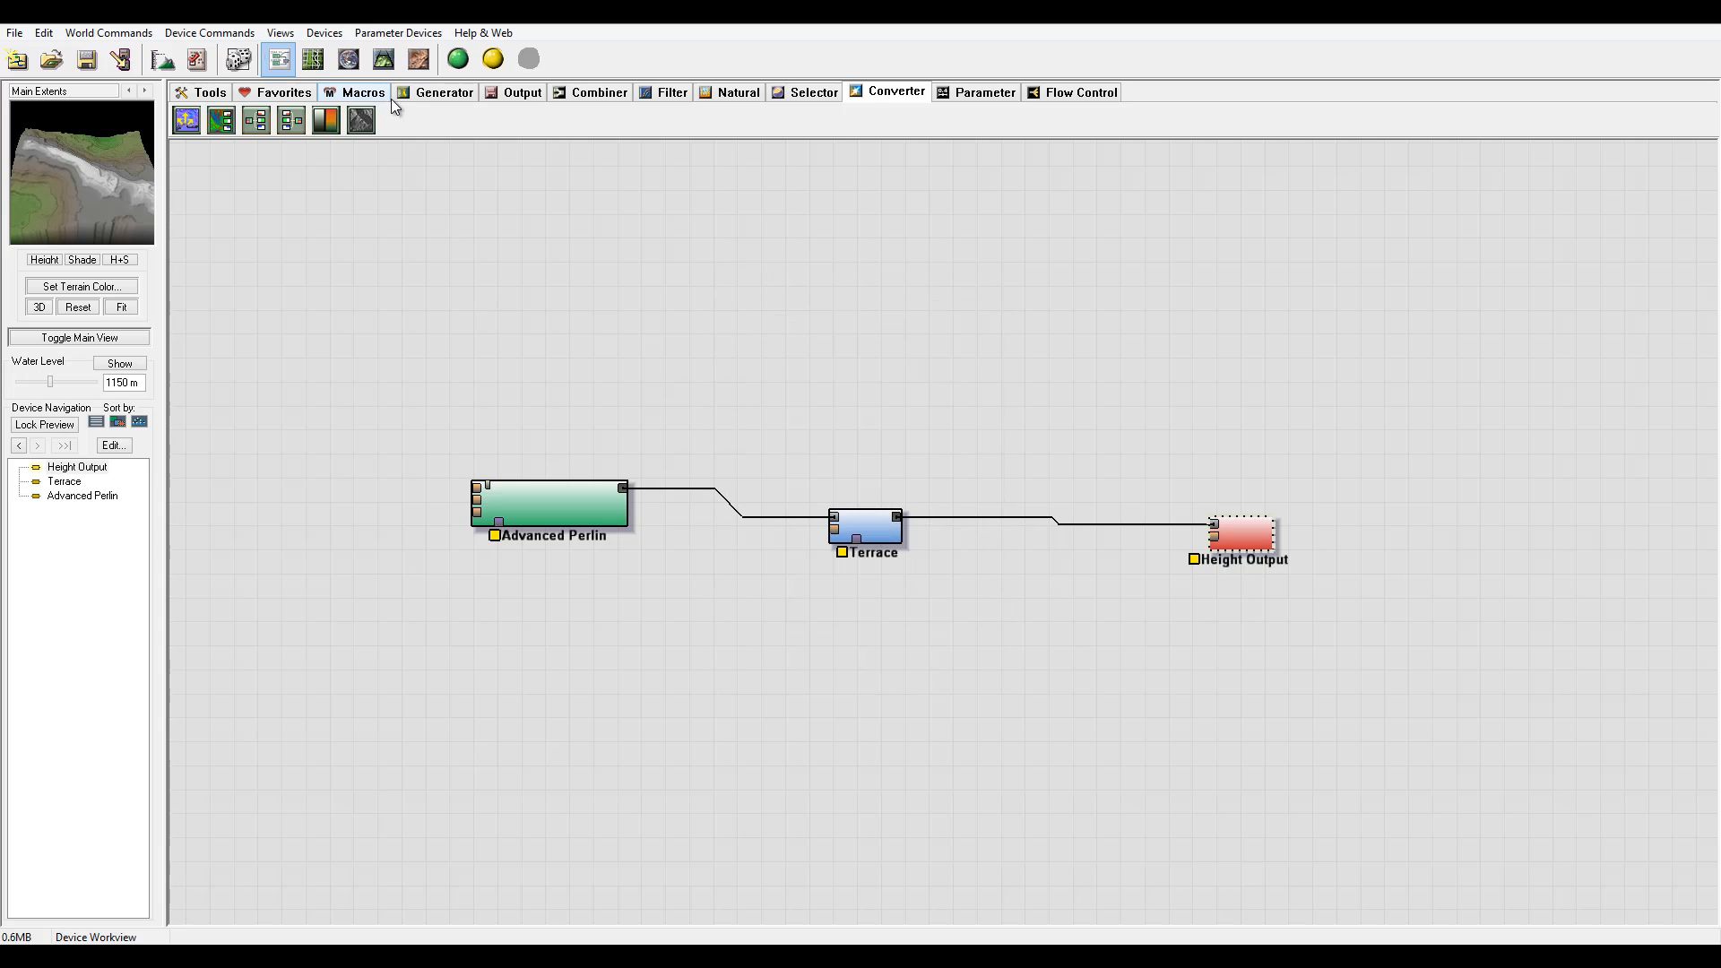
Add an Erosion device from the Natural tab and confirm deleting Terrace.
click(739, 93)
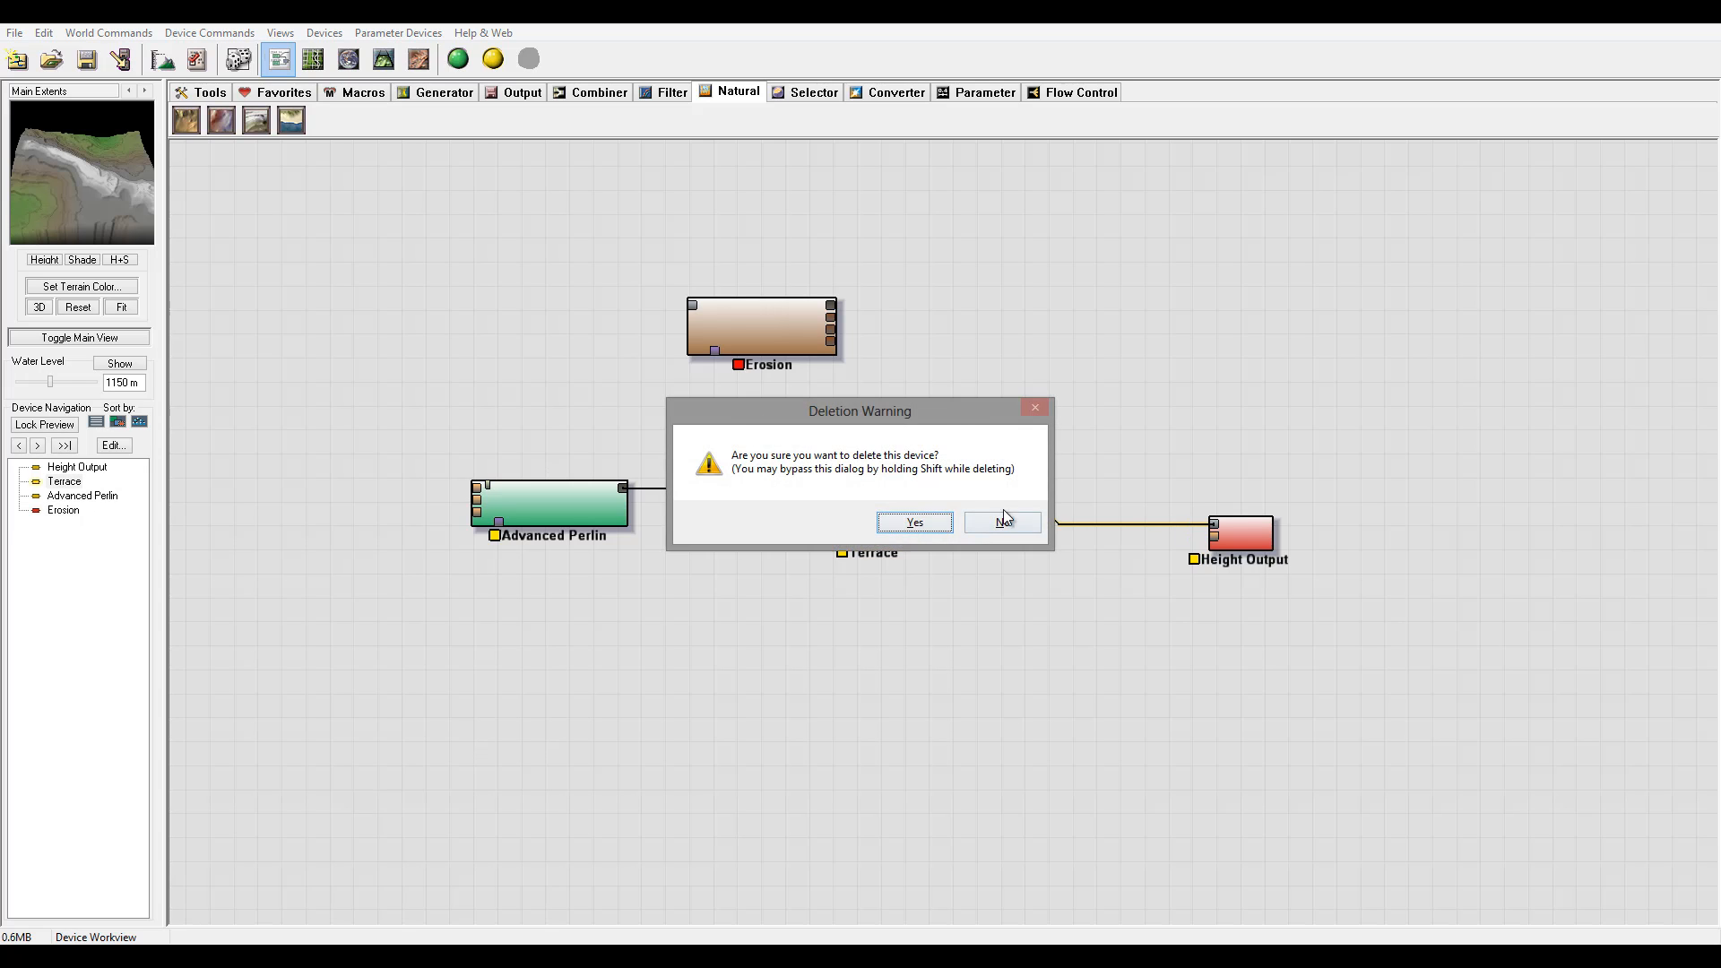
click(915, 522)
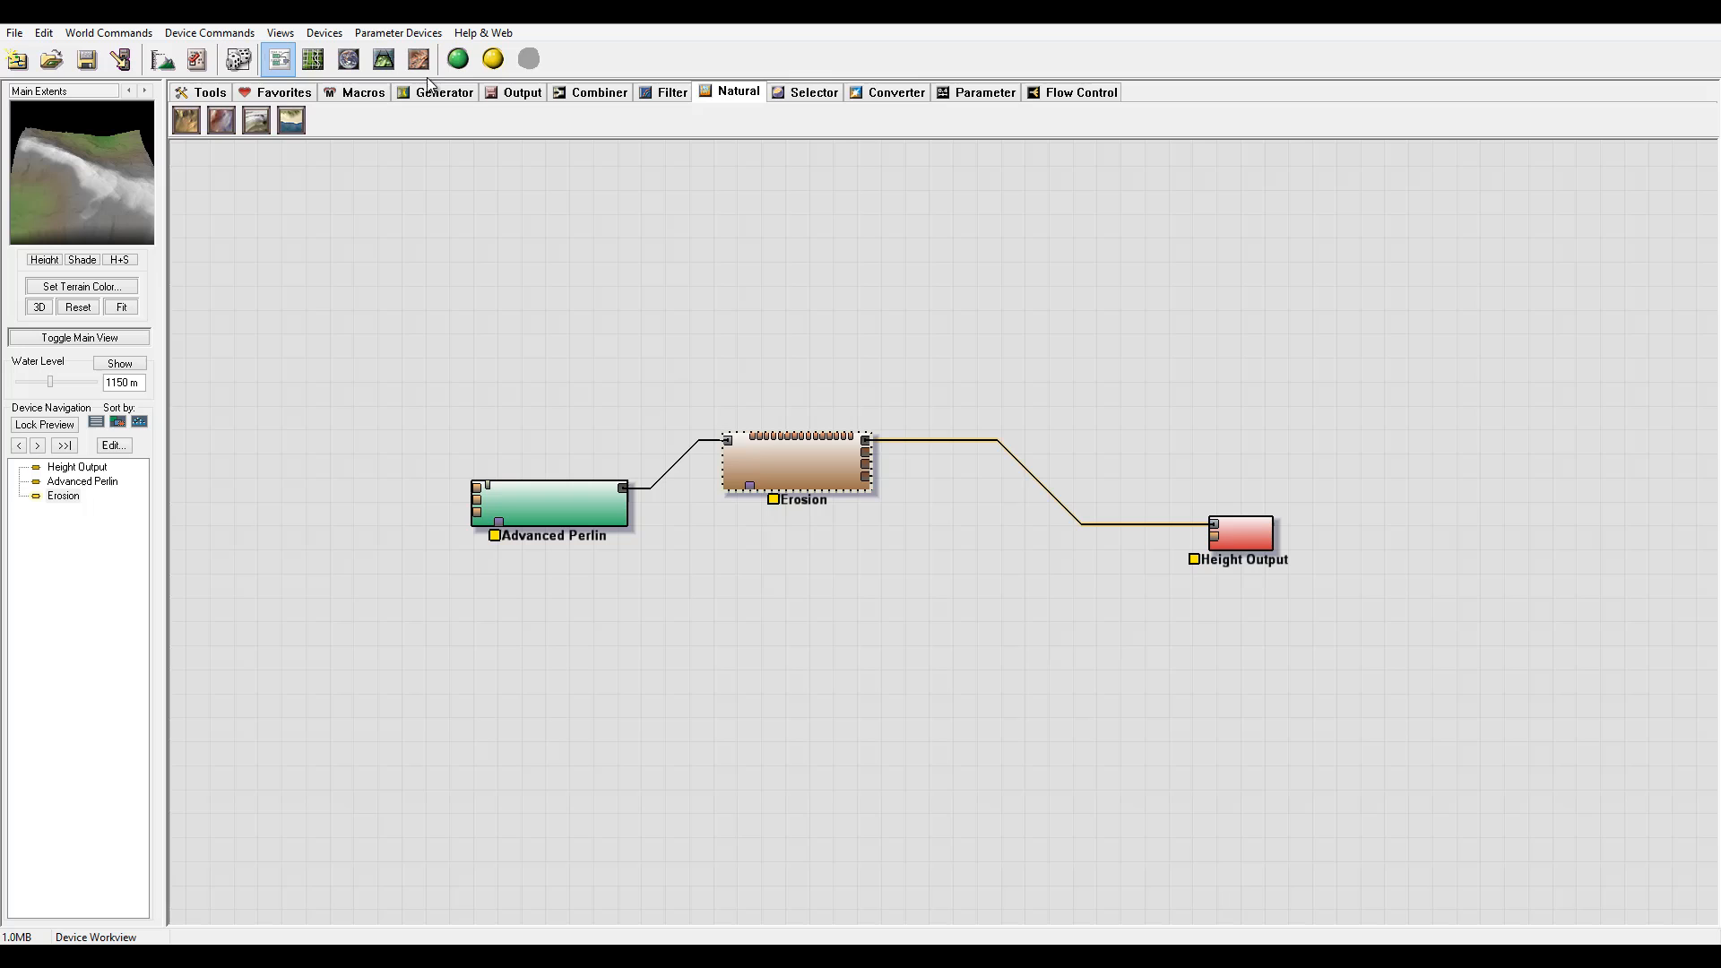
click(520, 92)
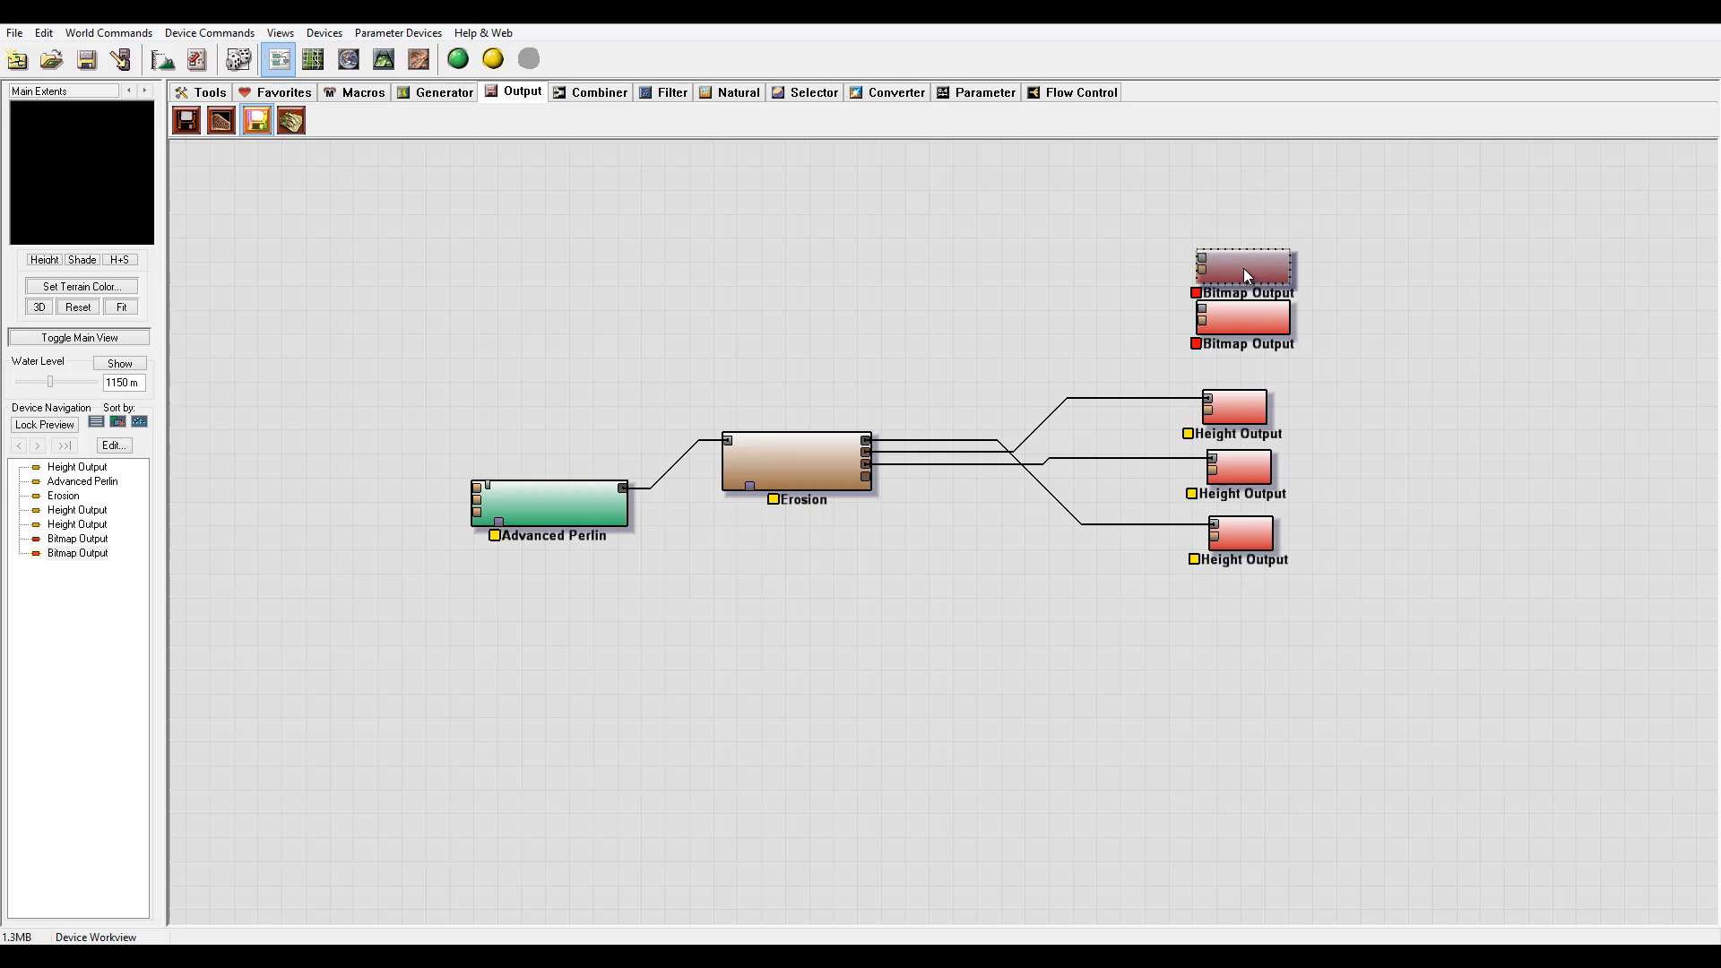
Add a second Bitmap Output and Colorizer, wiring Erosion → Colorizers → Bitmap Outputs.
click(897, 93)
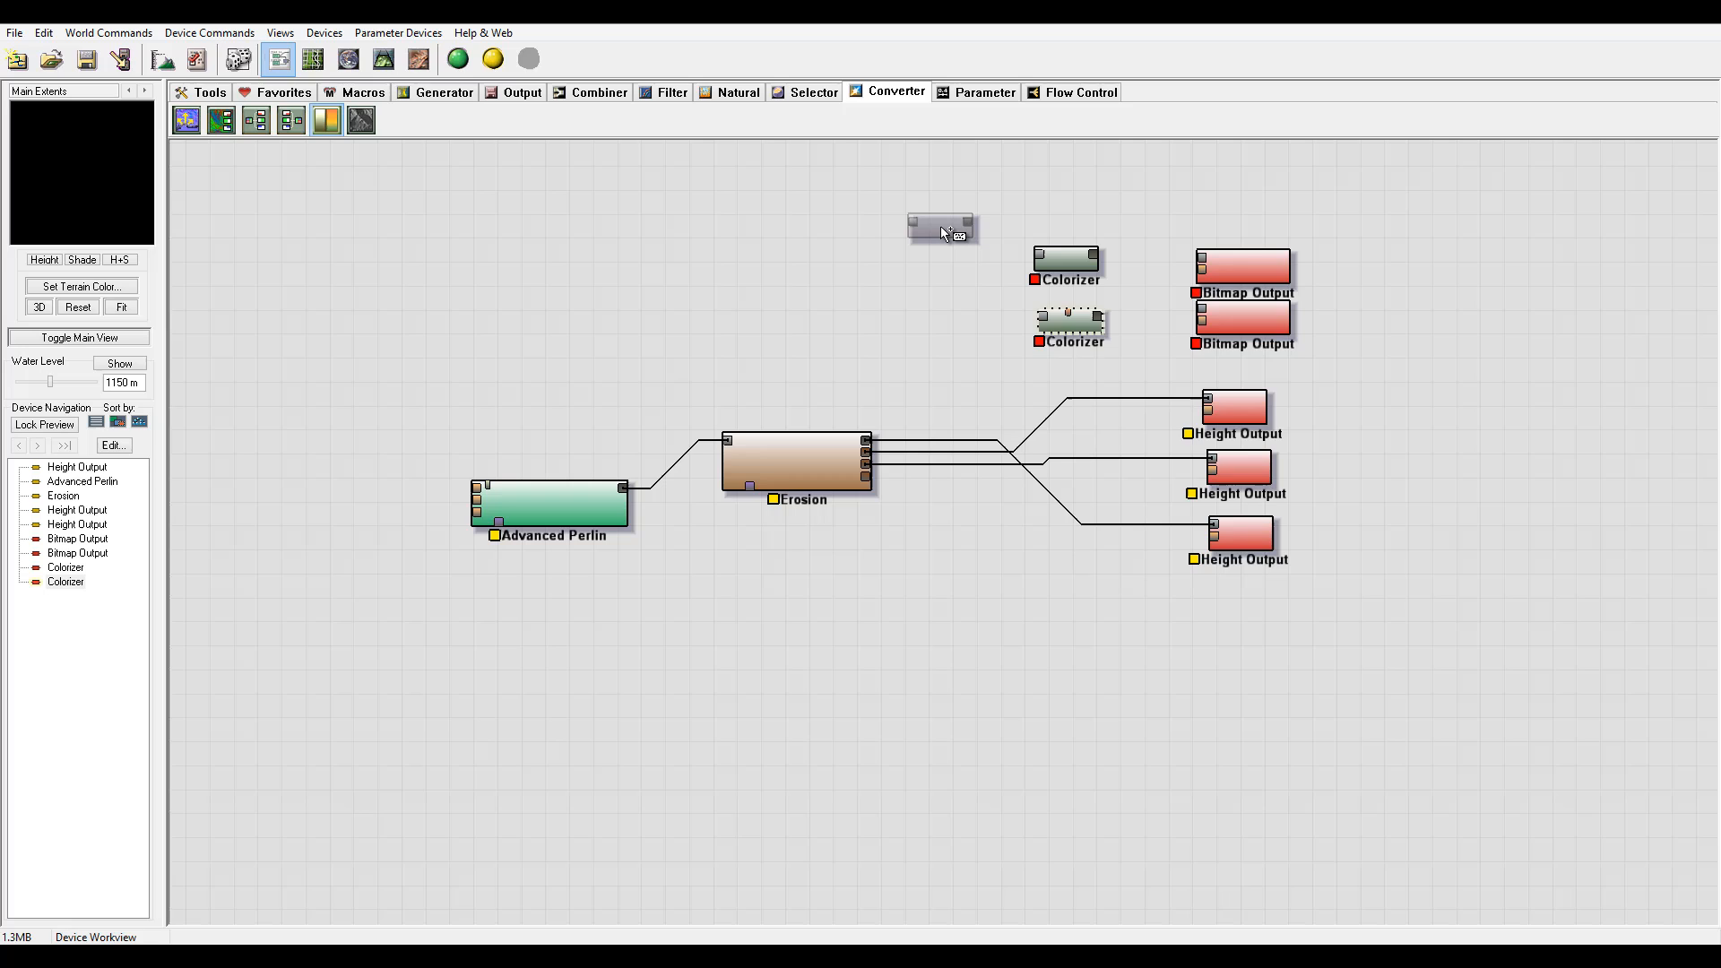
click(798, 461)
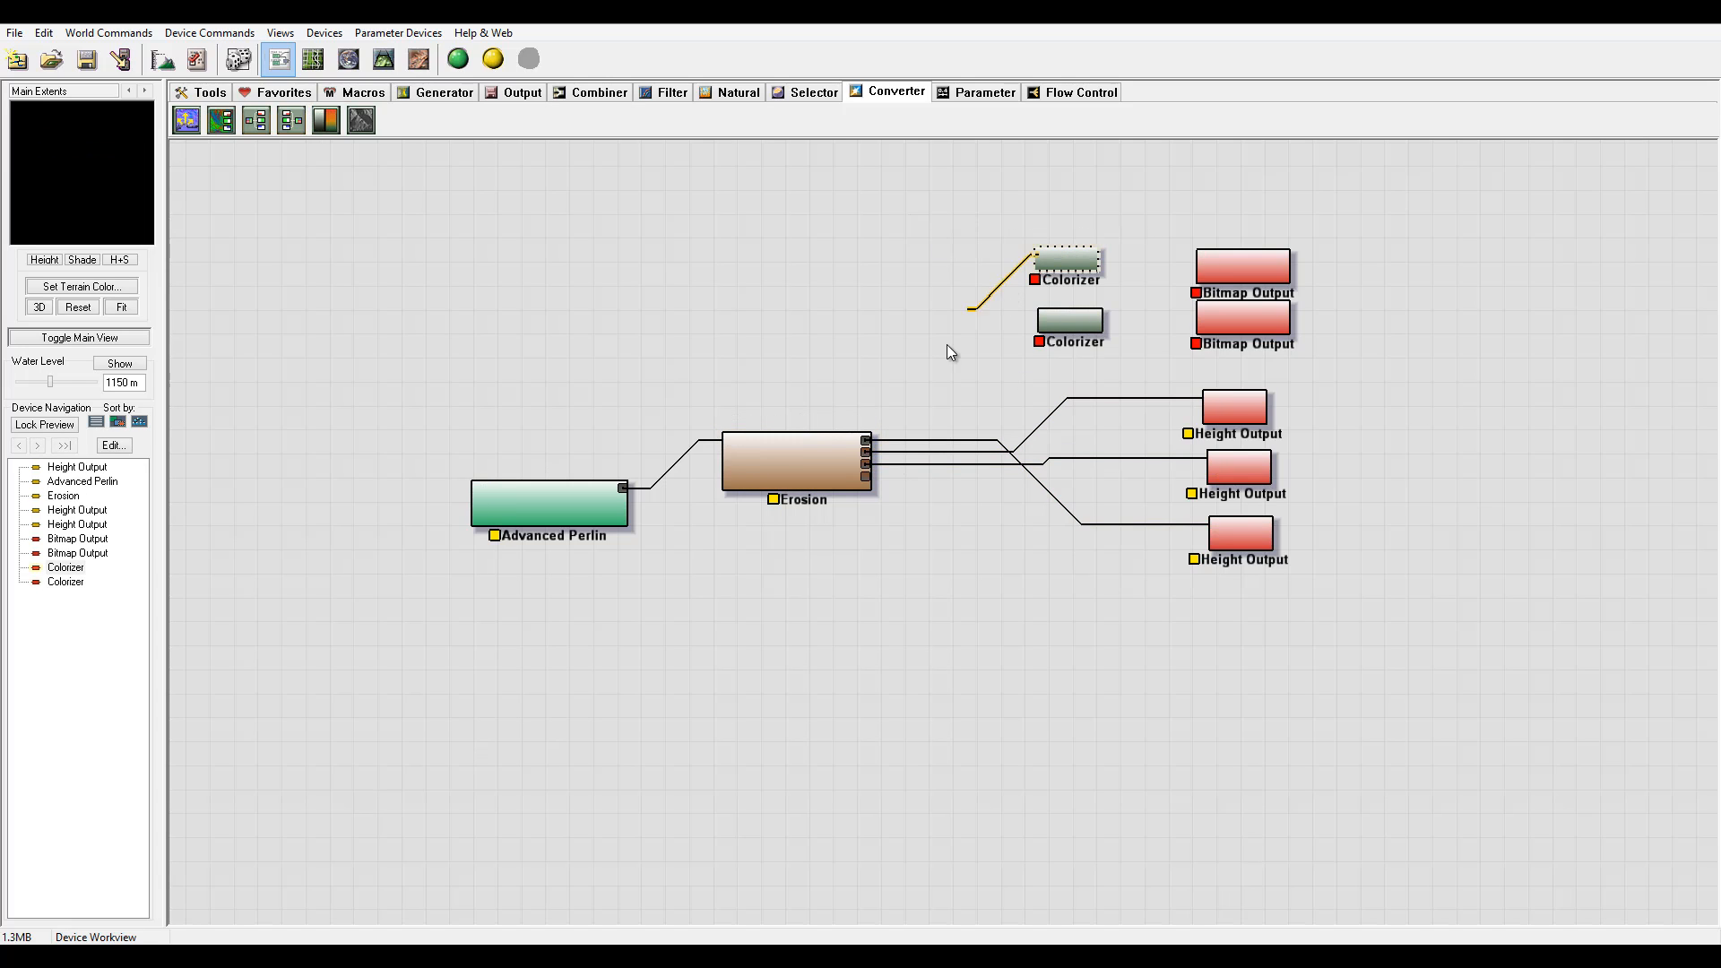
click(1068, 260)
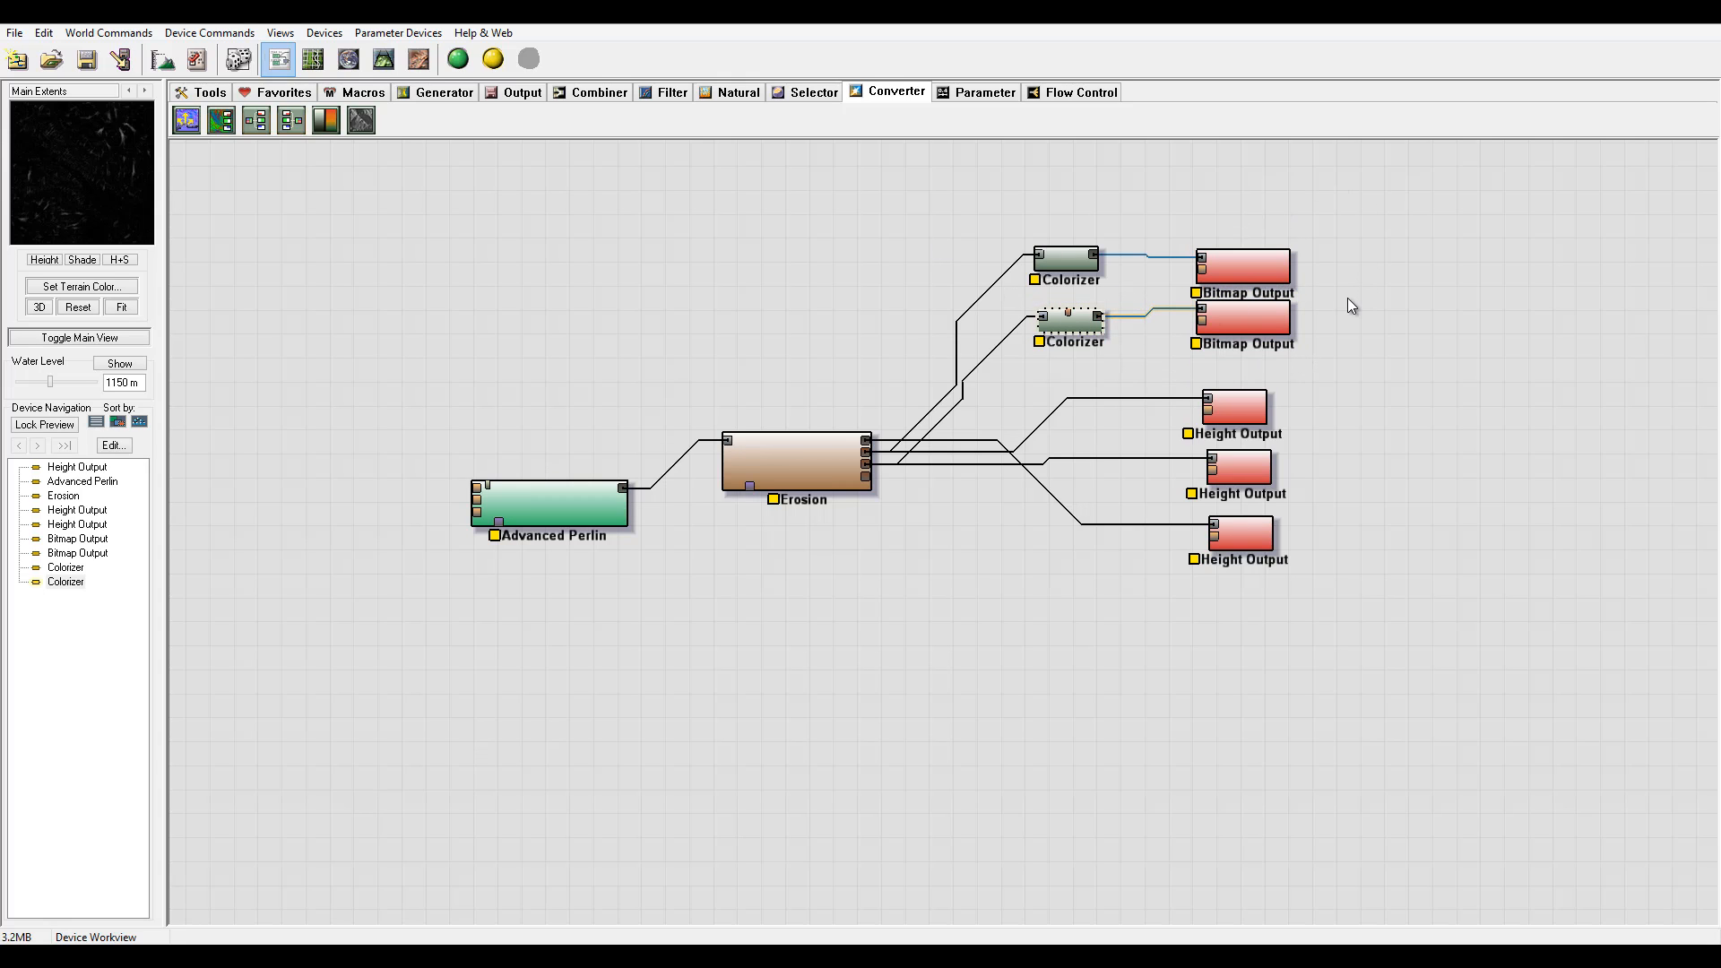
mouse_move(1208, 257)
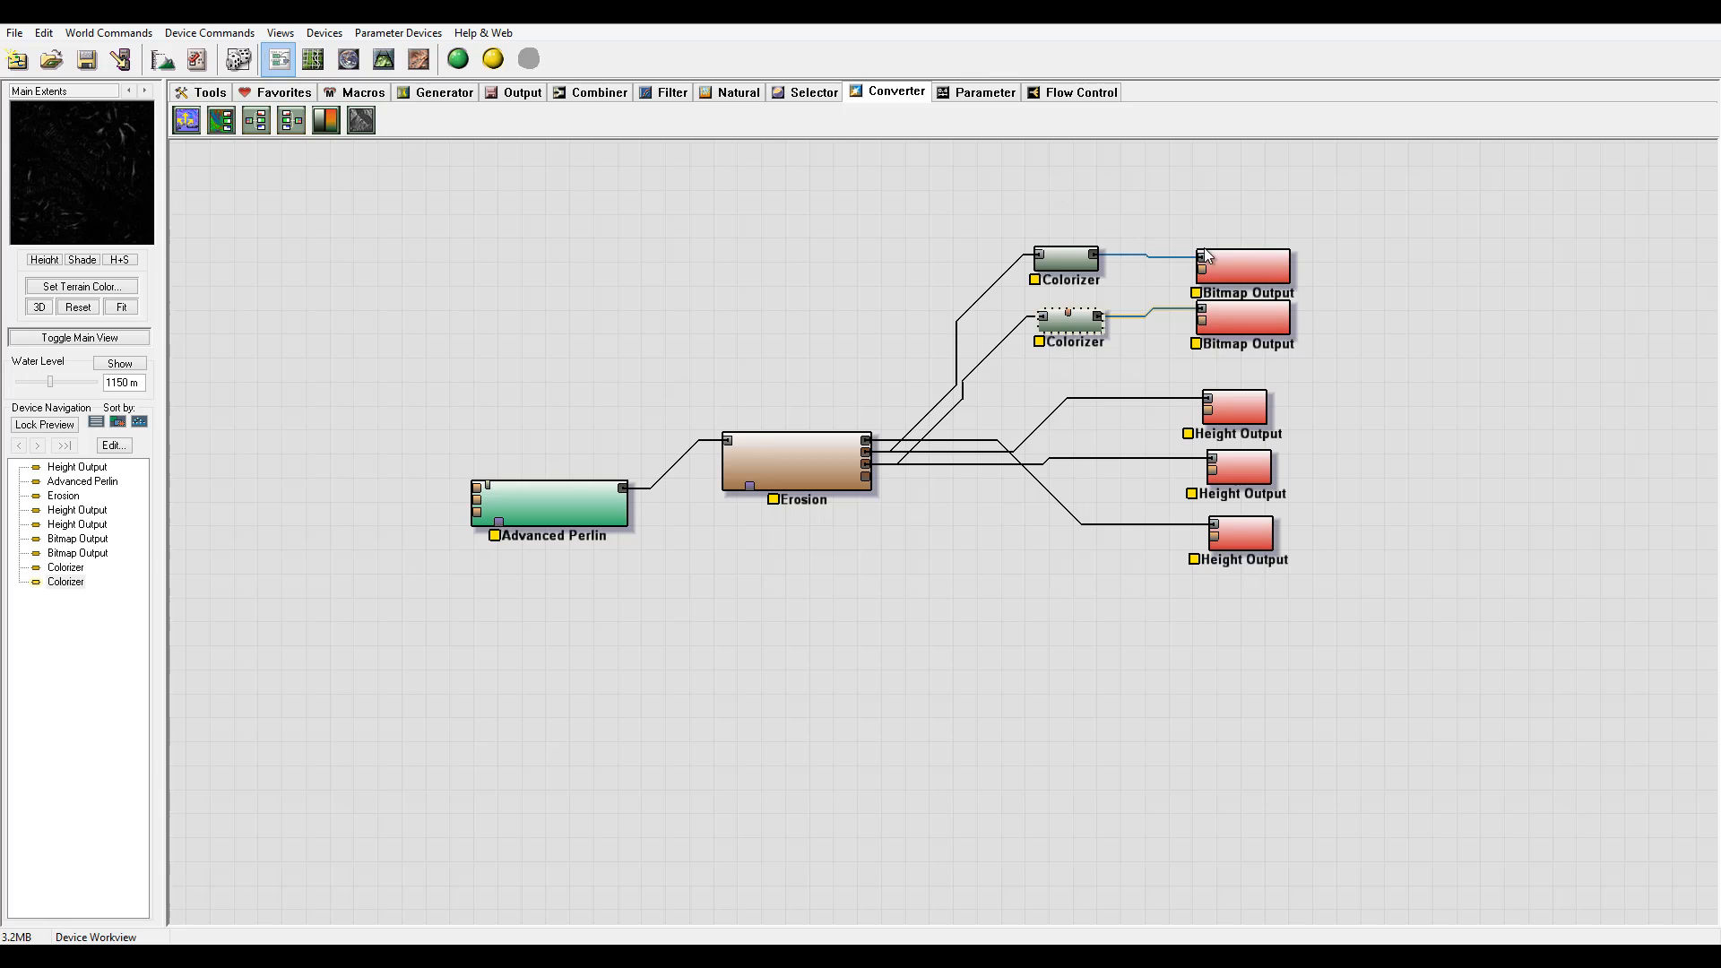
click(1244, 266)
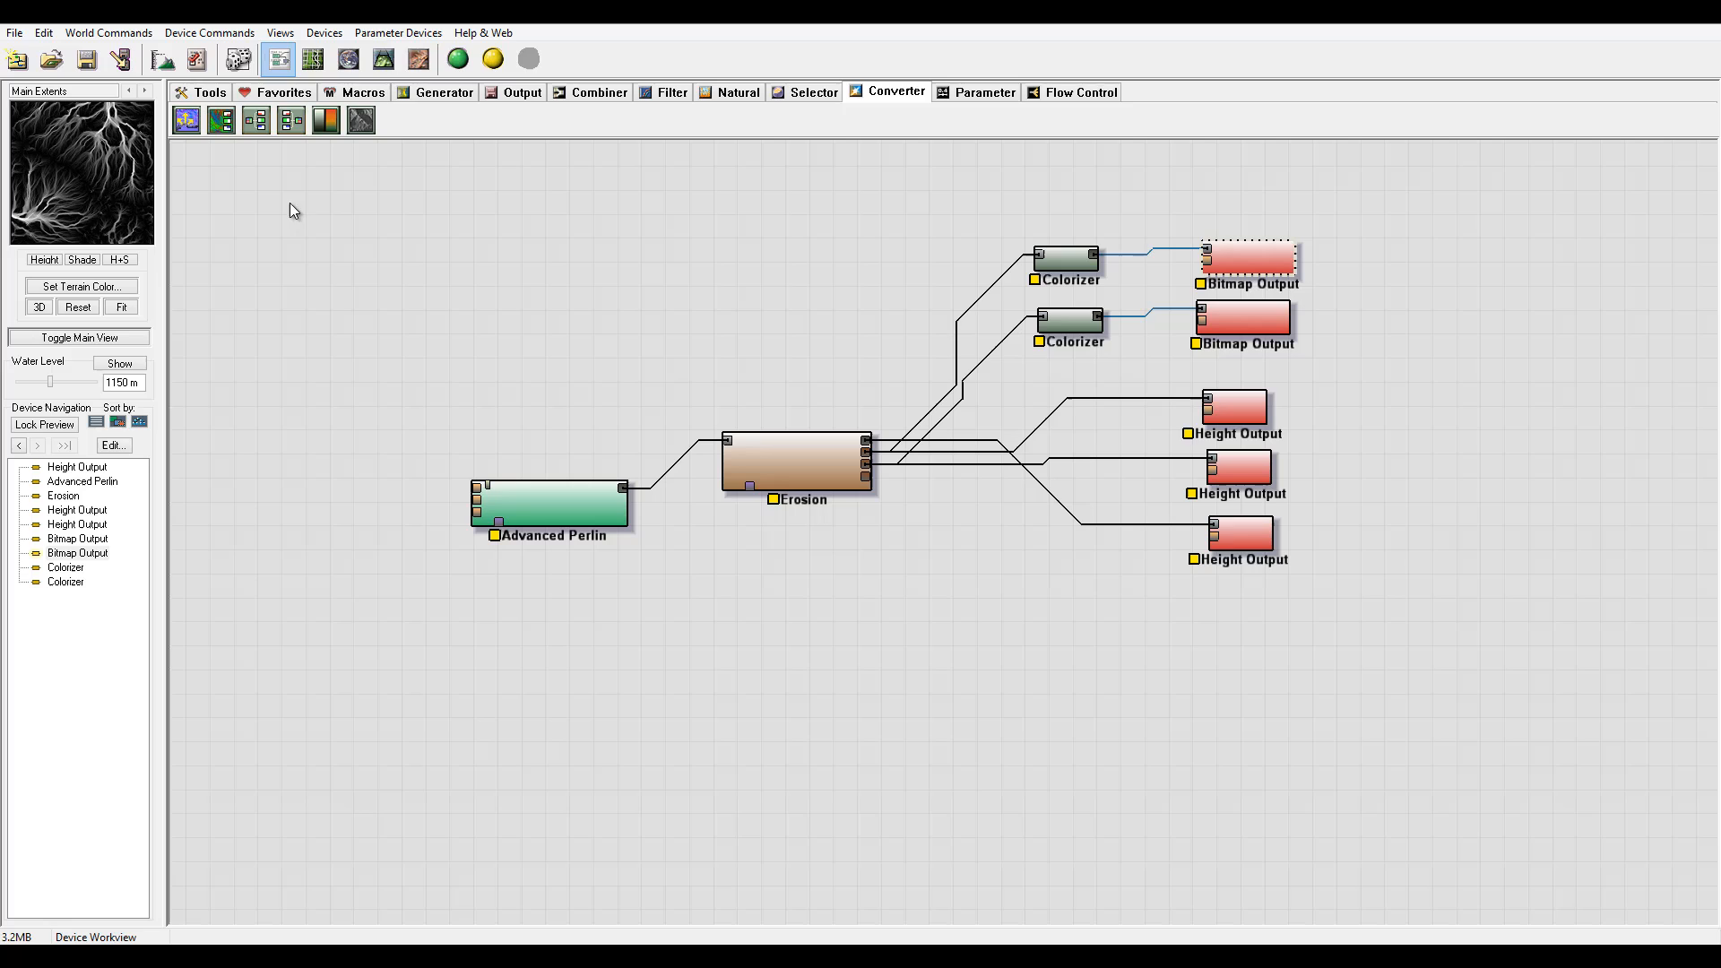
mouse_move(71, 184)
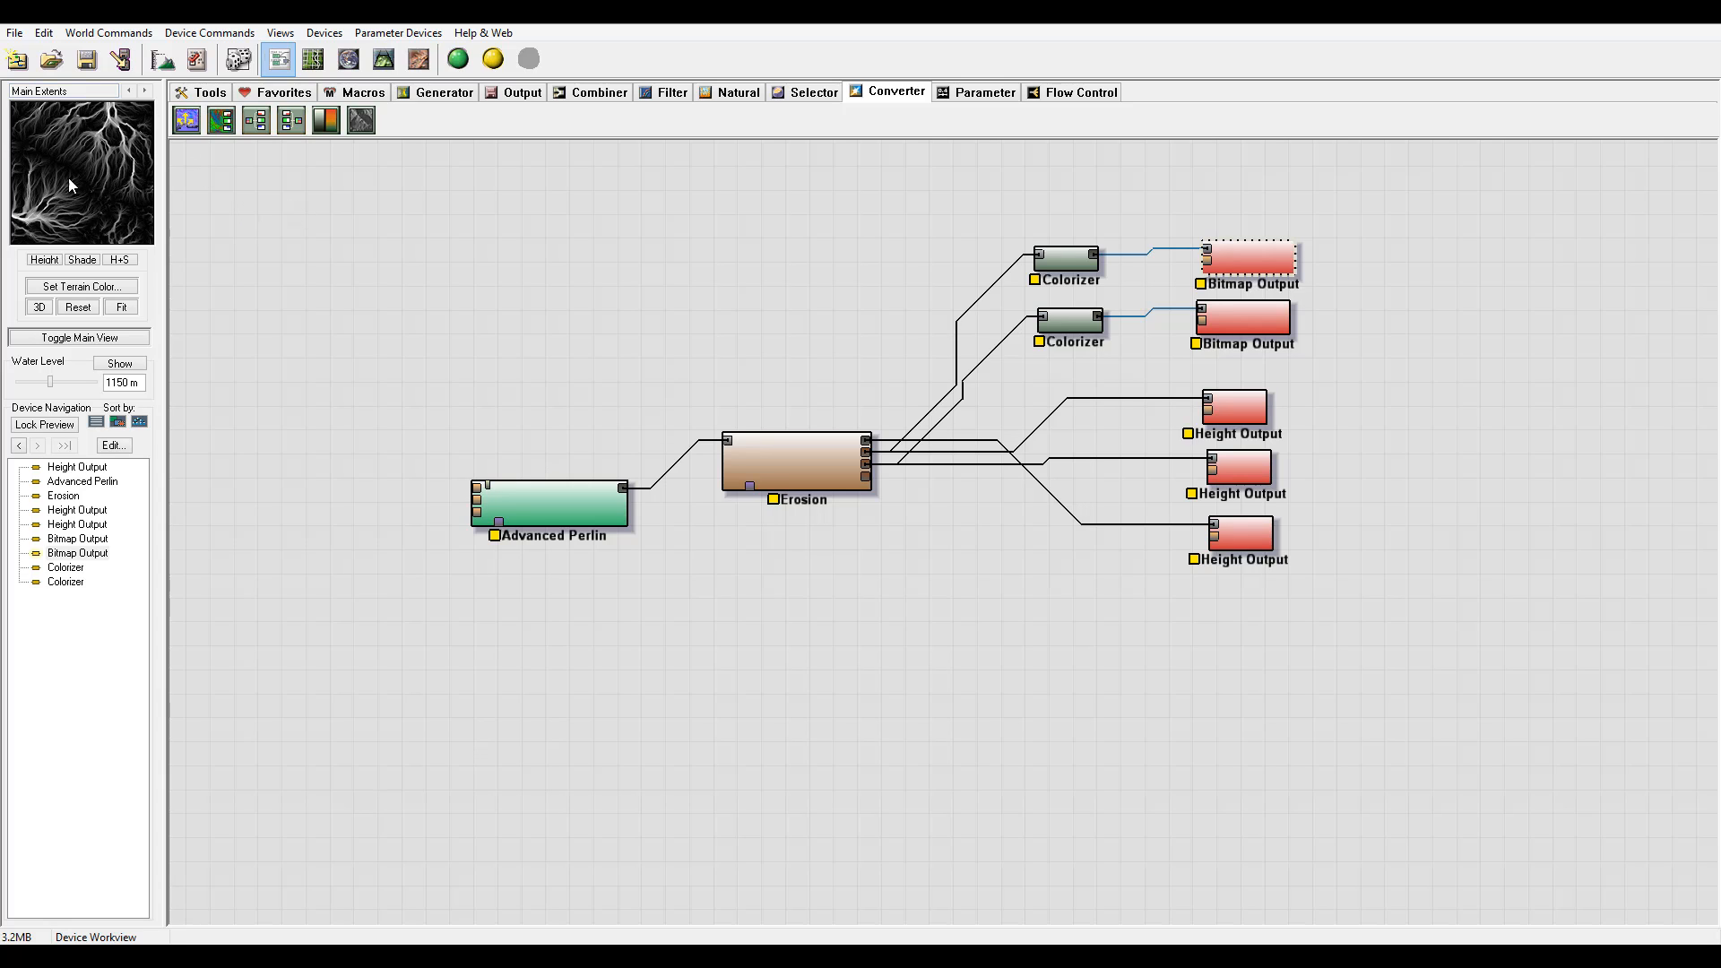
mouse_move(1269, 230)
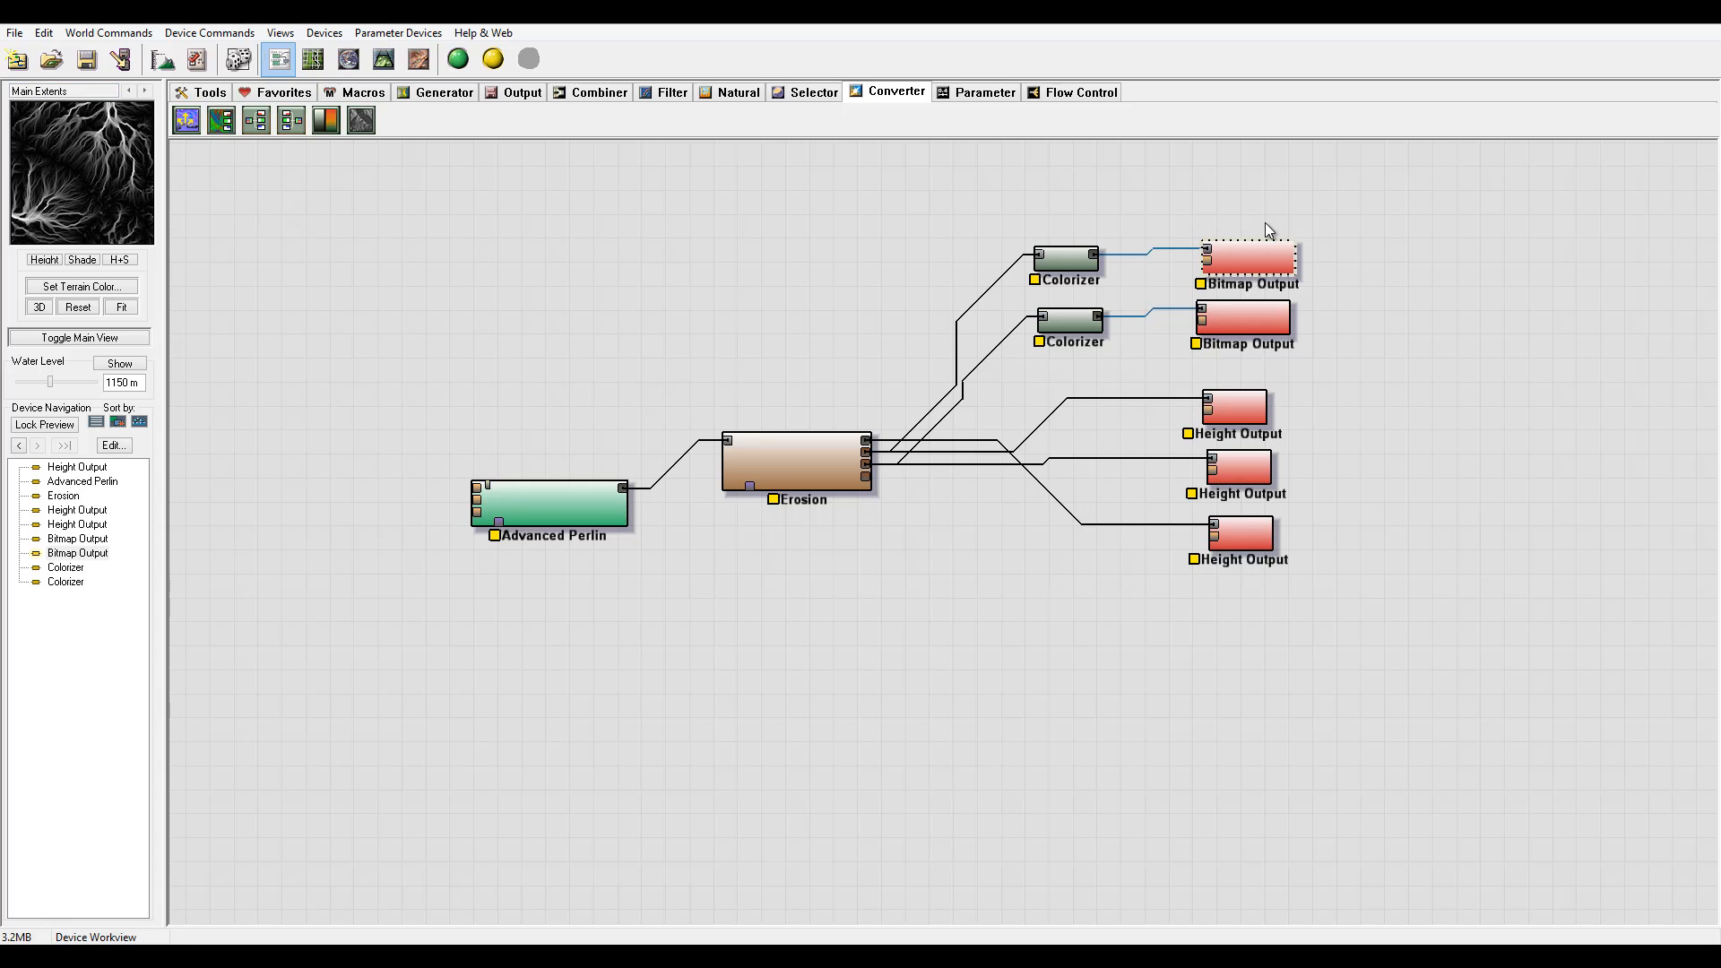
mouse_move(110, 158)
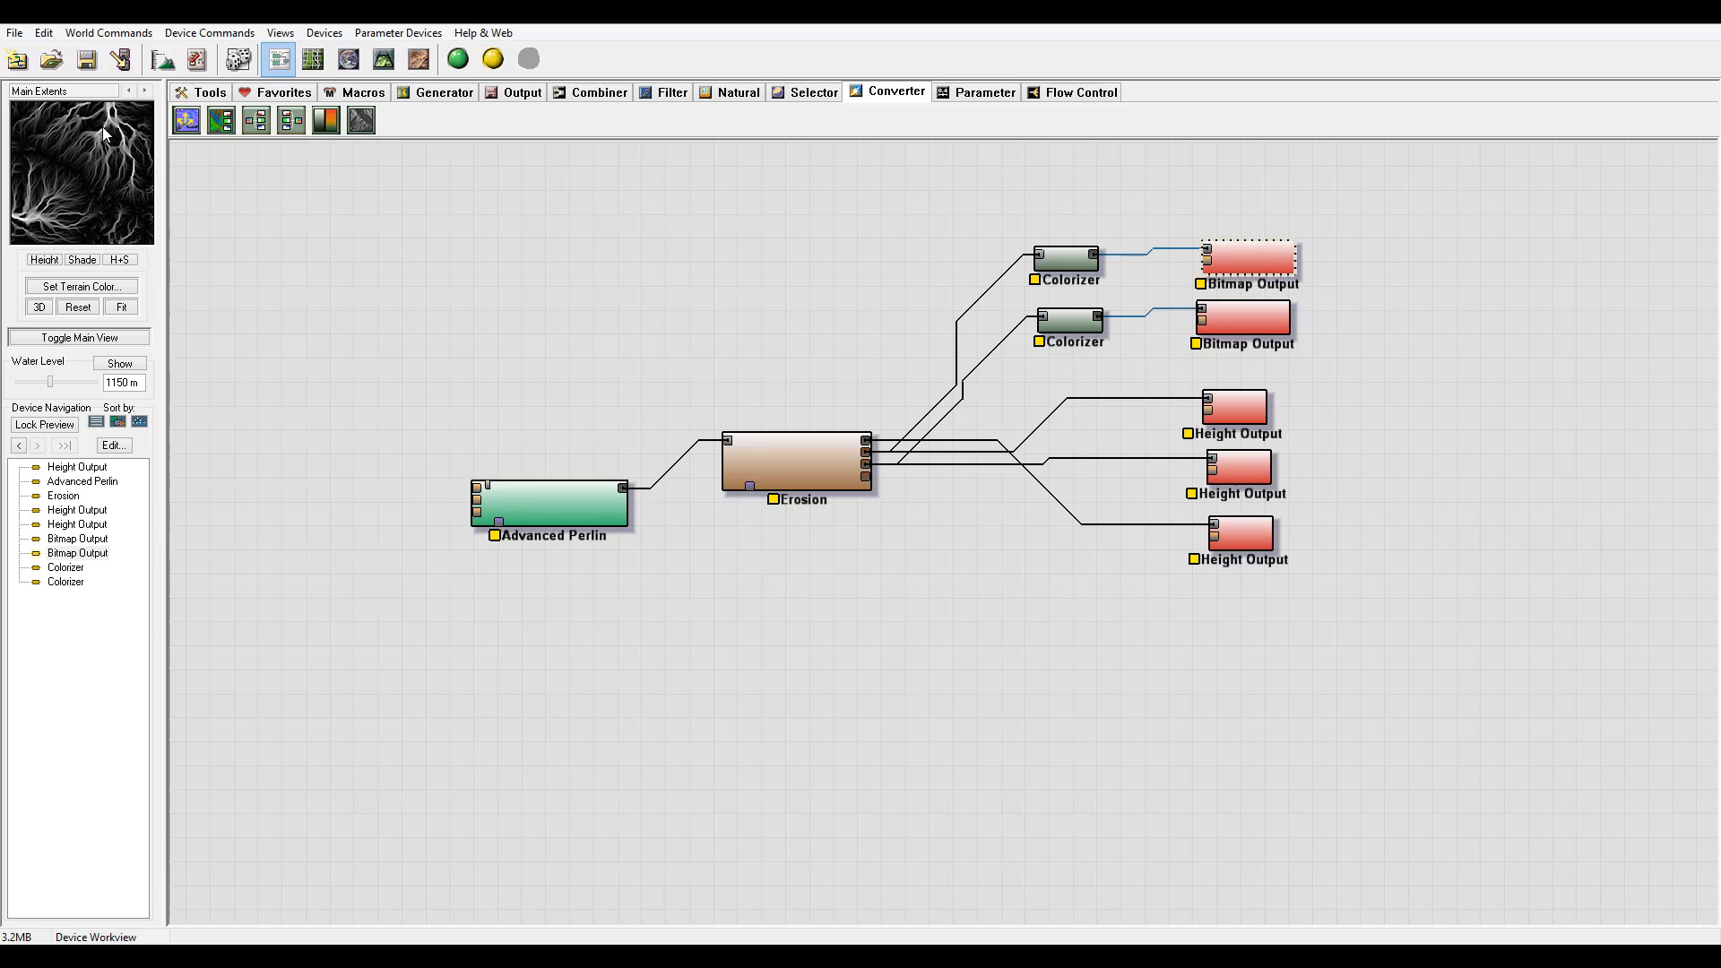
click(1255, 259)
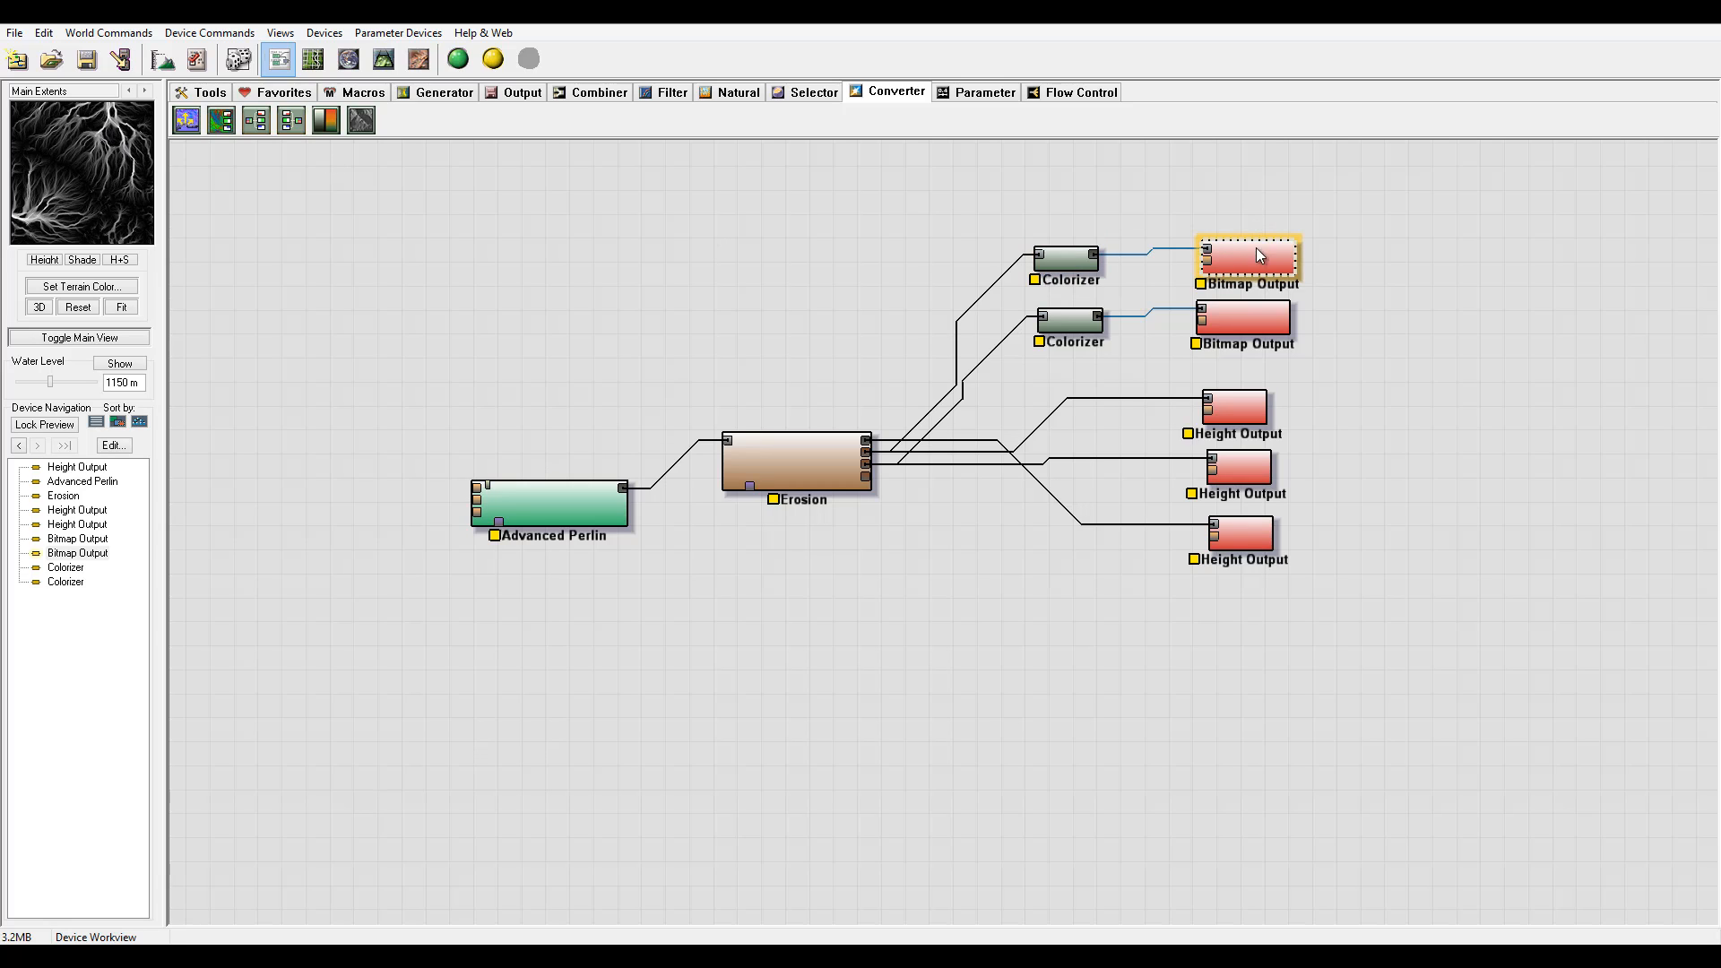
click(1024, 243)
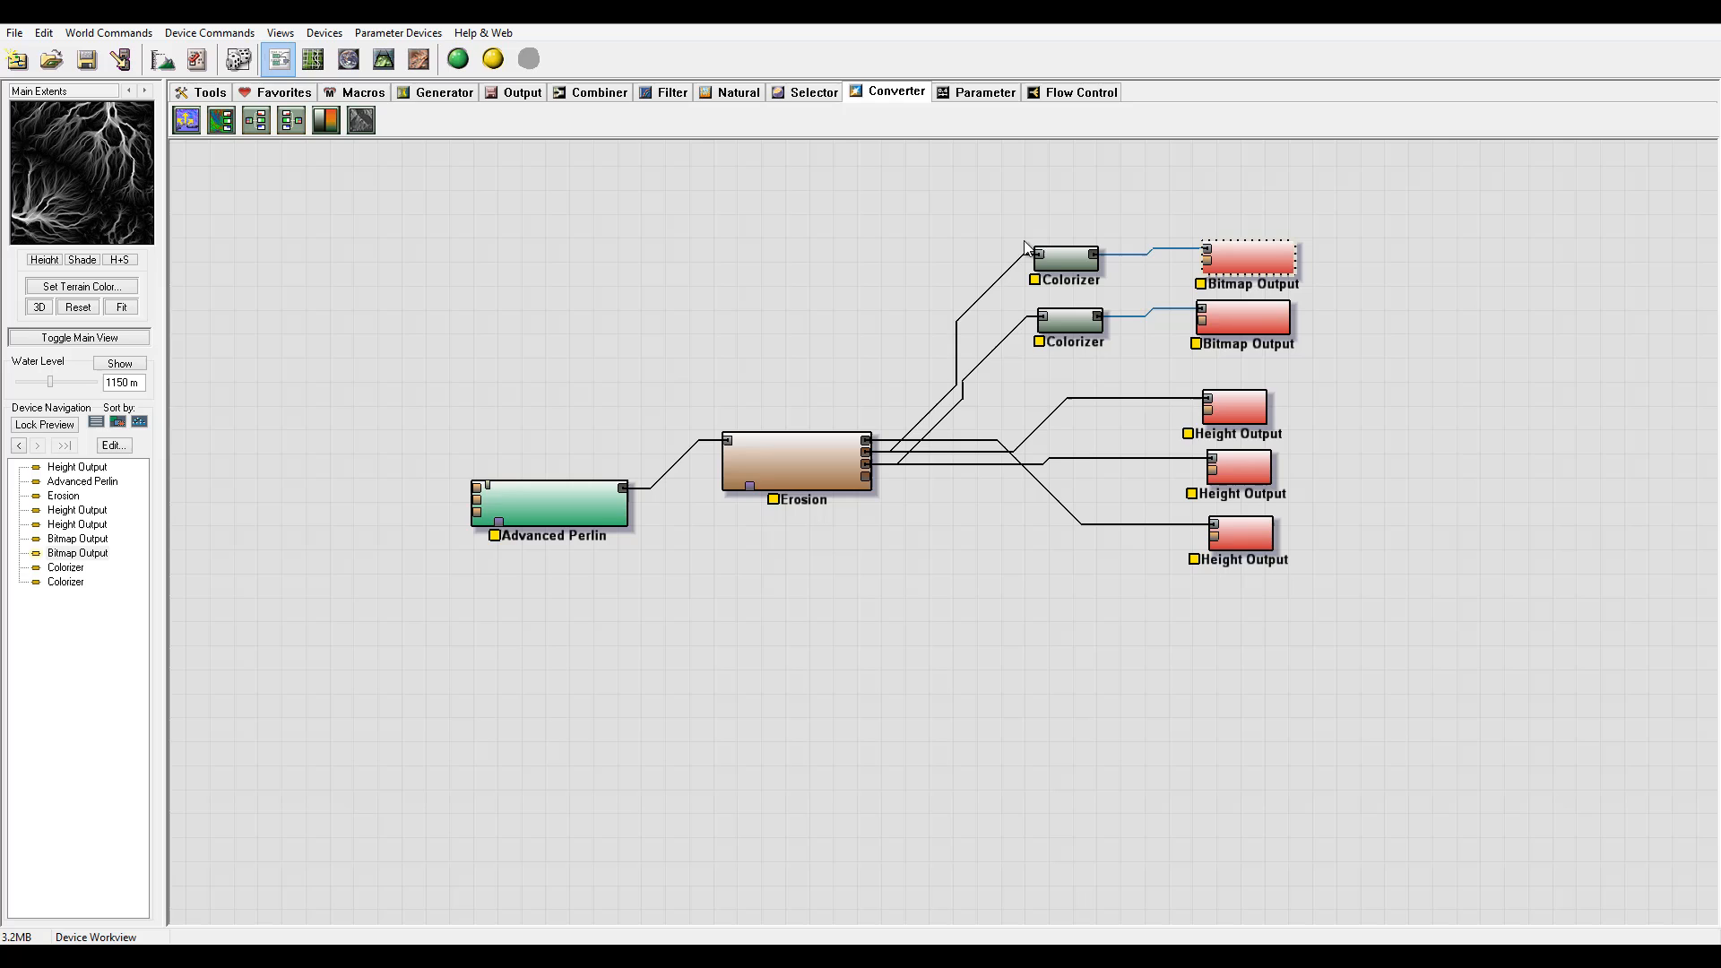
Pull the top Colorizer's middle gradient stop toward the dark end of its Custom Gradient.
double_click(1065, 258)
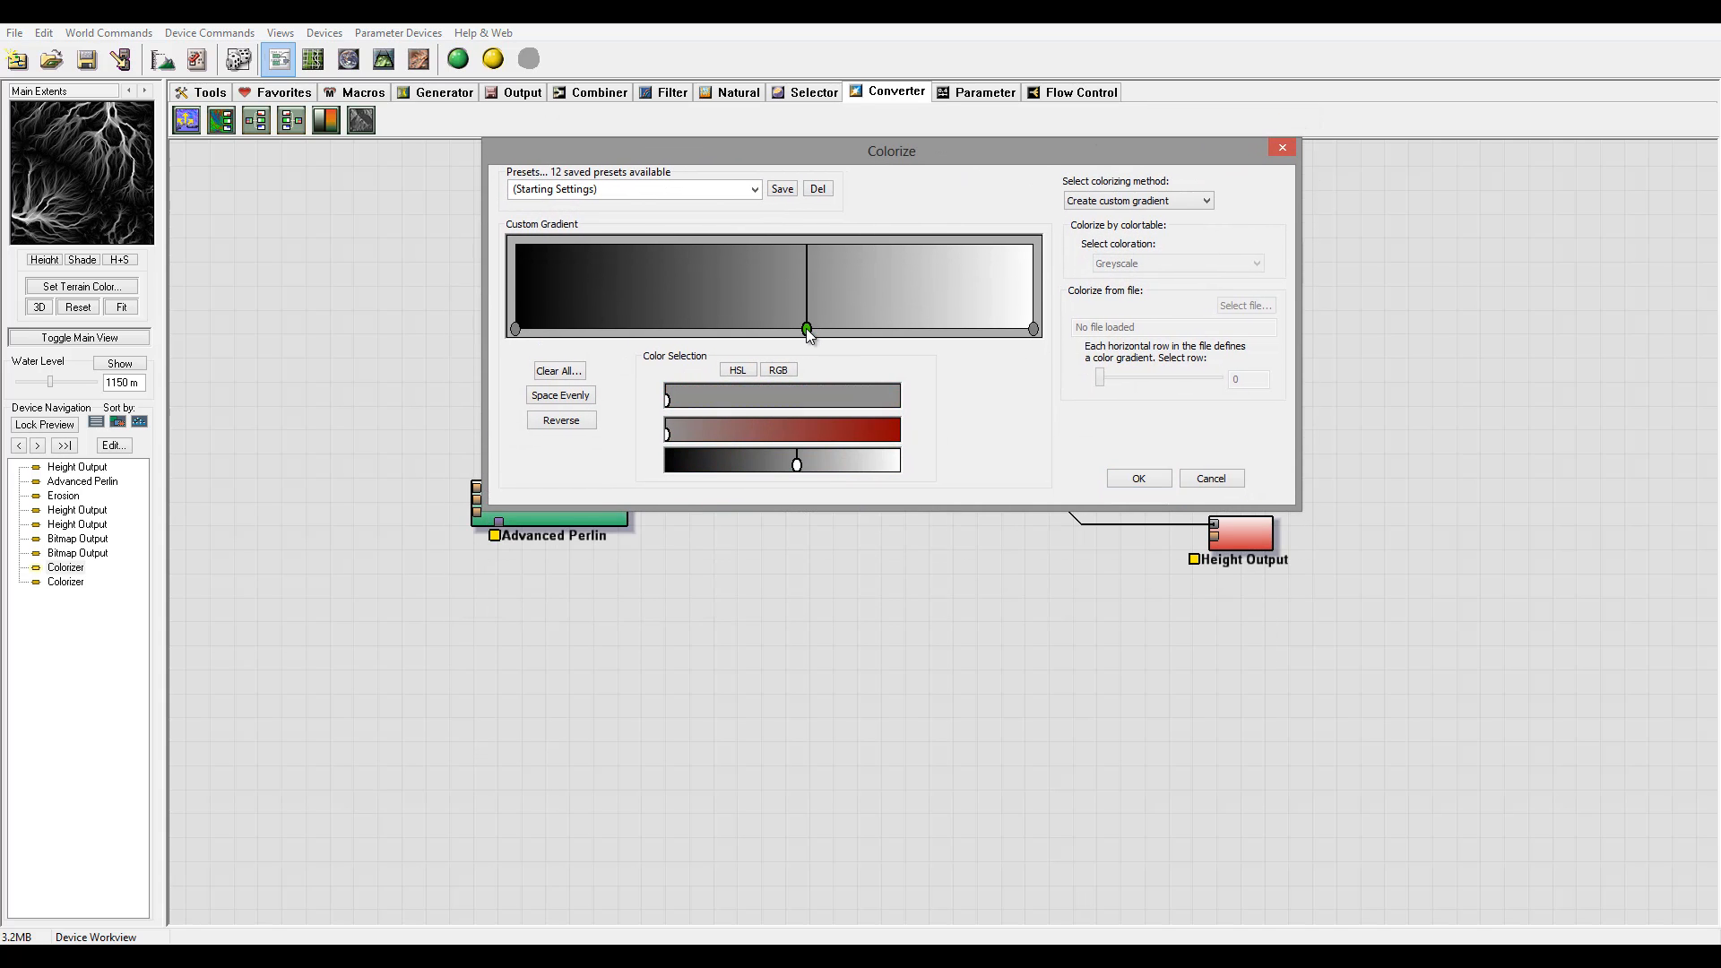
drag(807, 328, 663, 328)
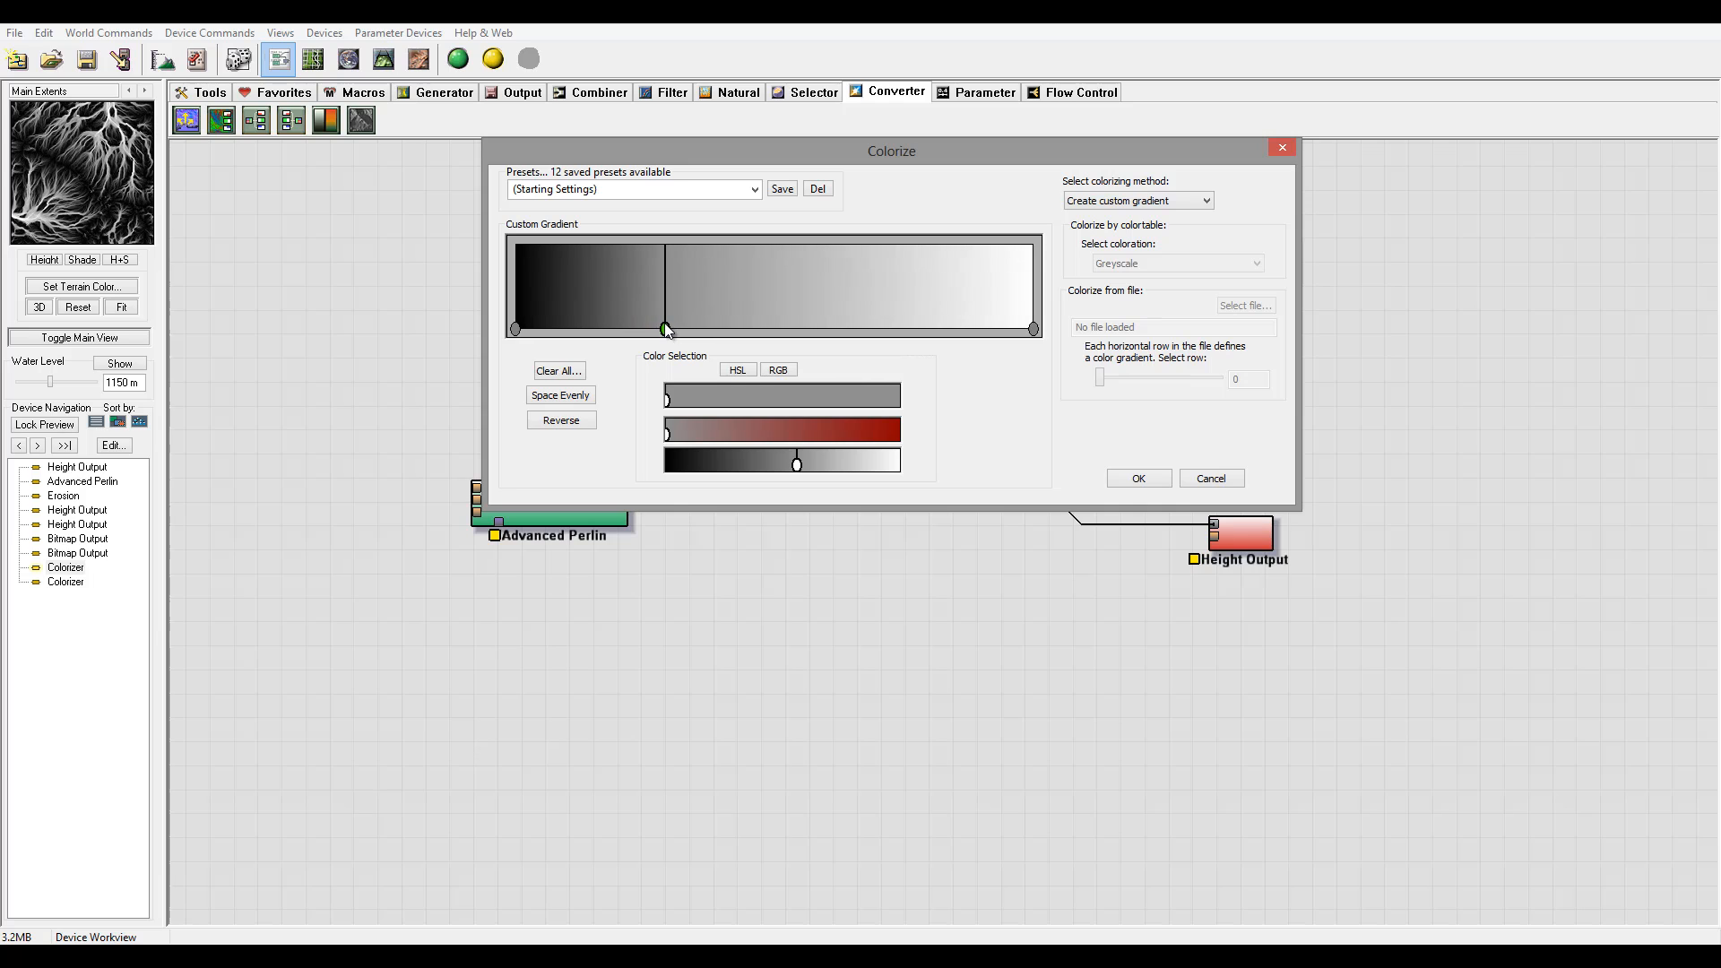
drag(663, 329, 590, 330)
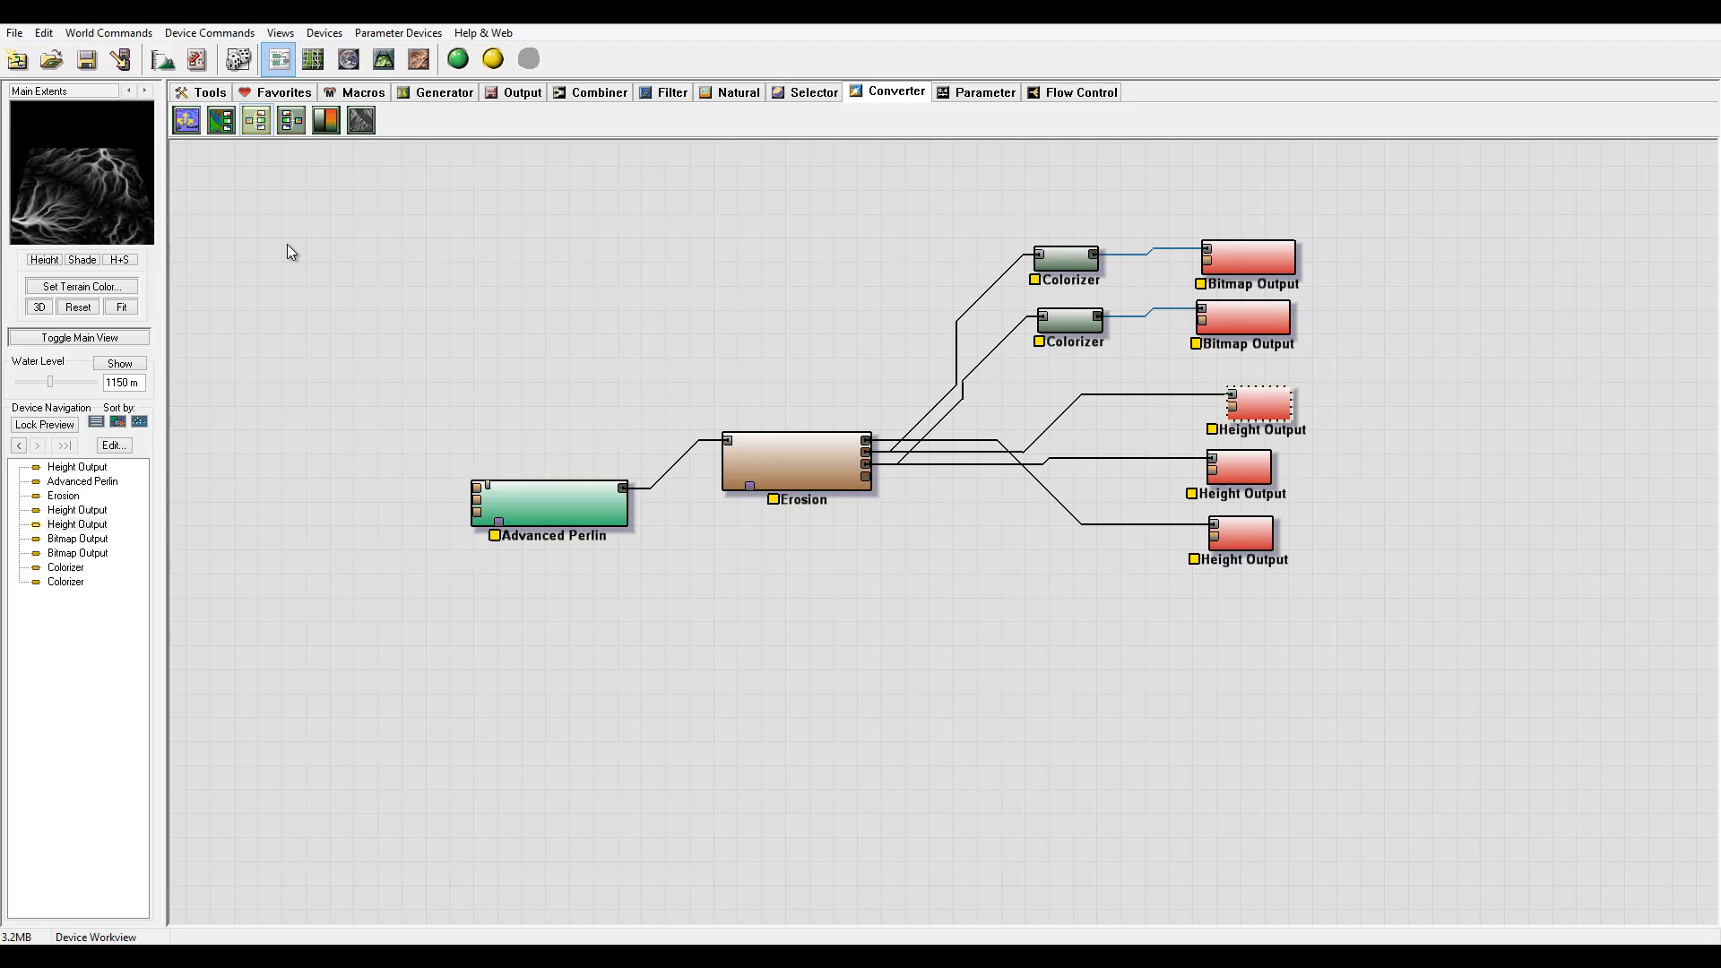
click(1247, 260)
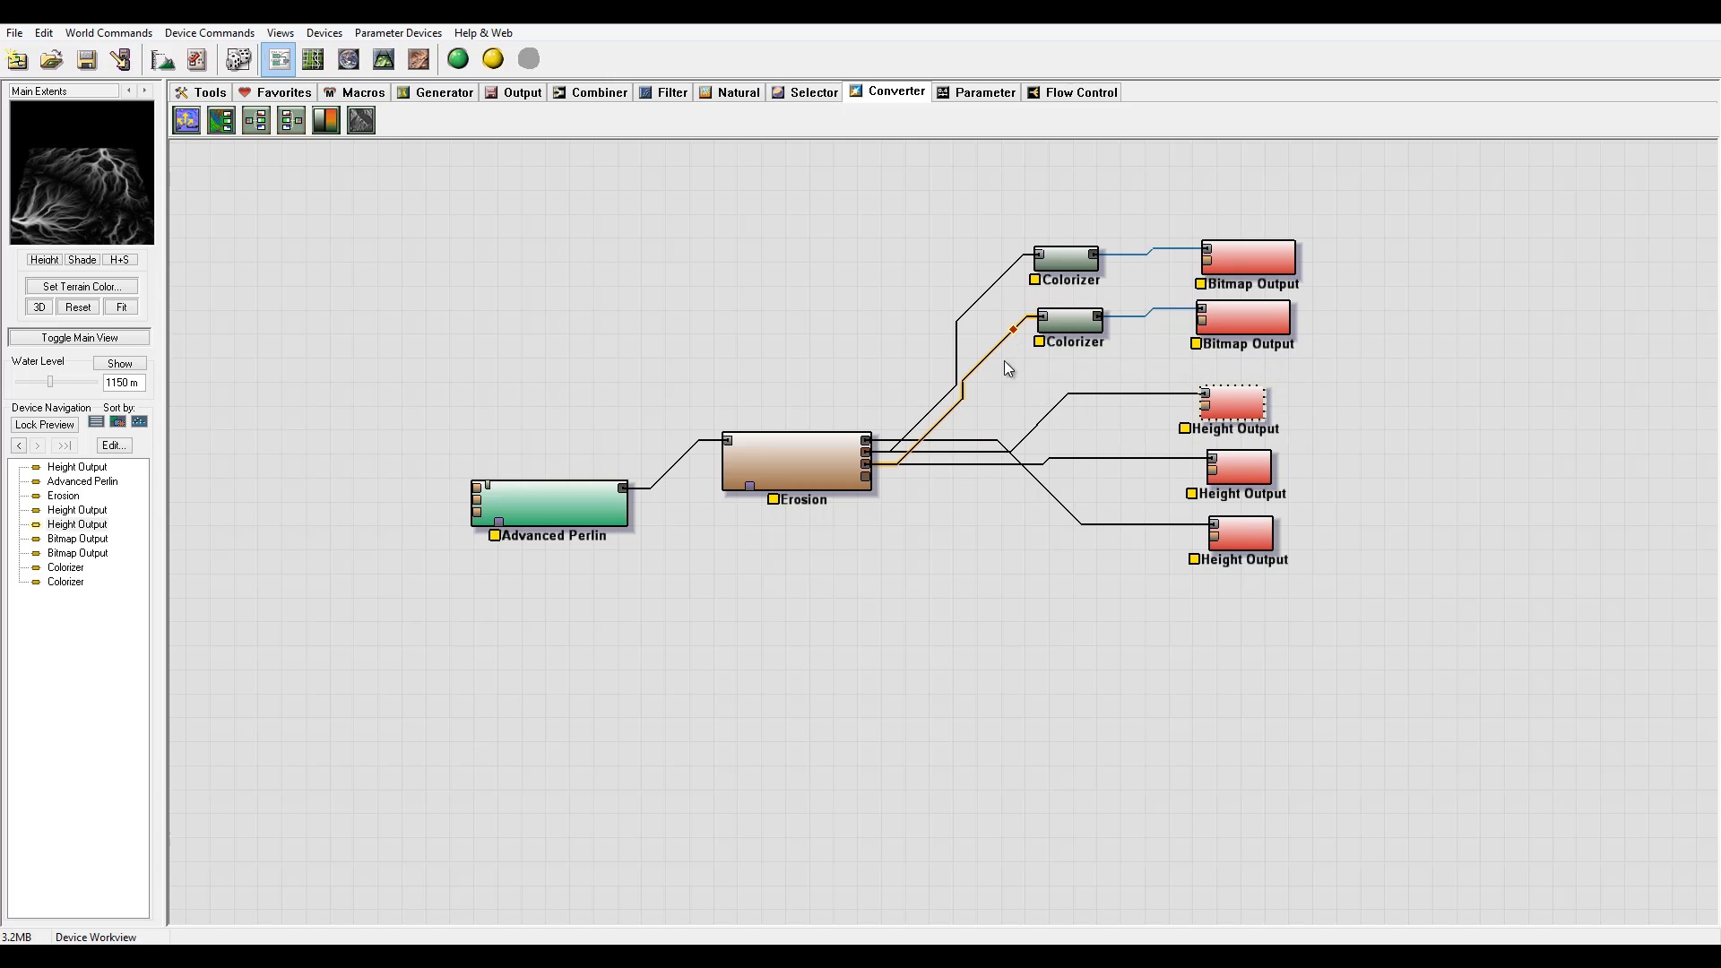
Tidy the Colorizer nodes and pull the second Colorizer's middle gradient stop toward the dark end.
click(1065, 239)
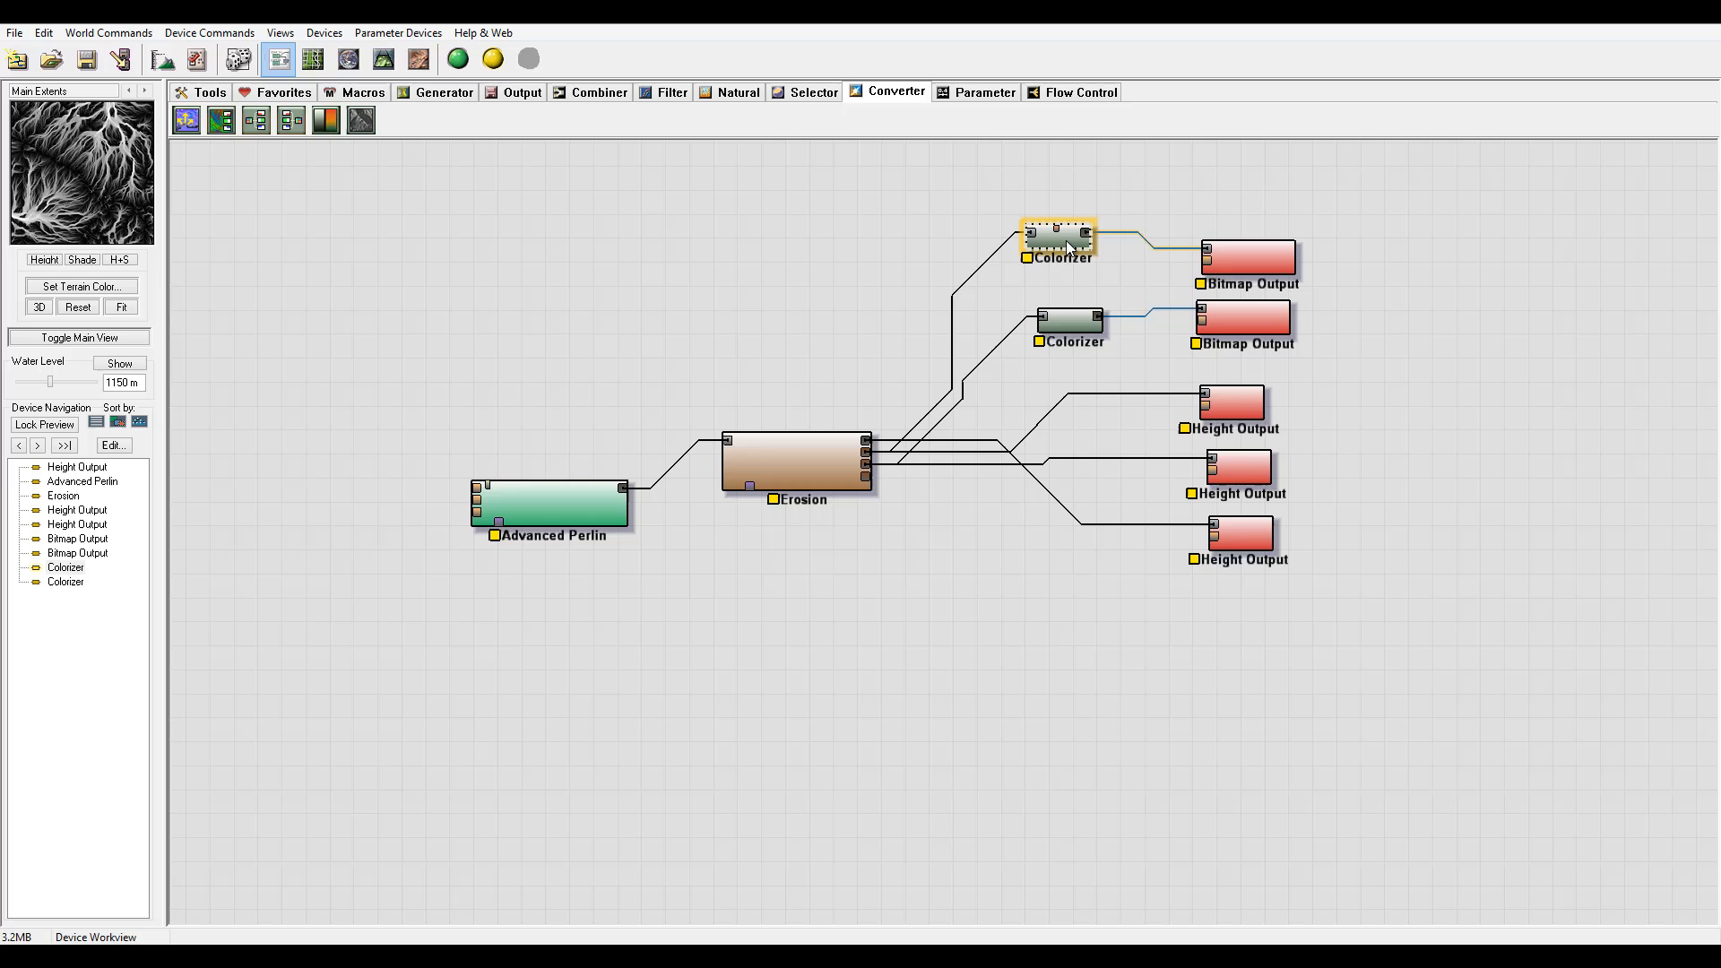
click(1068, 314)
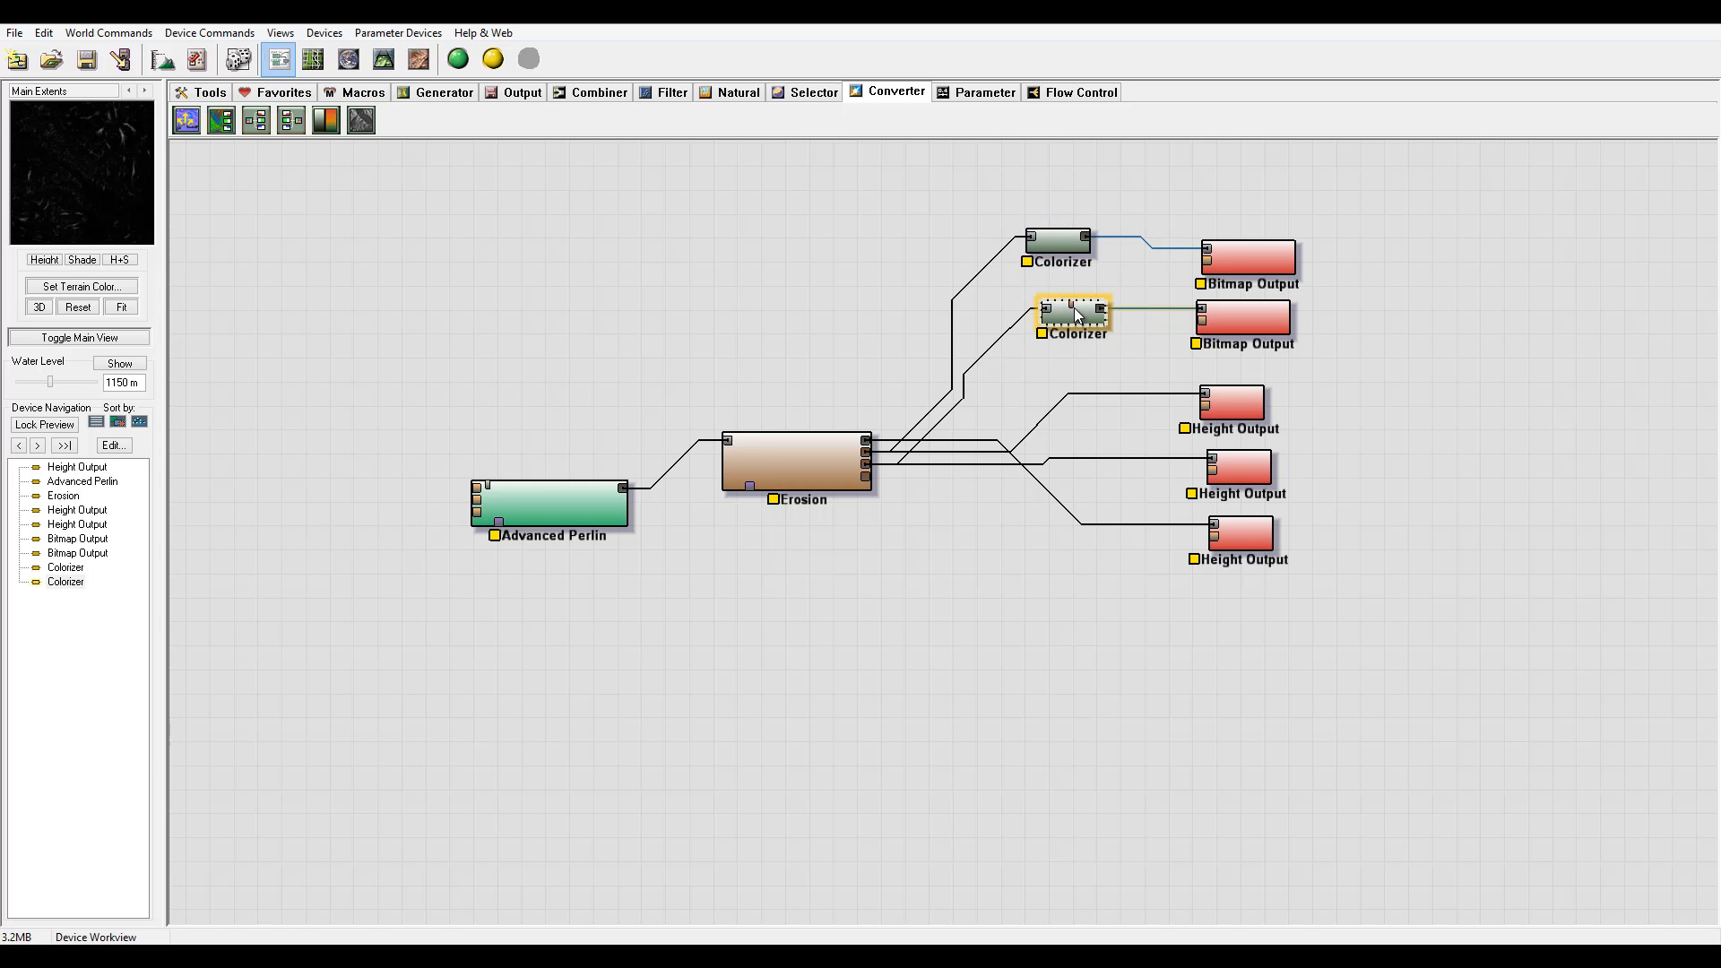
double_click(1067, 314)
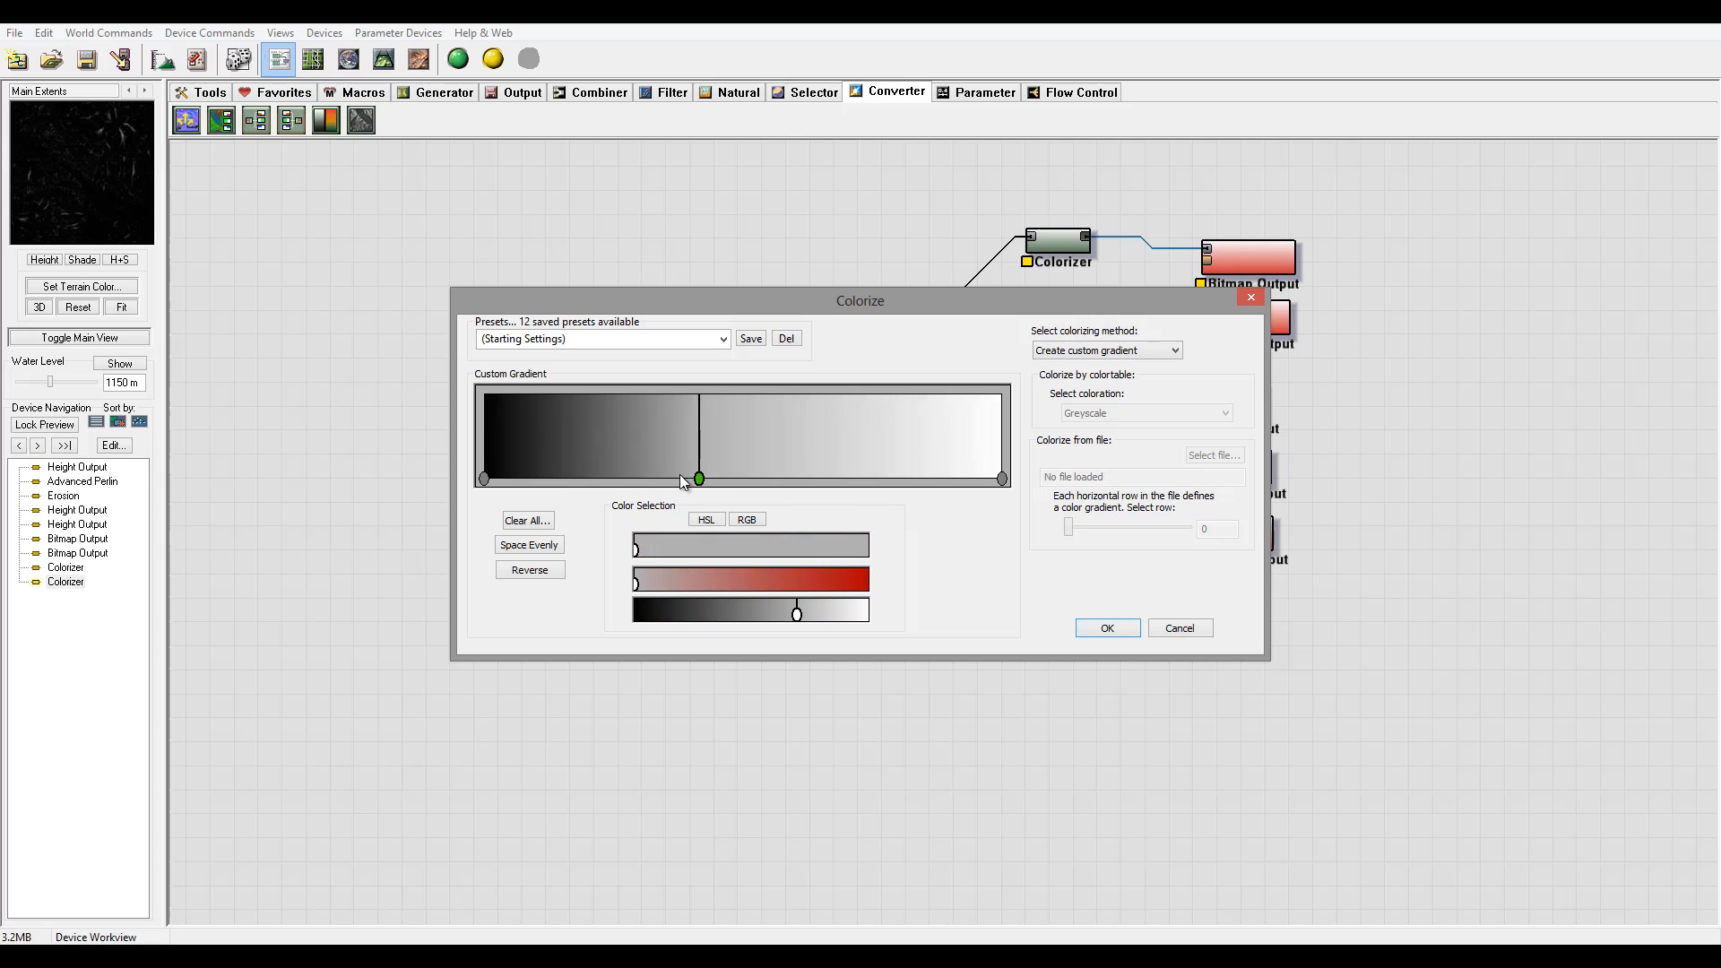
drag(697, 479, 590, 479)
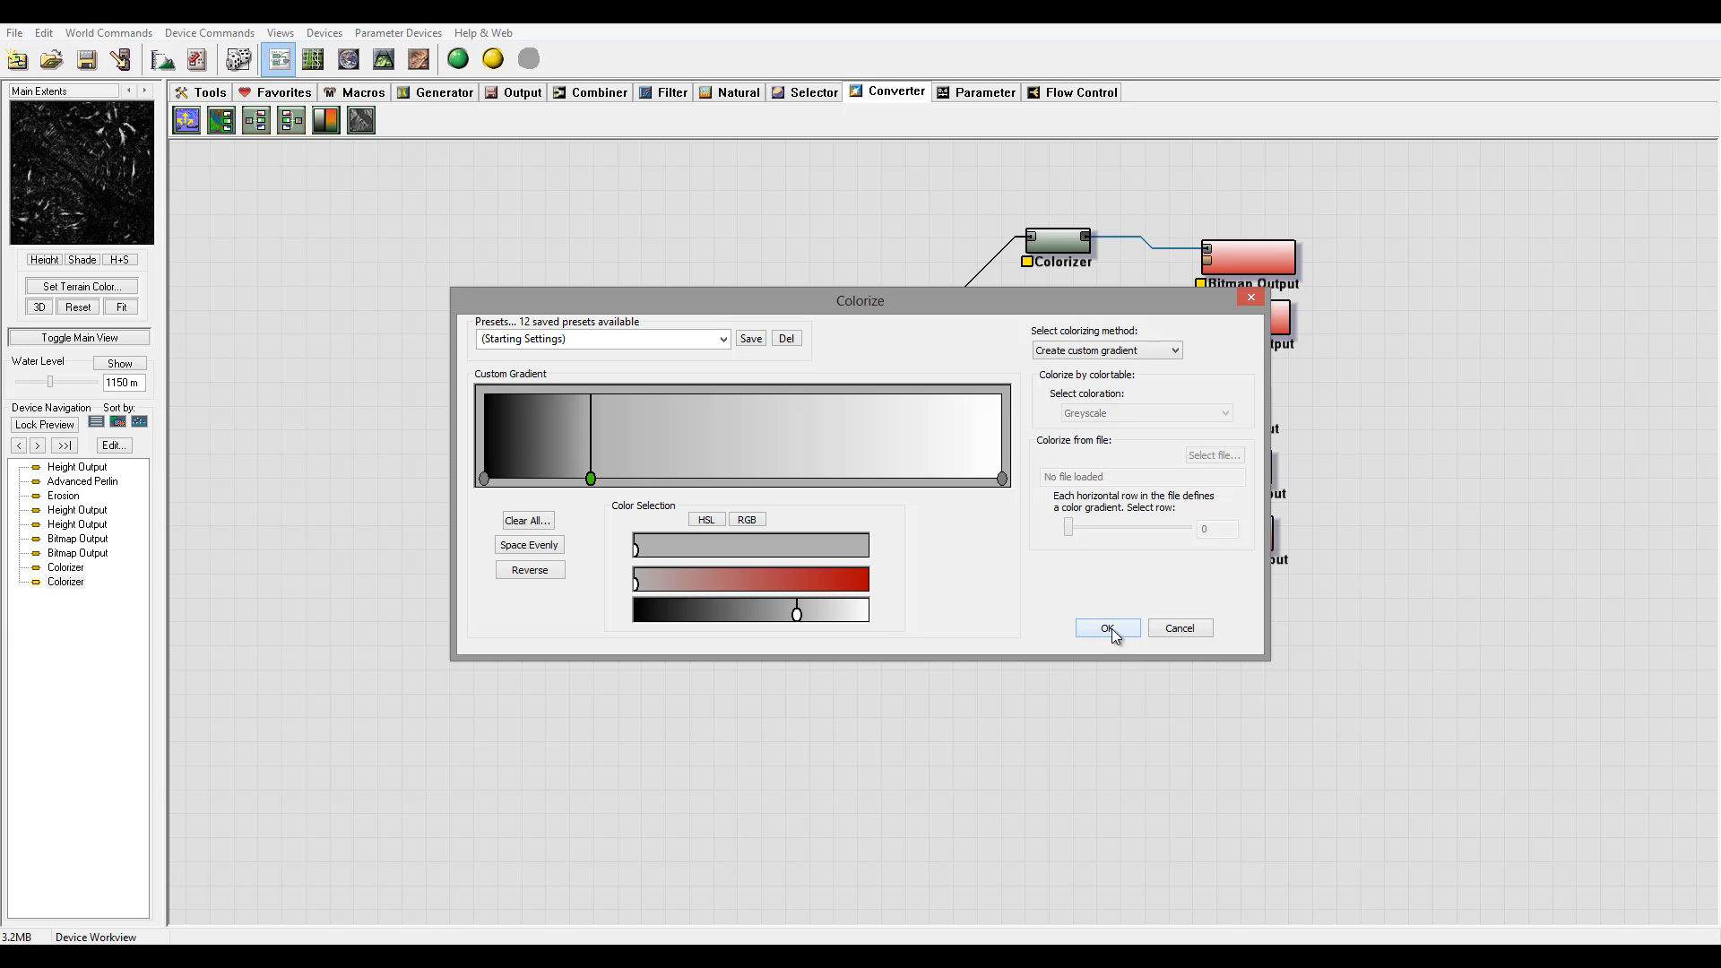
click(1108, 629)
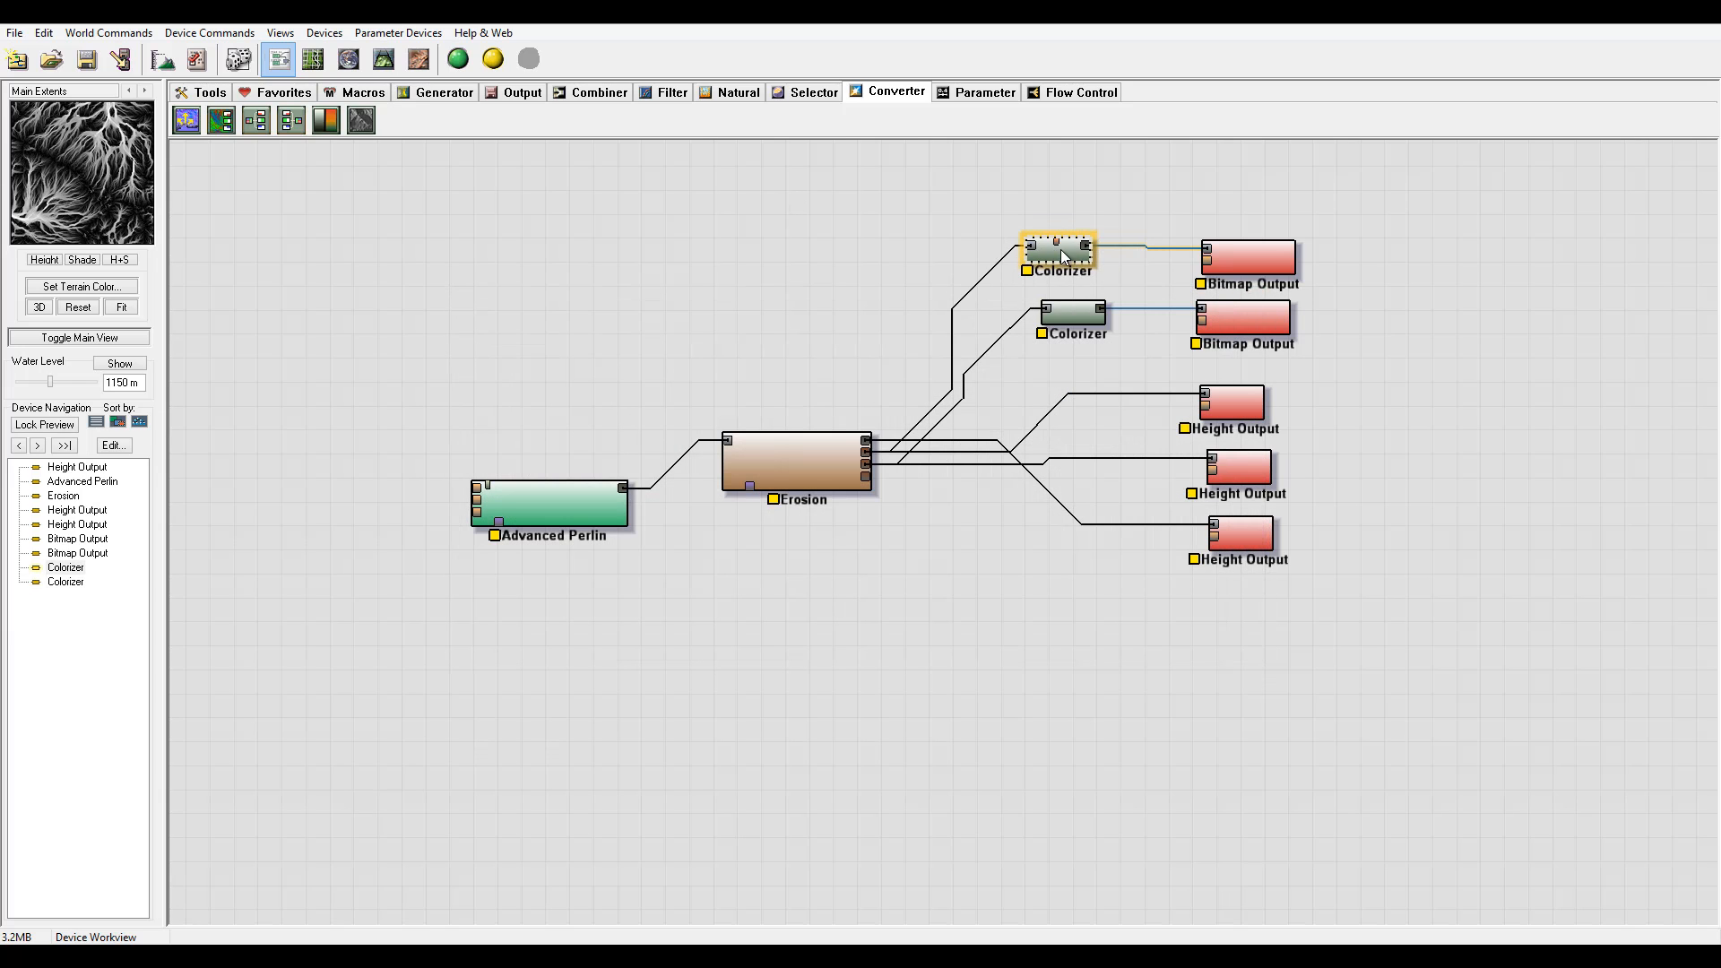
click(1246, 256)
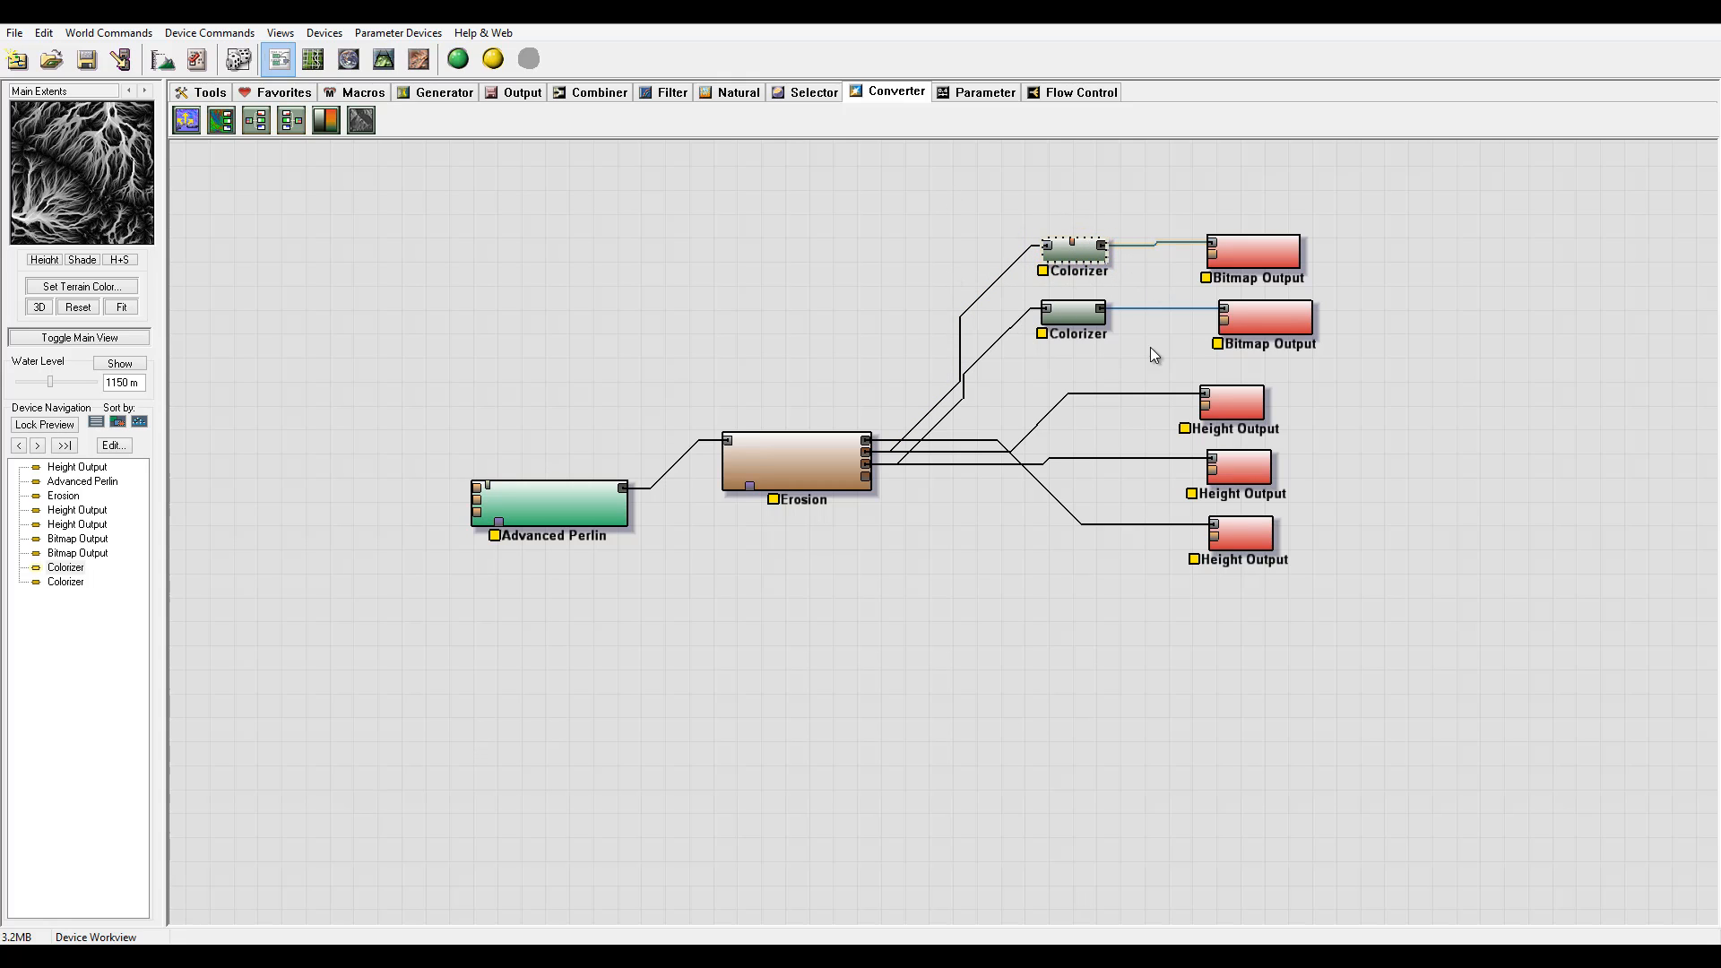
mouse_move(978, 245)
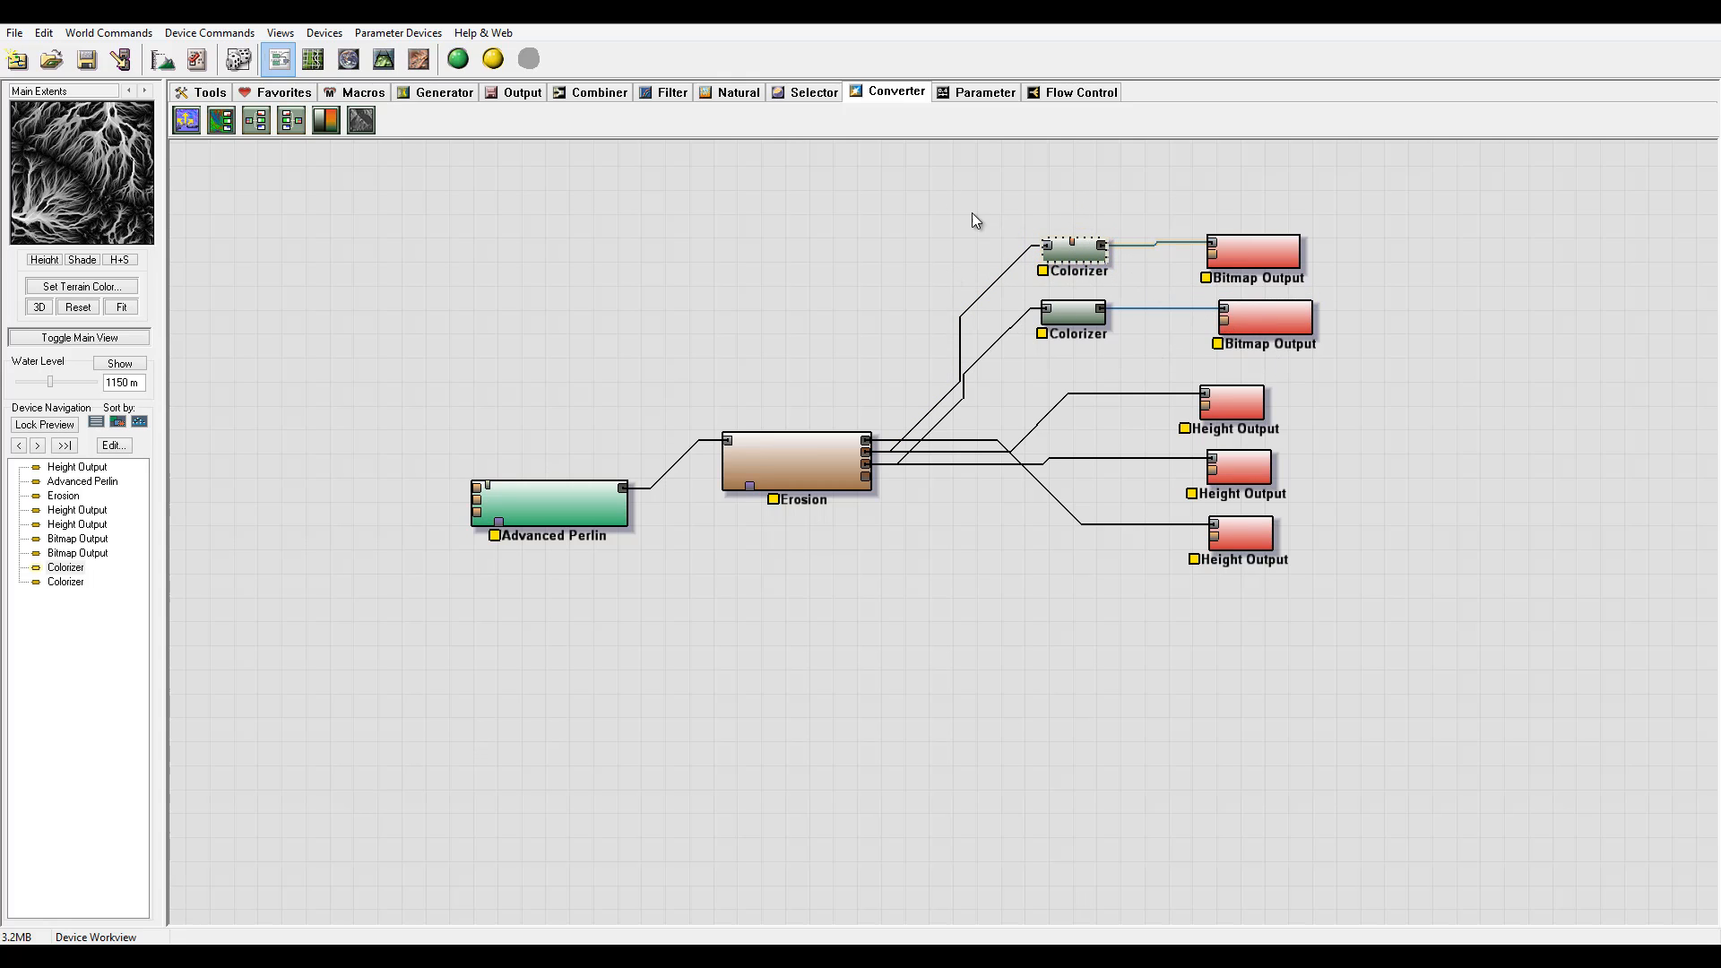
Realign the Bitmap Output, second Colorizer and Height Output nodes in the graph.
click(1255, 254)
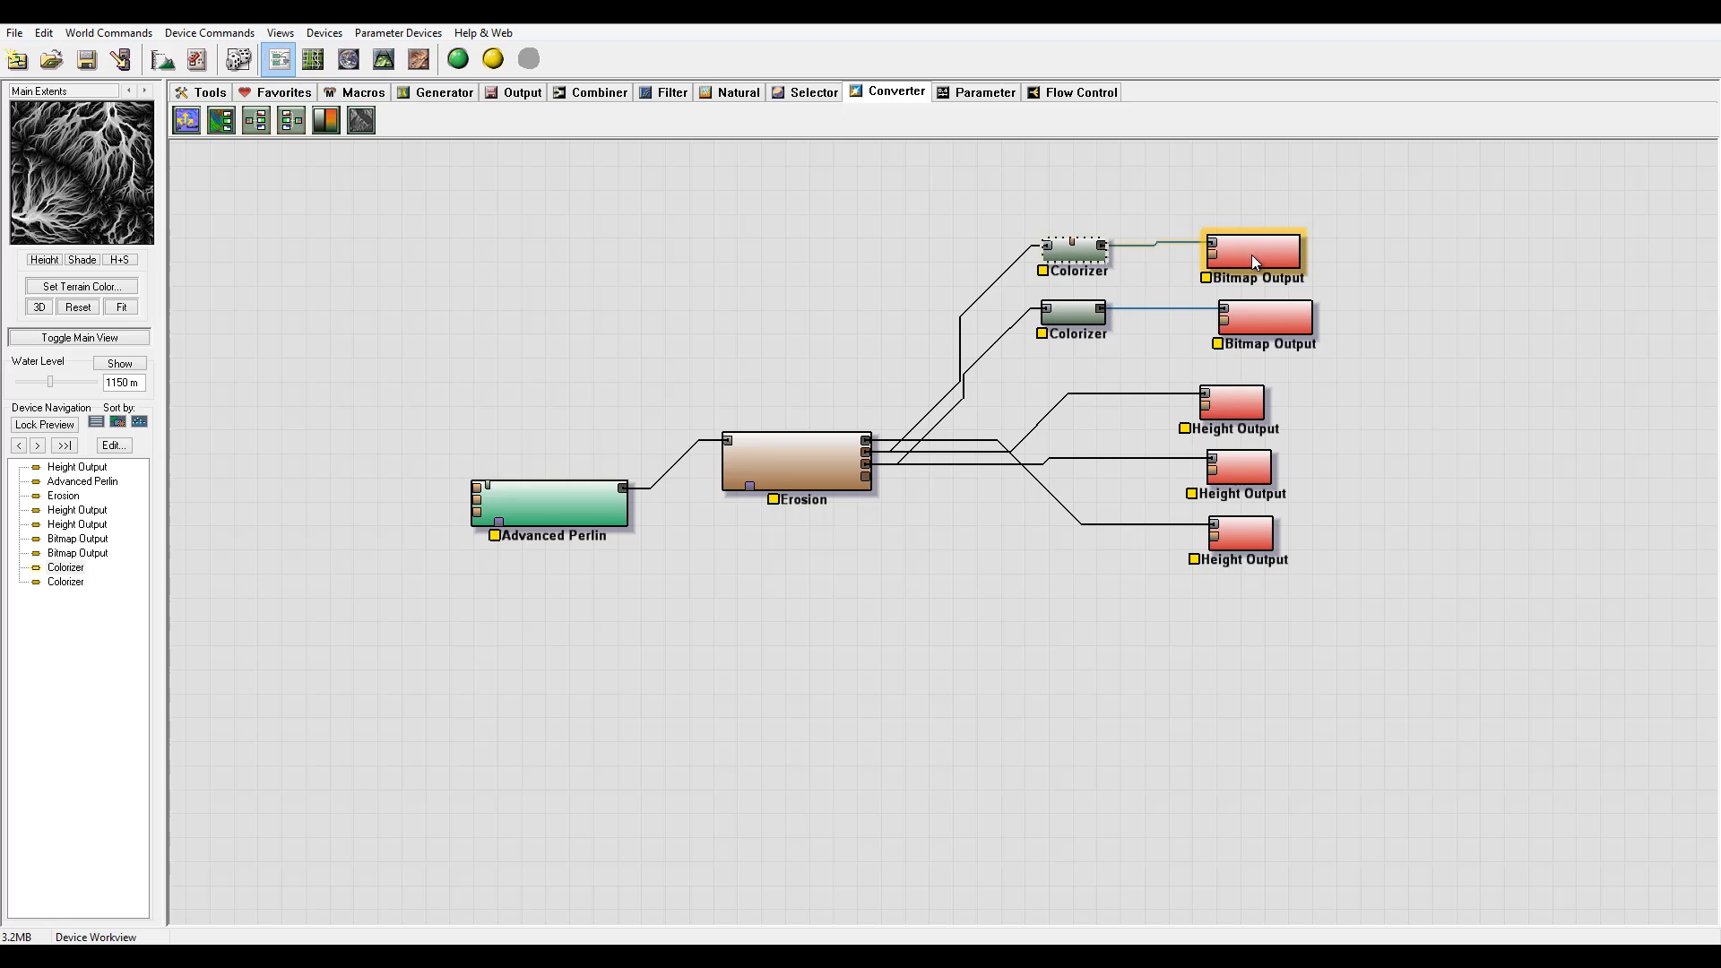
click(1074, 316)
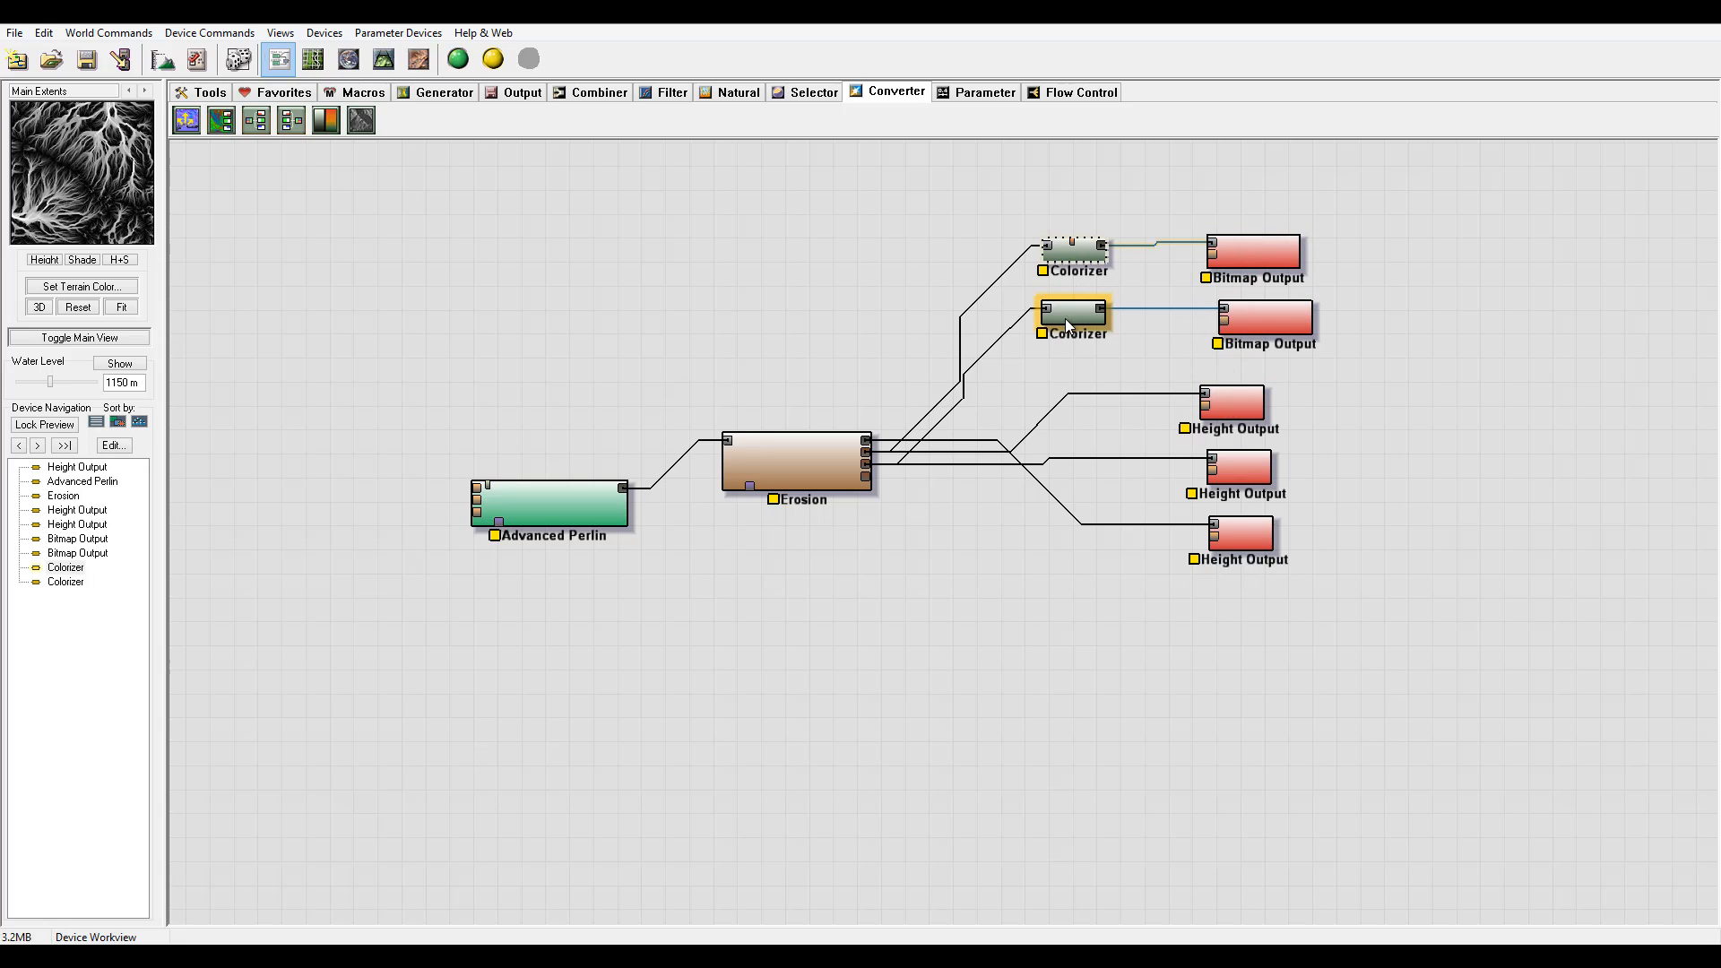
click(1233, 401)
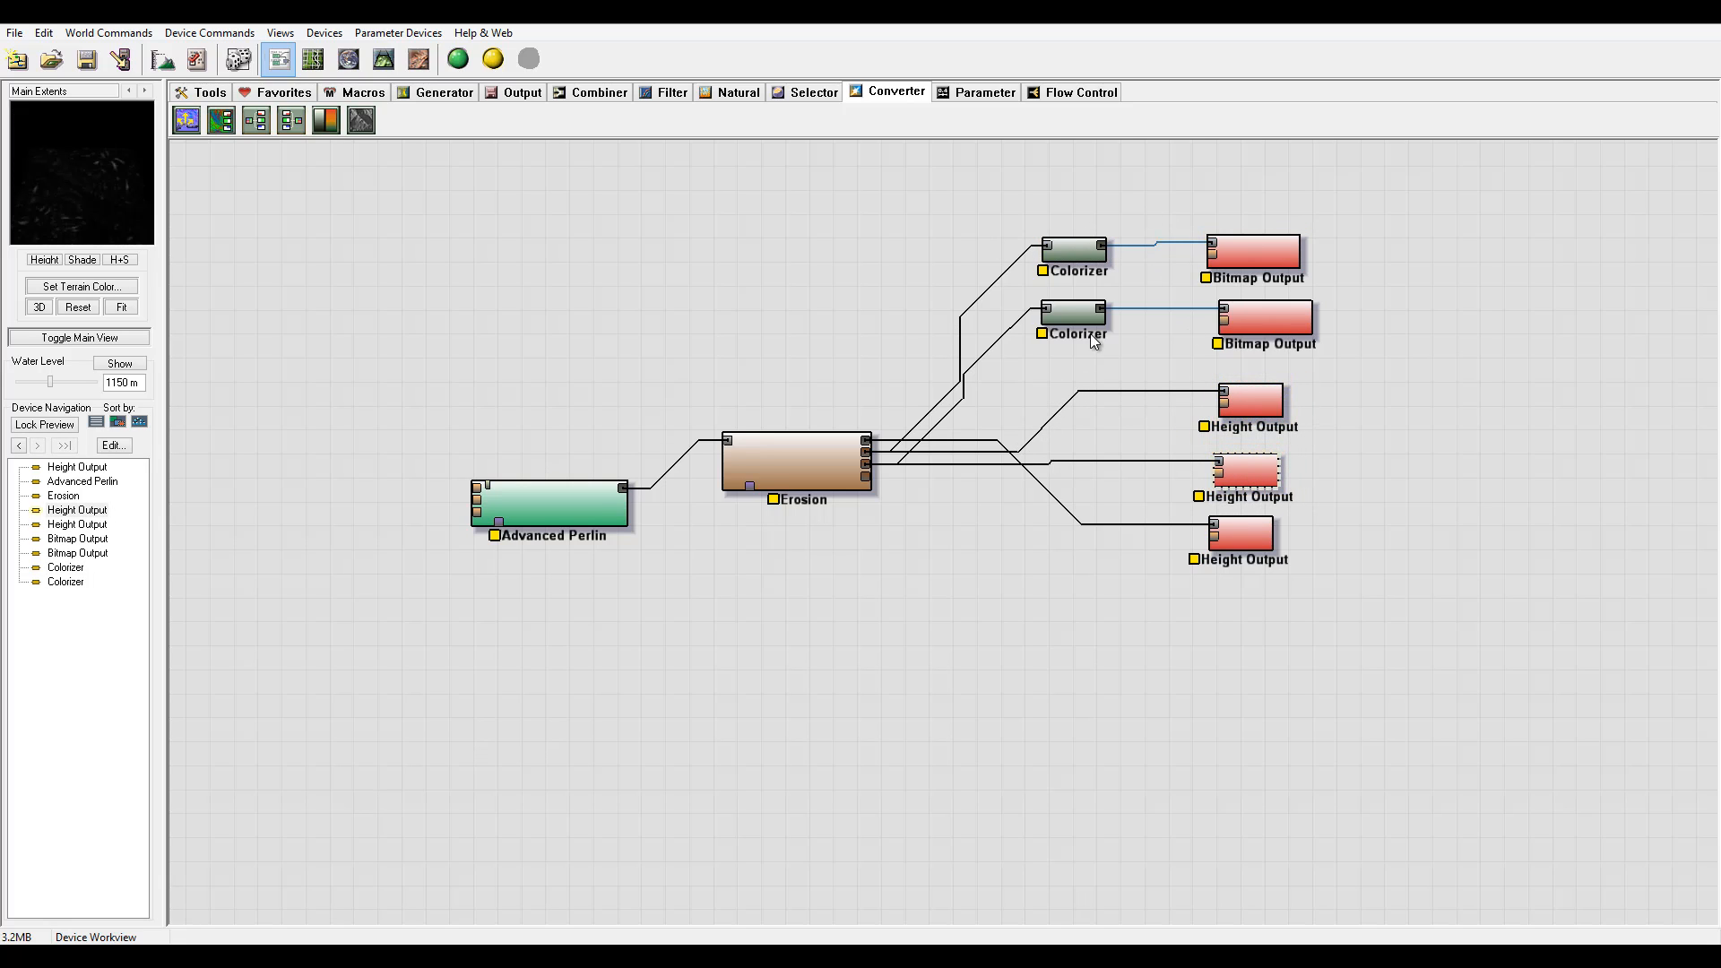
Move the top Colorizer's dark gradient stop further right and confirm the gradient.
double_click(1072, 249)
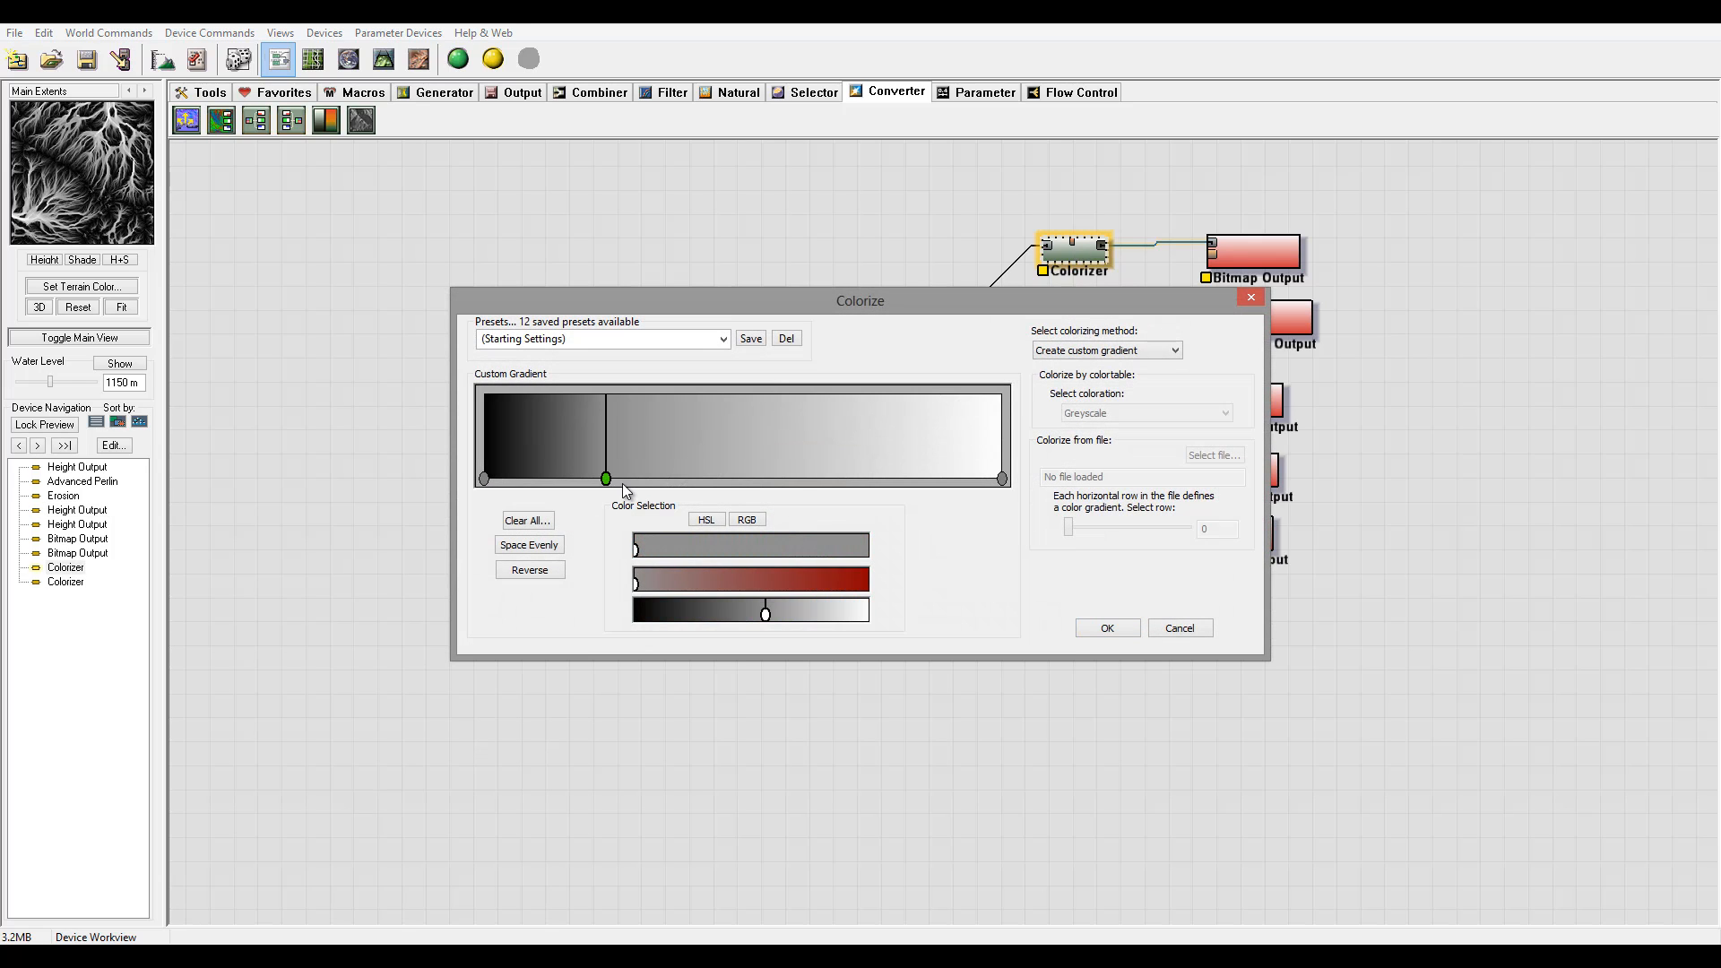
drag(606, 479, 721, 478)
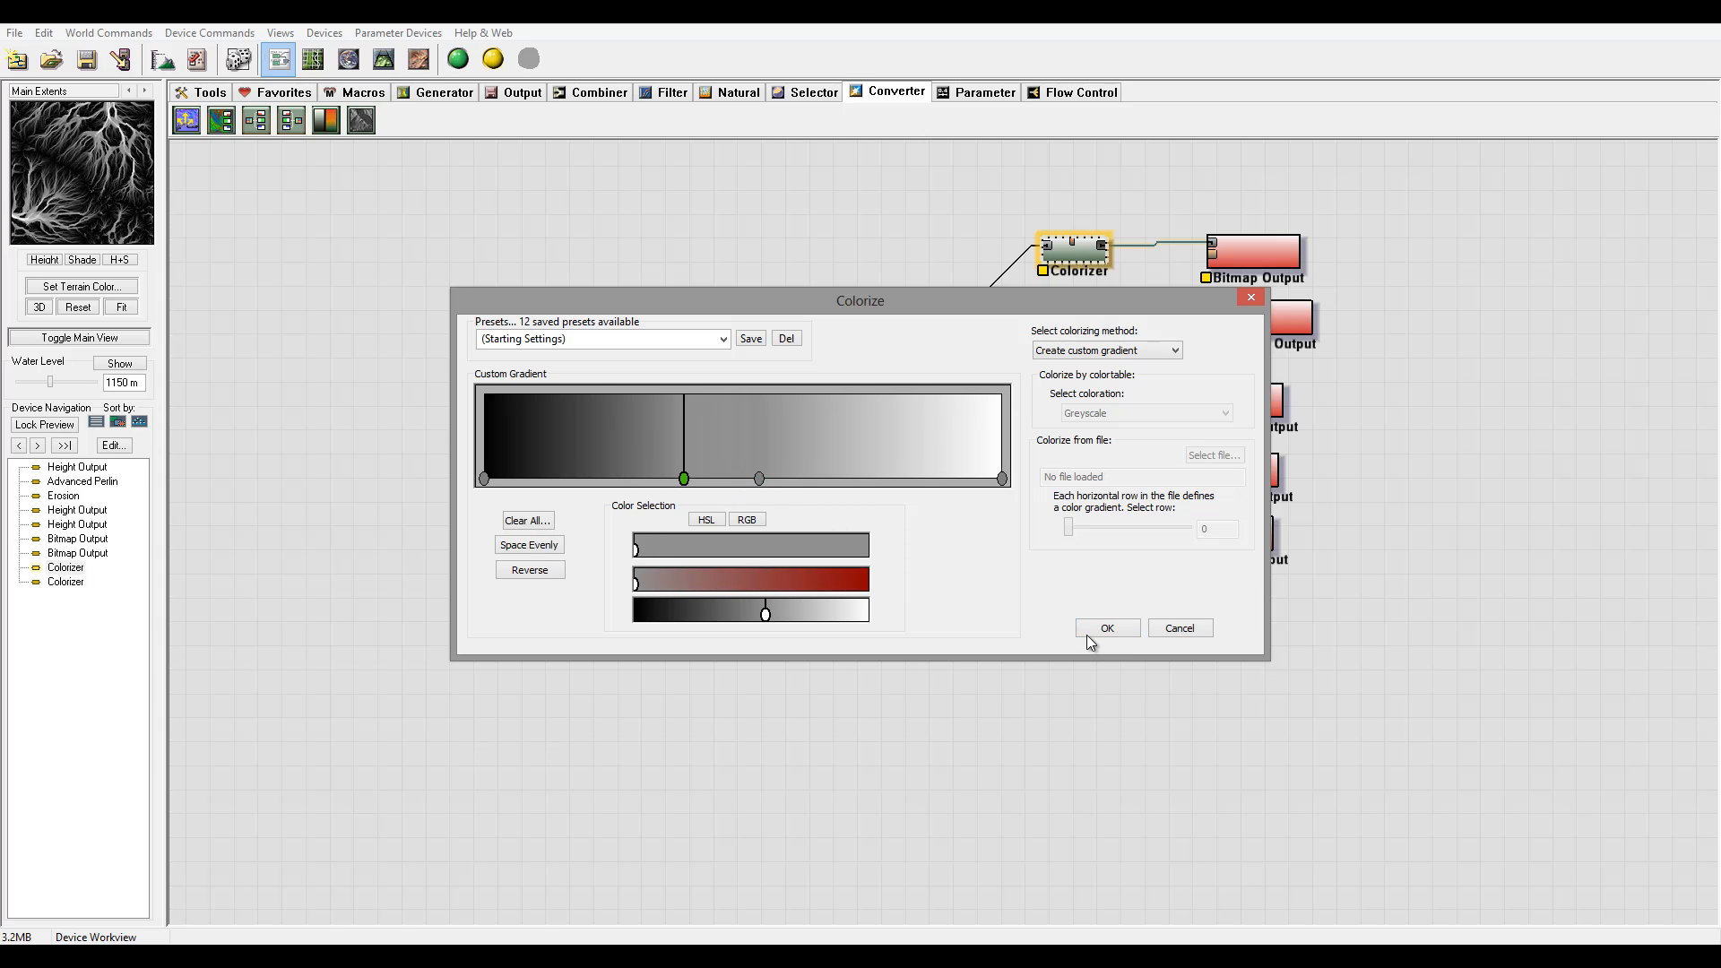
click(1109, 629)
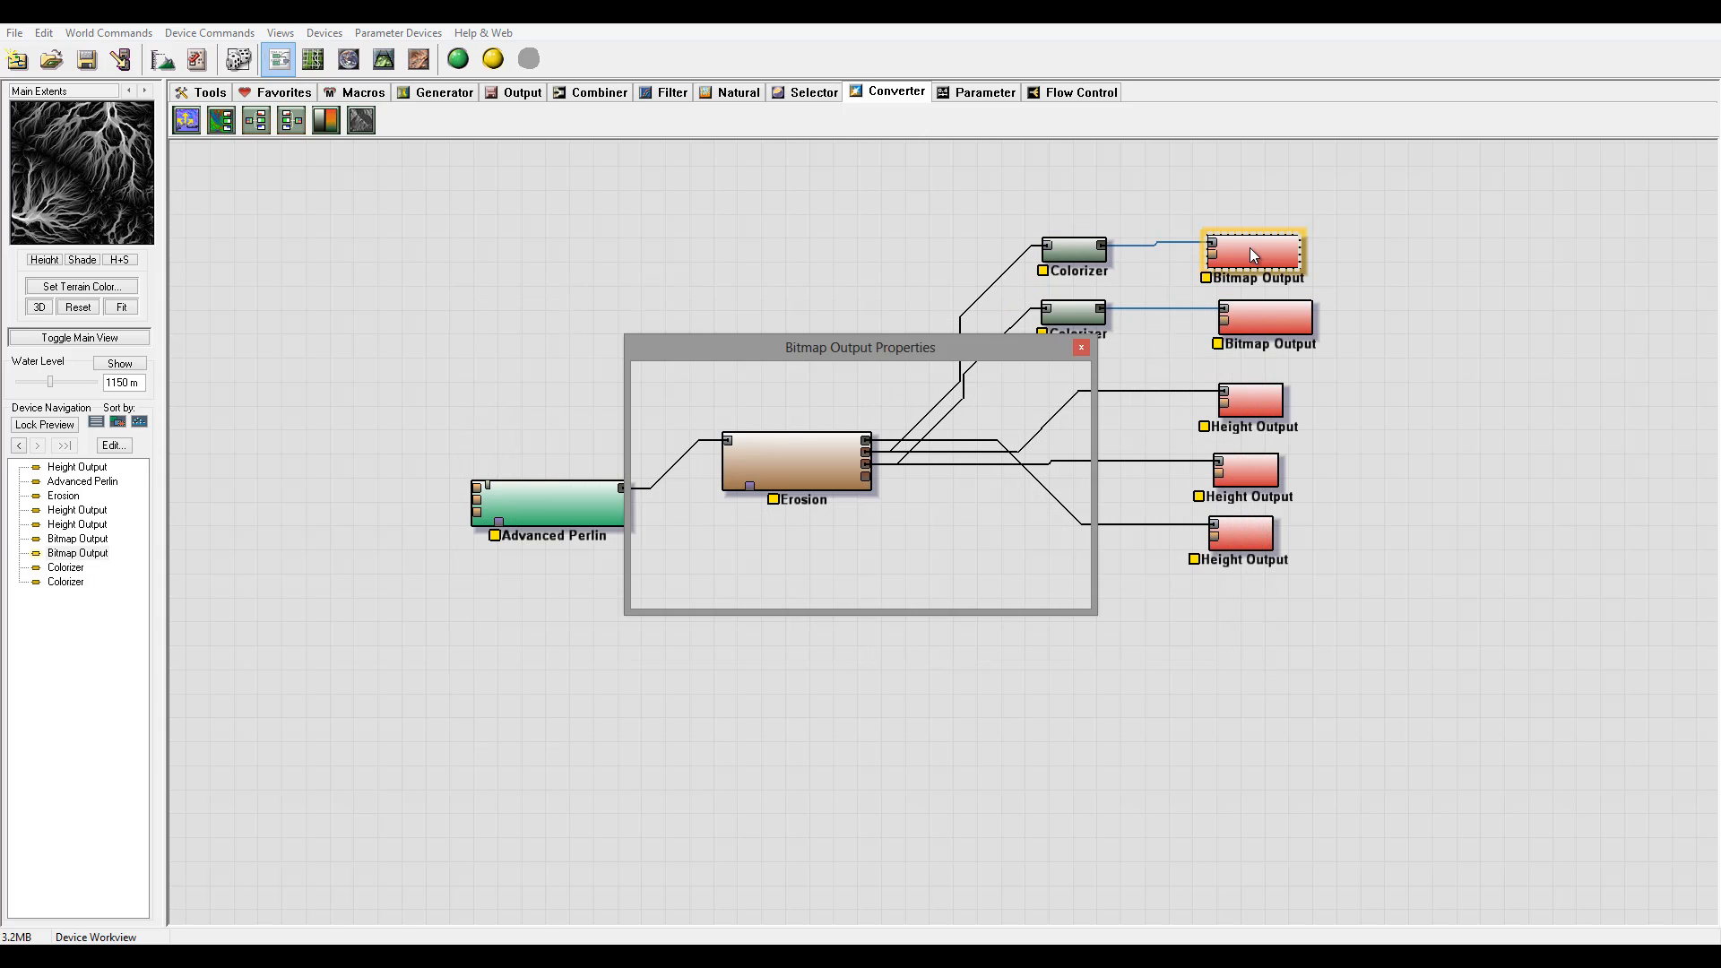
Choose a file format in the top Bitmap Output's properties.
click(963, 474)
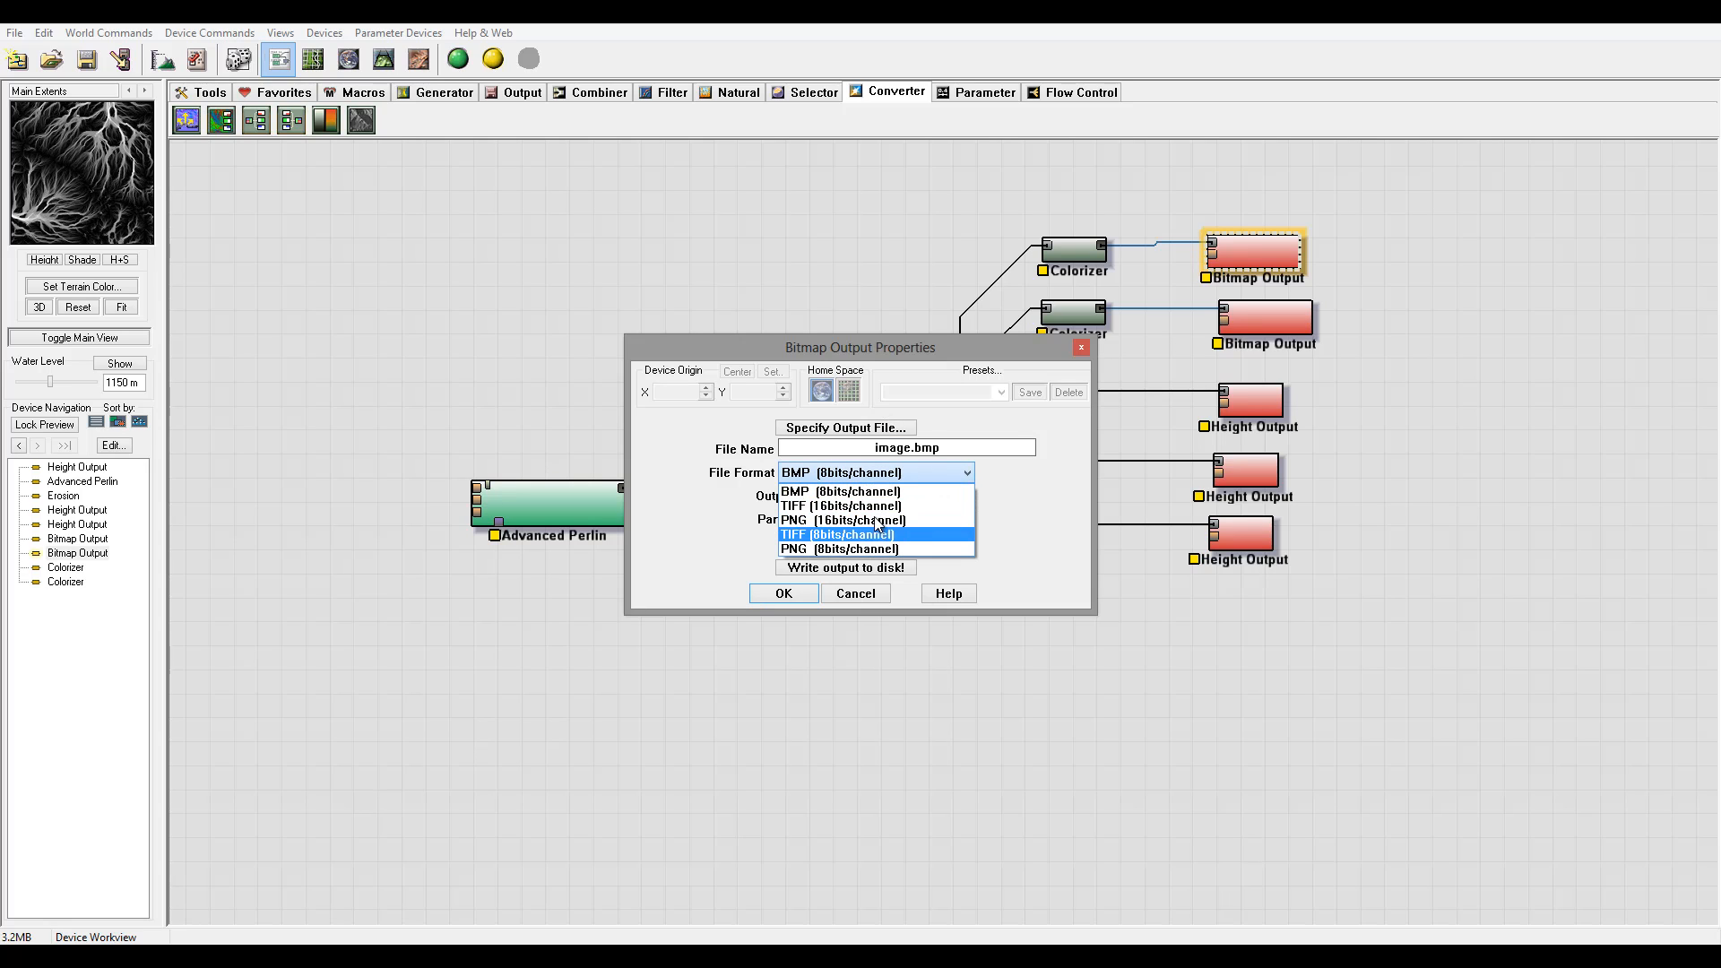
click(784, 592)
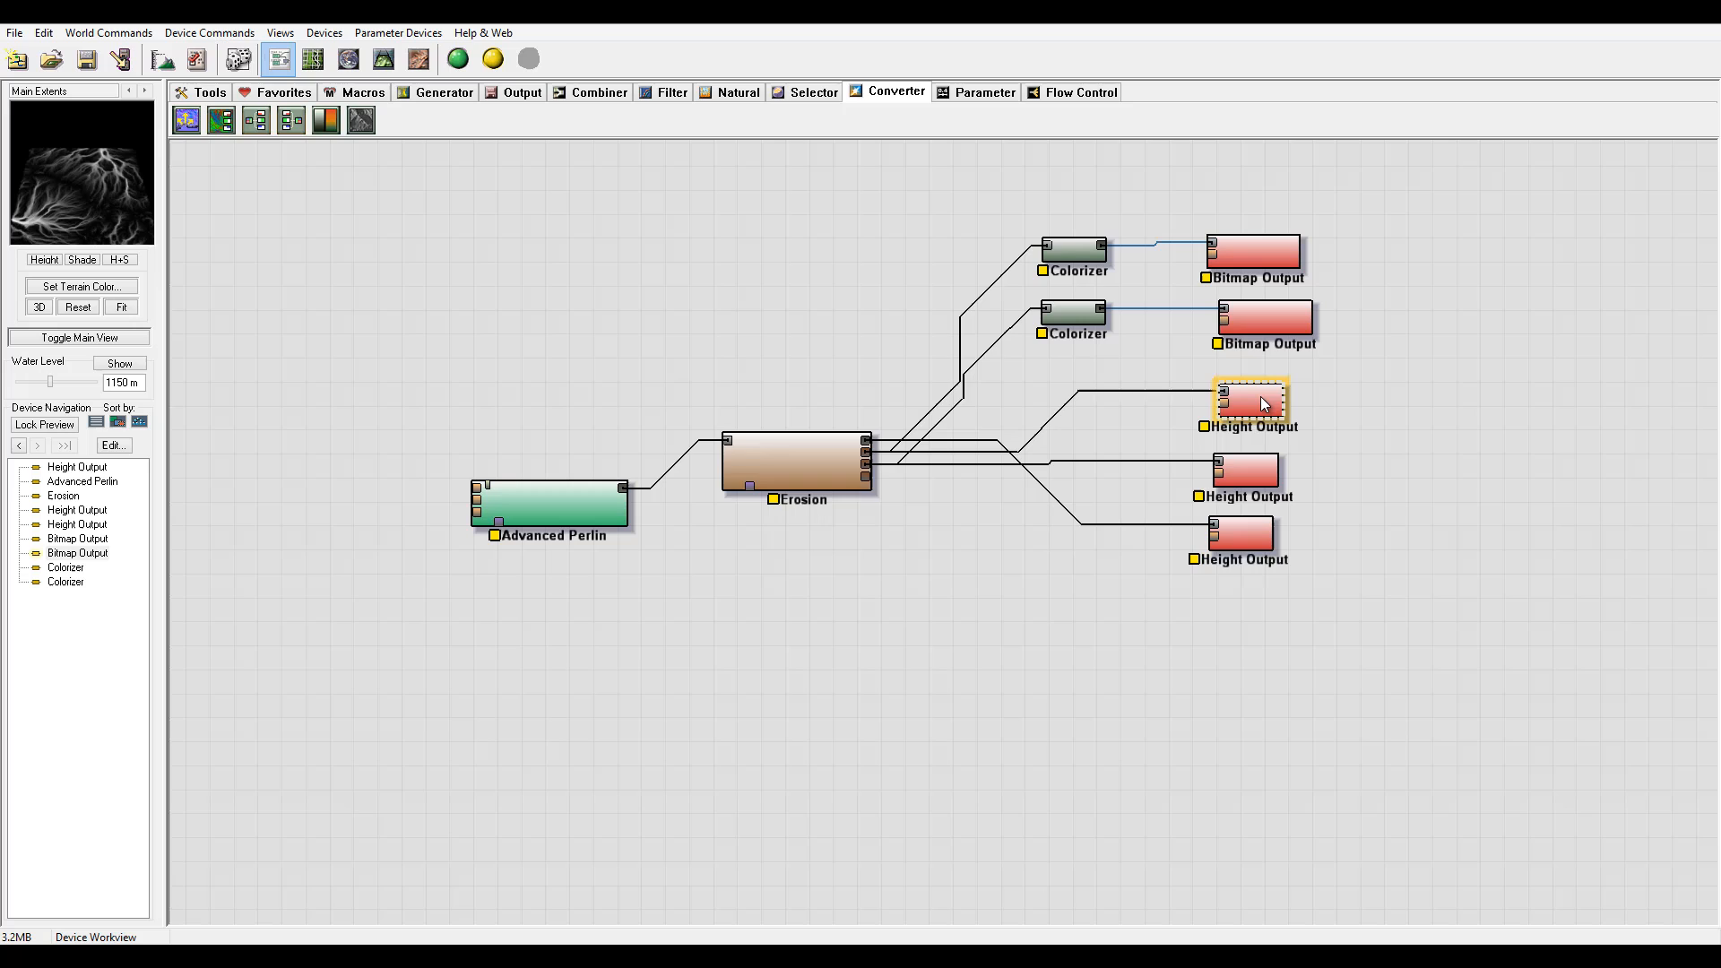
Set the top Height Output to save output.tif as TIFF (16bit) and confirm.
double_click(1249, 402)
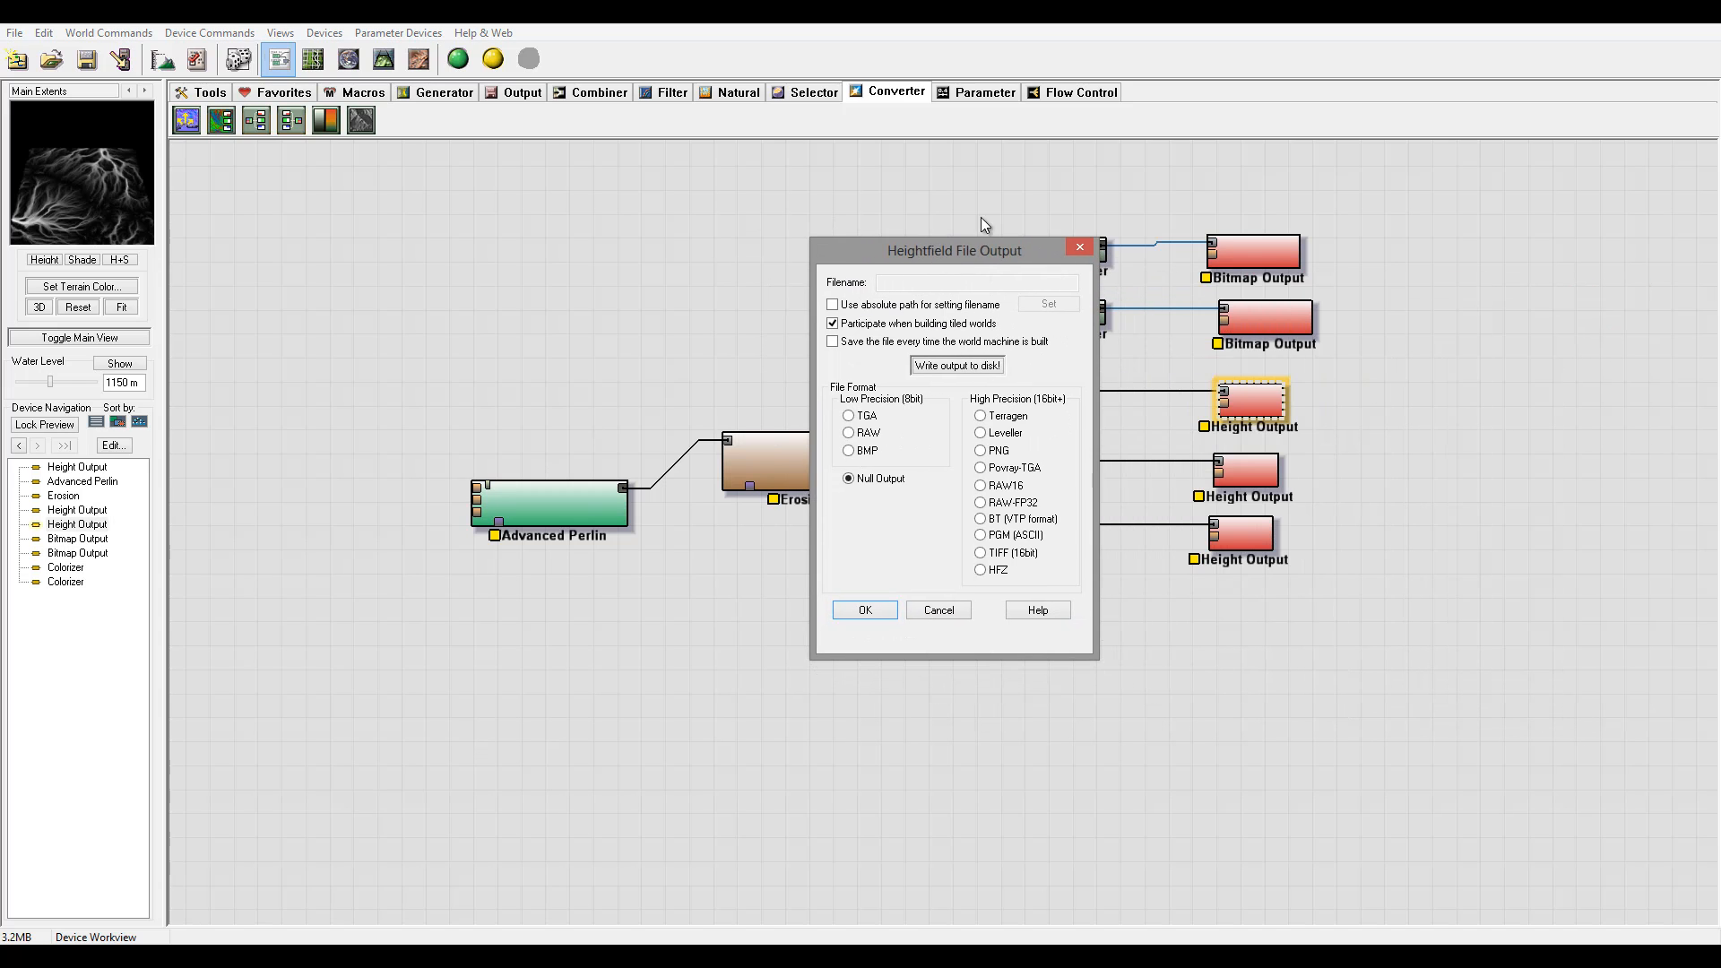
mouse_move(1015, 432)
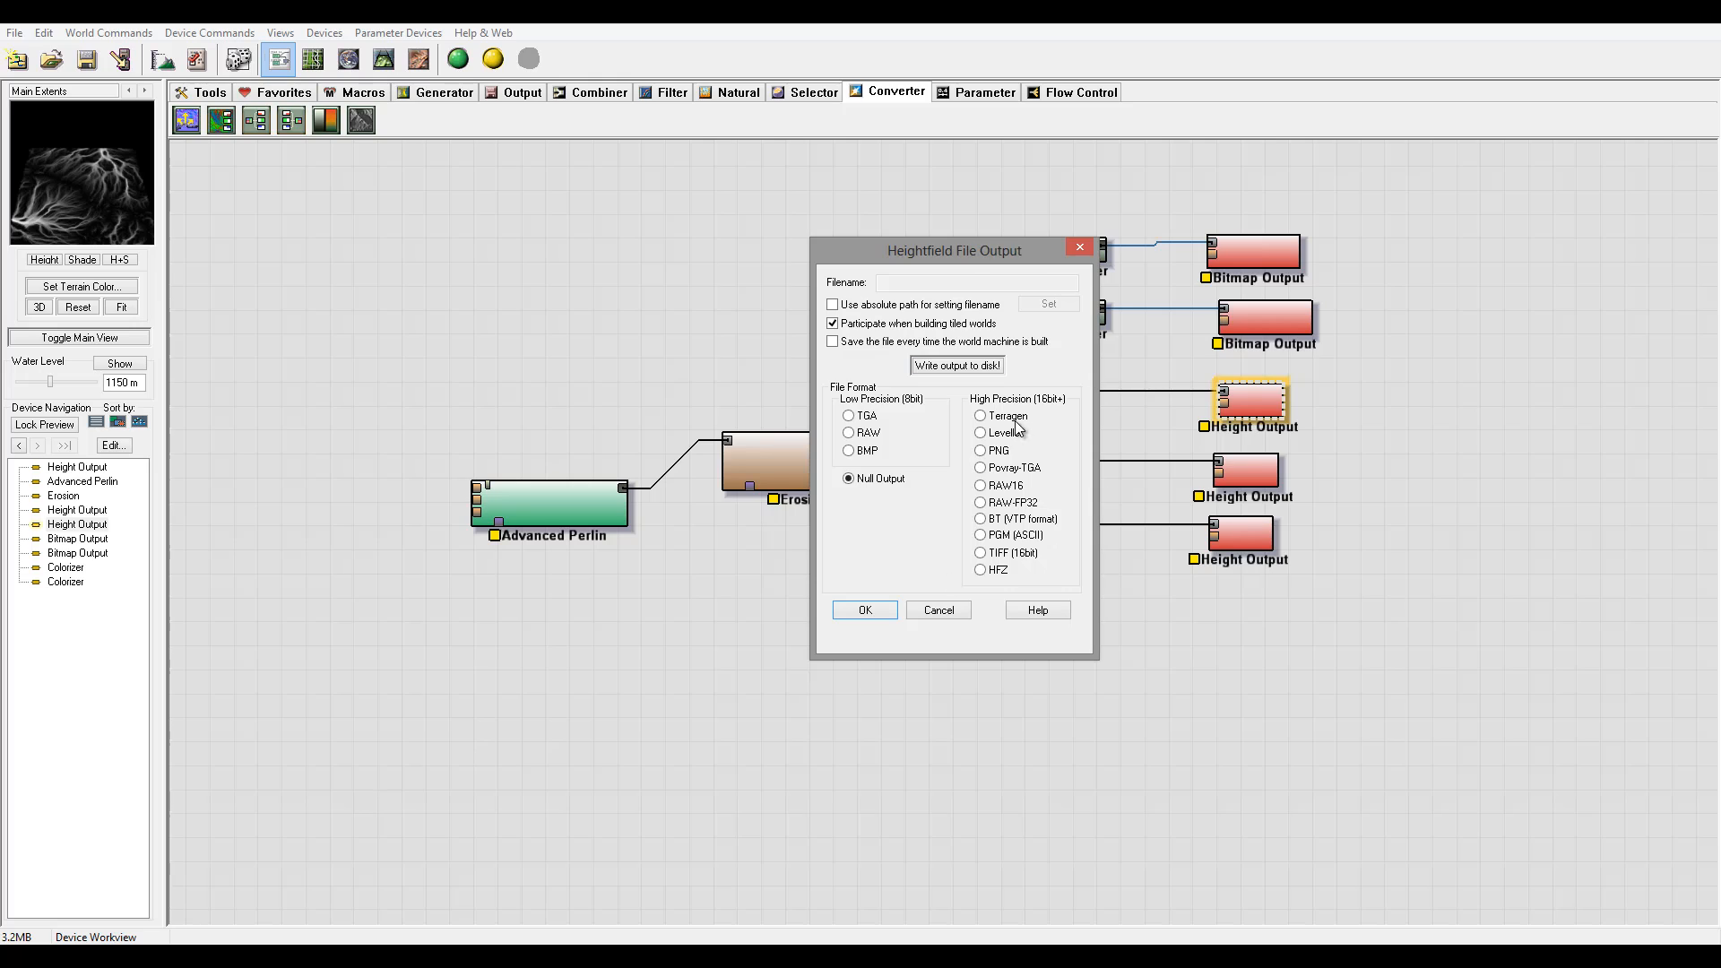
mouse_move(1090, 452)
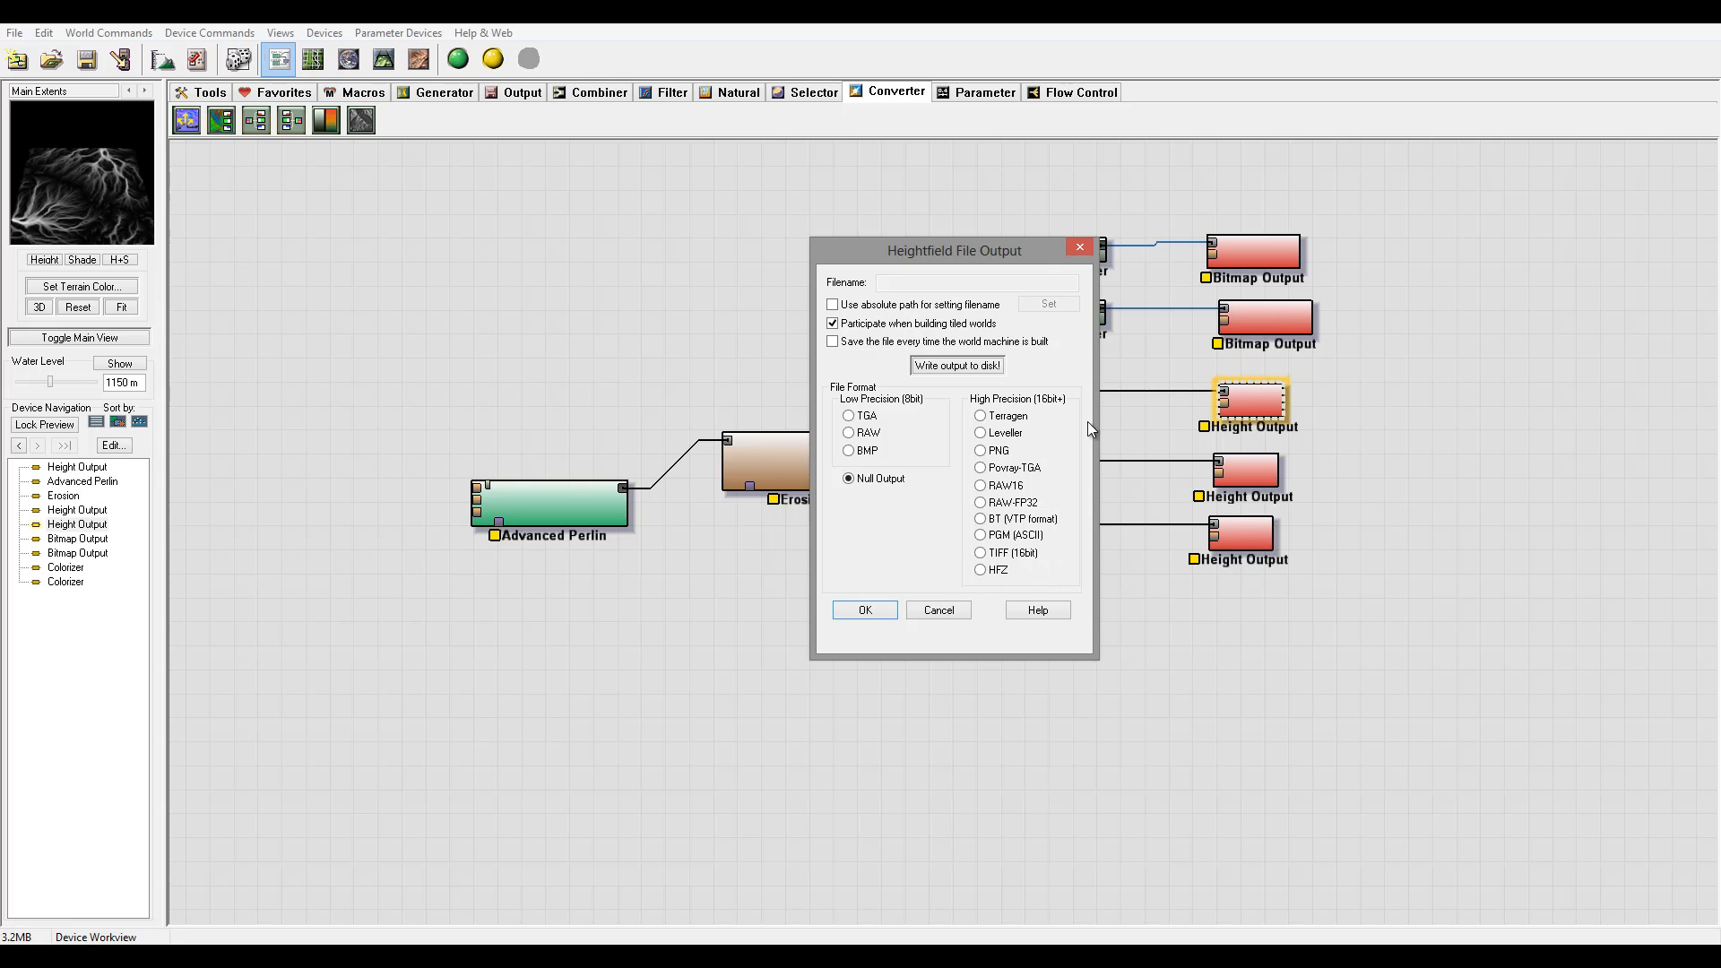
mouse_move(979, 432)
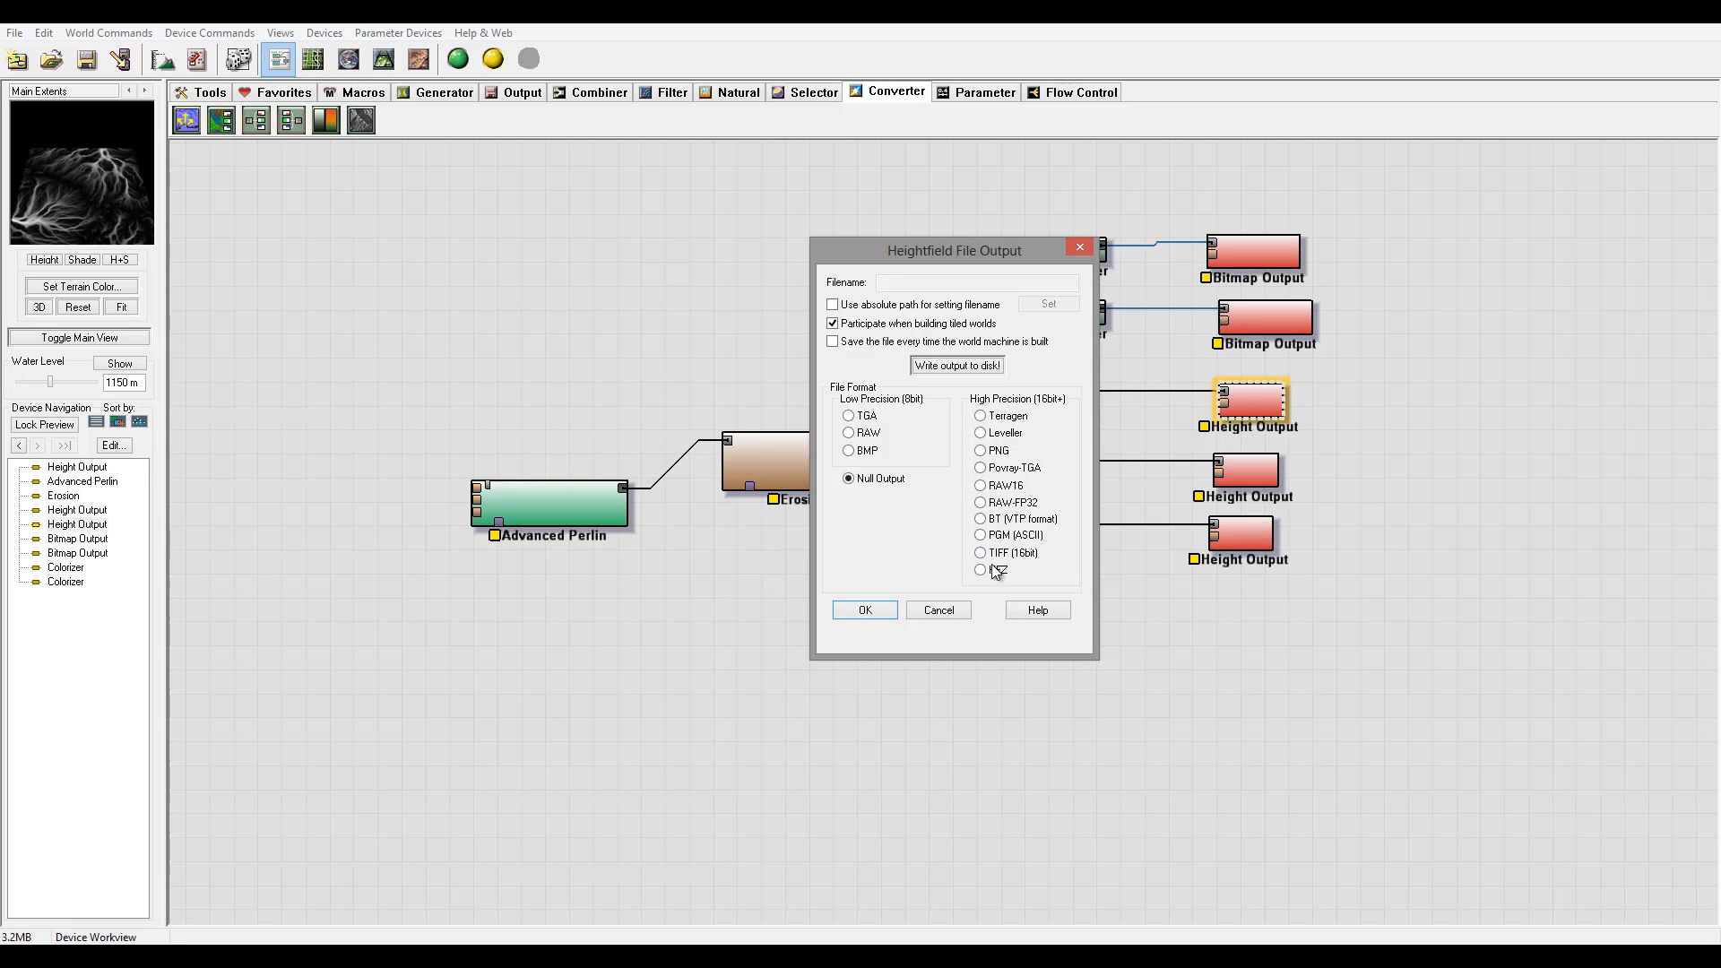
click(981, 553)
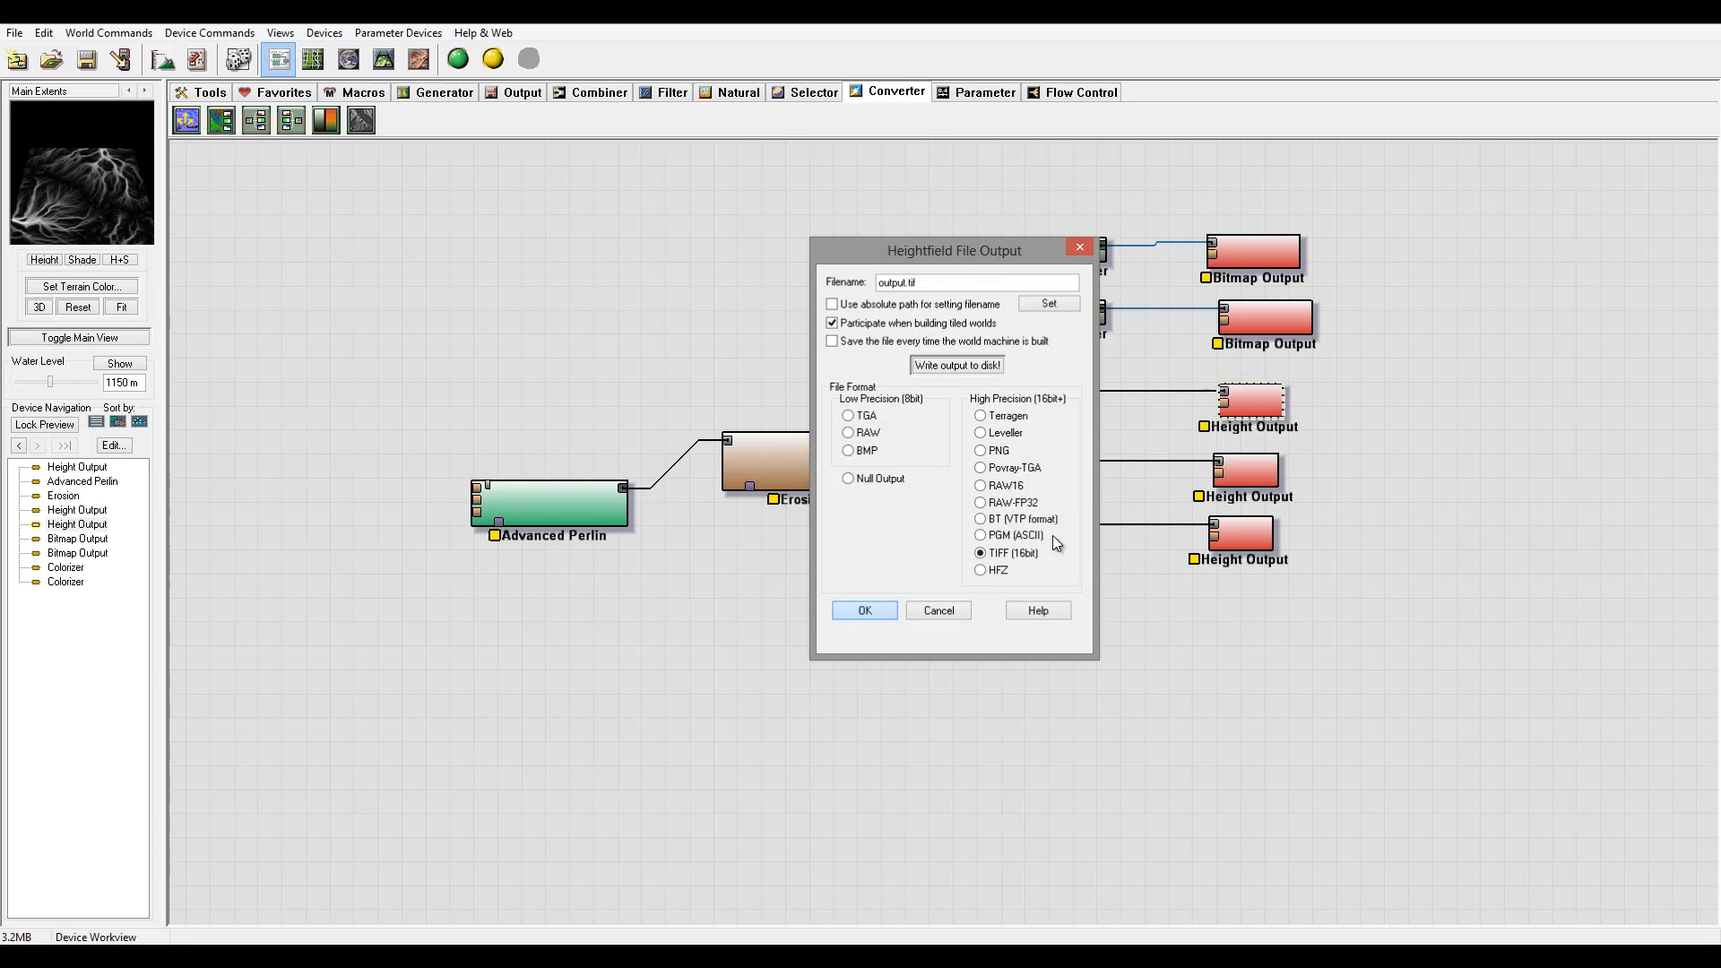
click(864, 610)
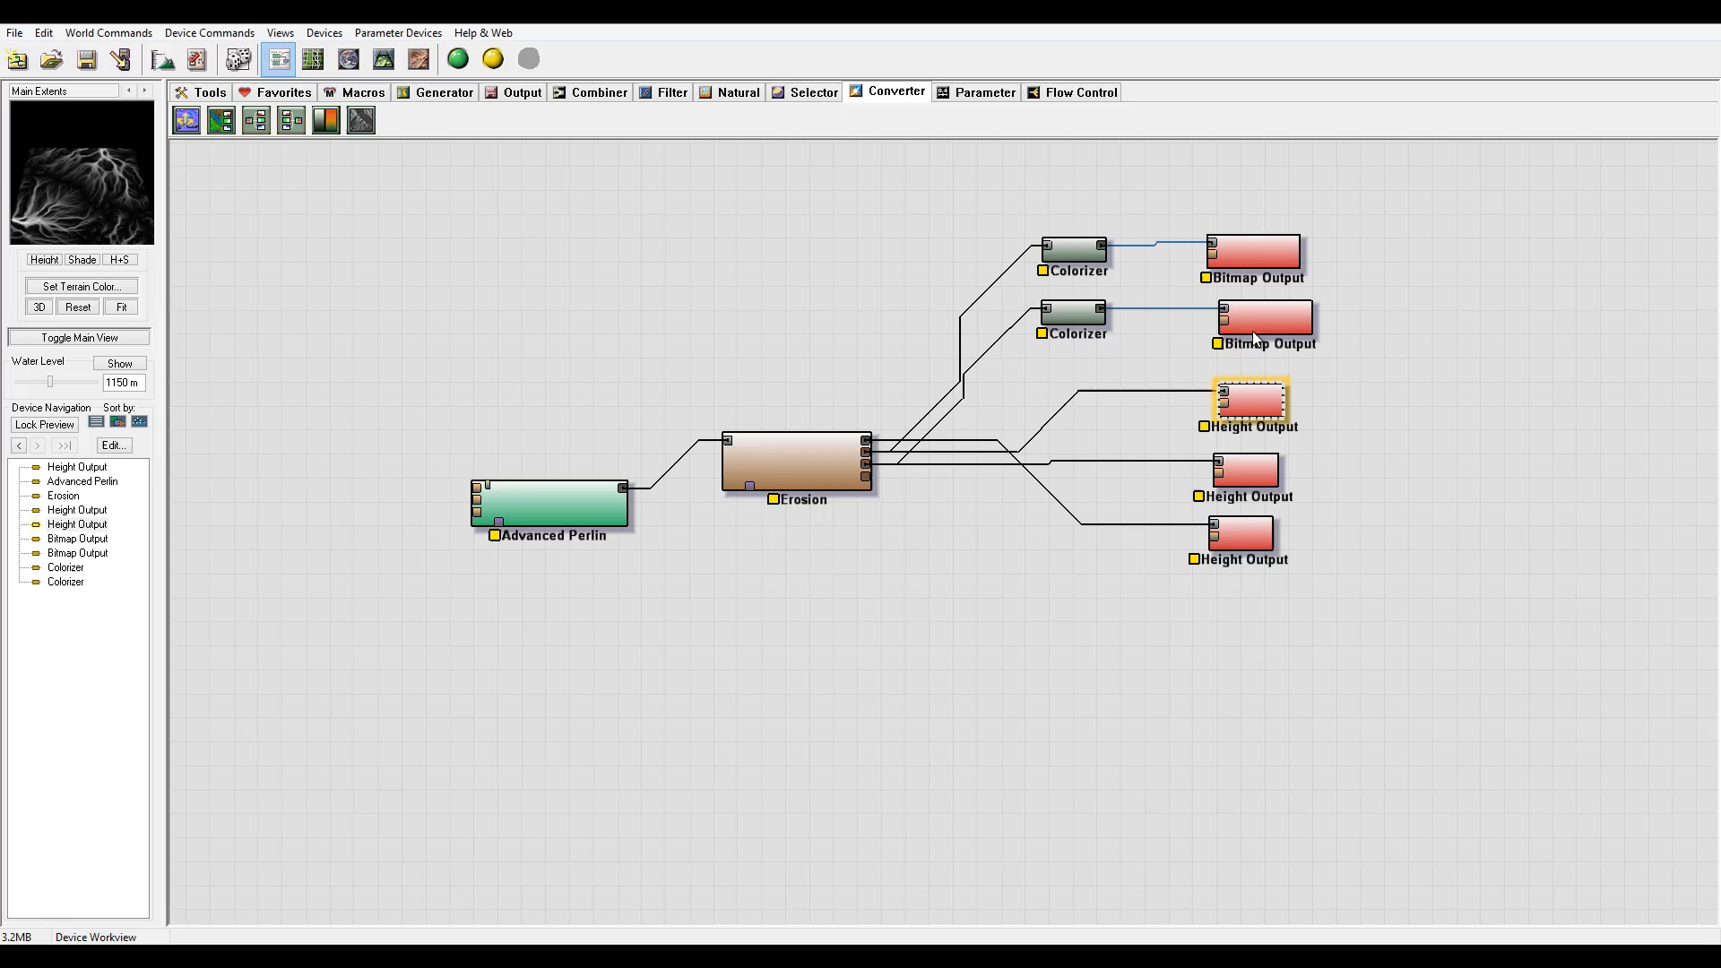
click(1255, 249)
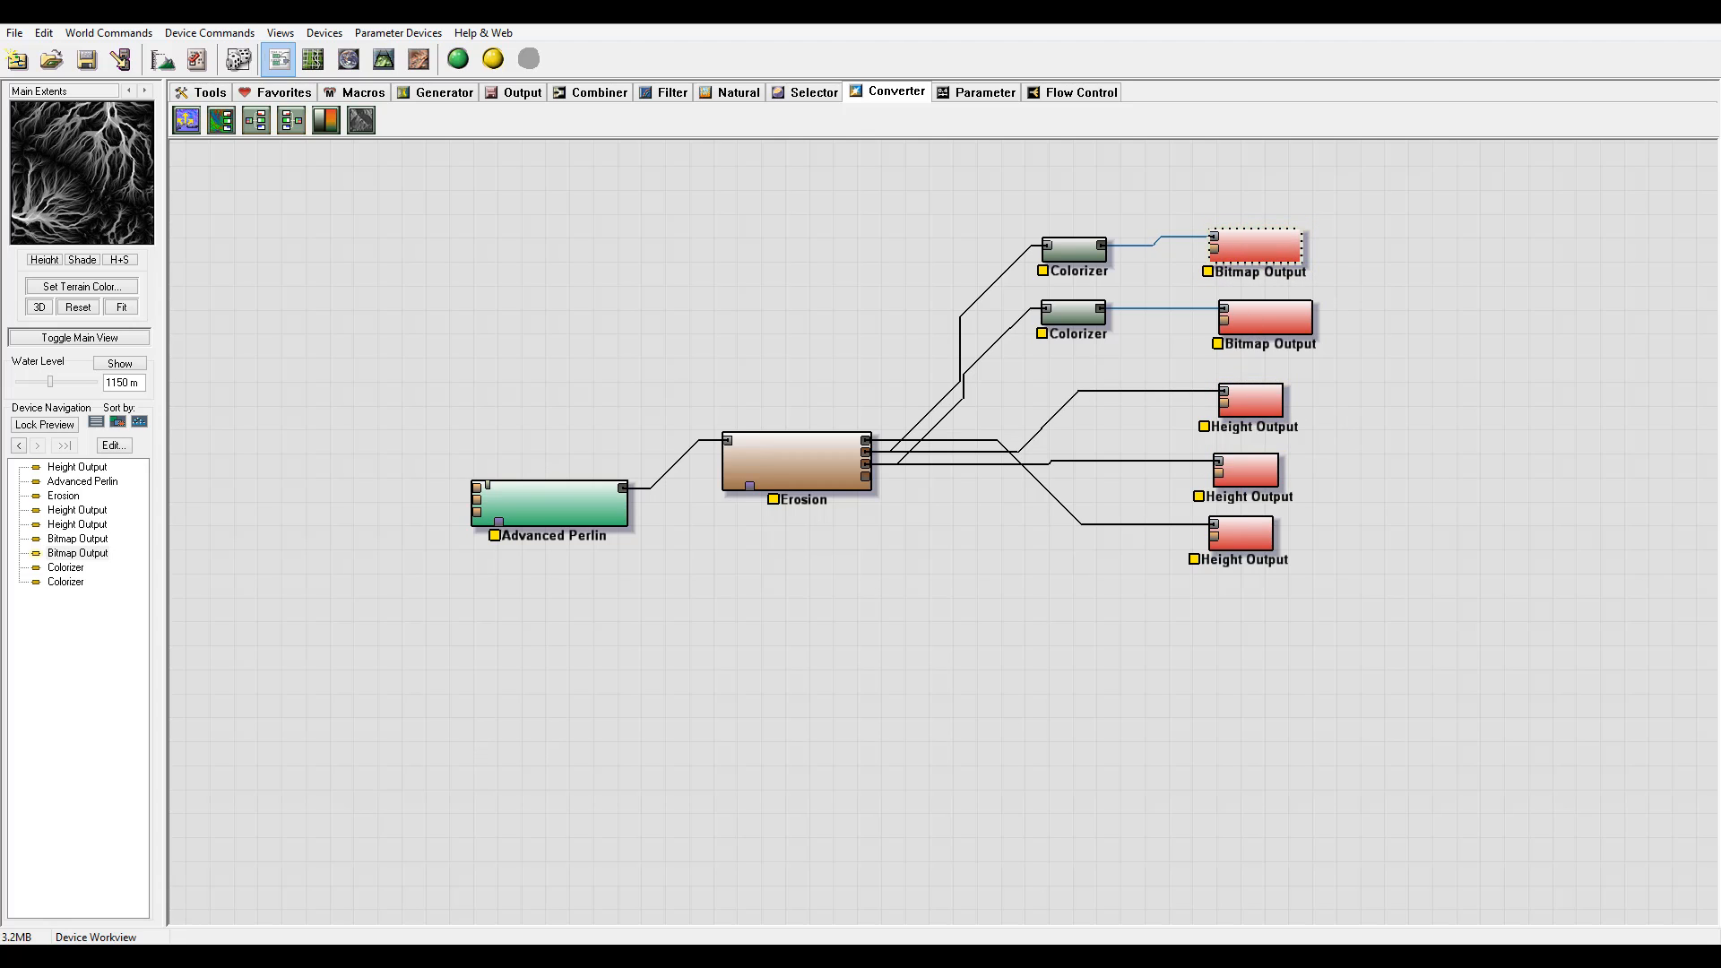
click(1266, 315)
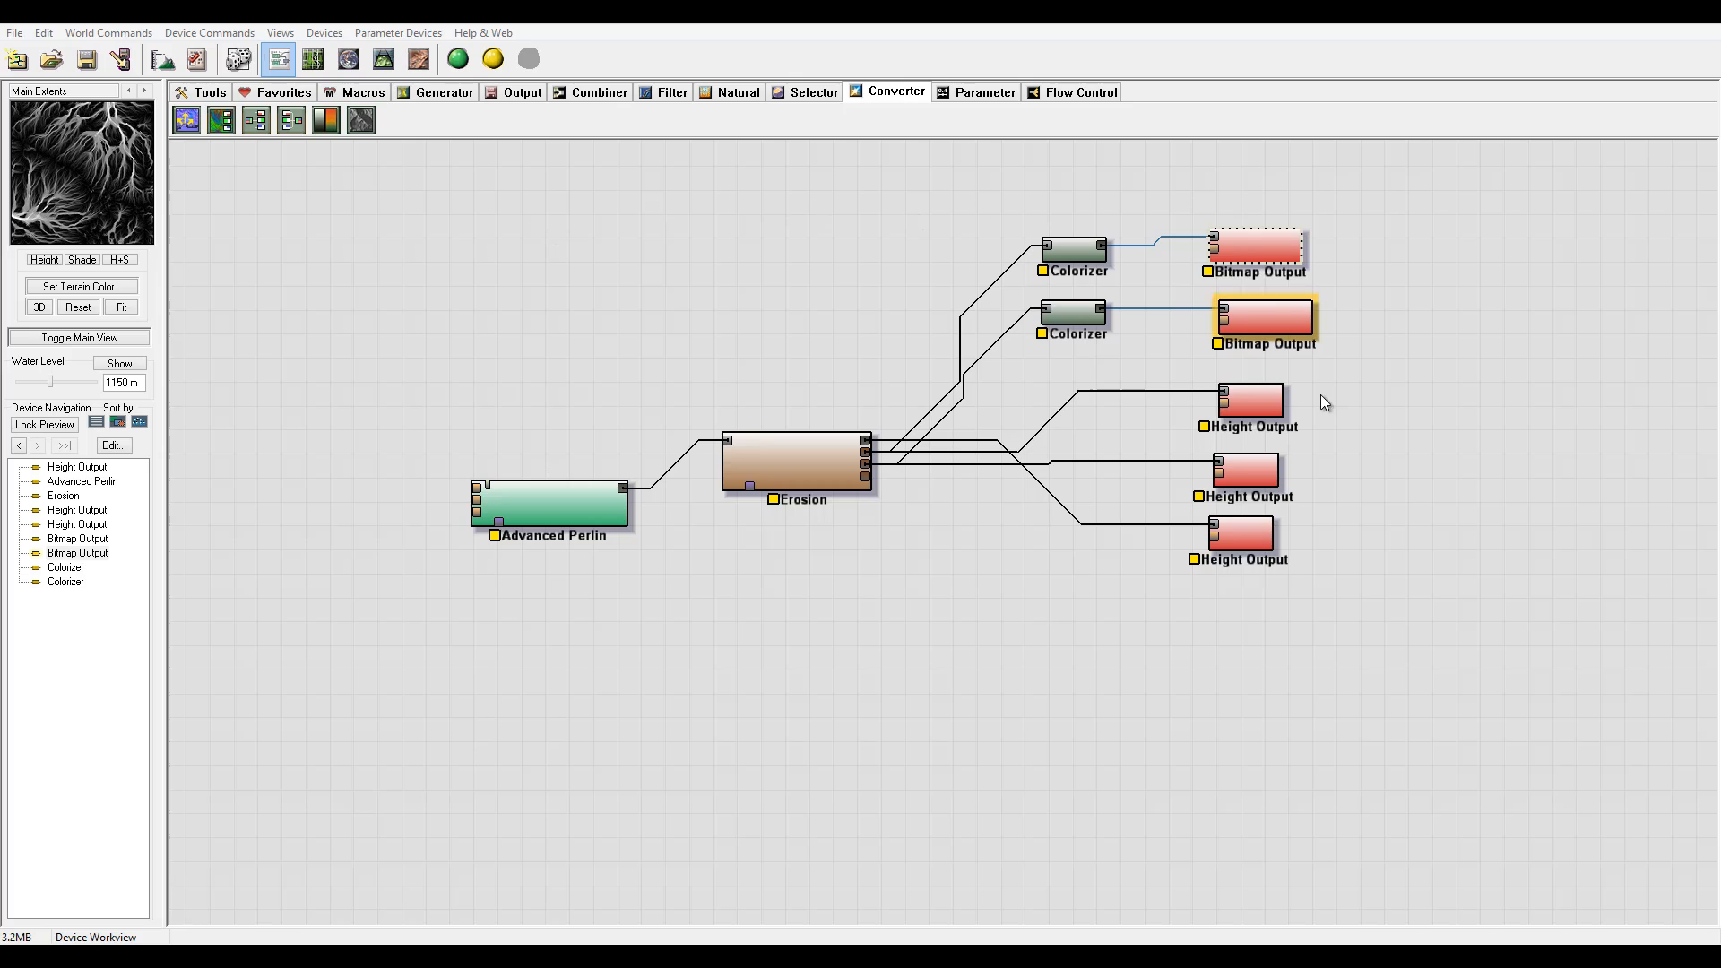